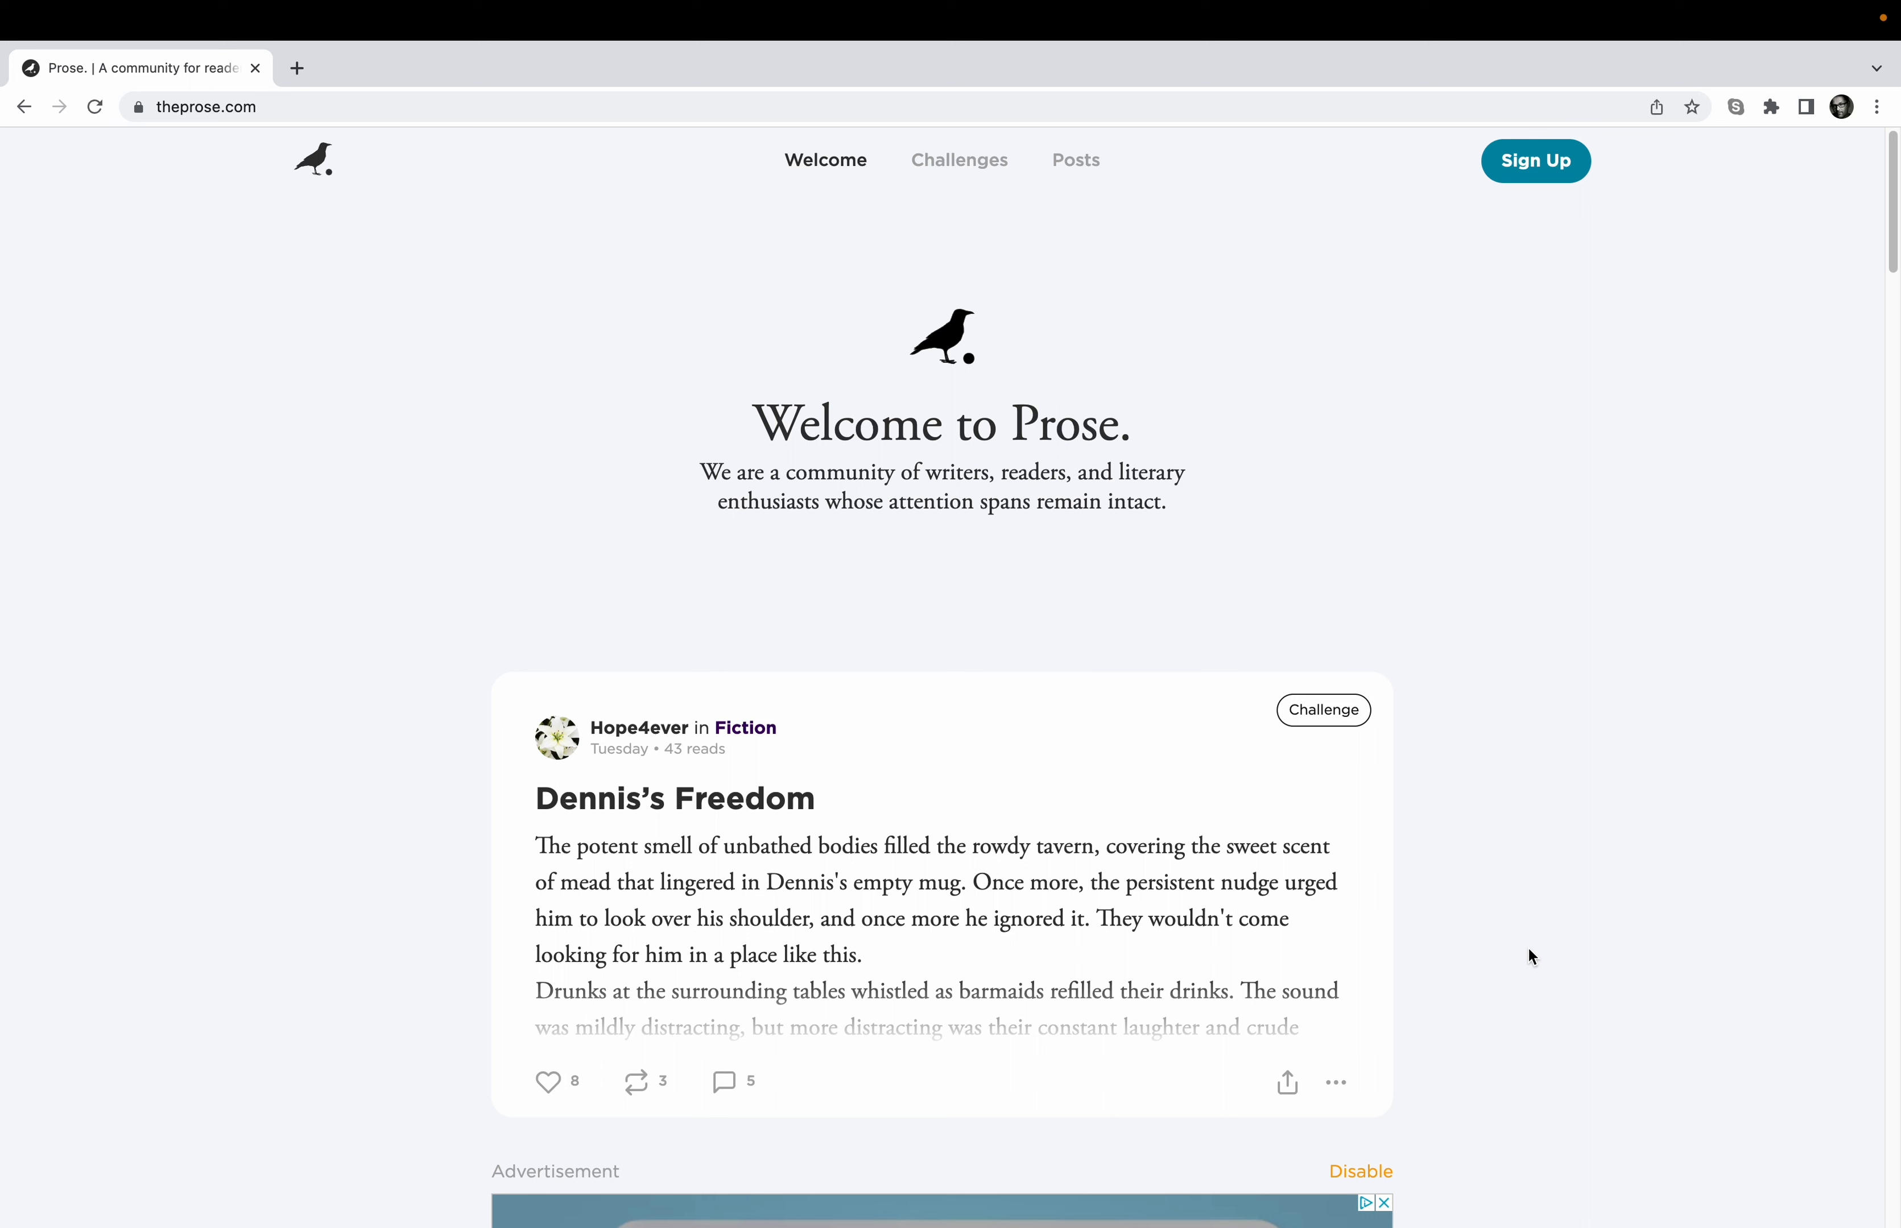
mouse_move(1468, 792)
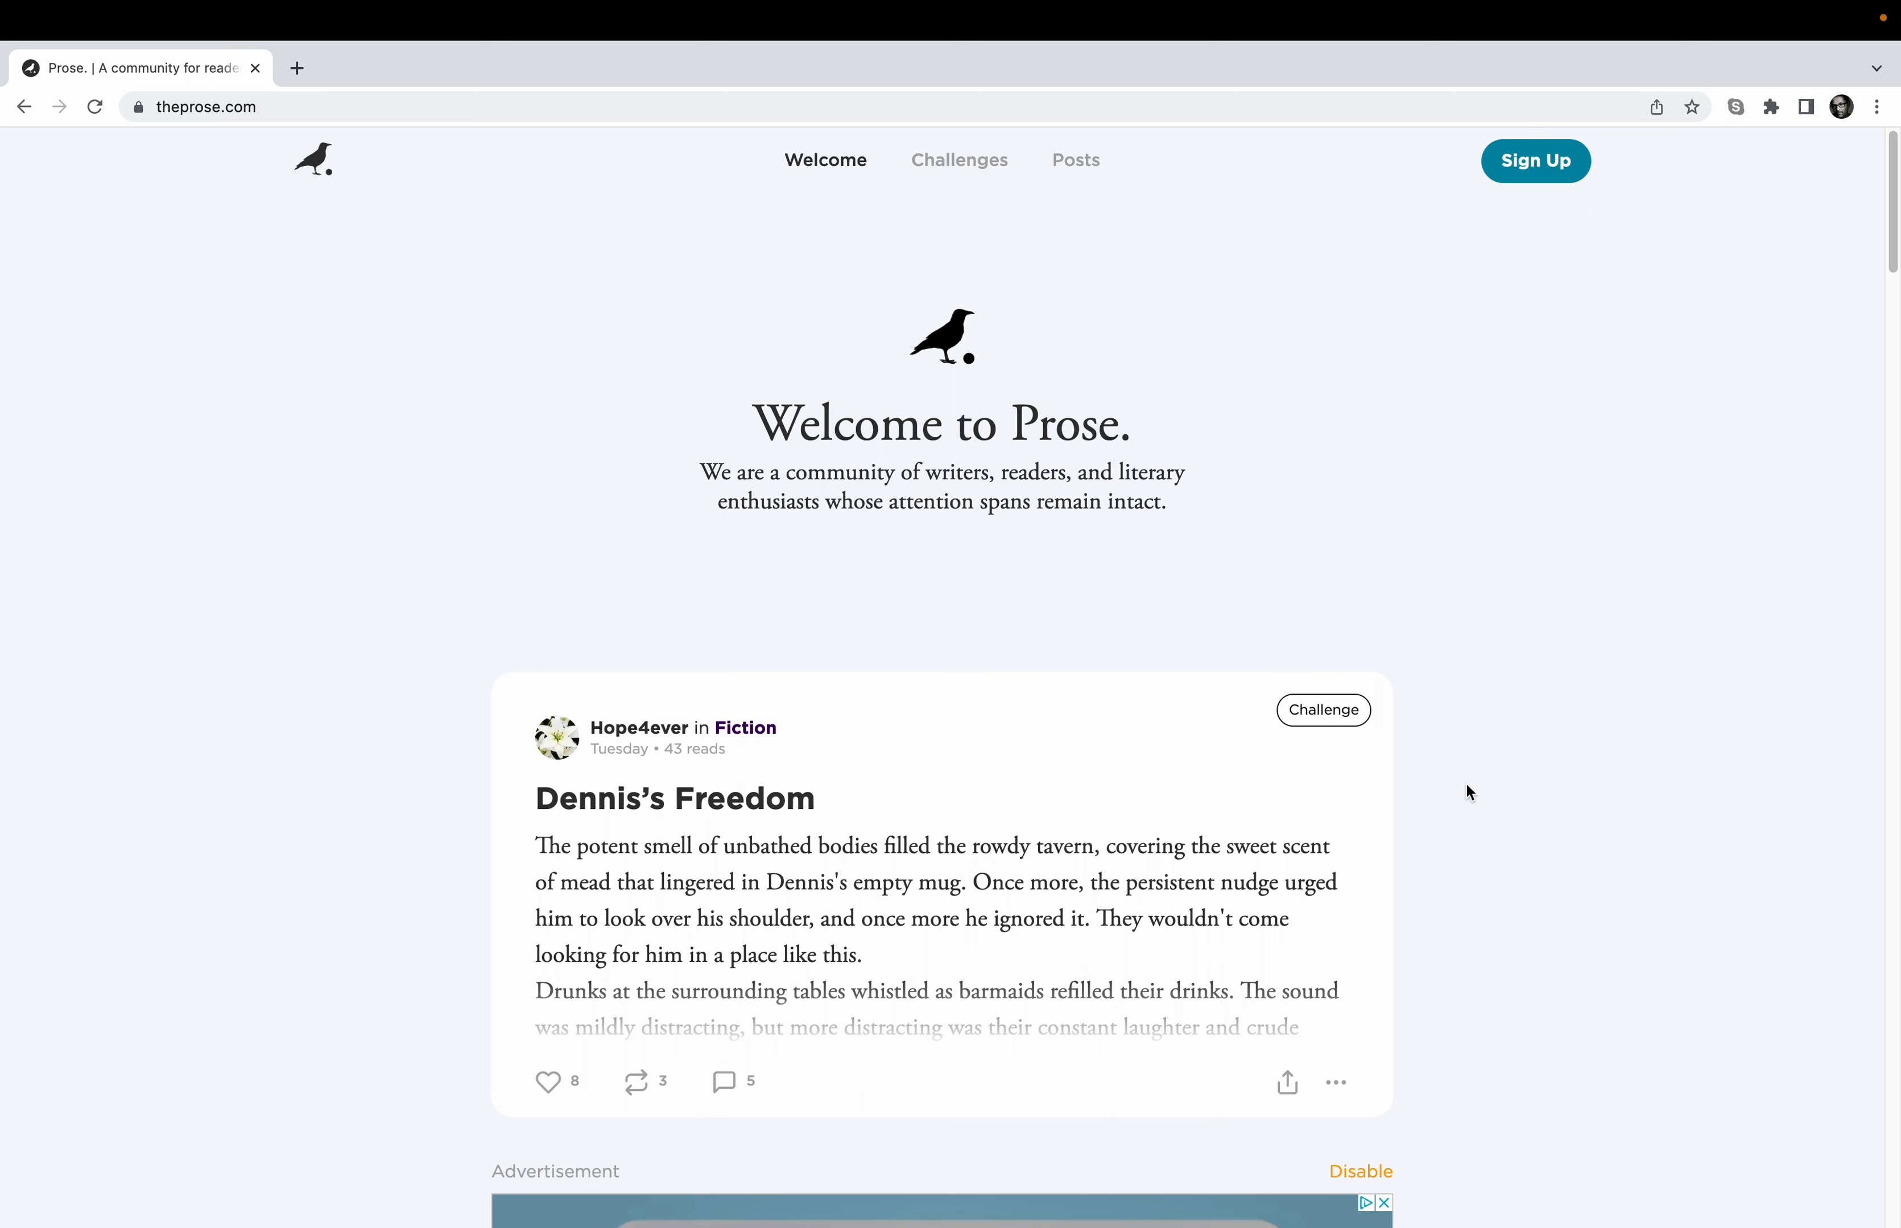
mouse_move(1289, 456)
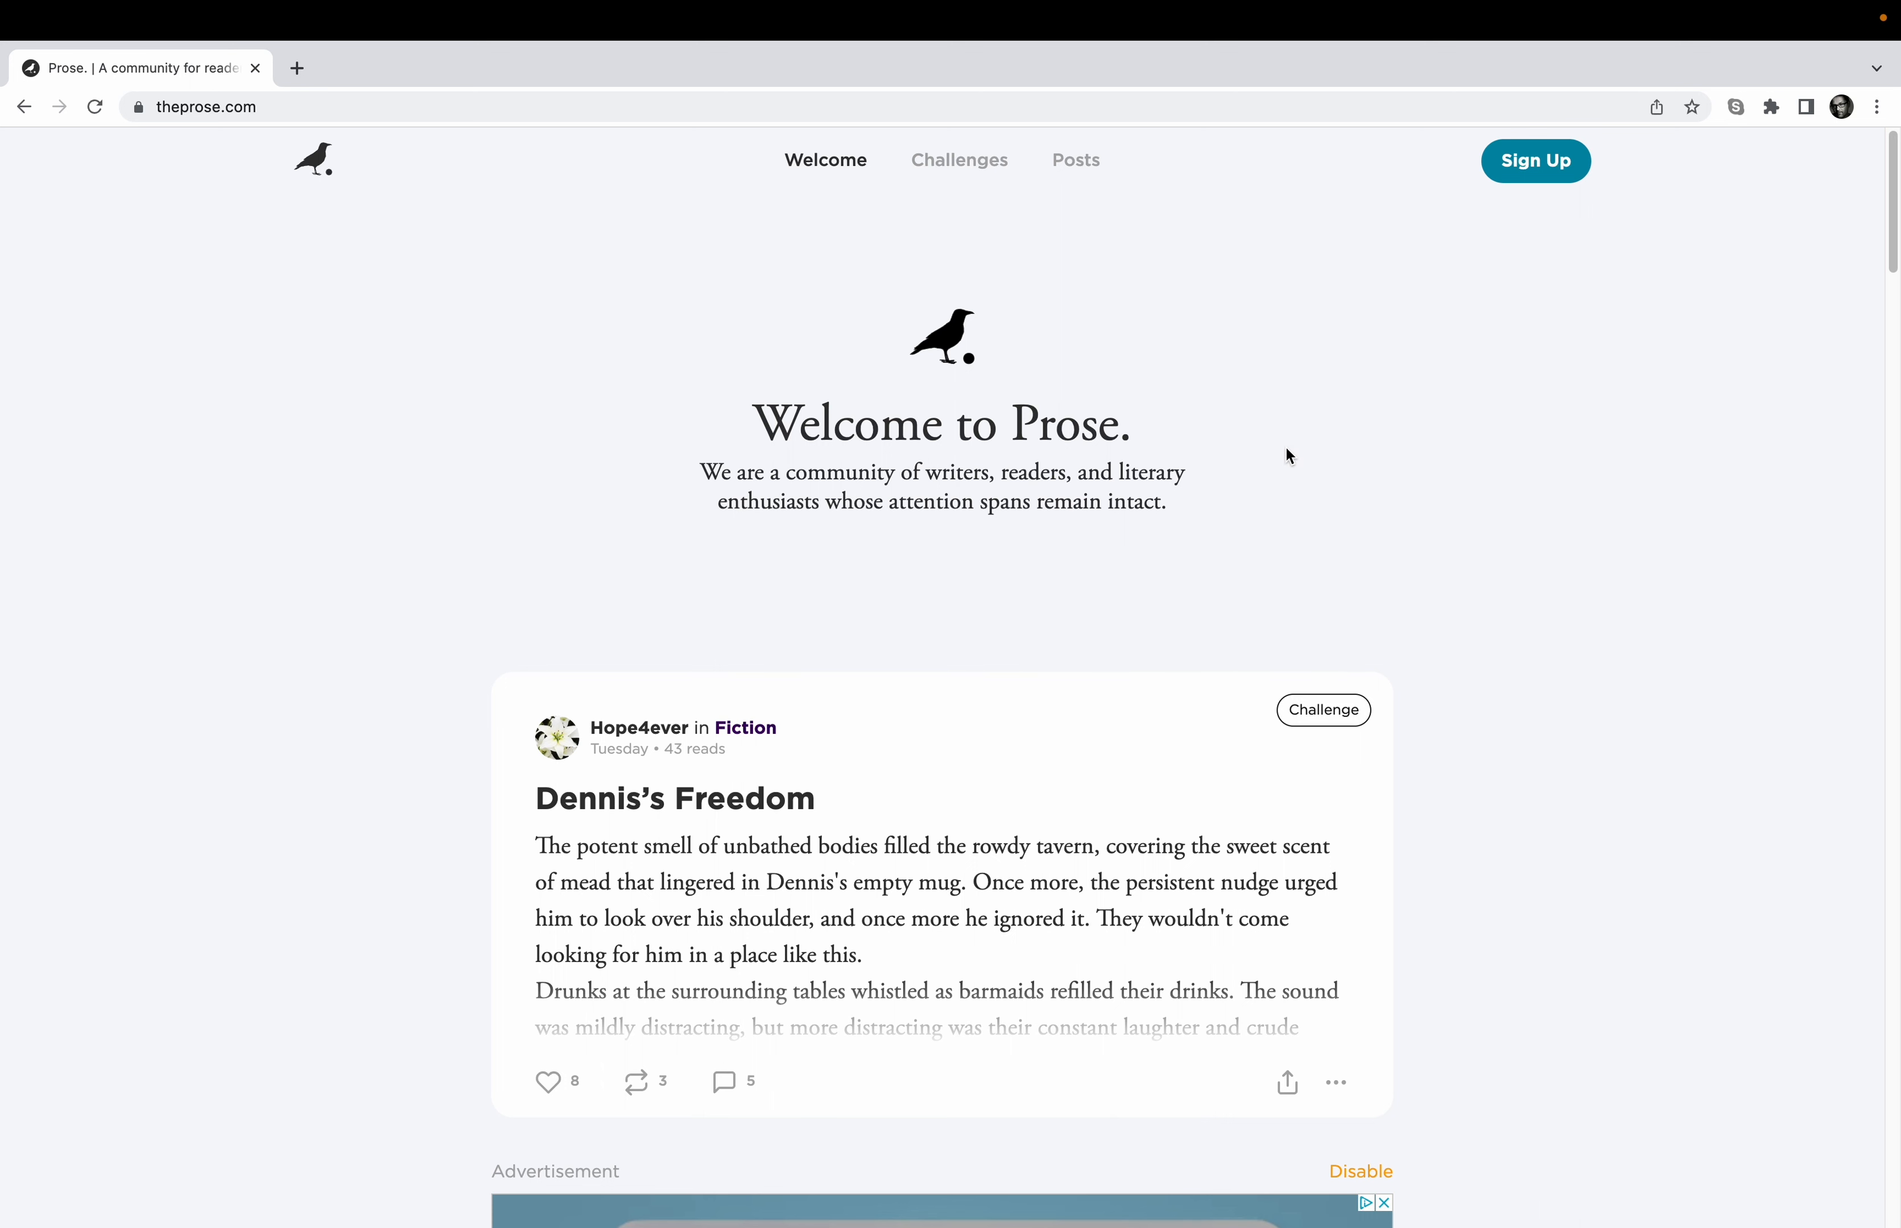
mouse_move(1285, 414)
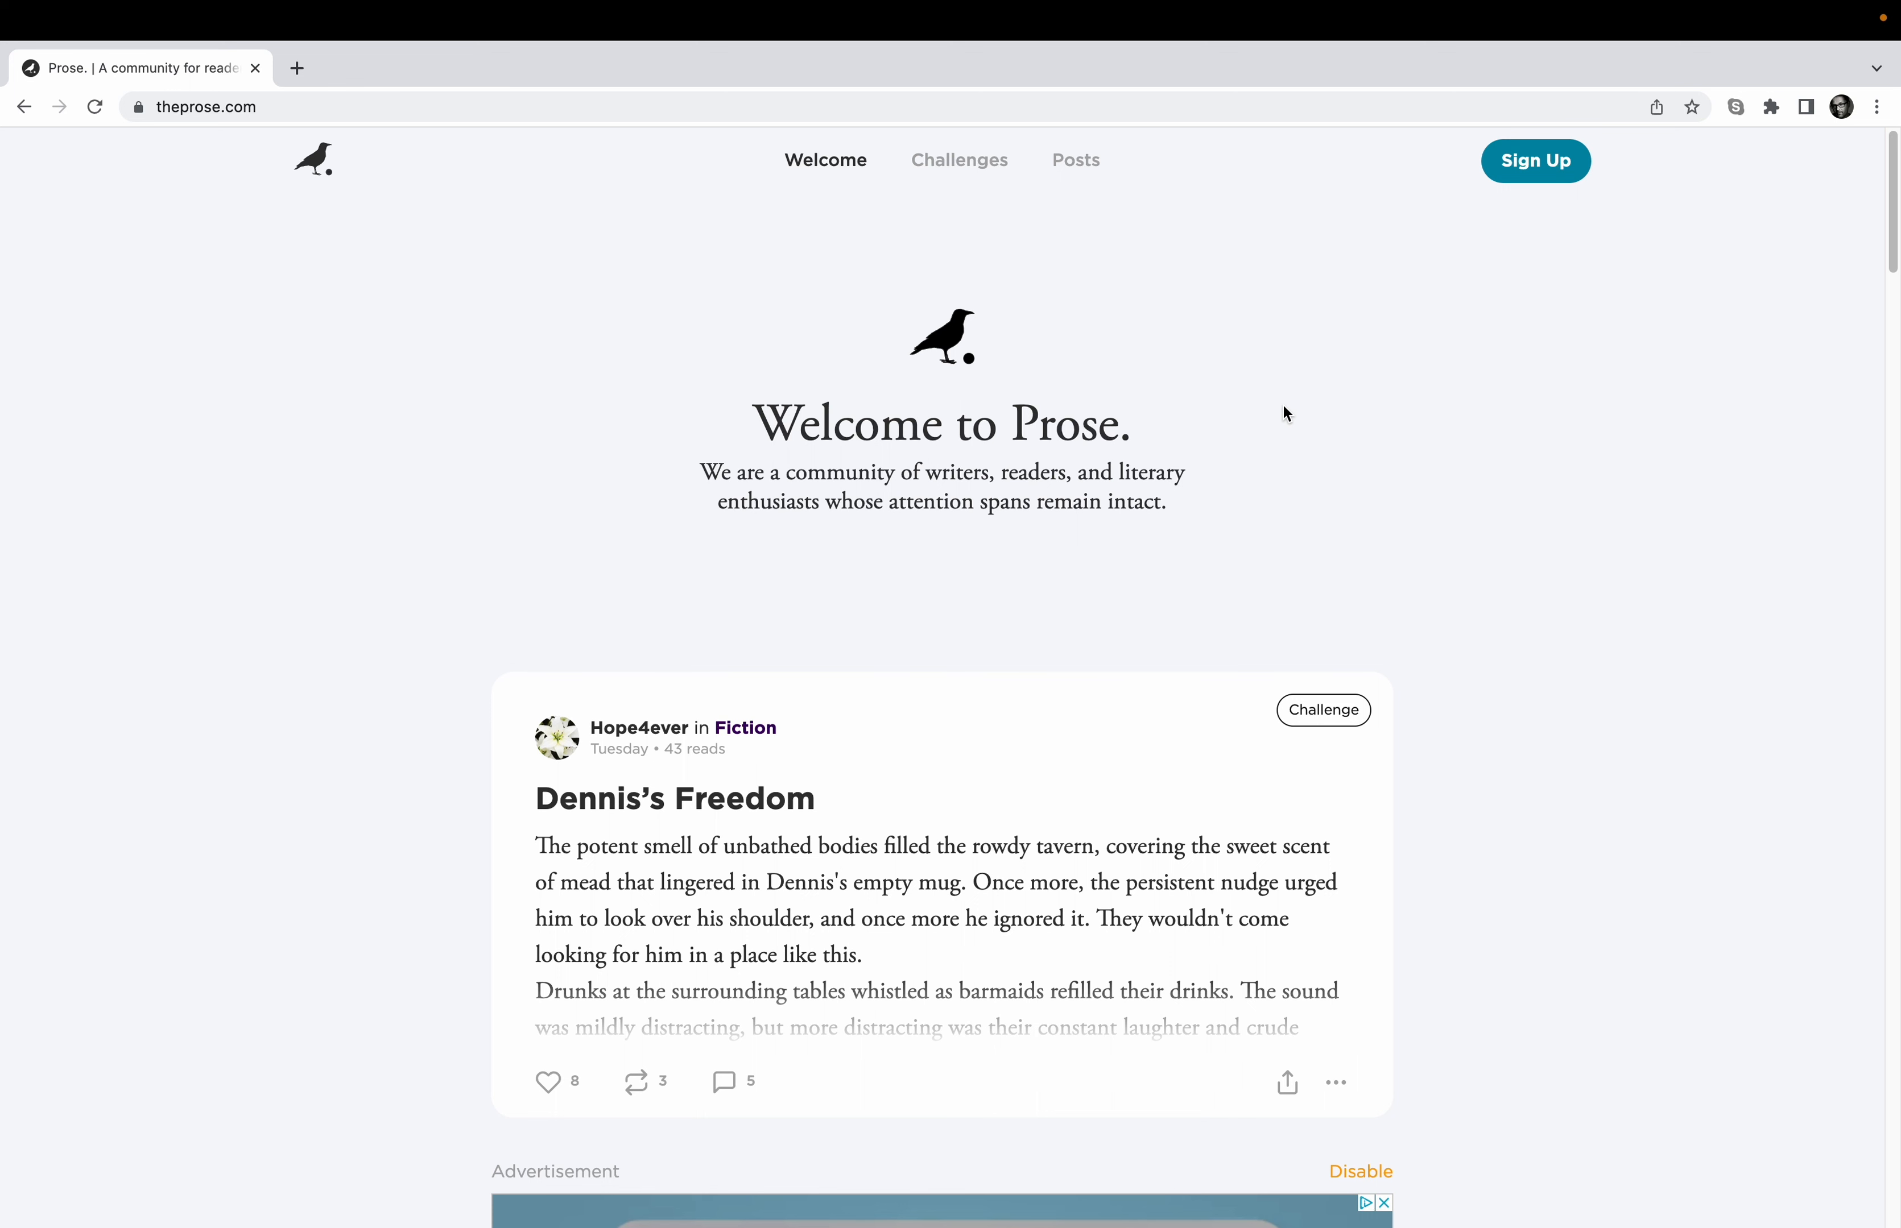
mouse_move(1091, 334)
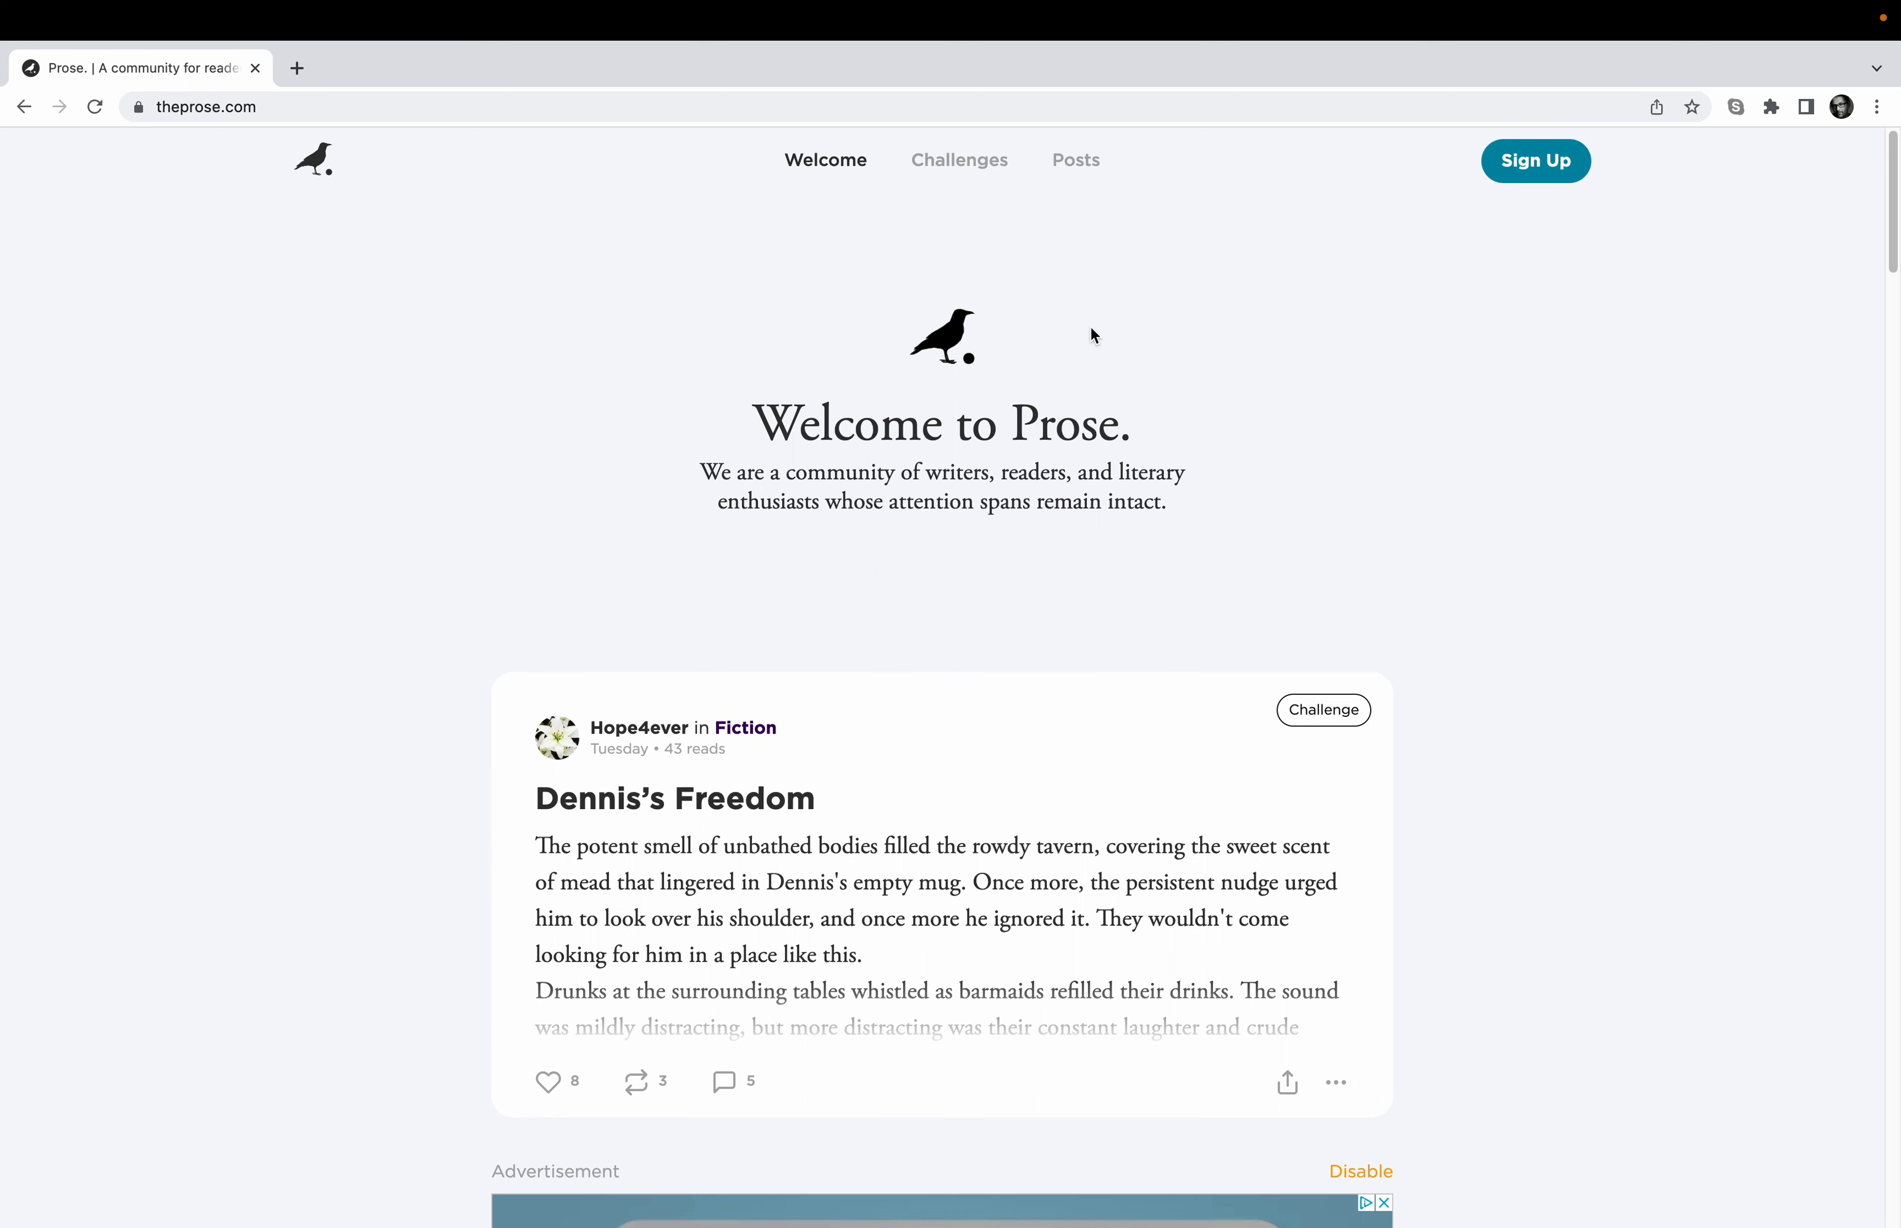
mouse_move(1105, 253)
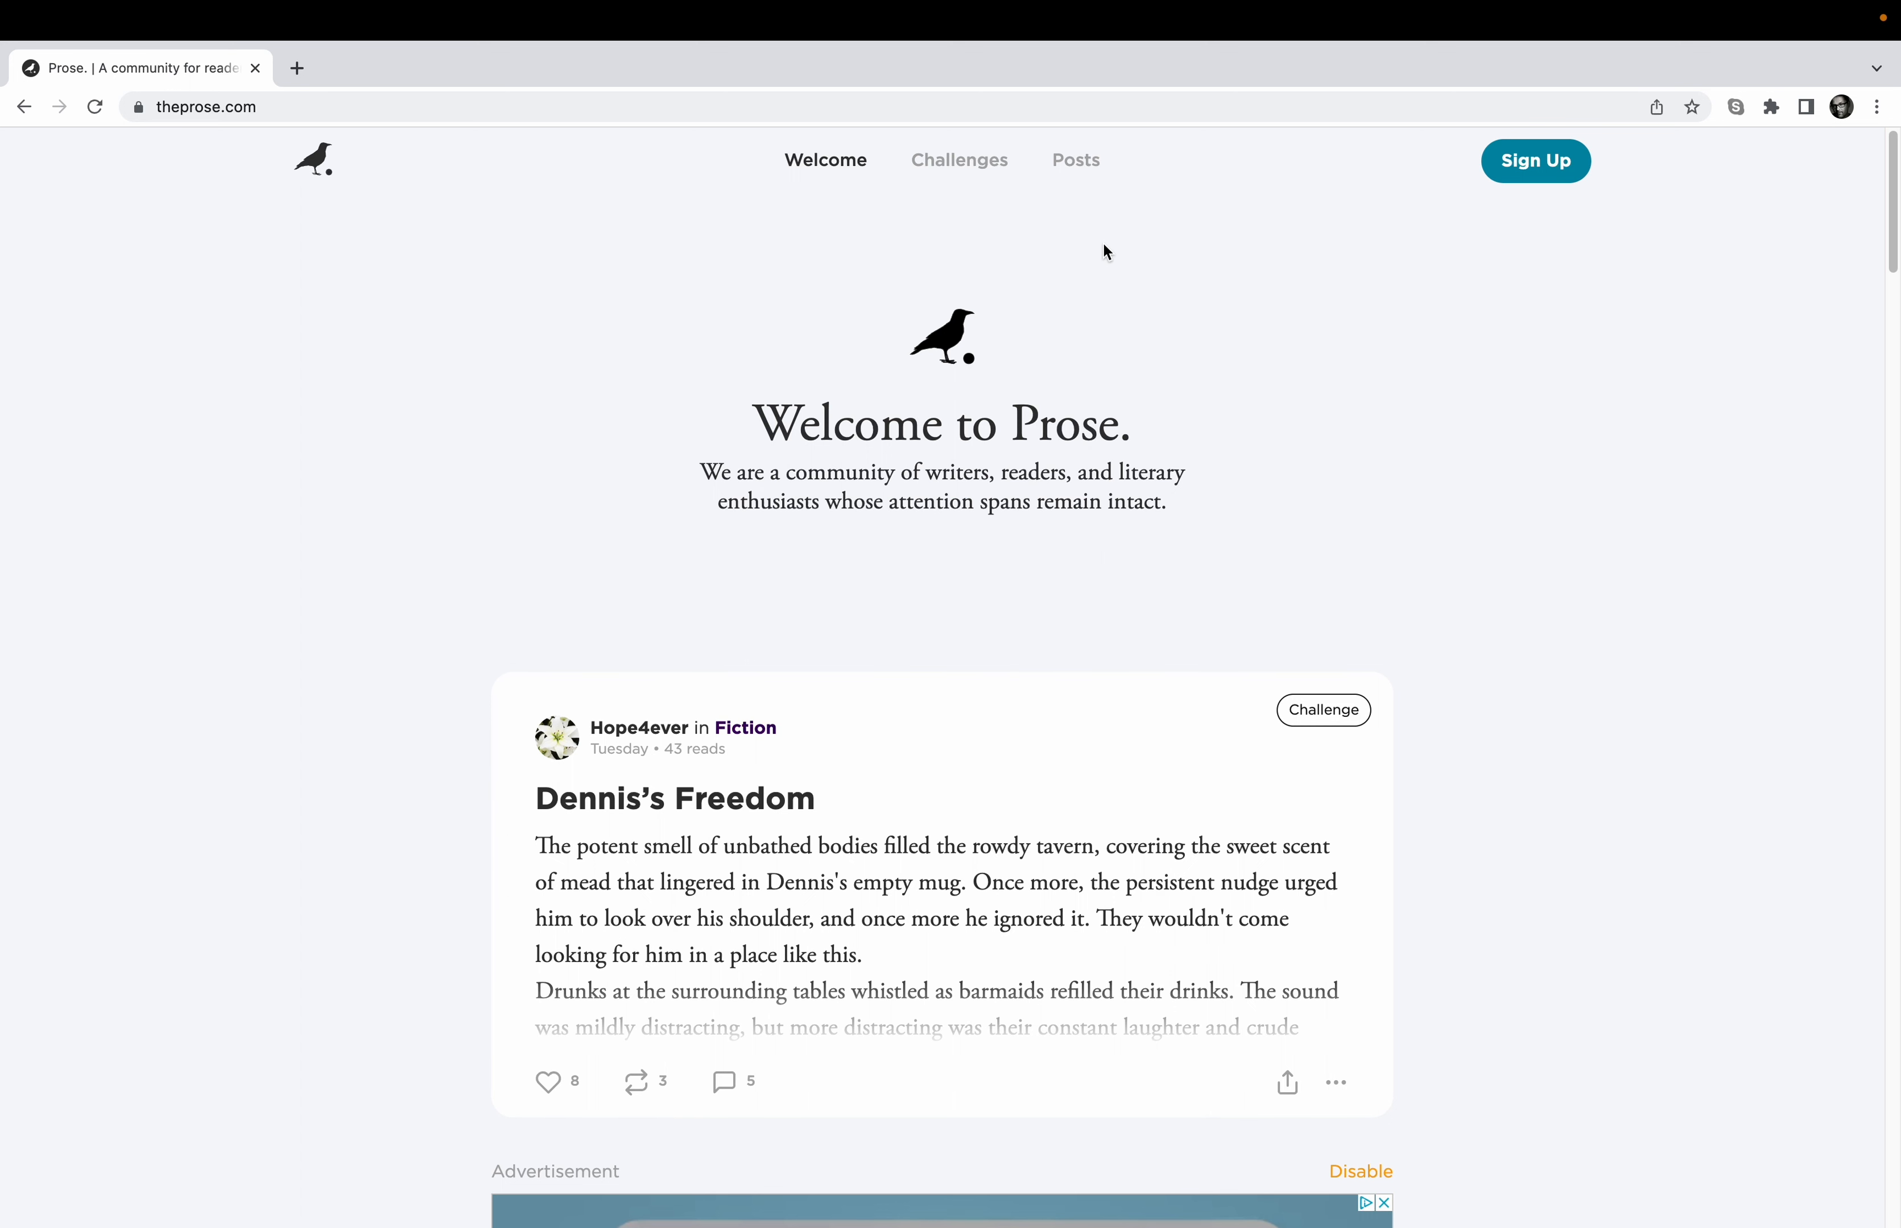
mouse_move(1074, 159)
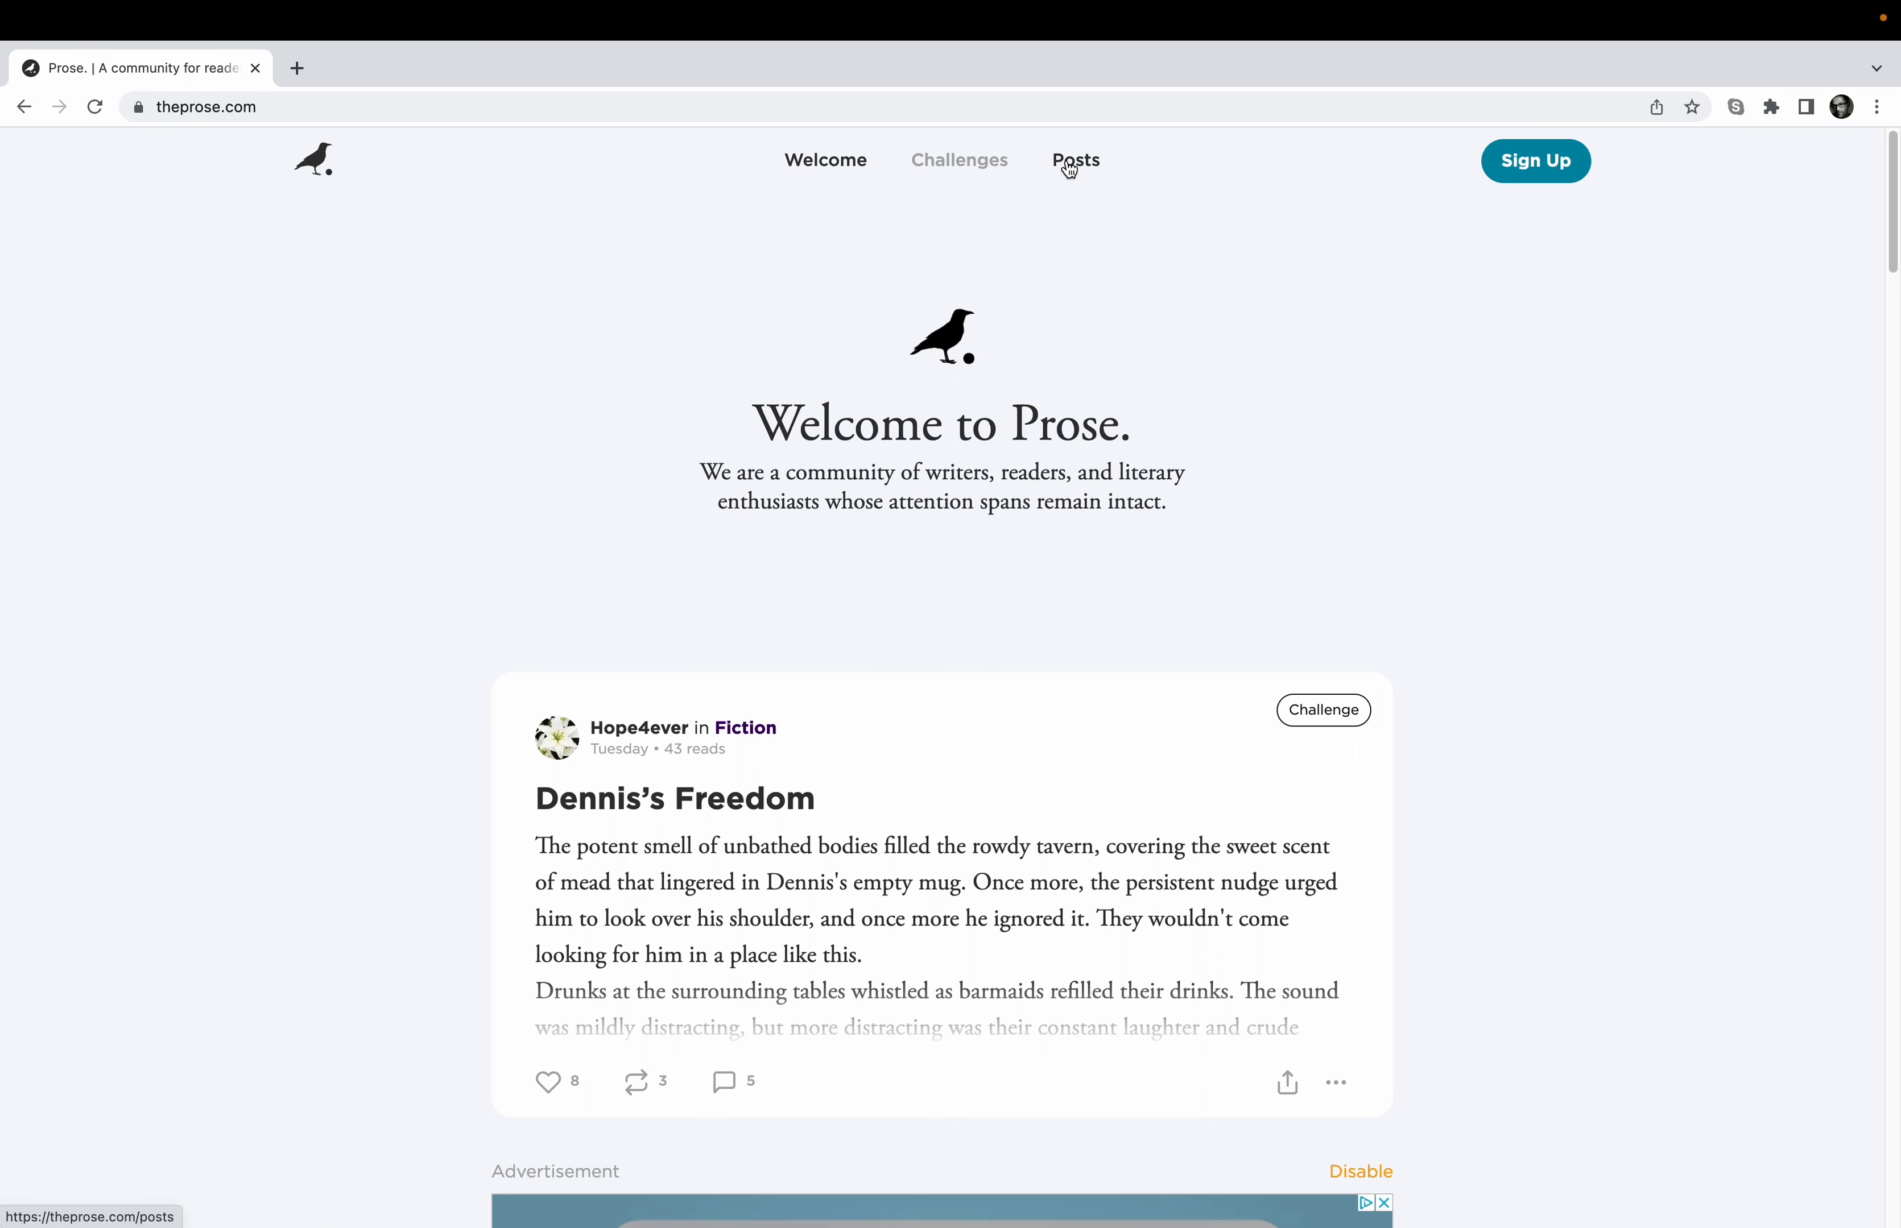
click(1074, 160)
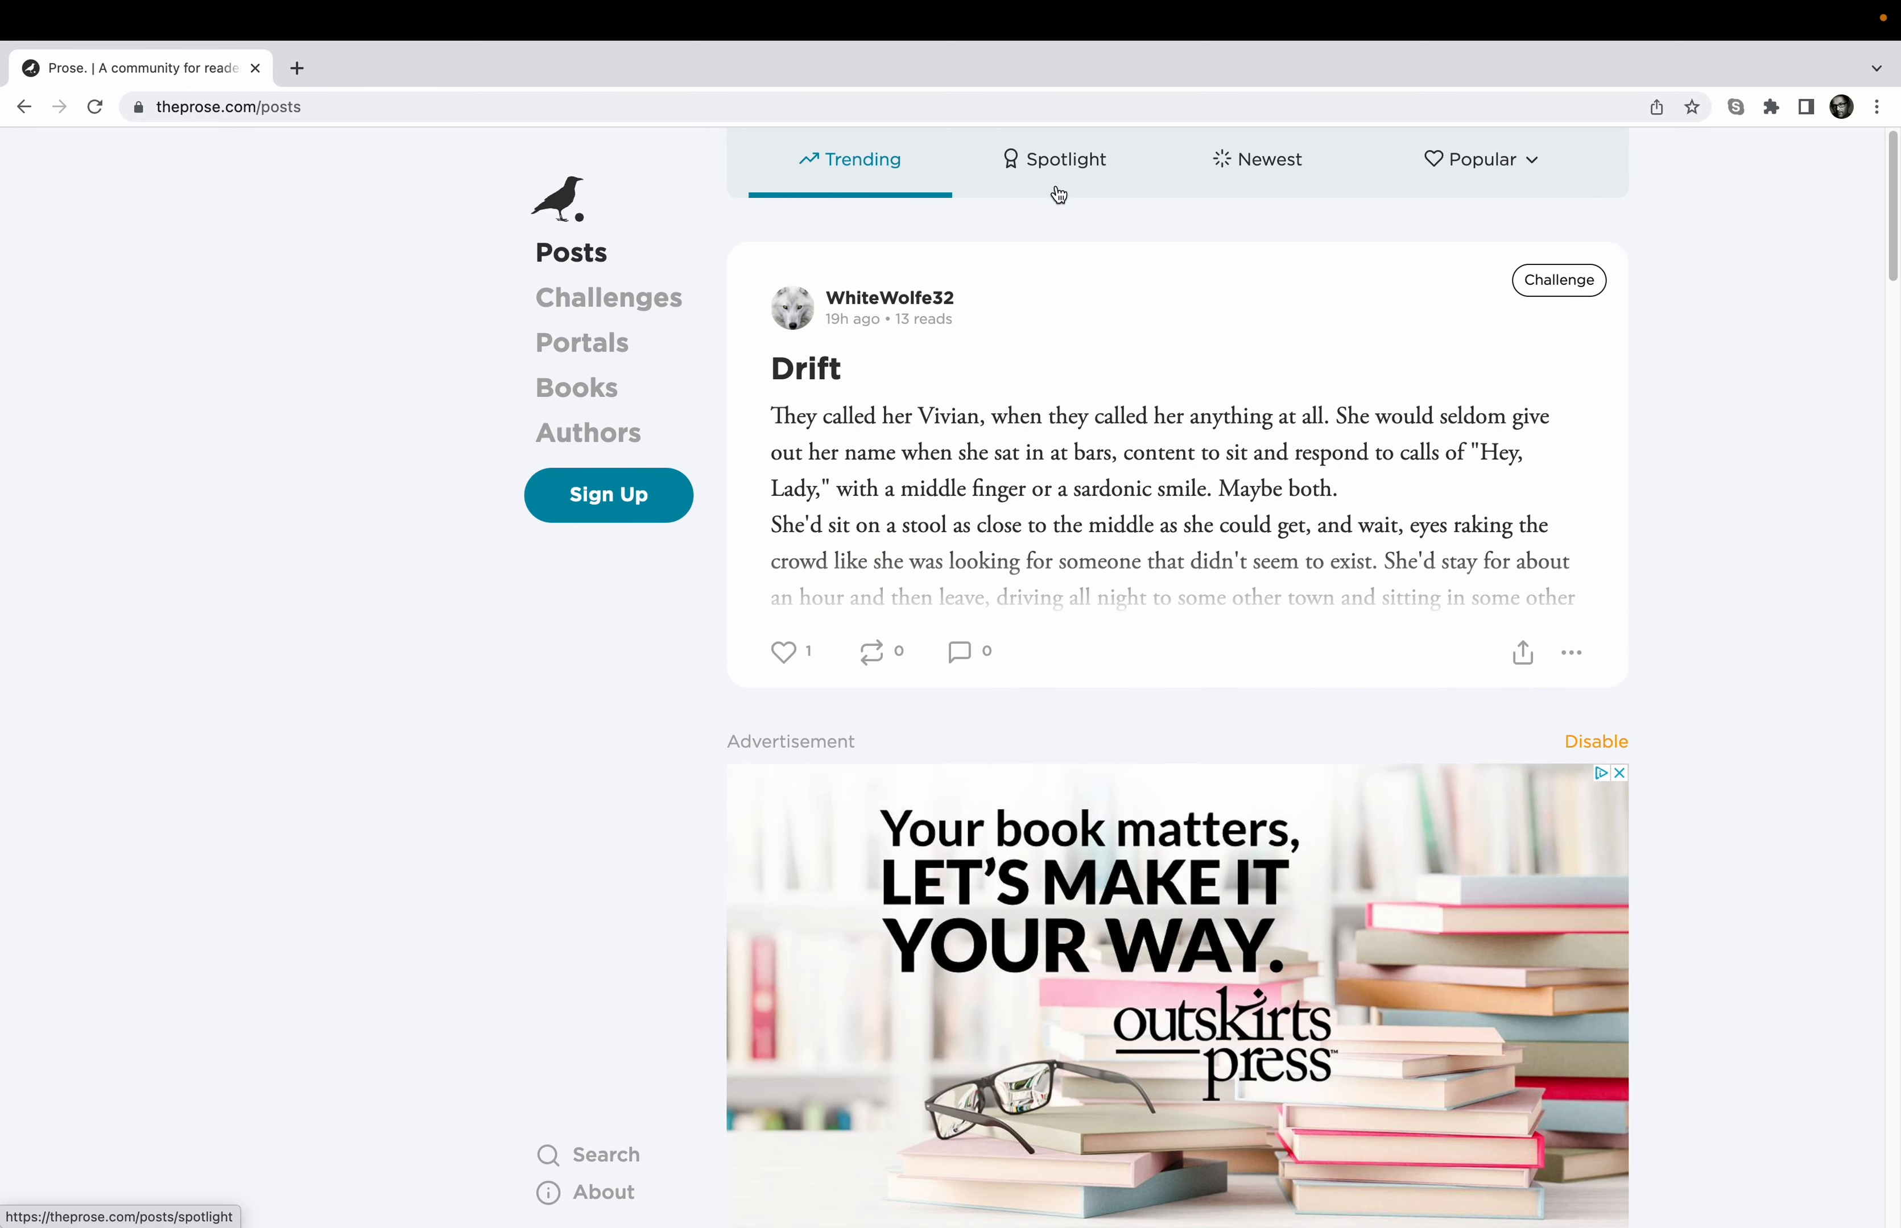
mouse_move(606, 1155)
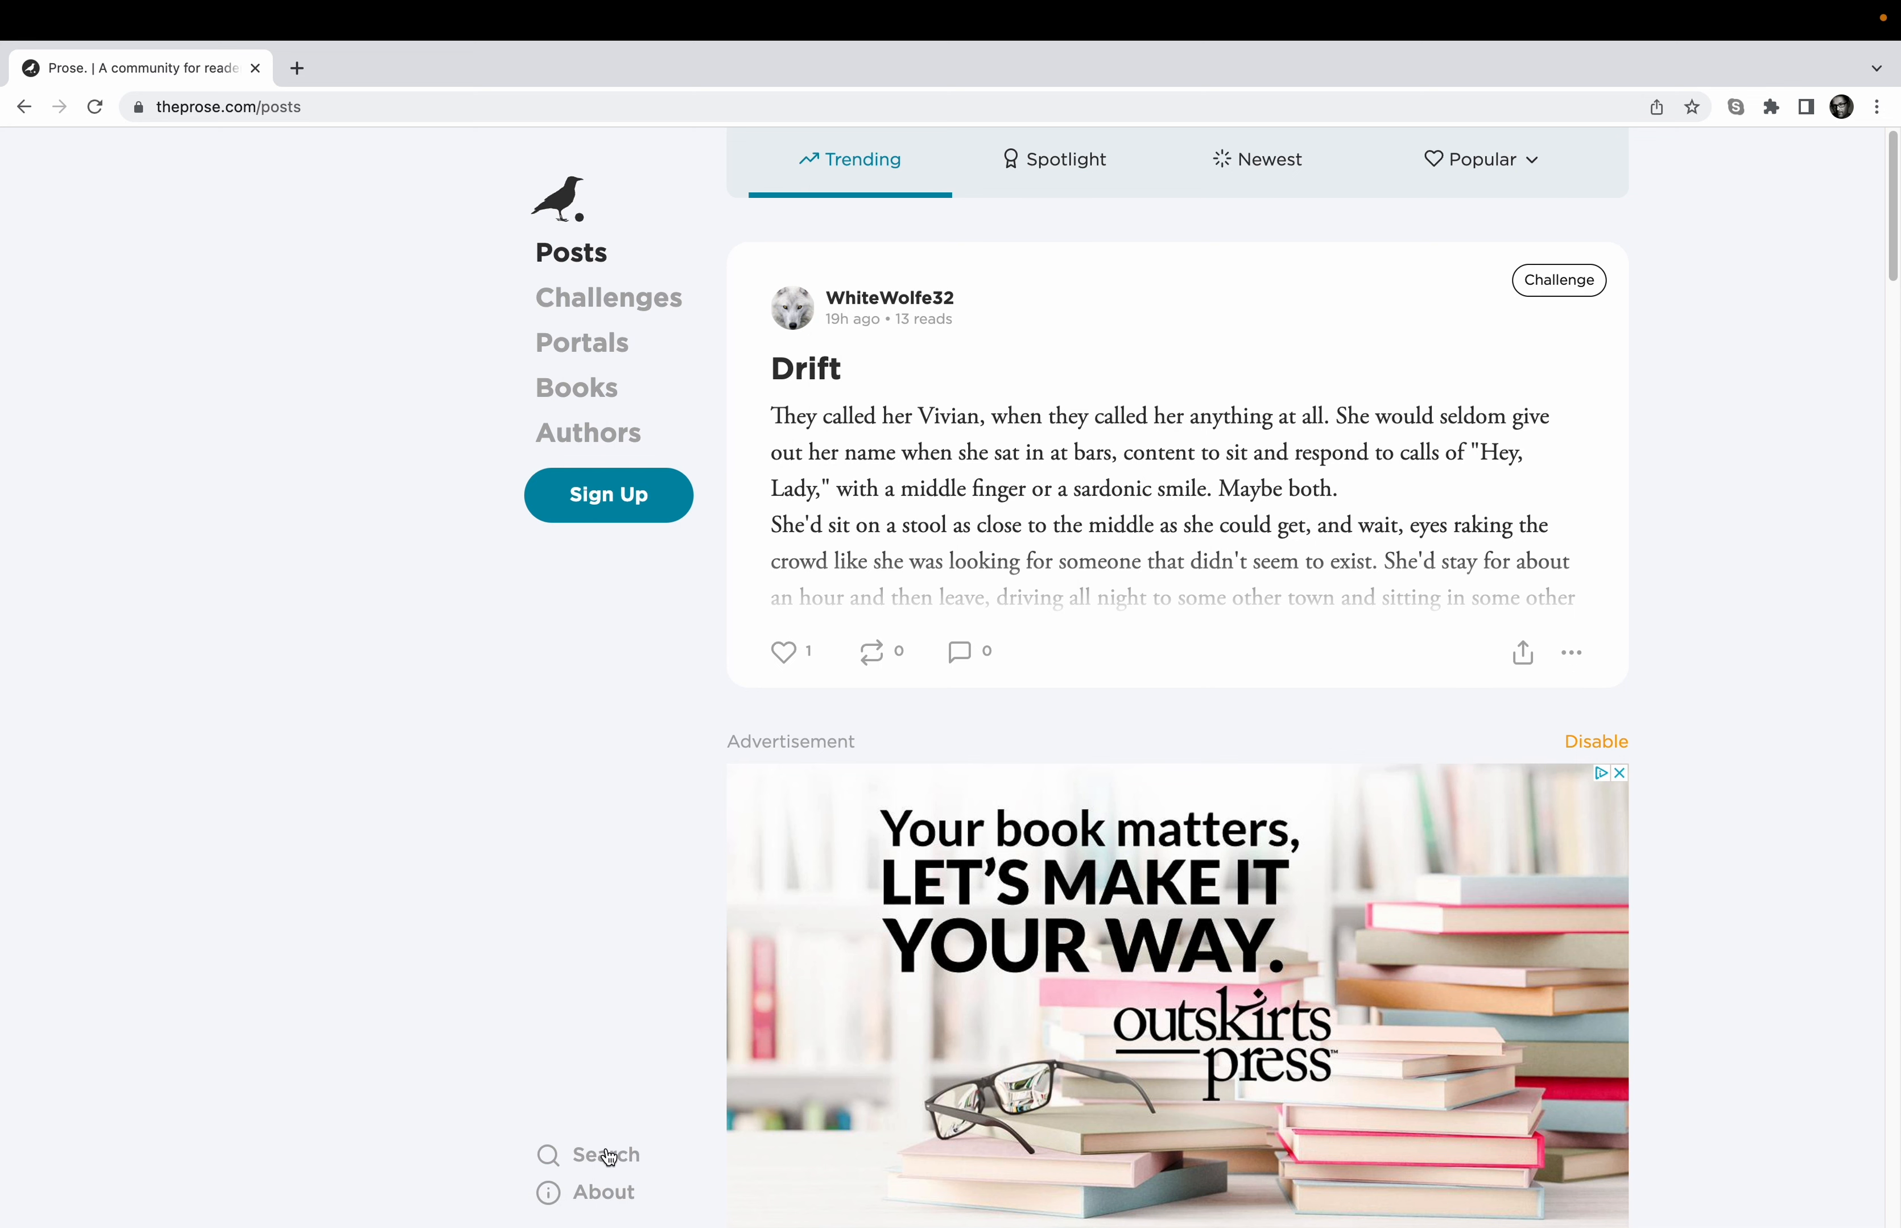
click(603, 1155)
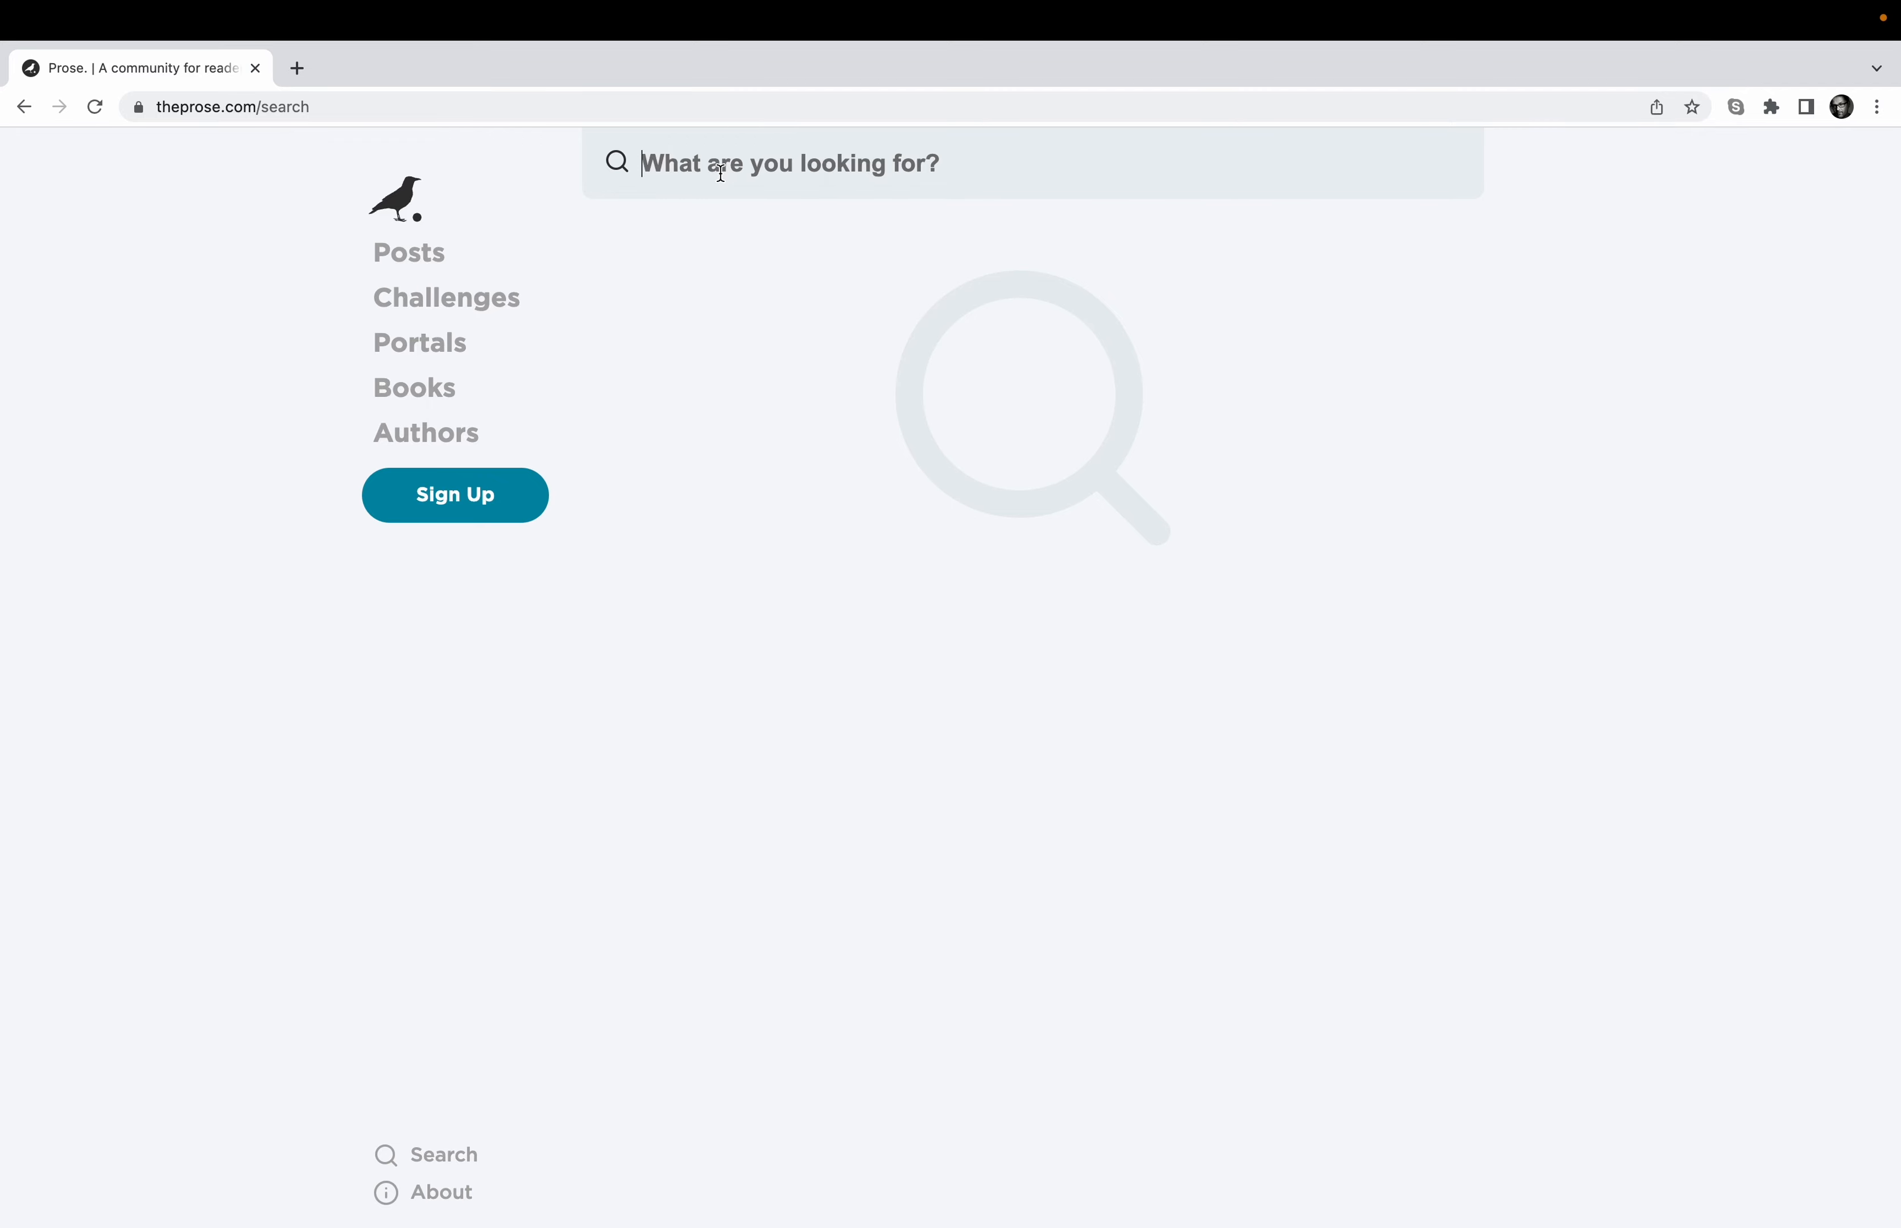
text(K)
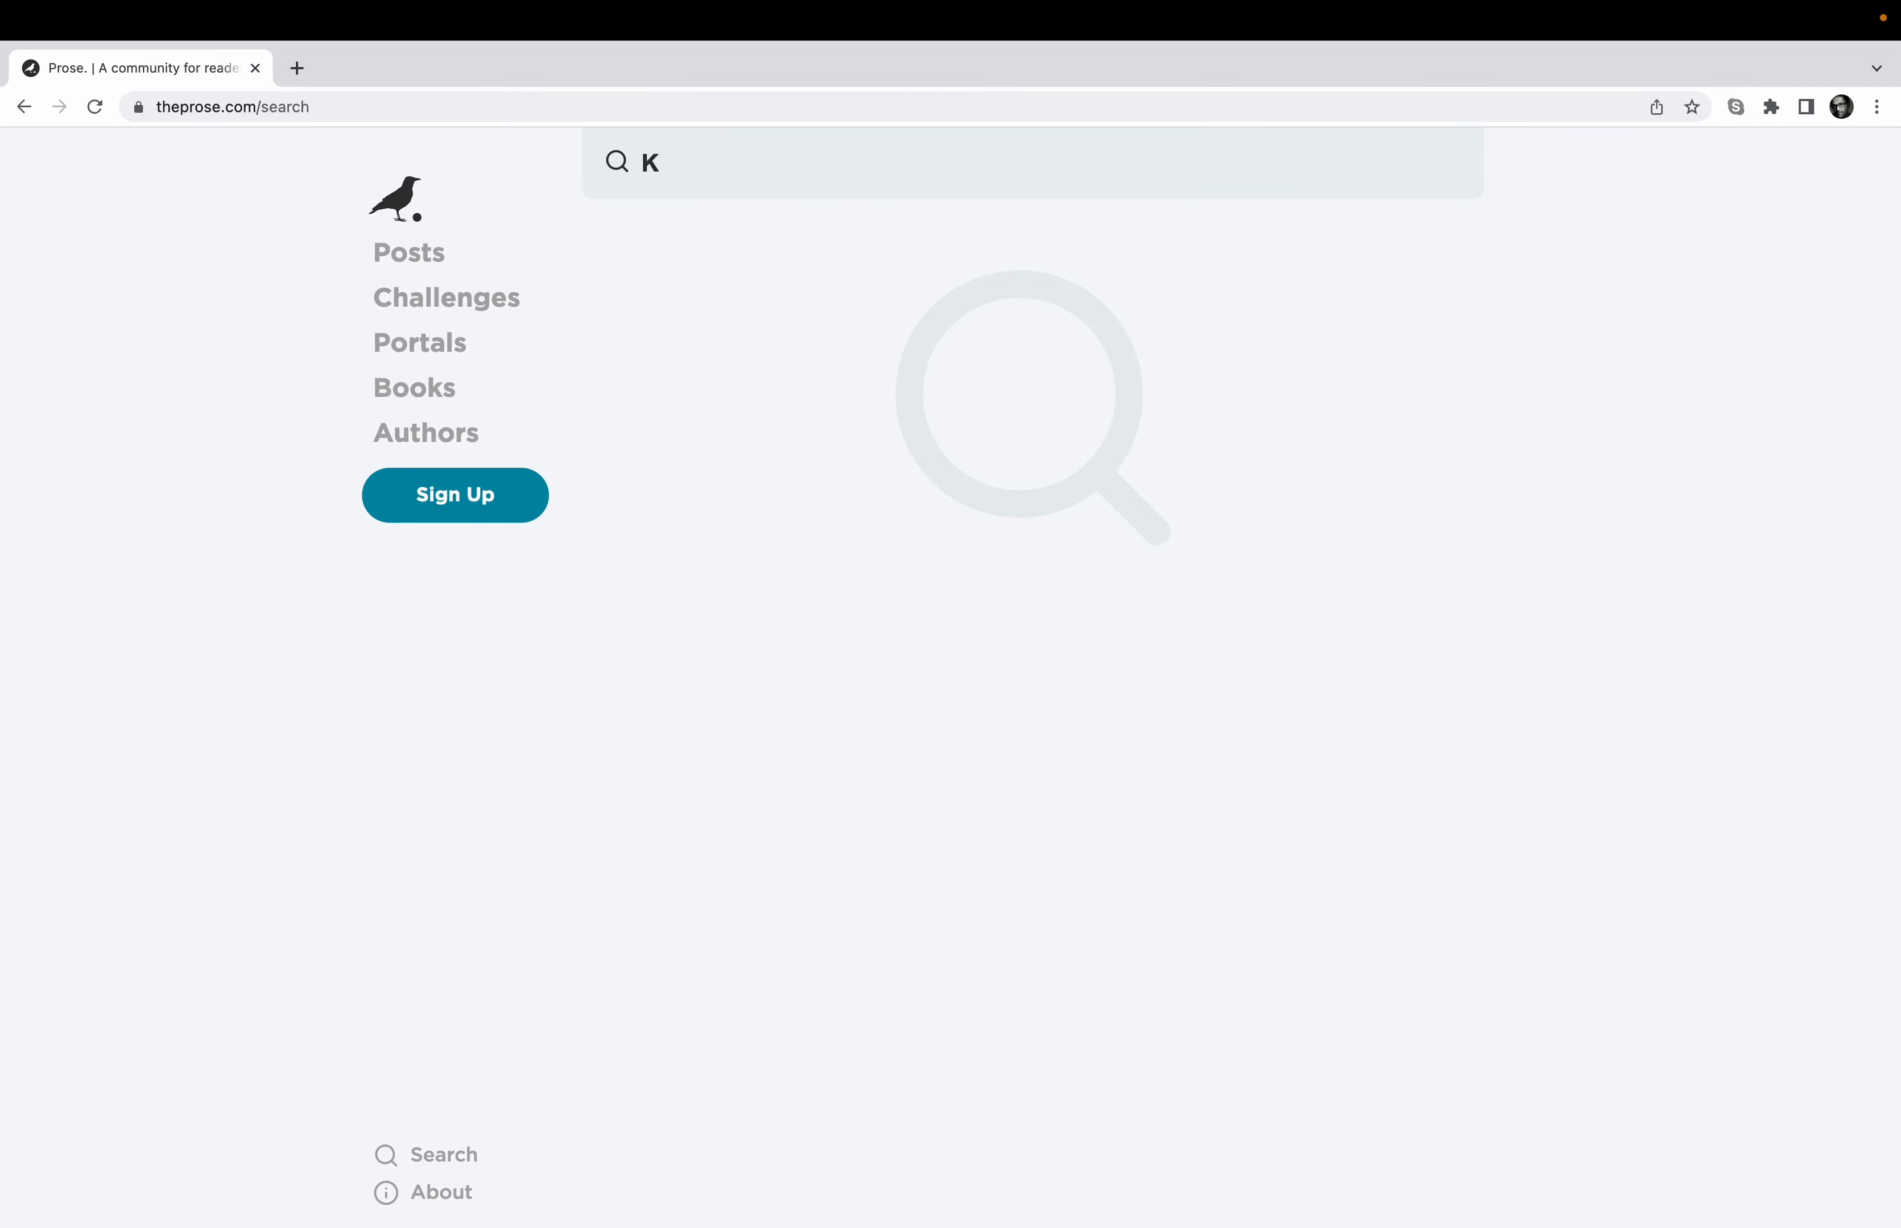
text(M)
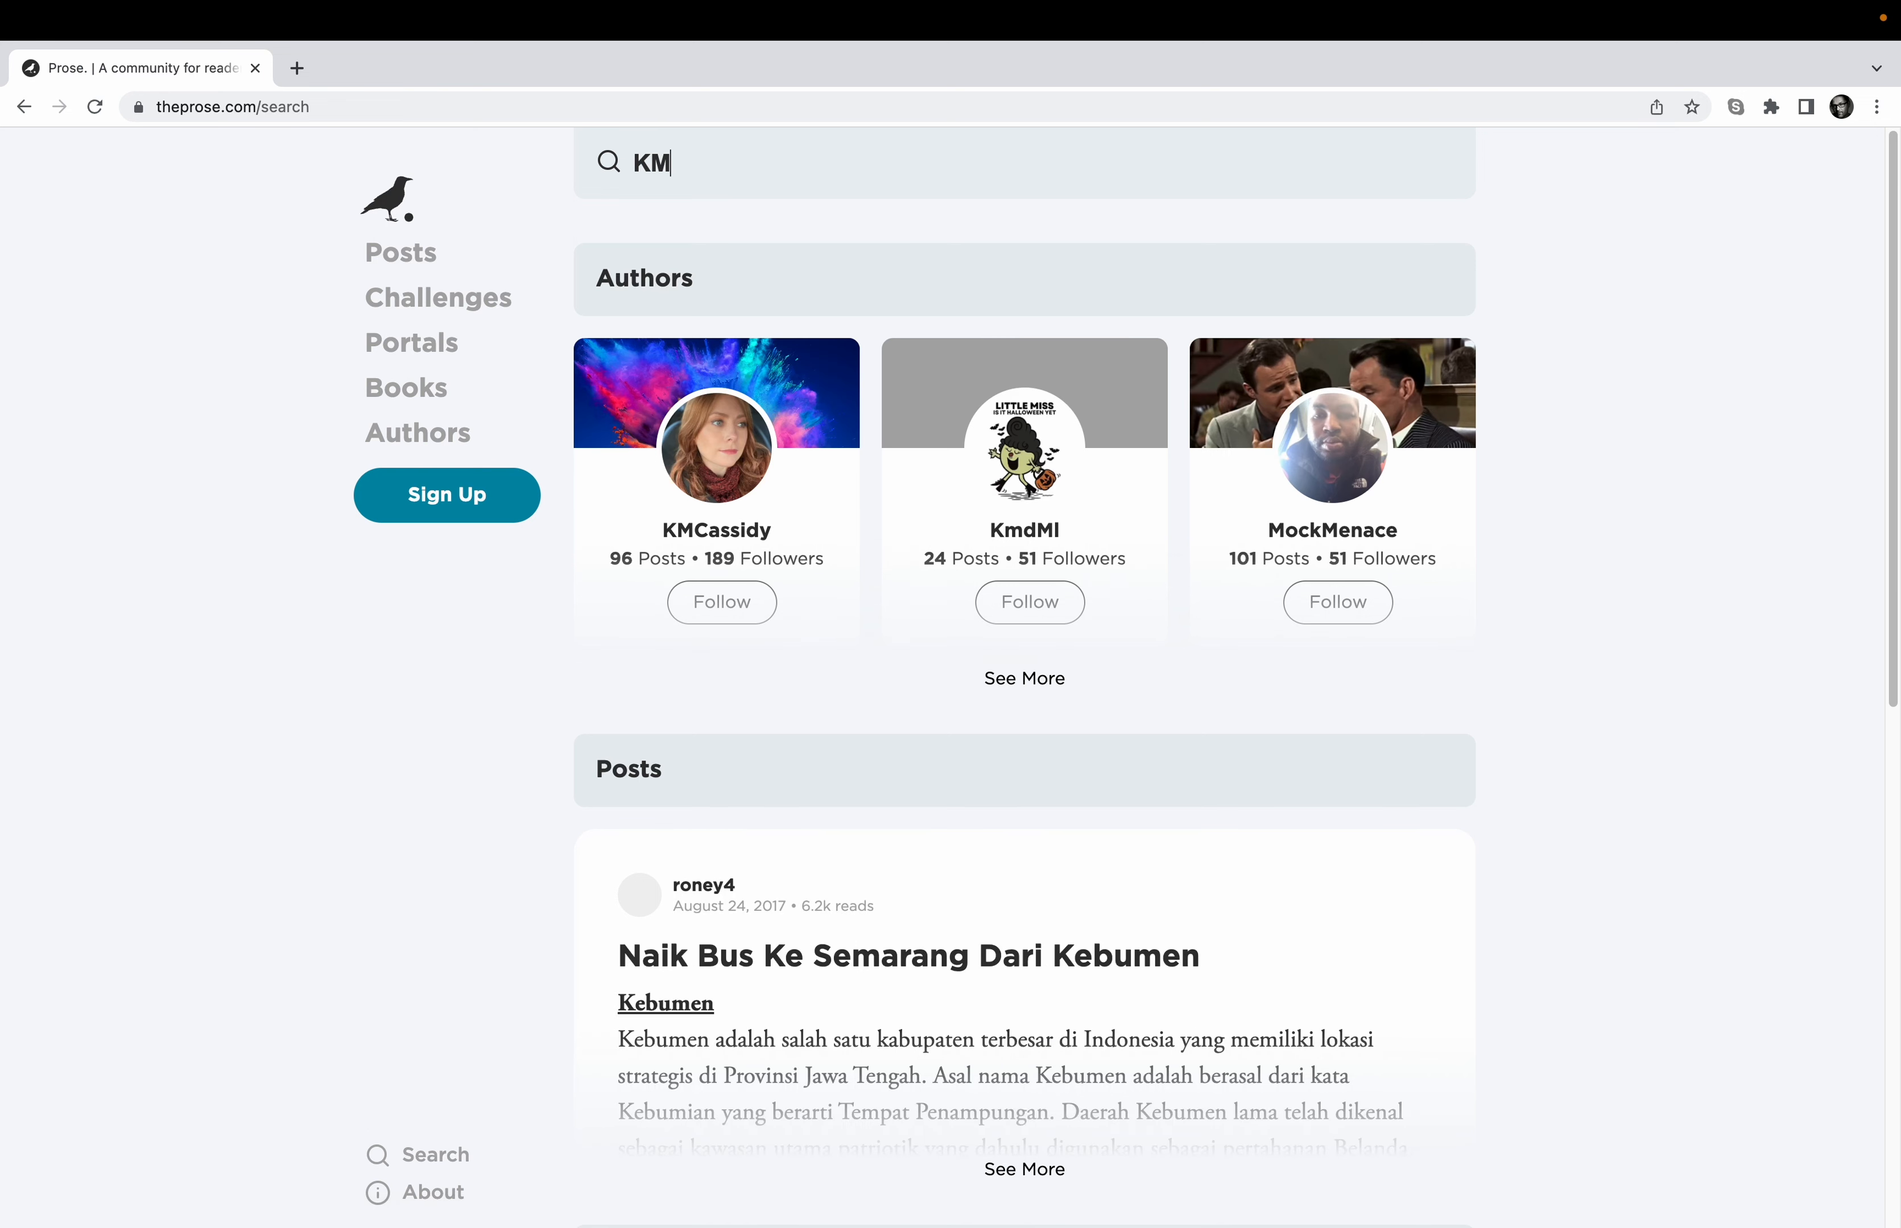
mouse_move(708, 471)
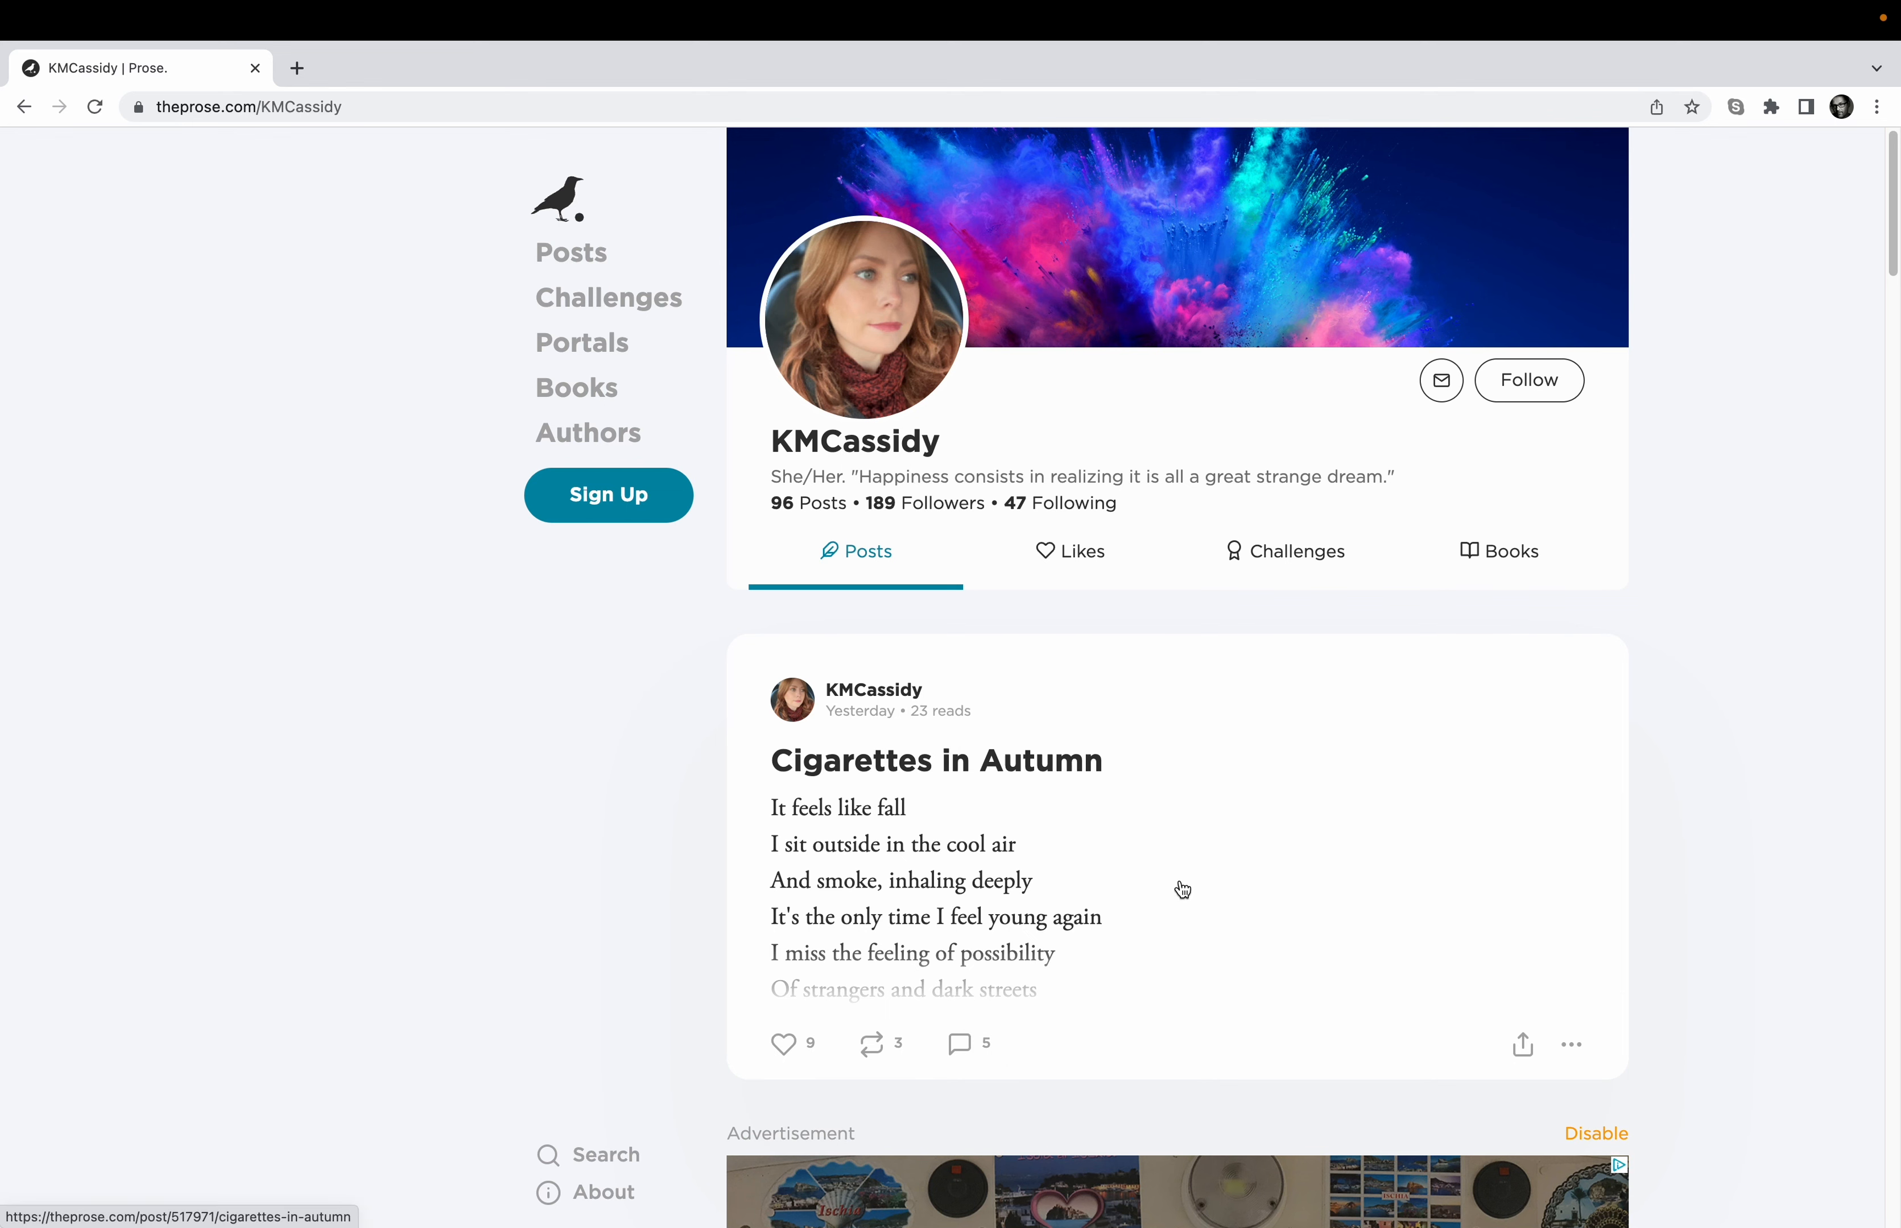
click(933, 759)
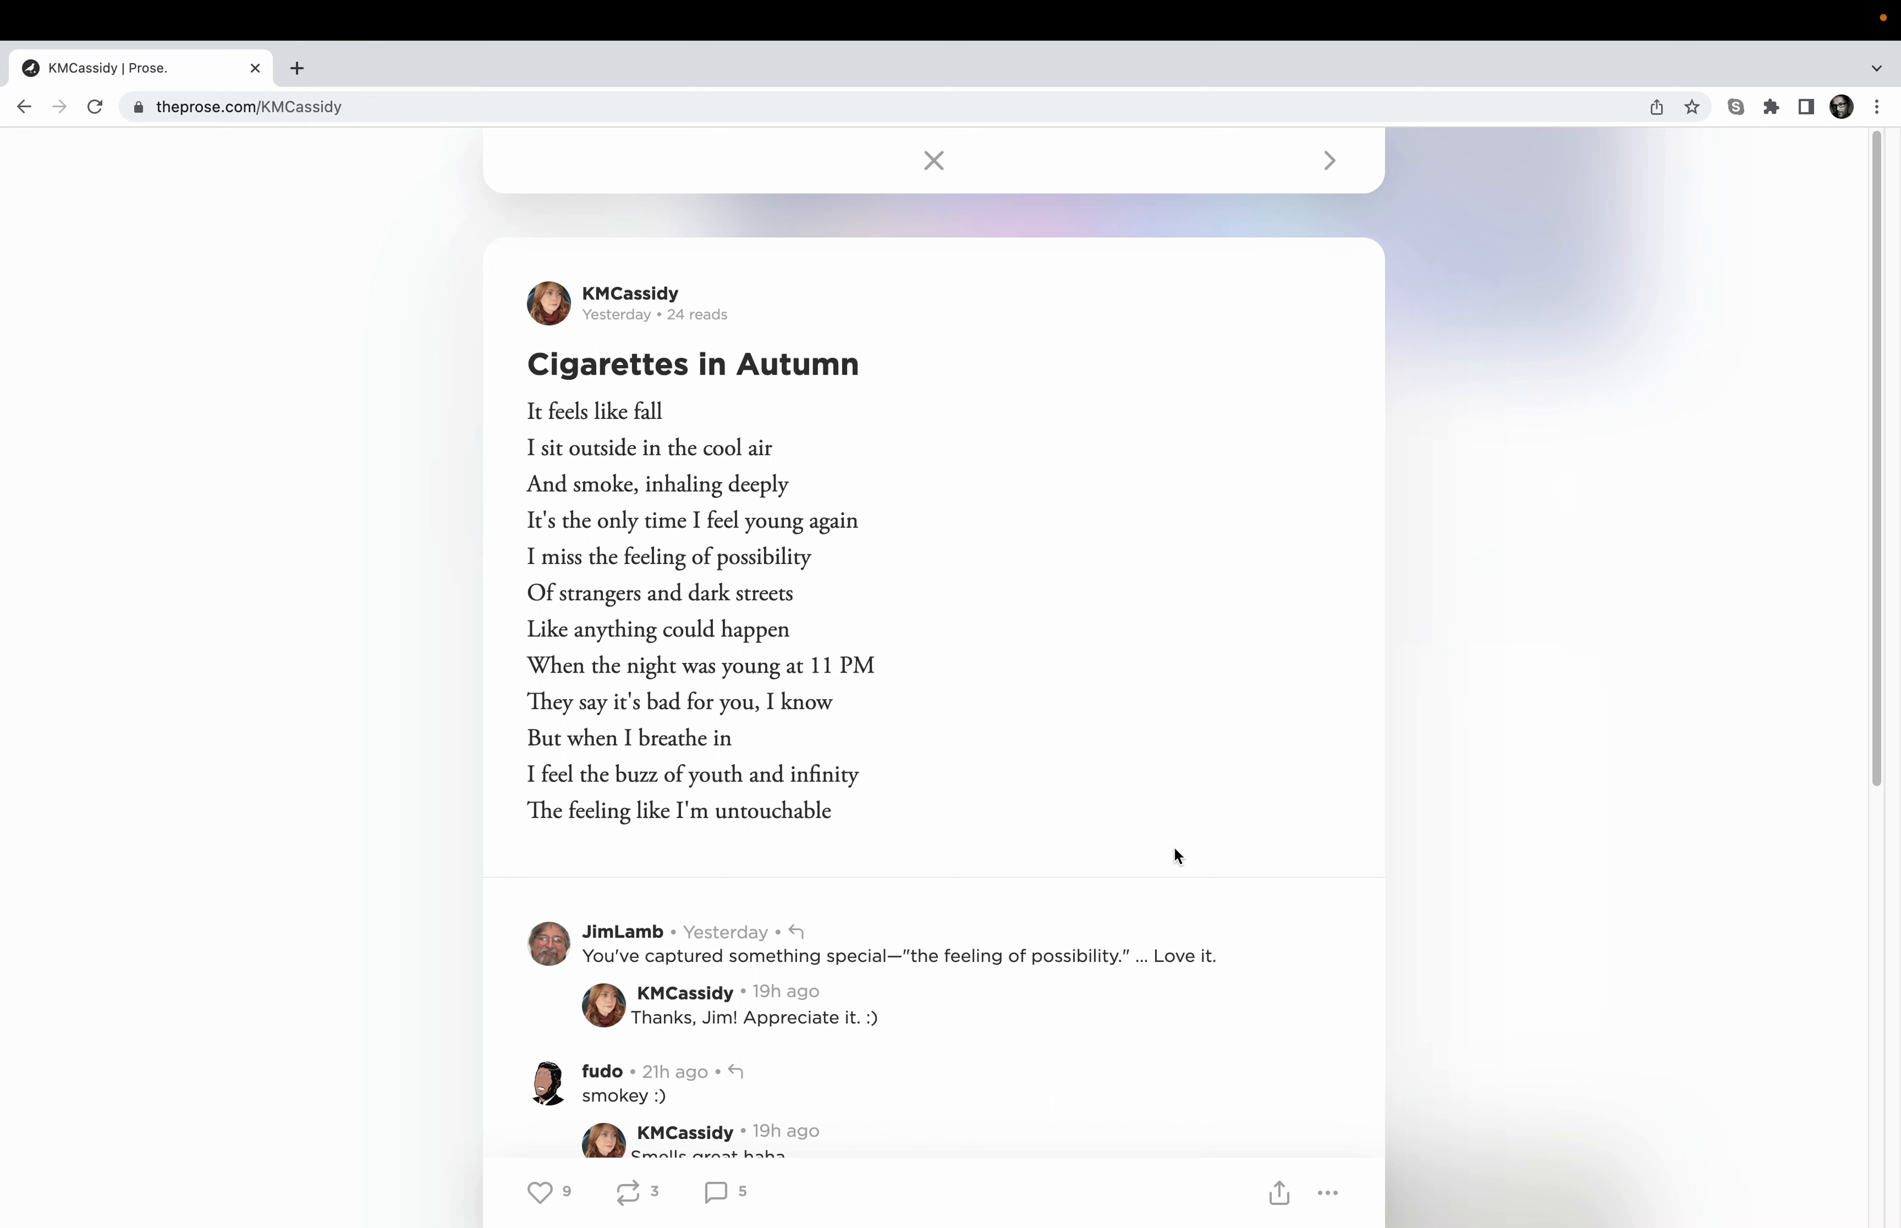
mouse_move(1876, 727)
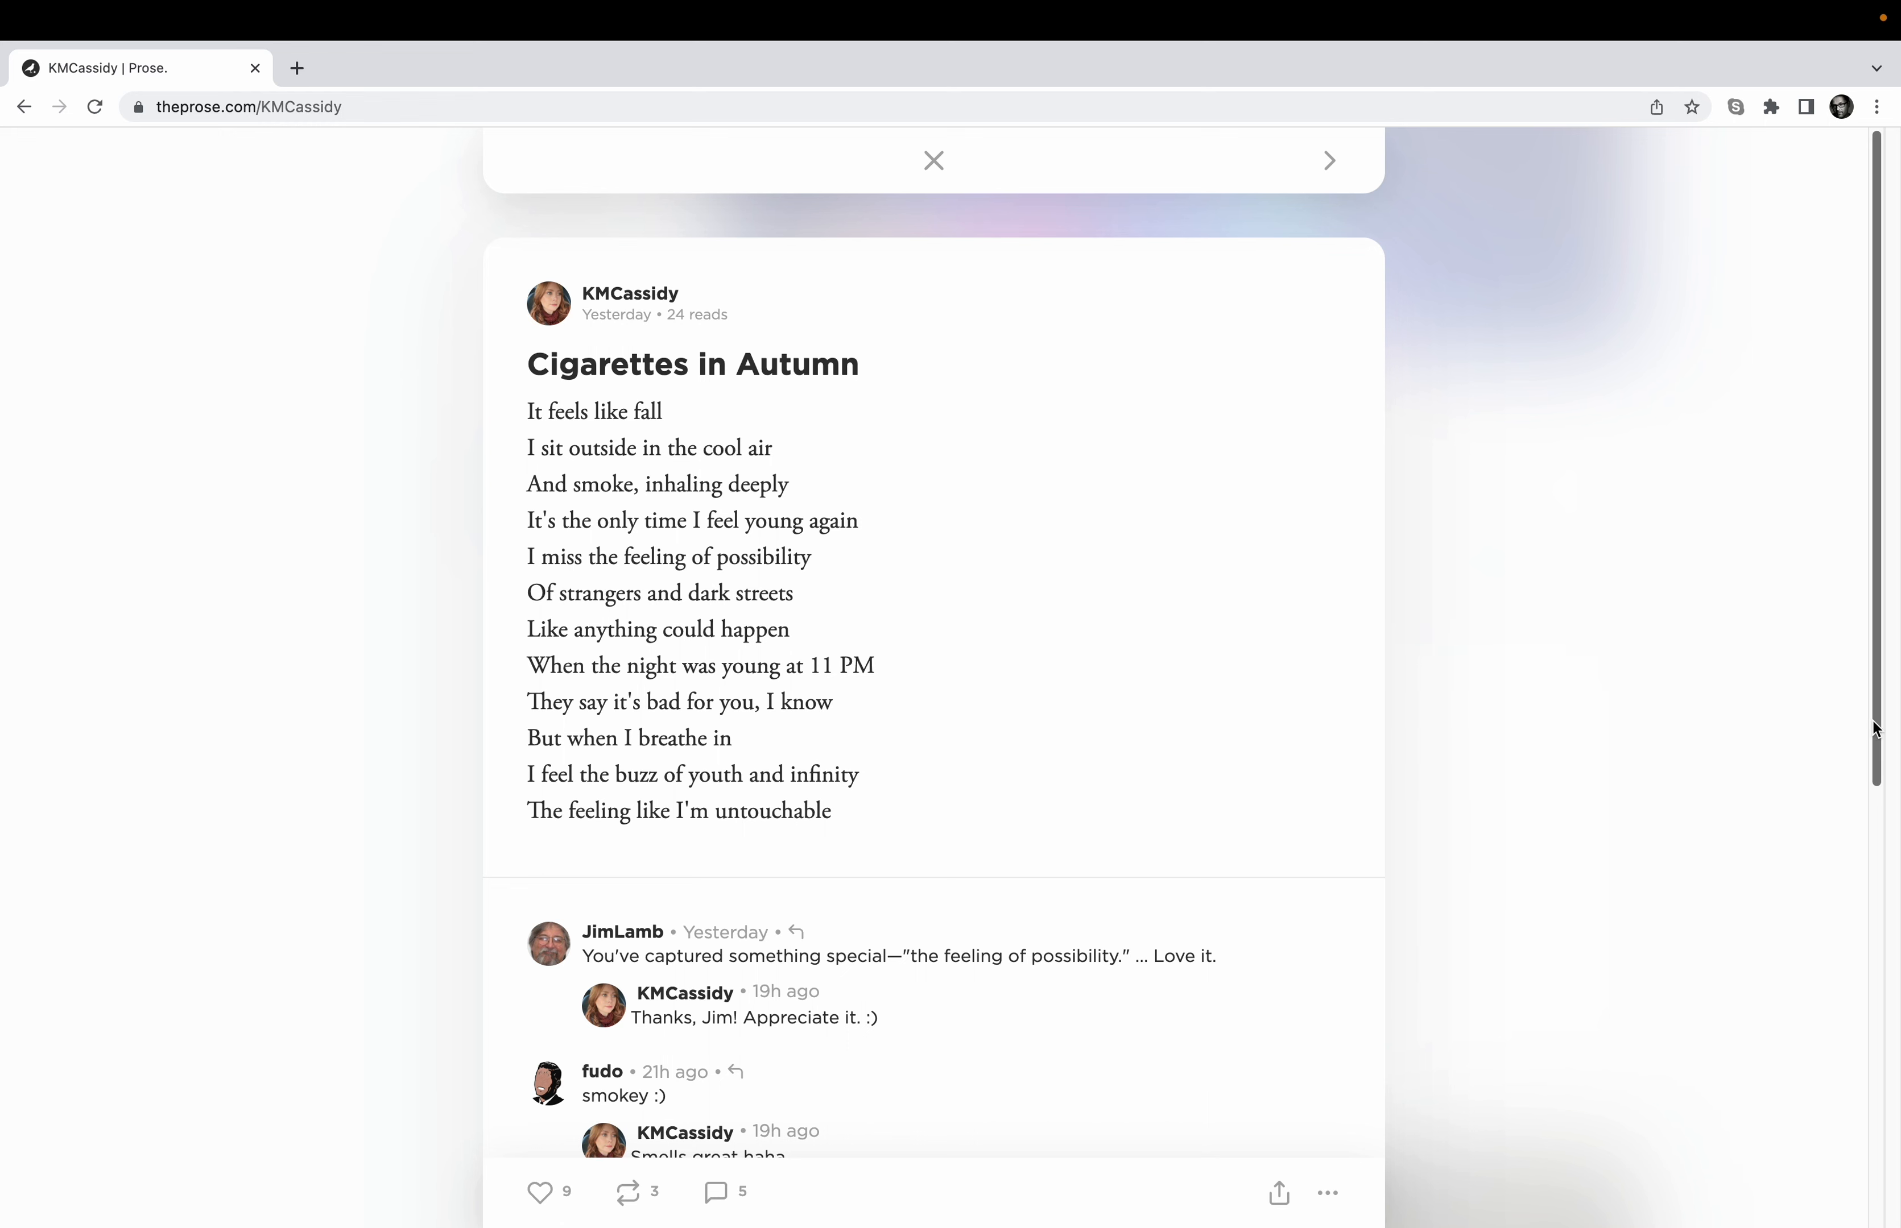
scroll(down, 3)
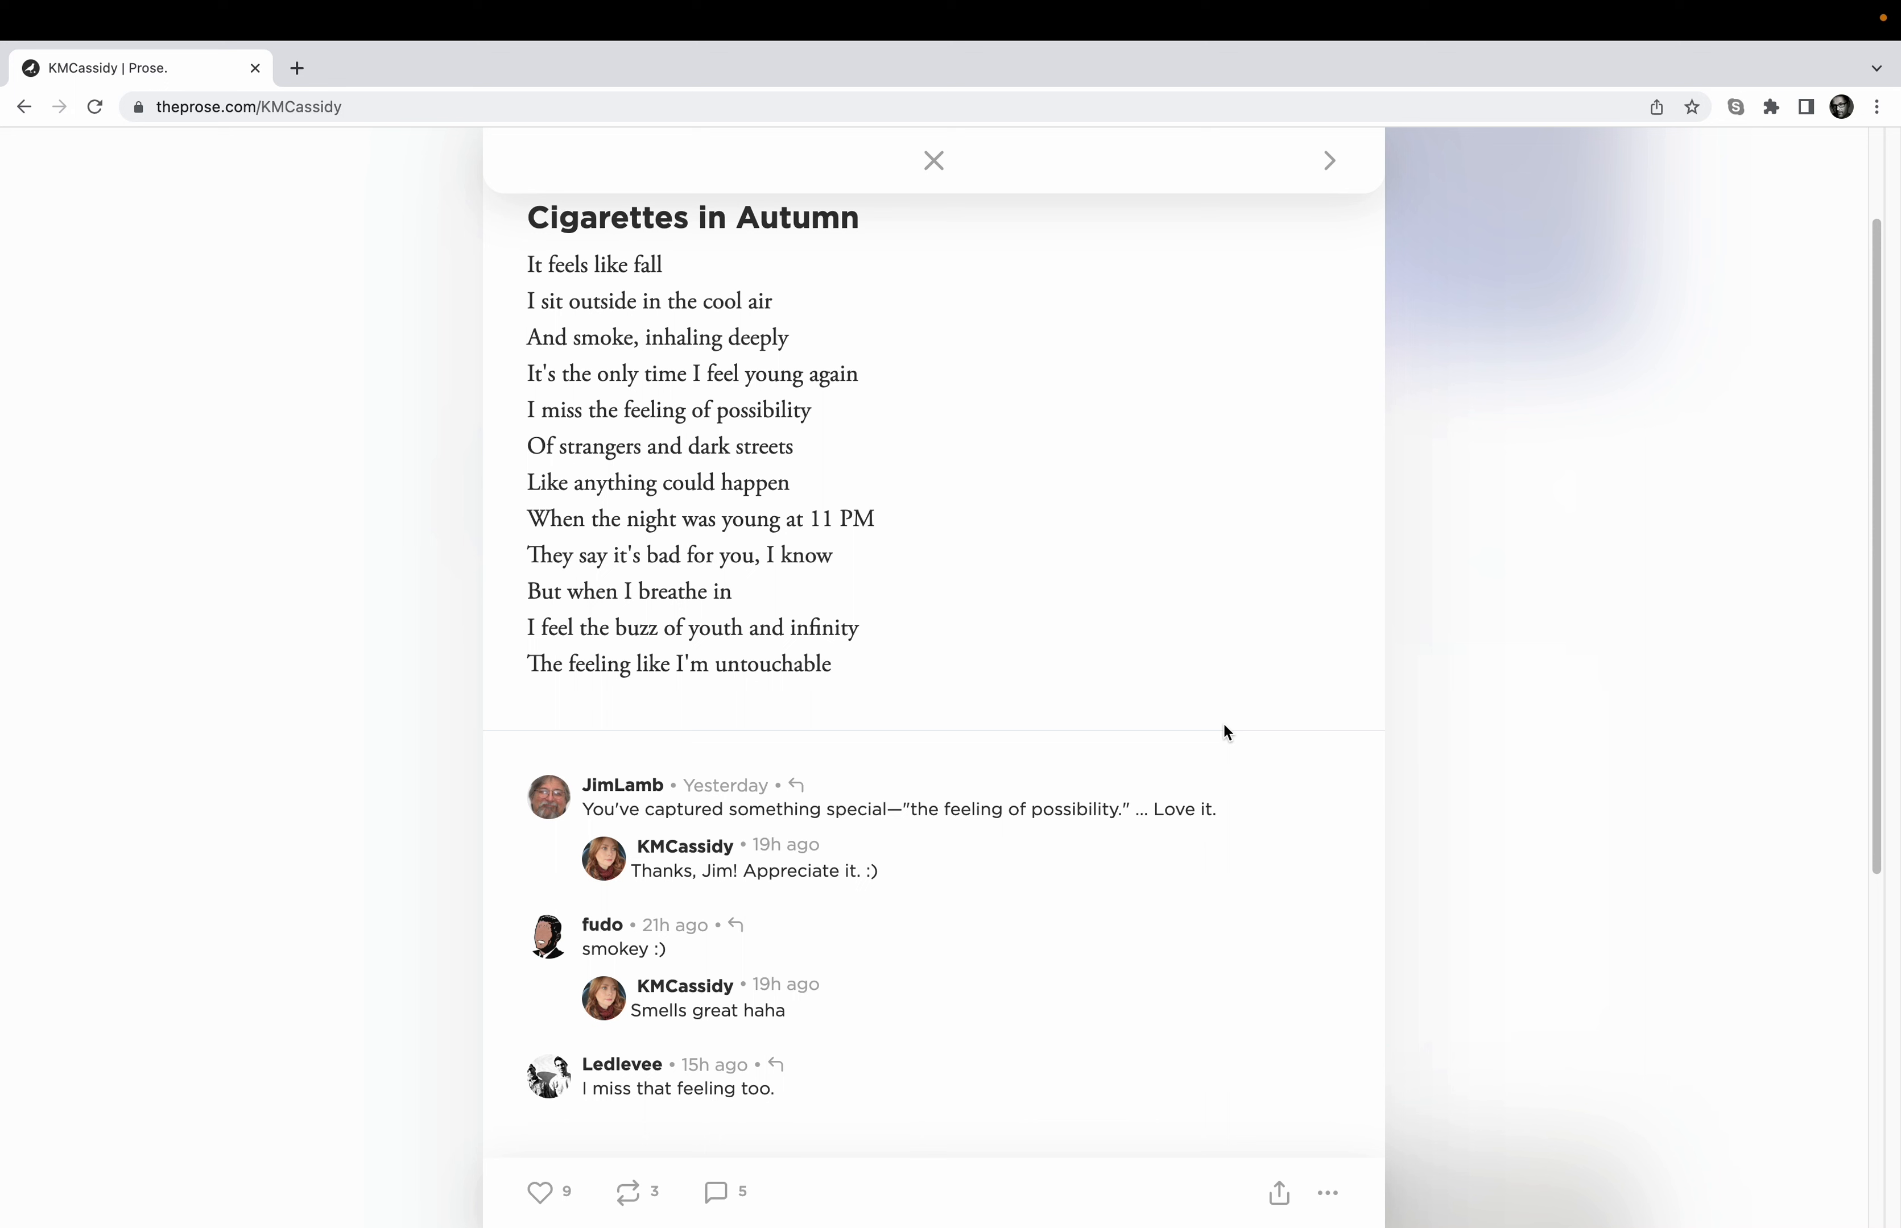
mouse_move(570, 1098)
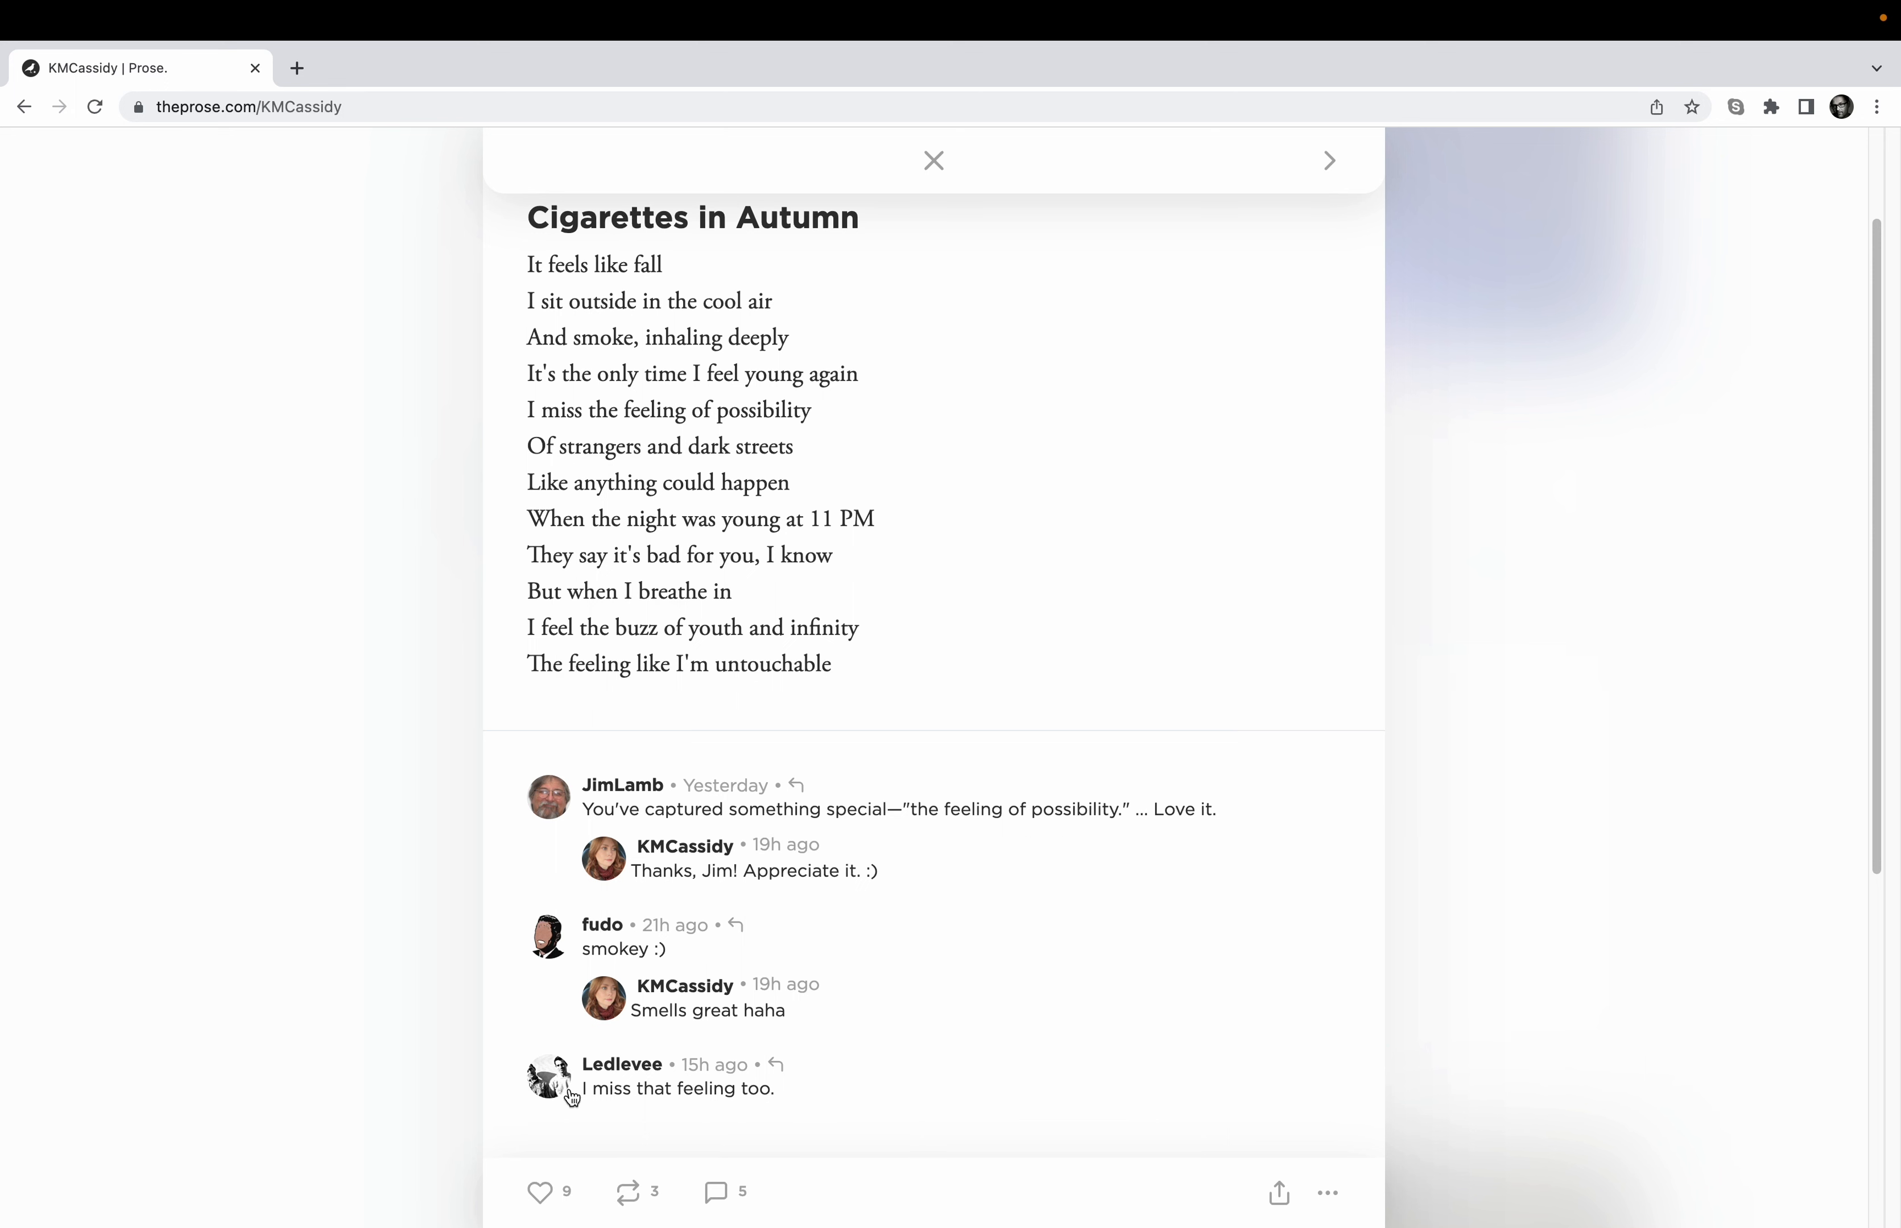
mouse_move(622, 1065)
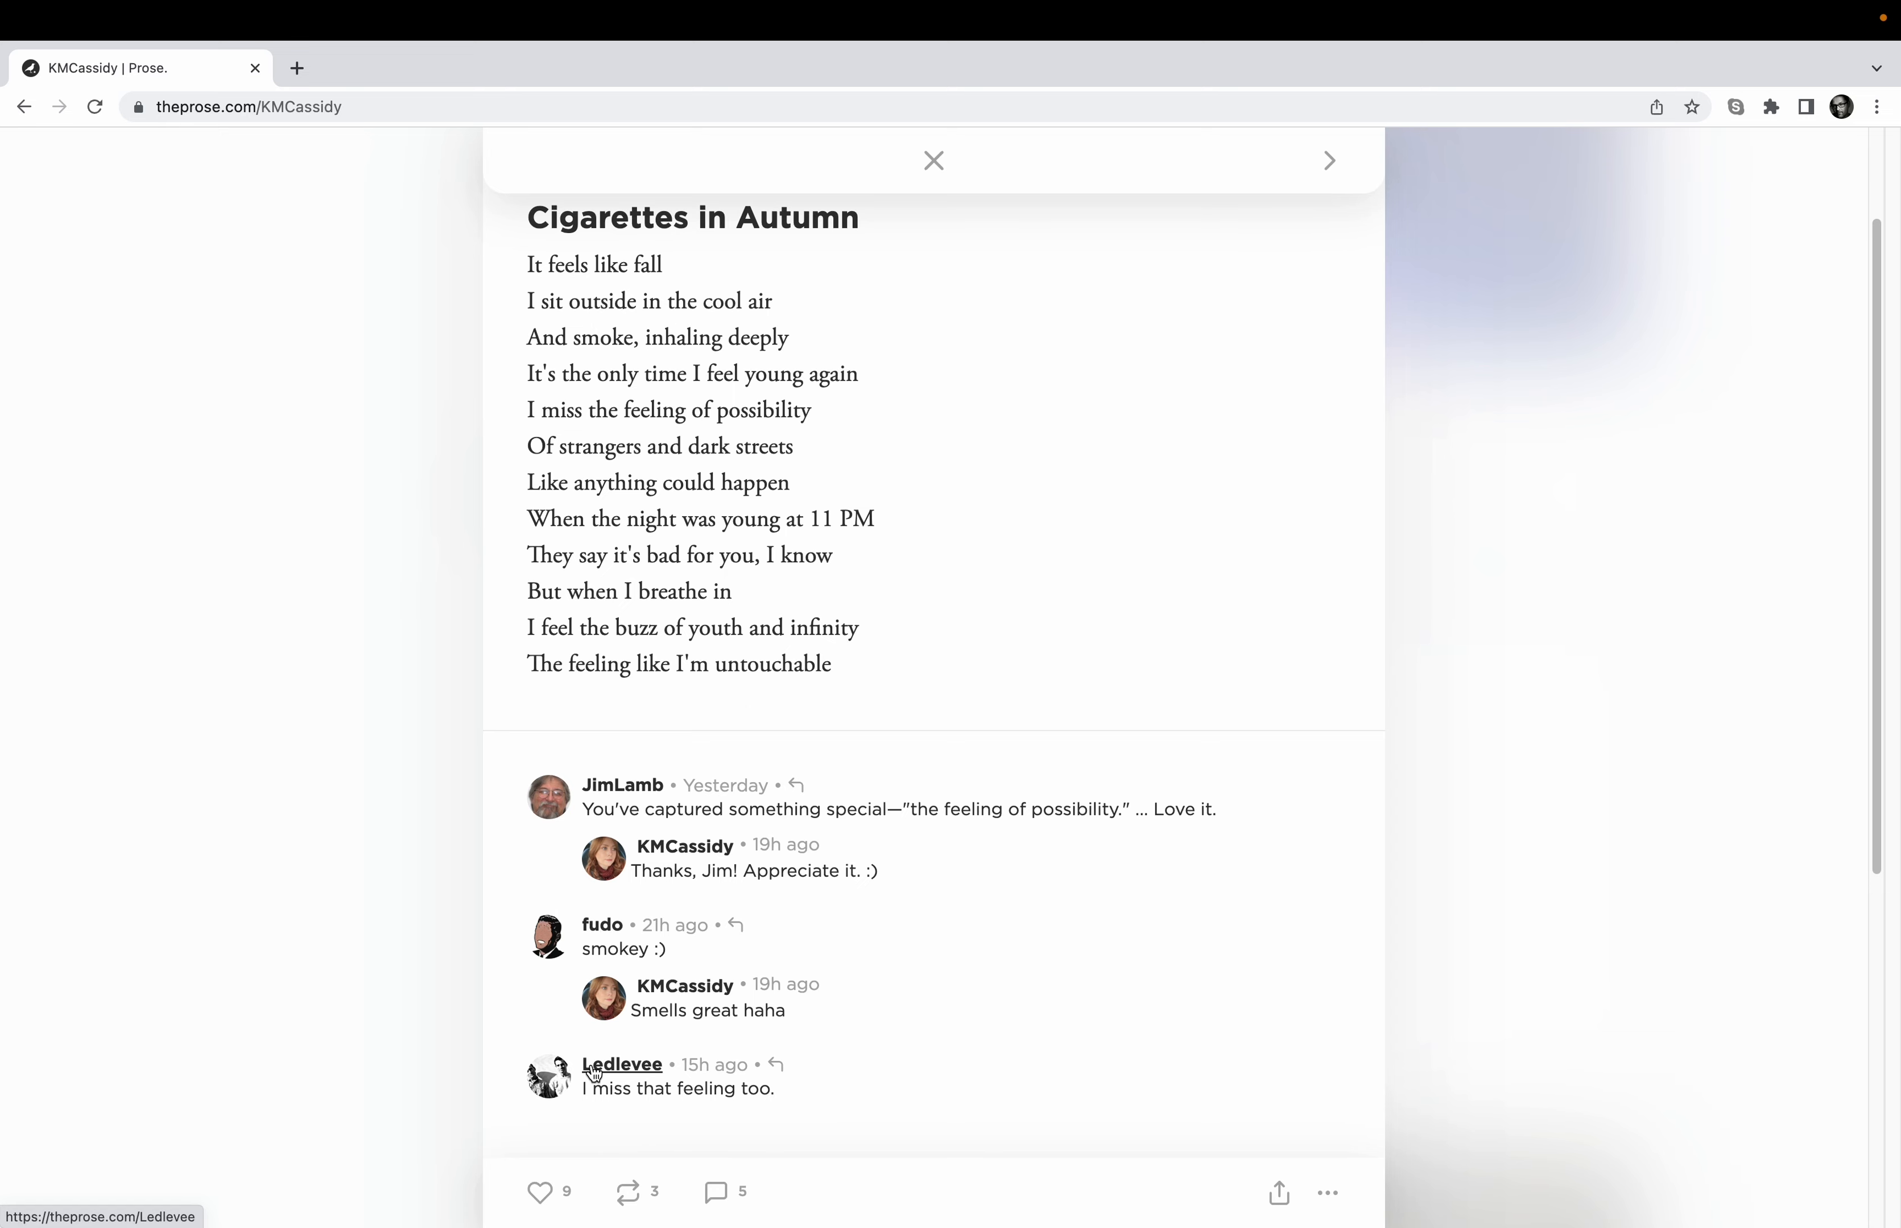
click(622, 1063)
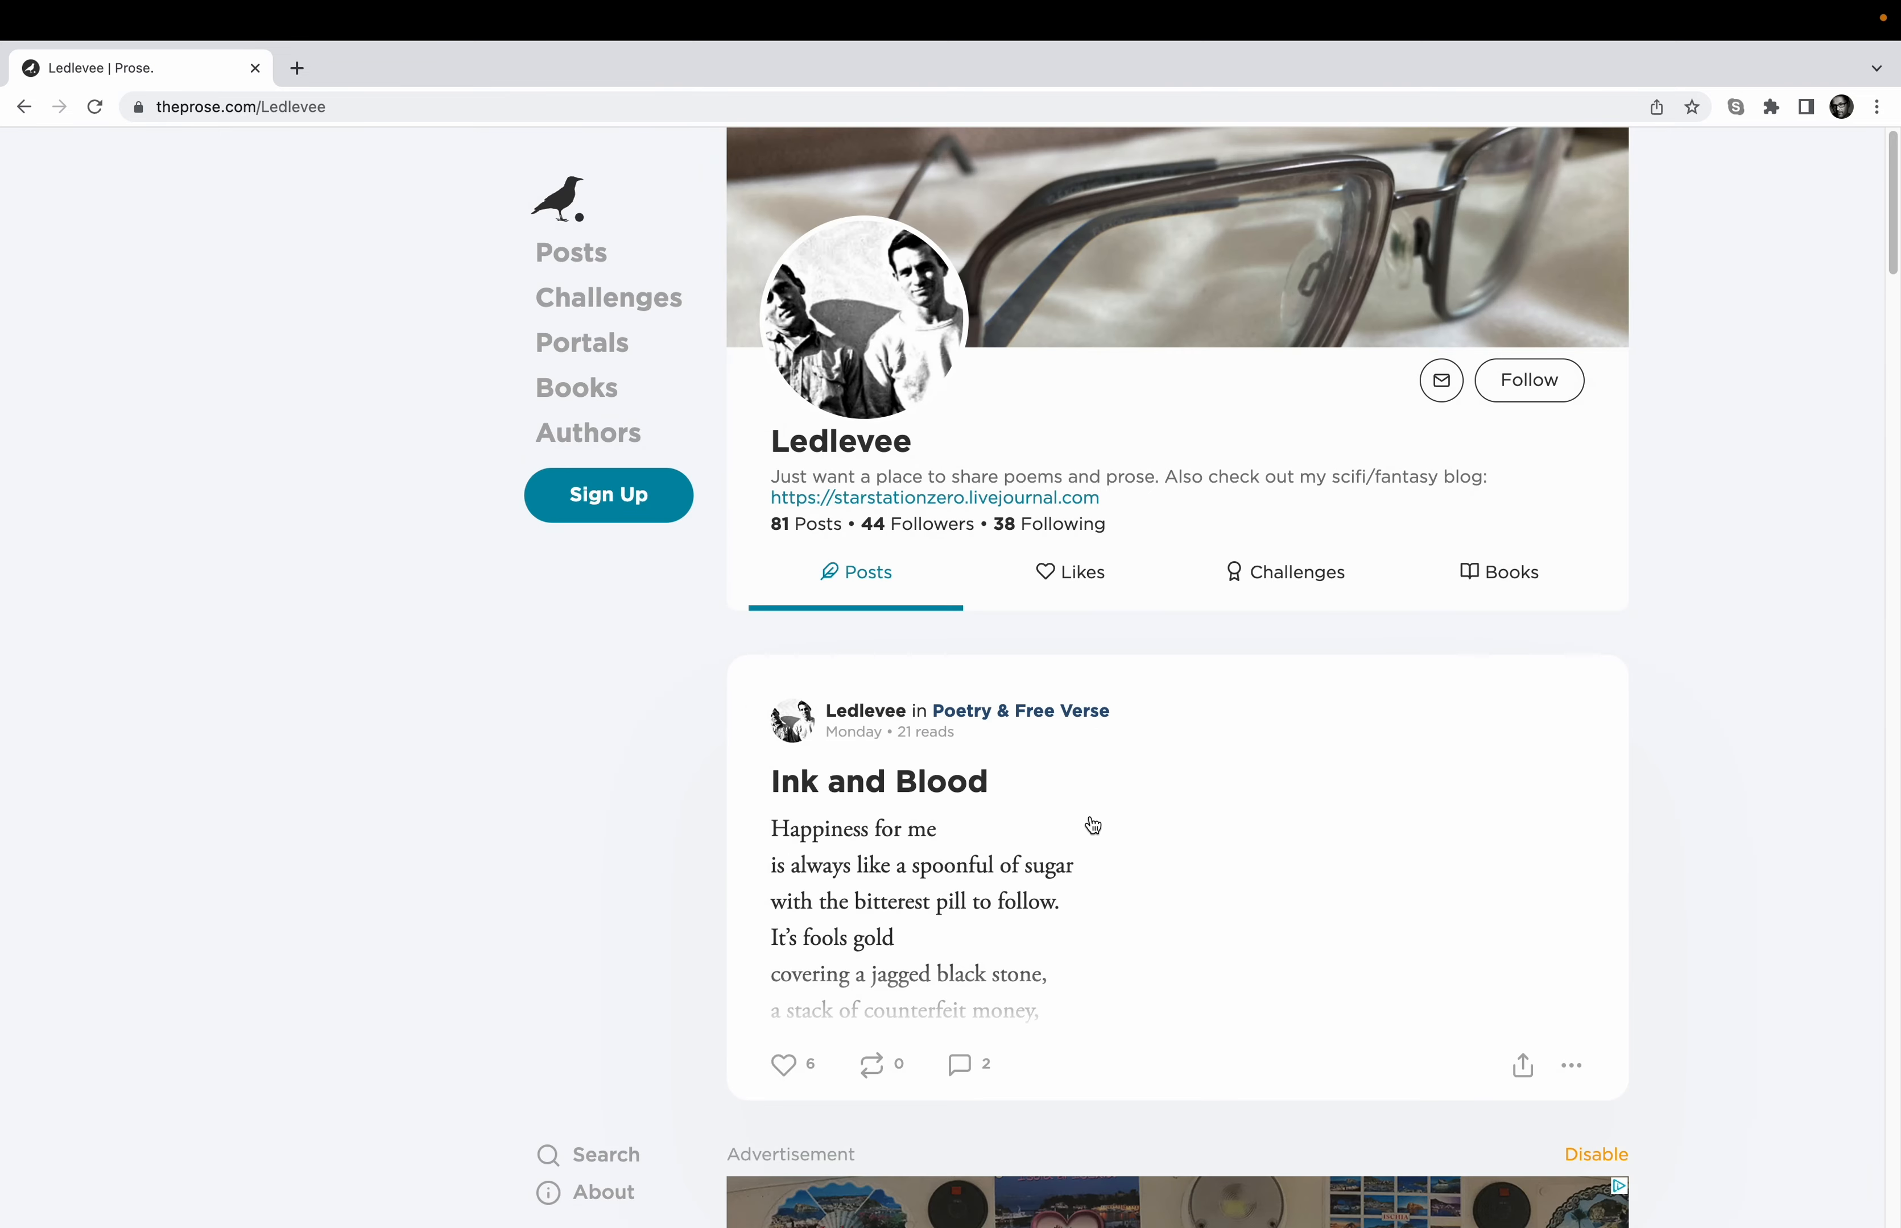
mouse_move(1110, 854)
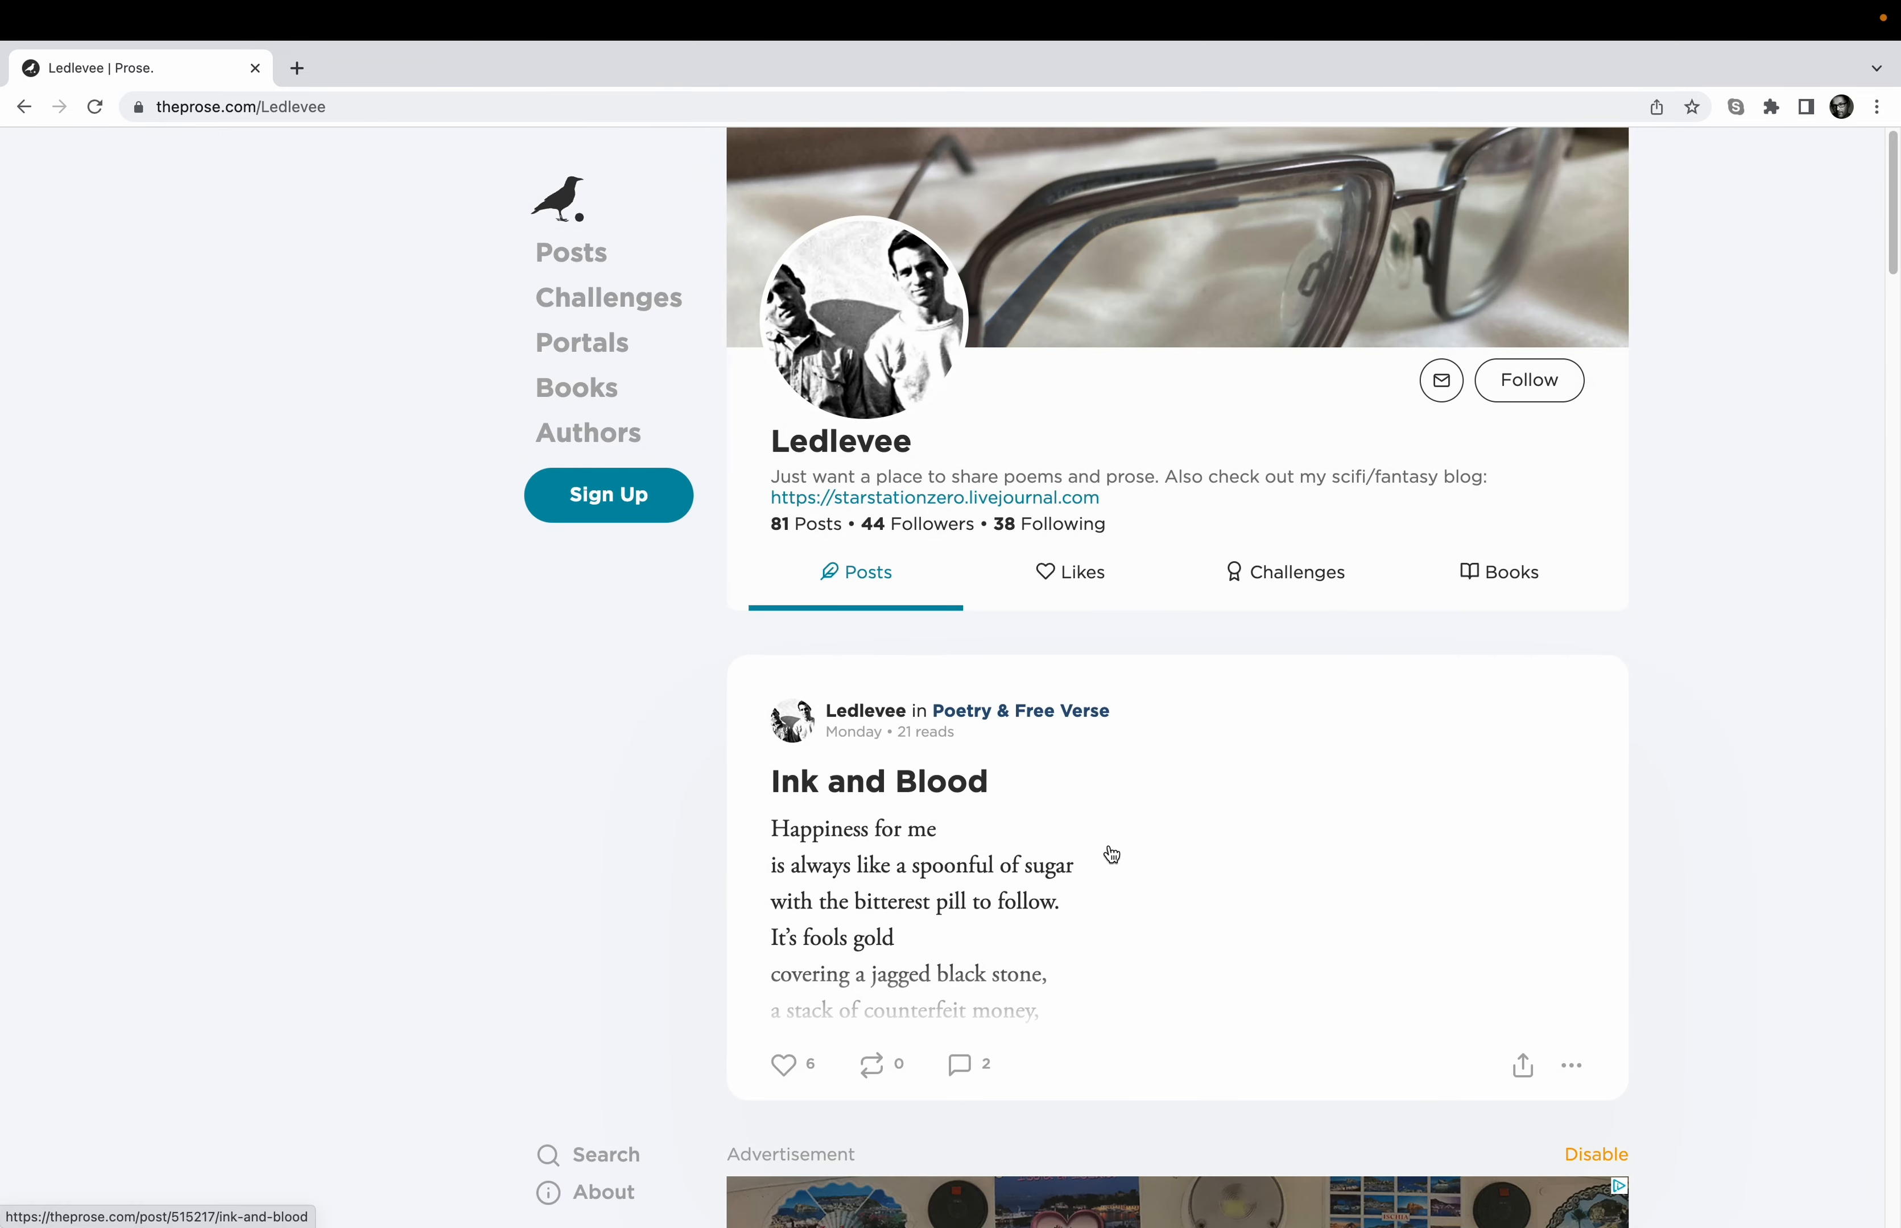
mouse_move(1091, 873)
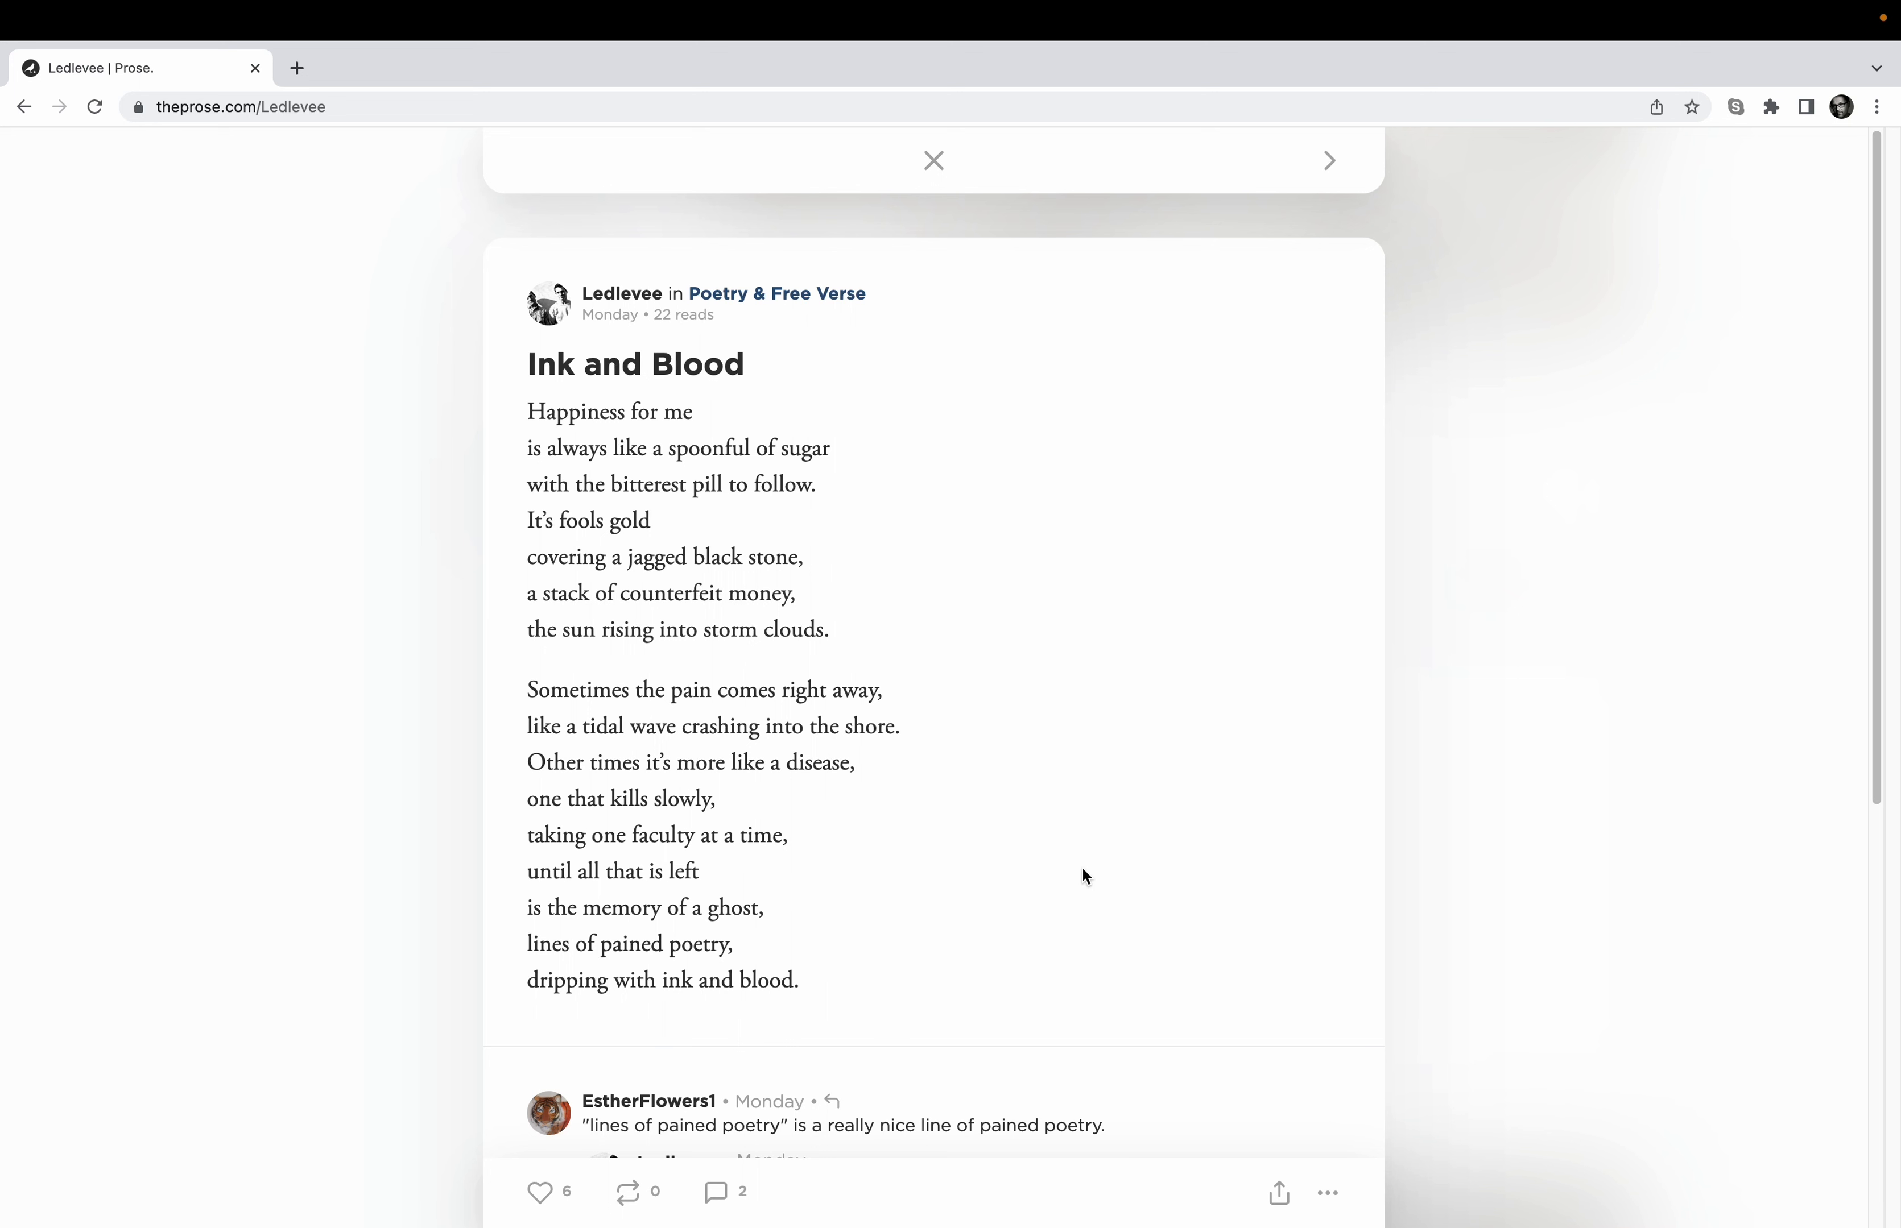
mouse_move(1085, 845)
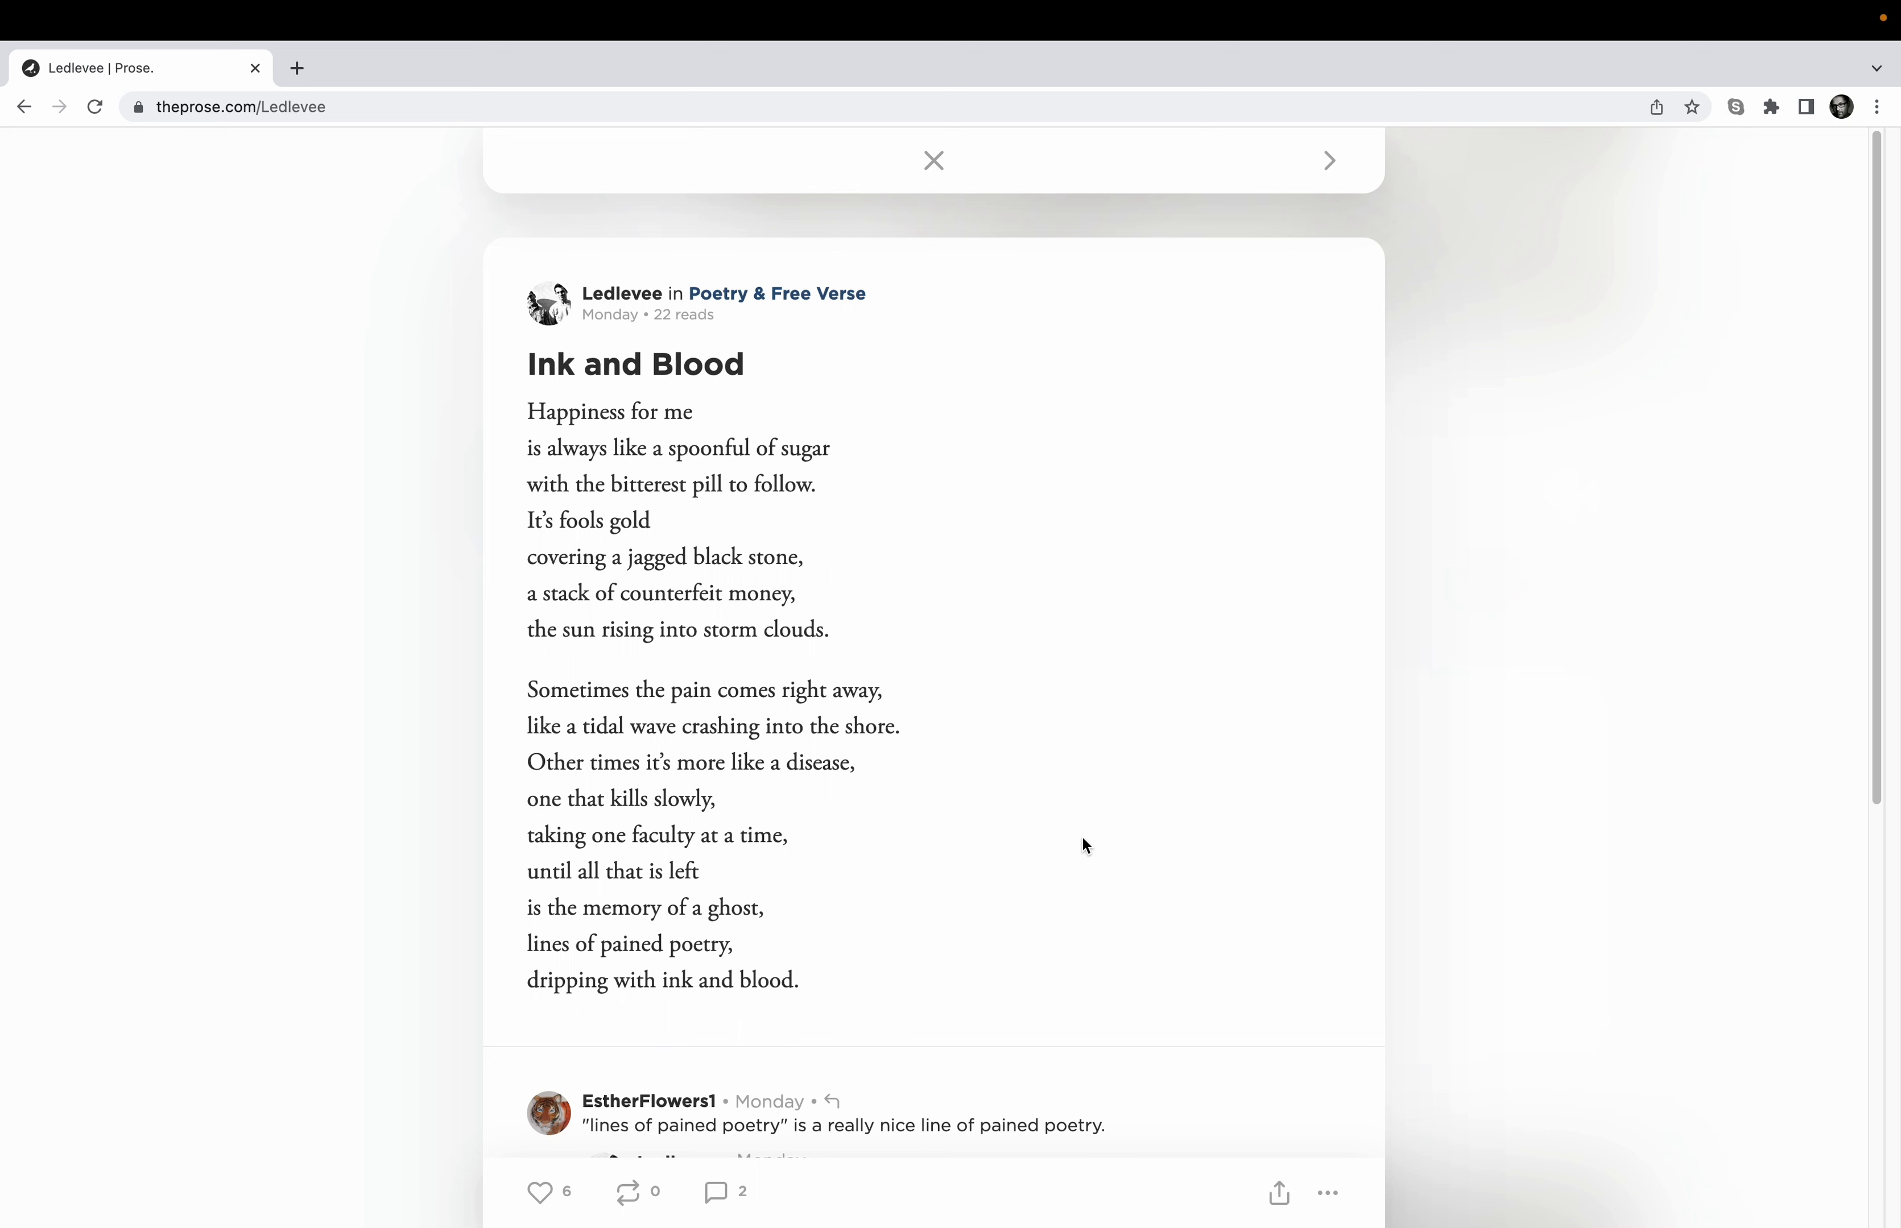
mouse_move(1039, 617)
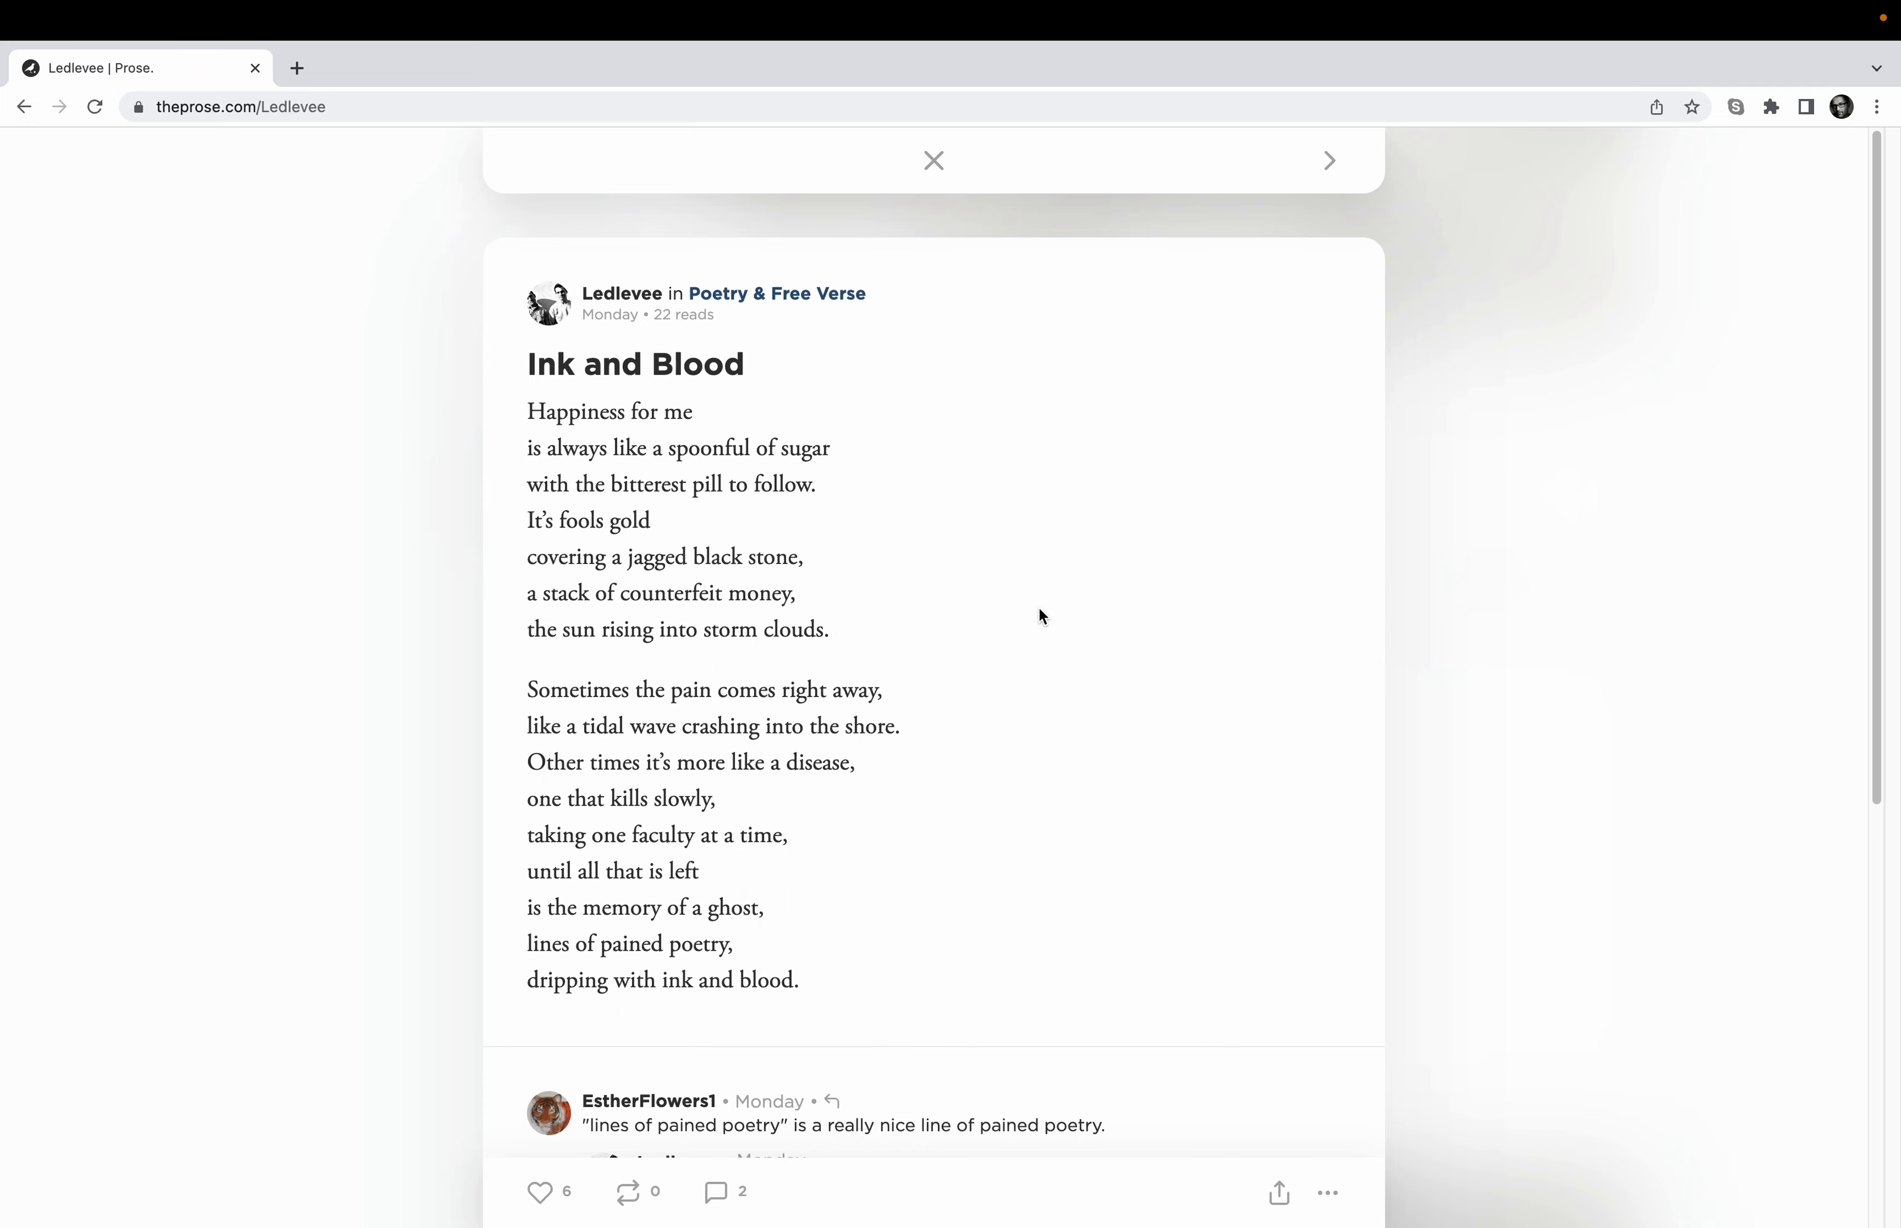
scroll(down, 3)
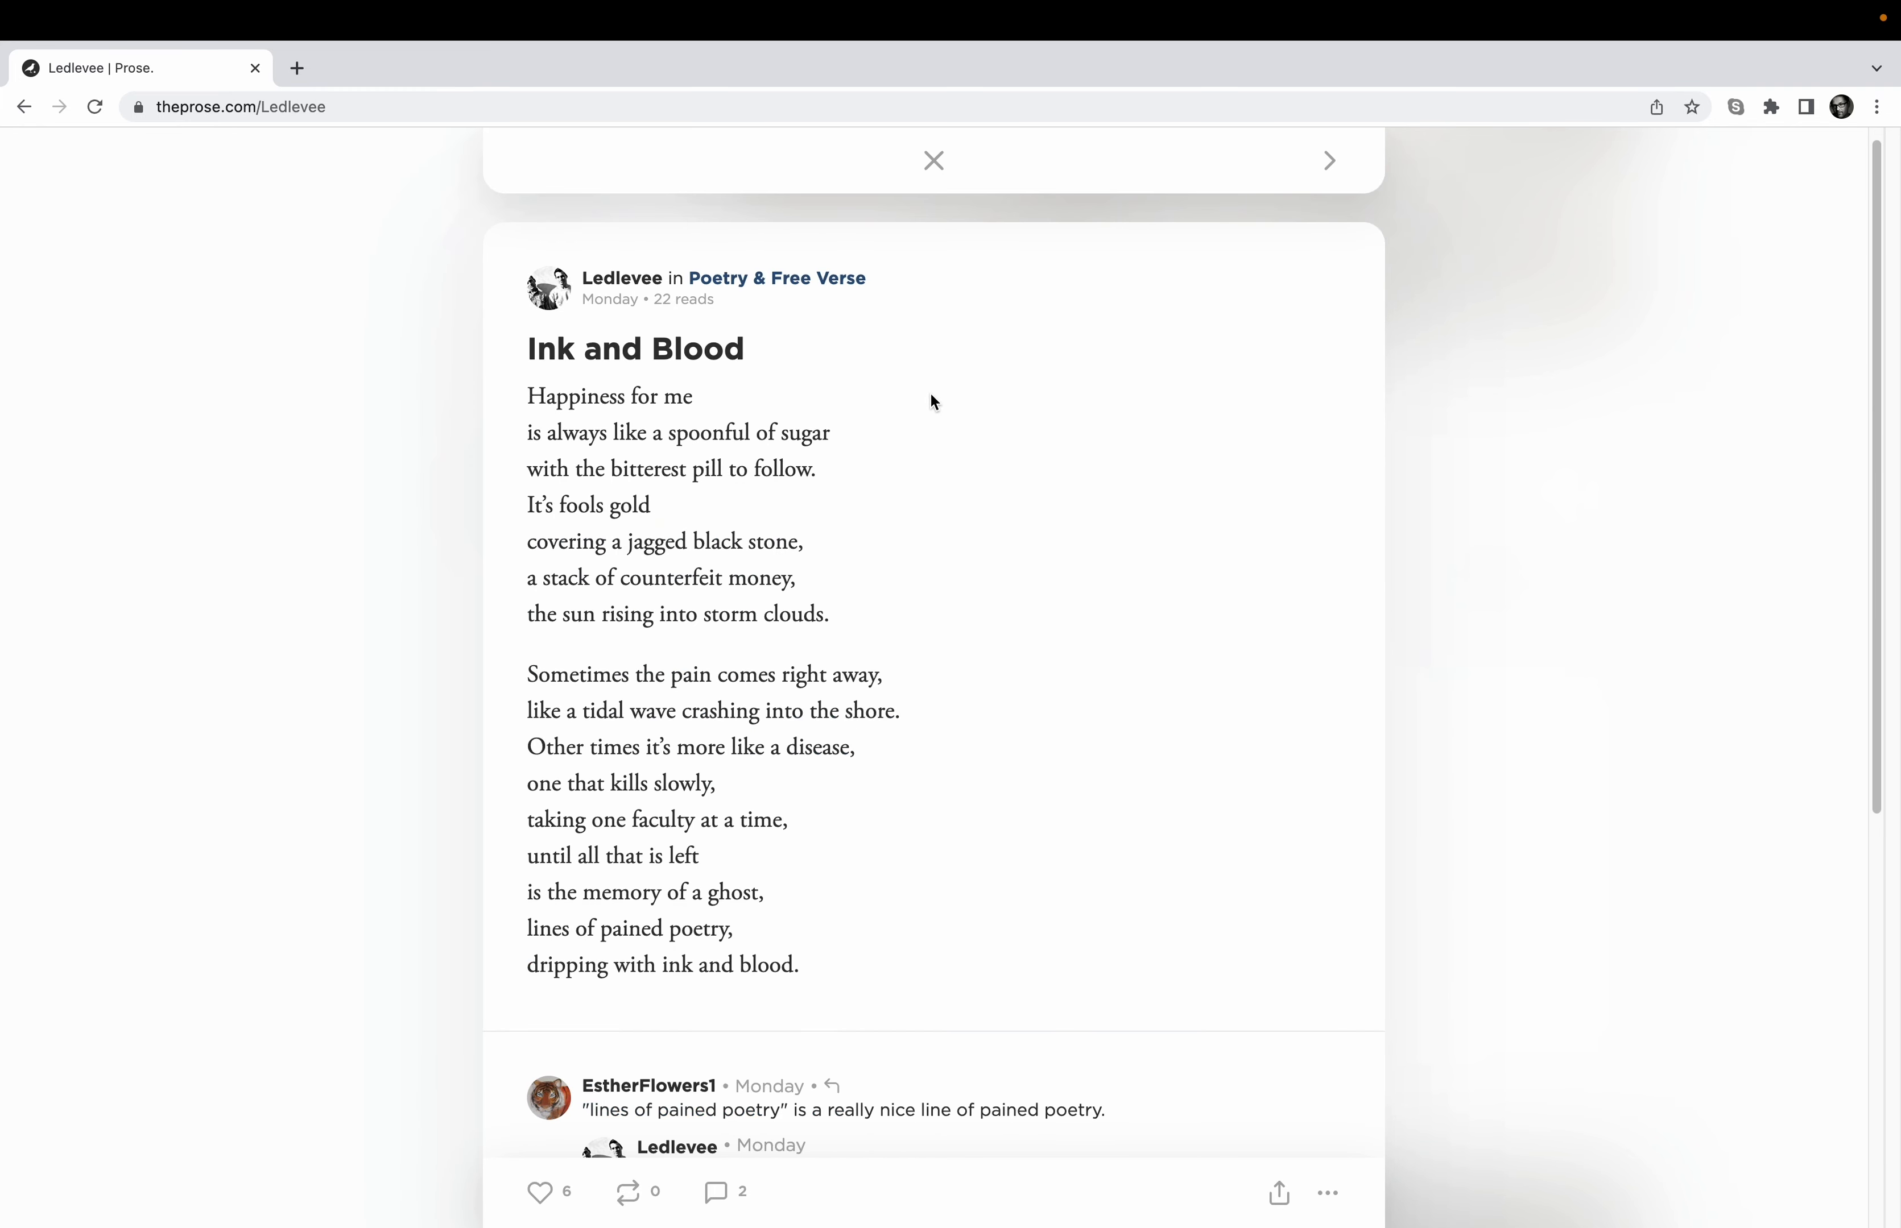
mouse_move(775, 277)
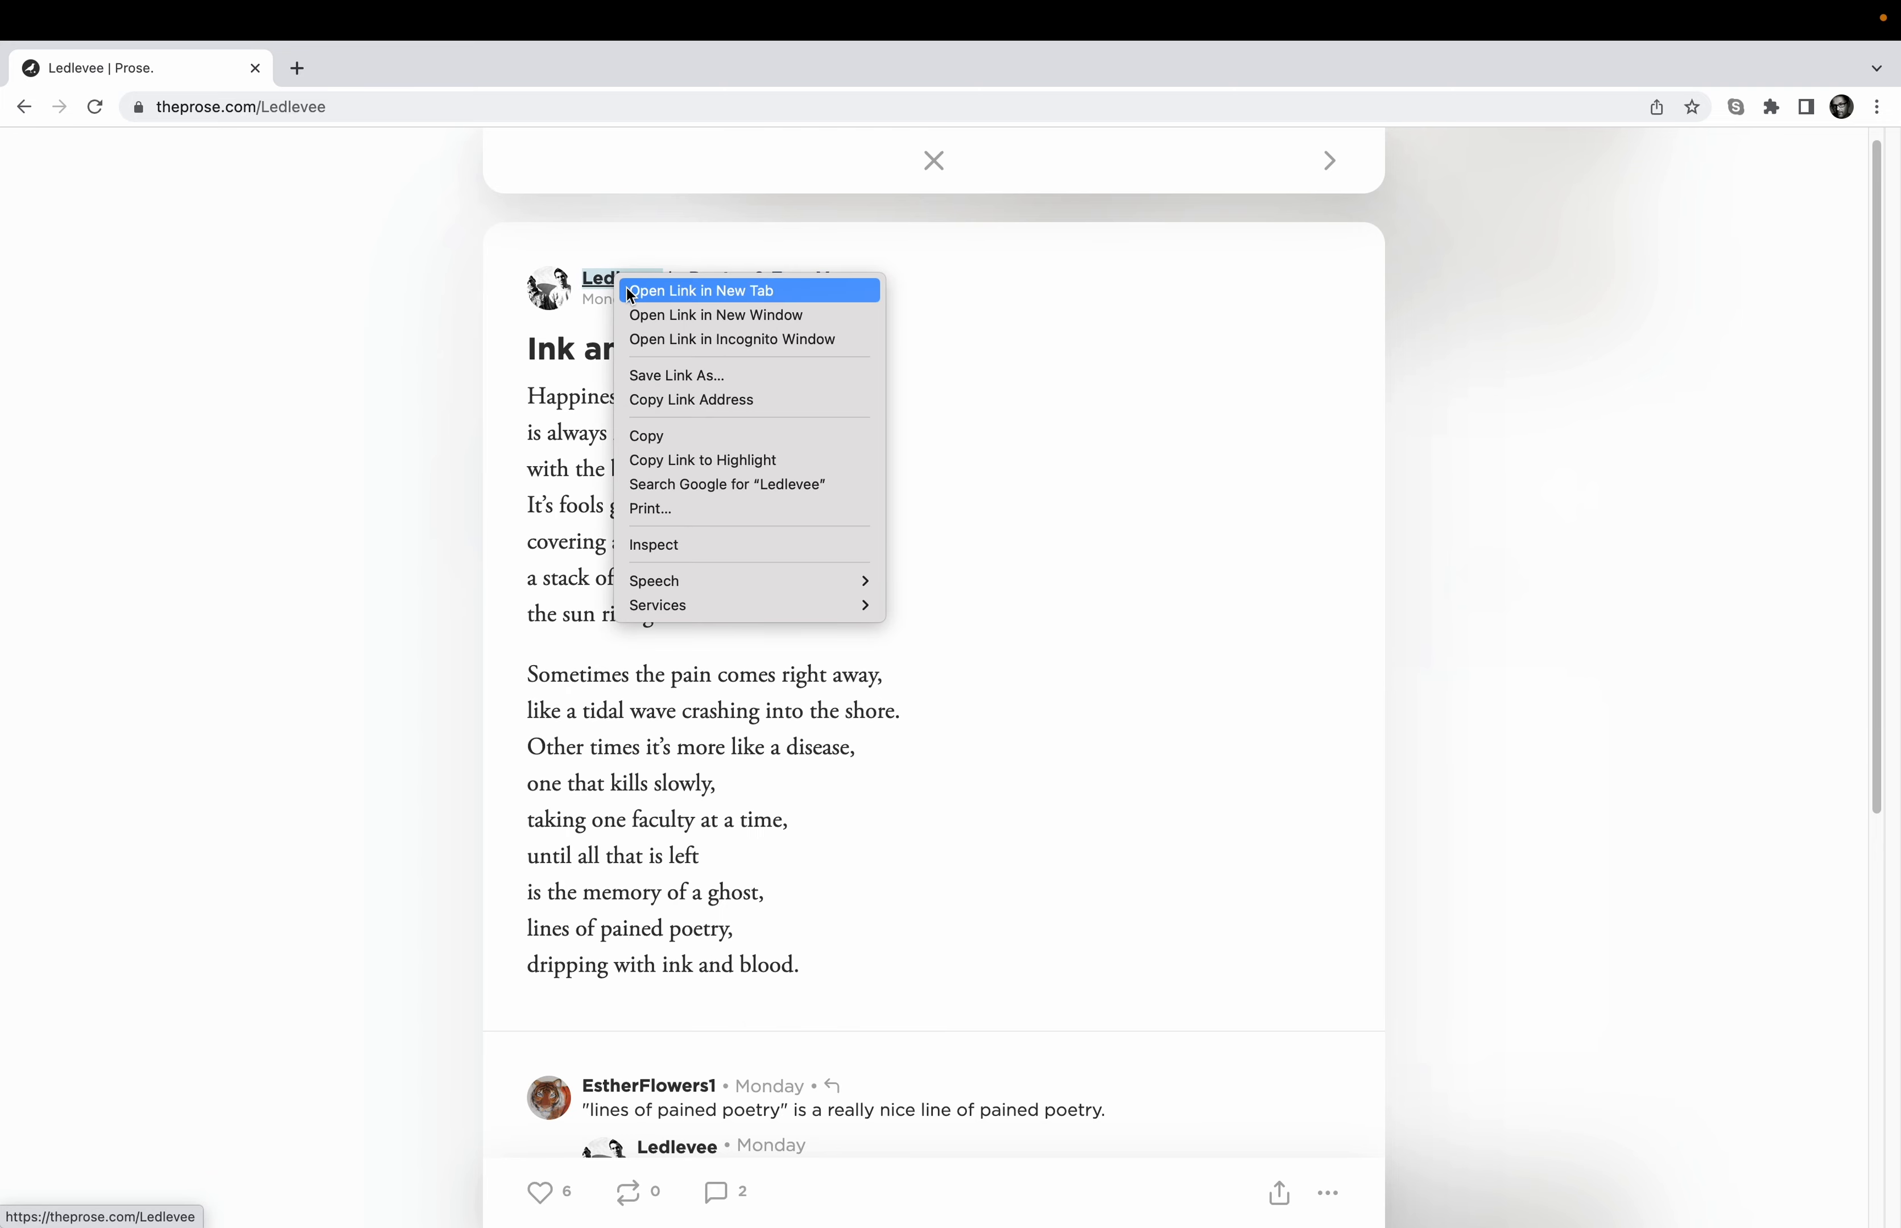
click(698, 290)
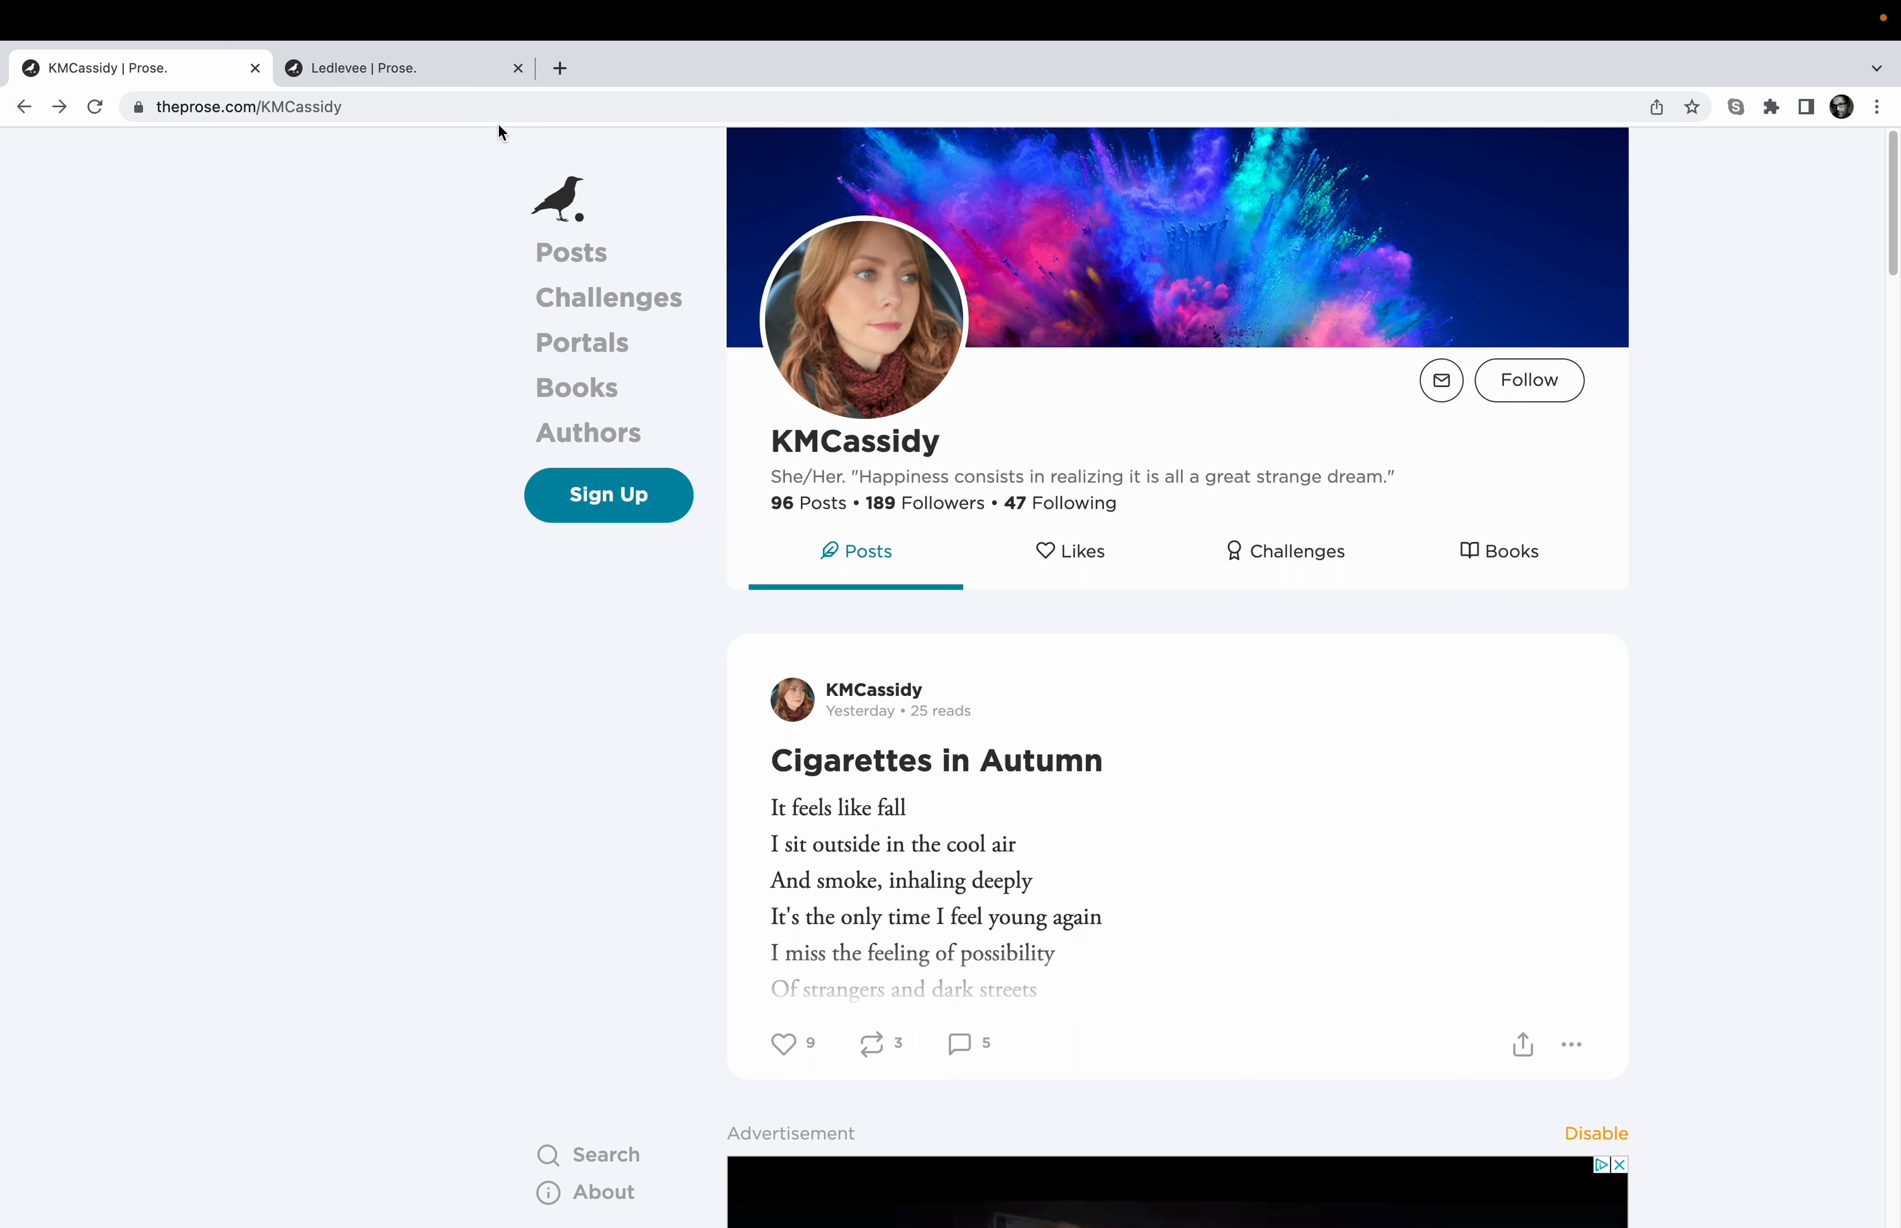
mouse_move(475, 133)
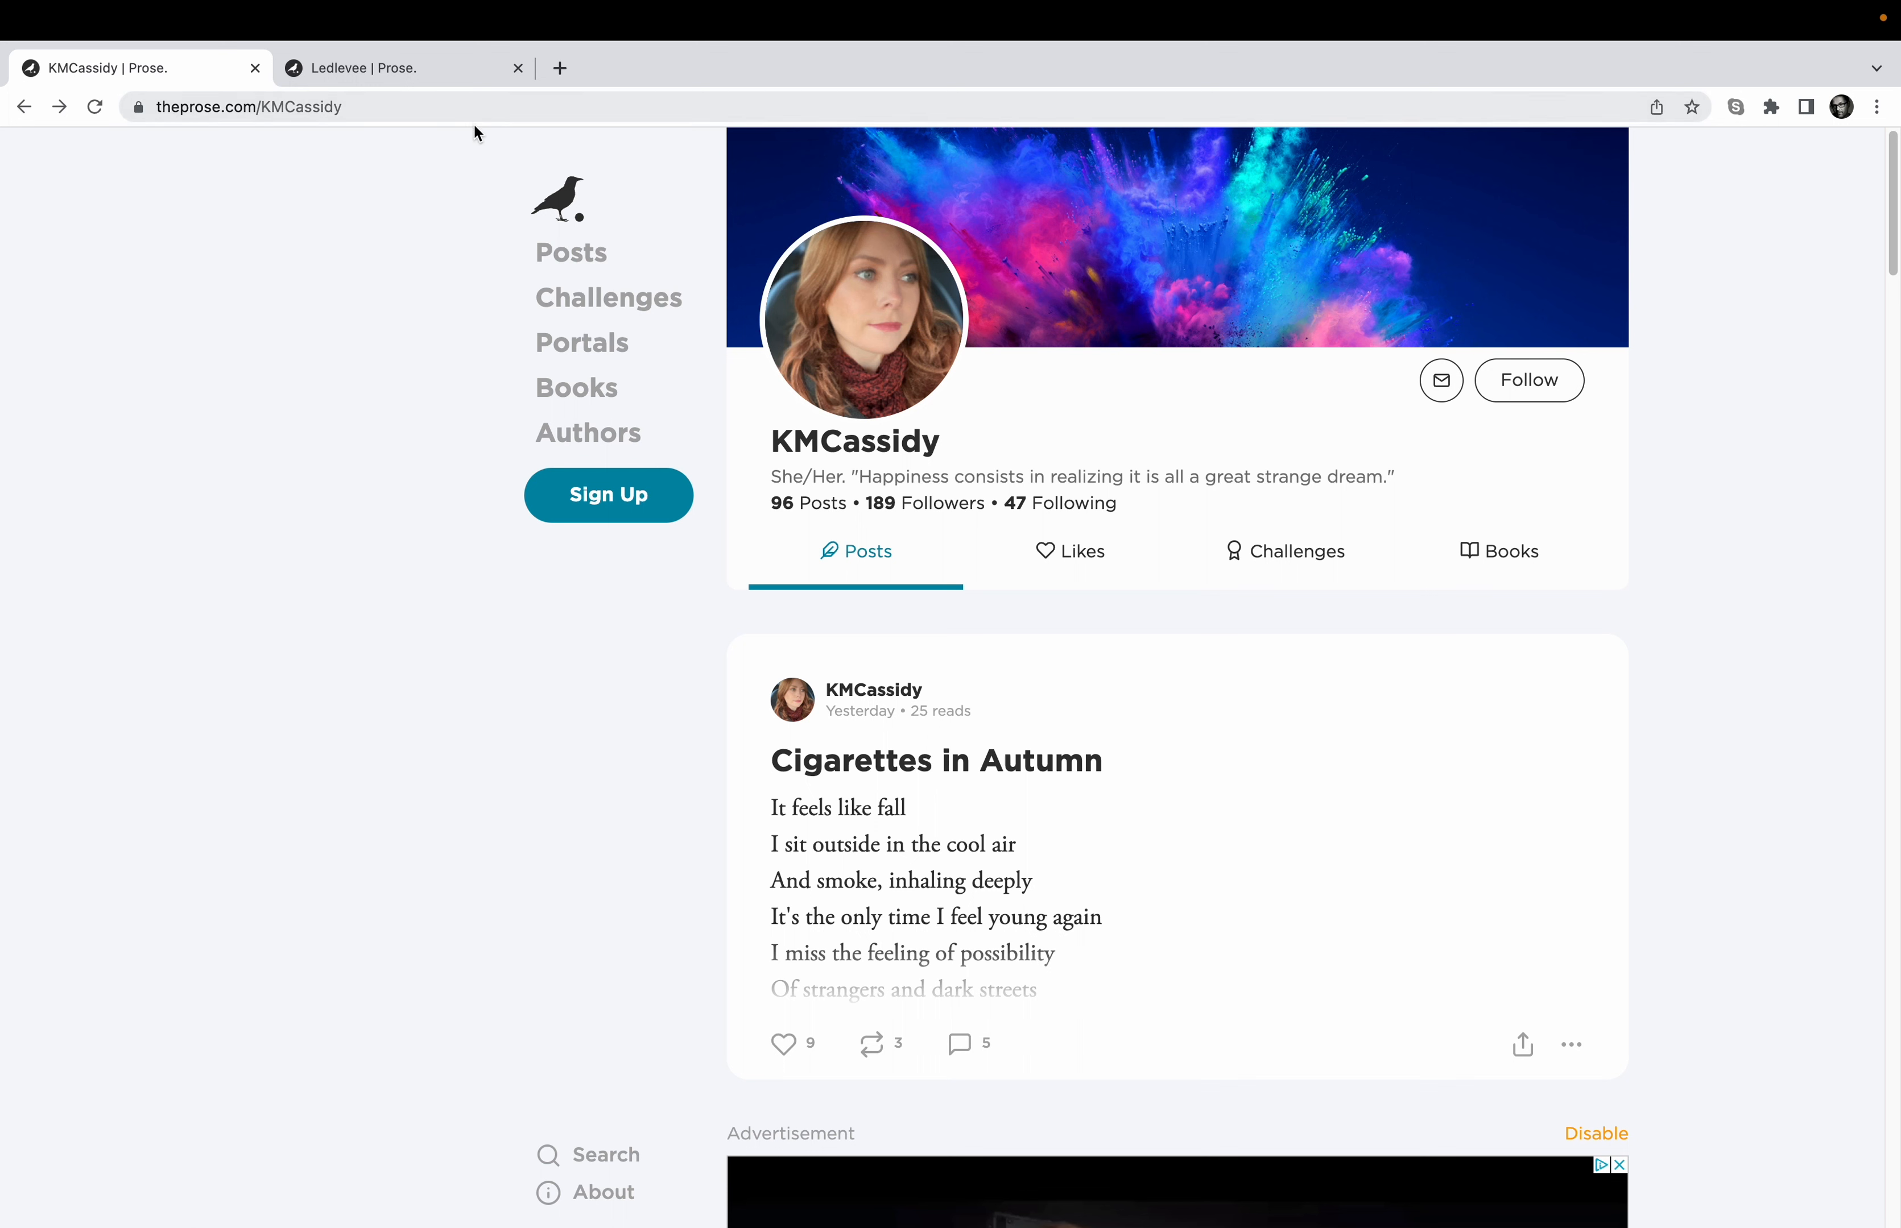
mouse_move(464, 115)
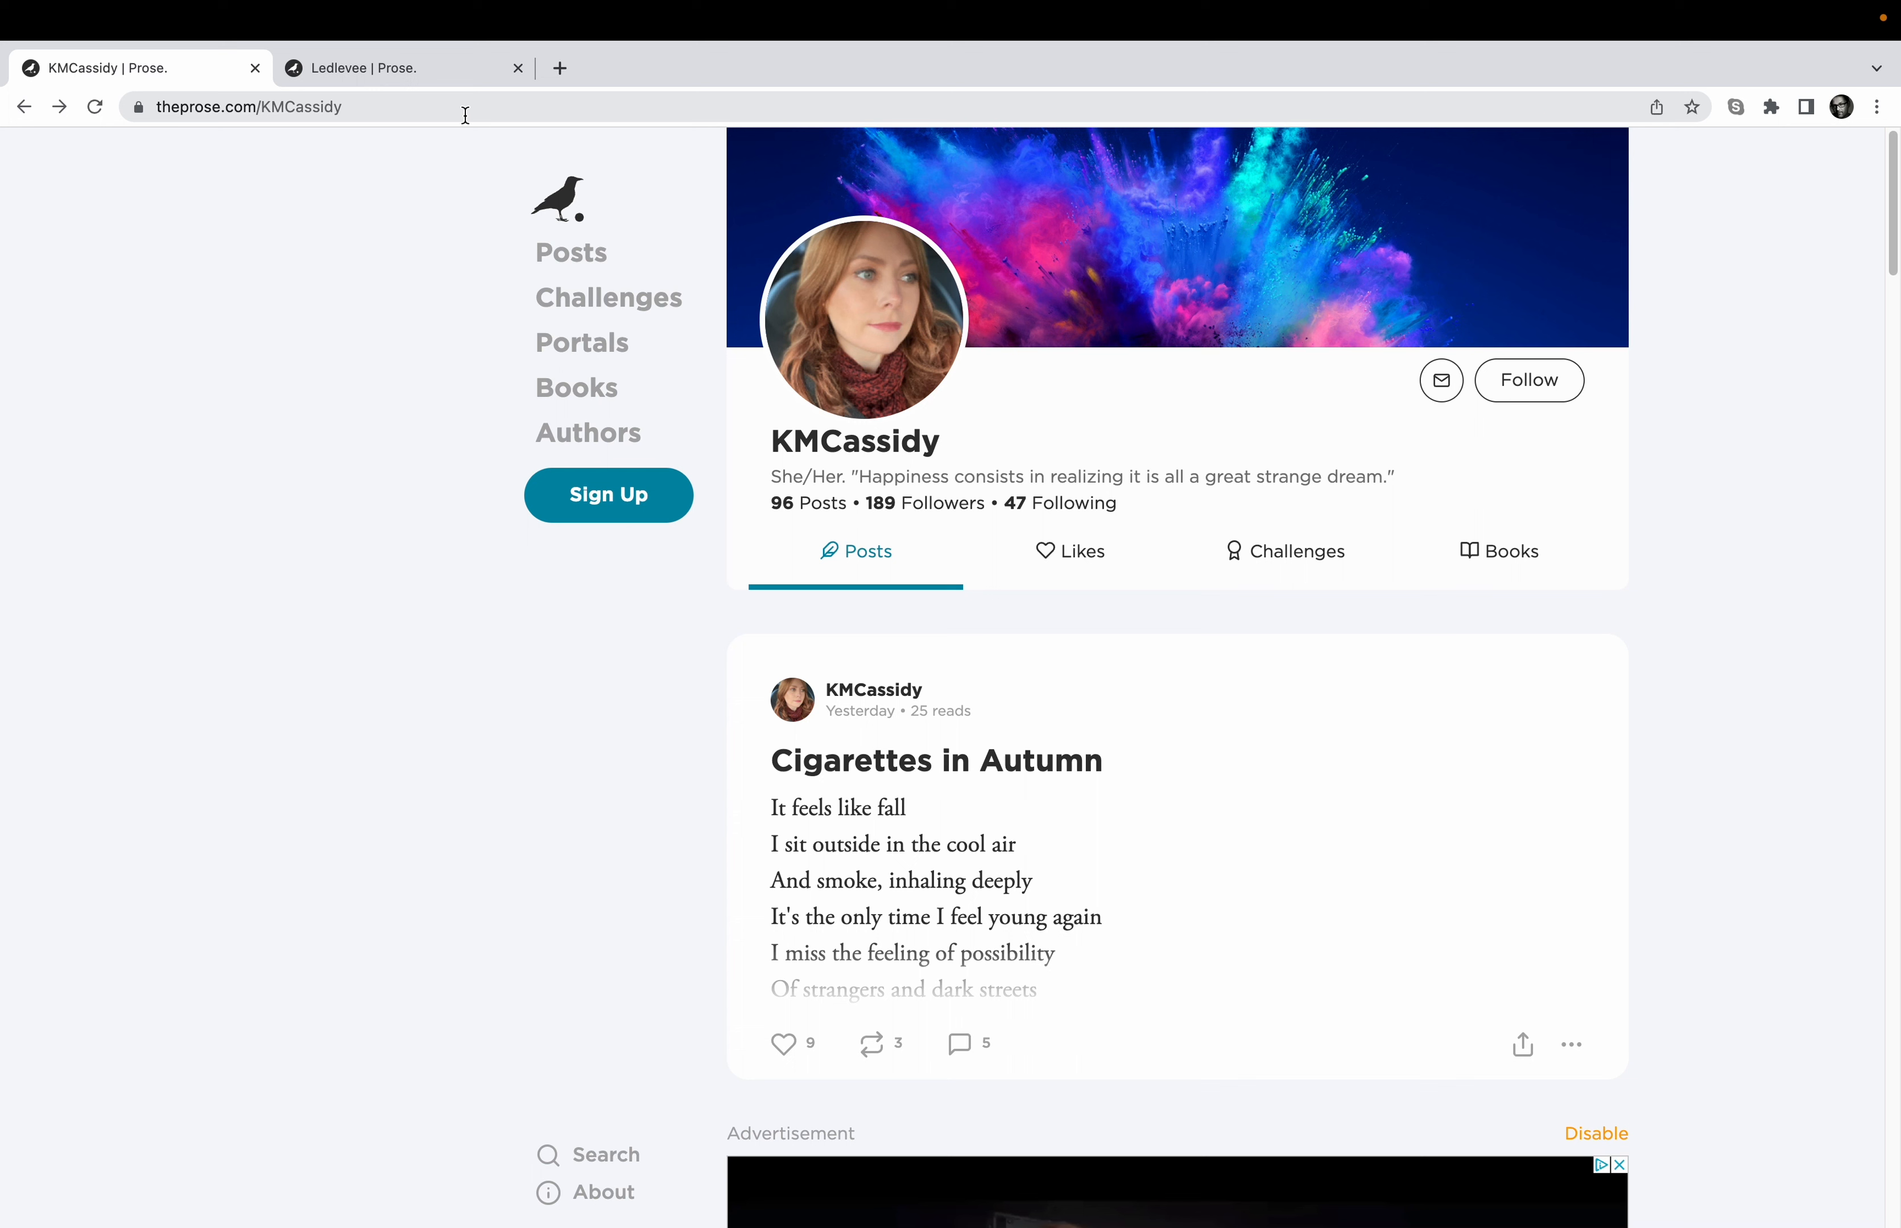
mouse_move(384, 200)
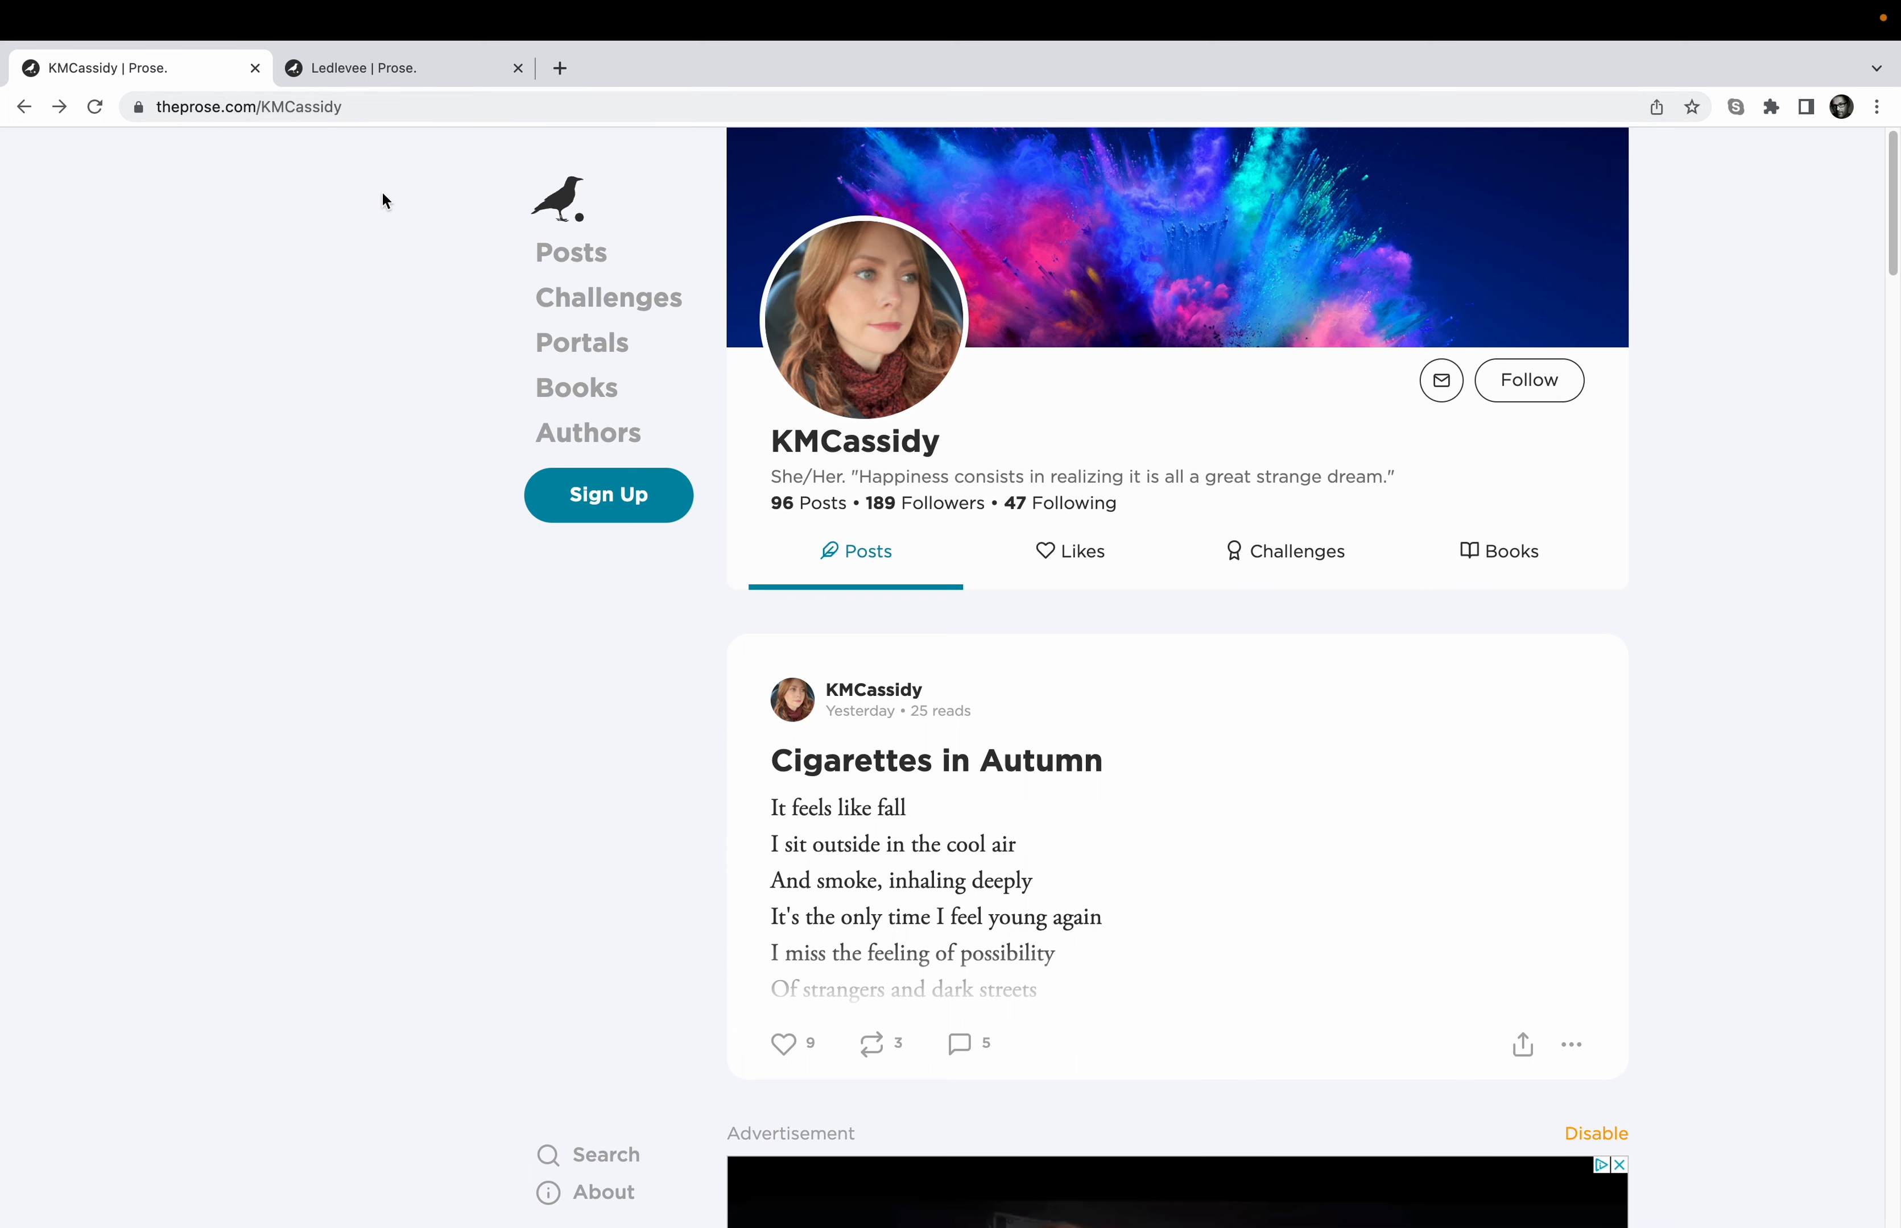
mouse_move(414, 136)
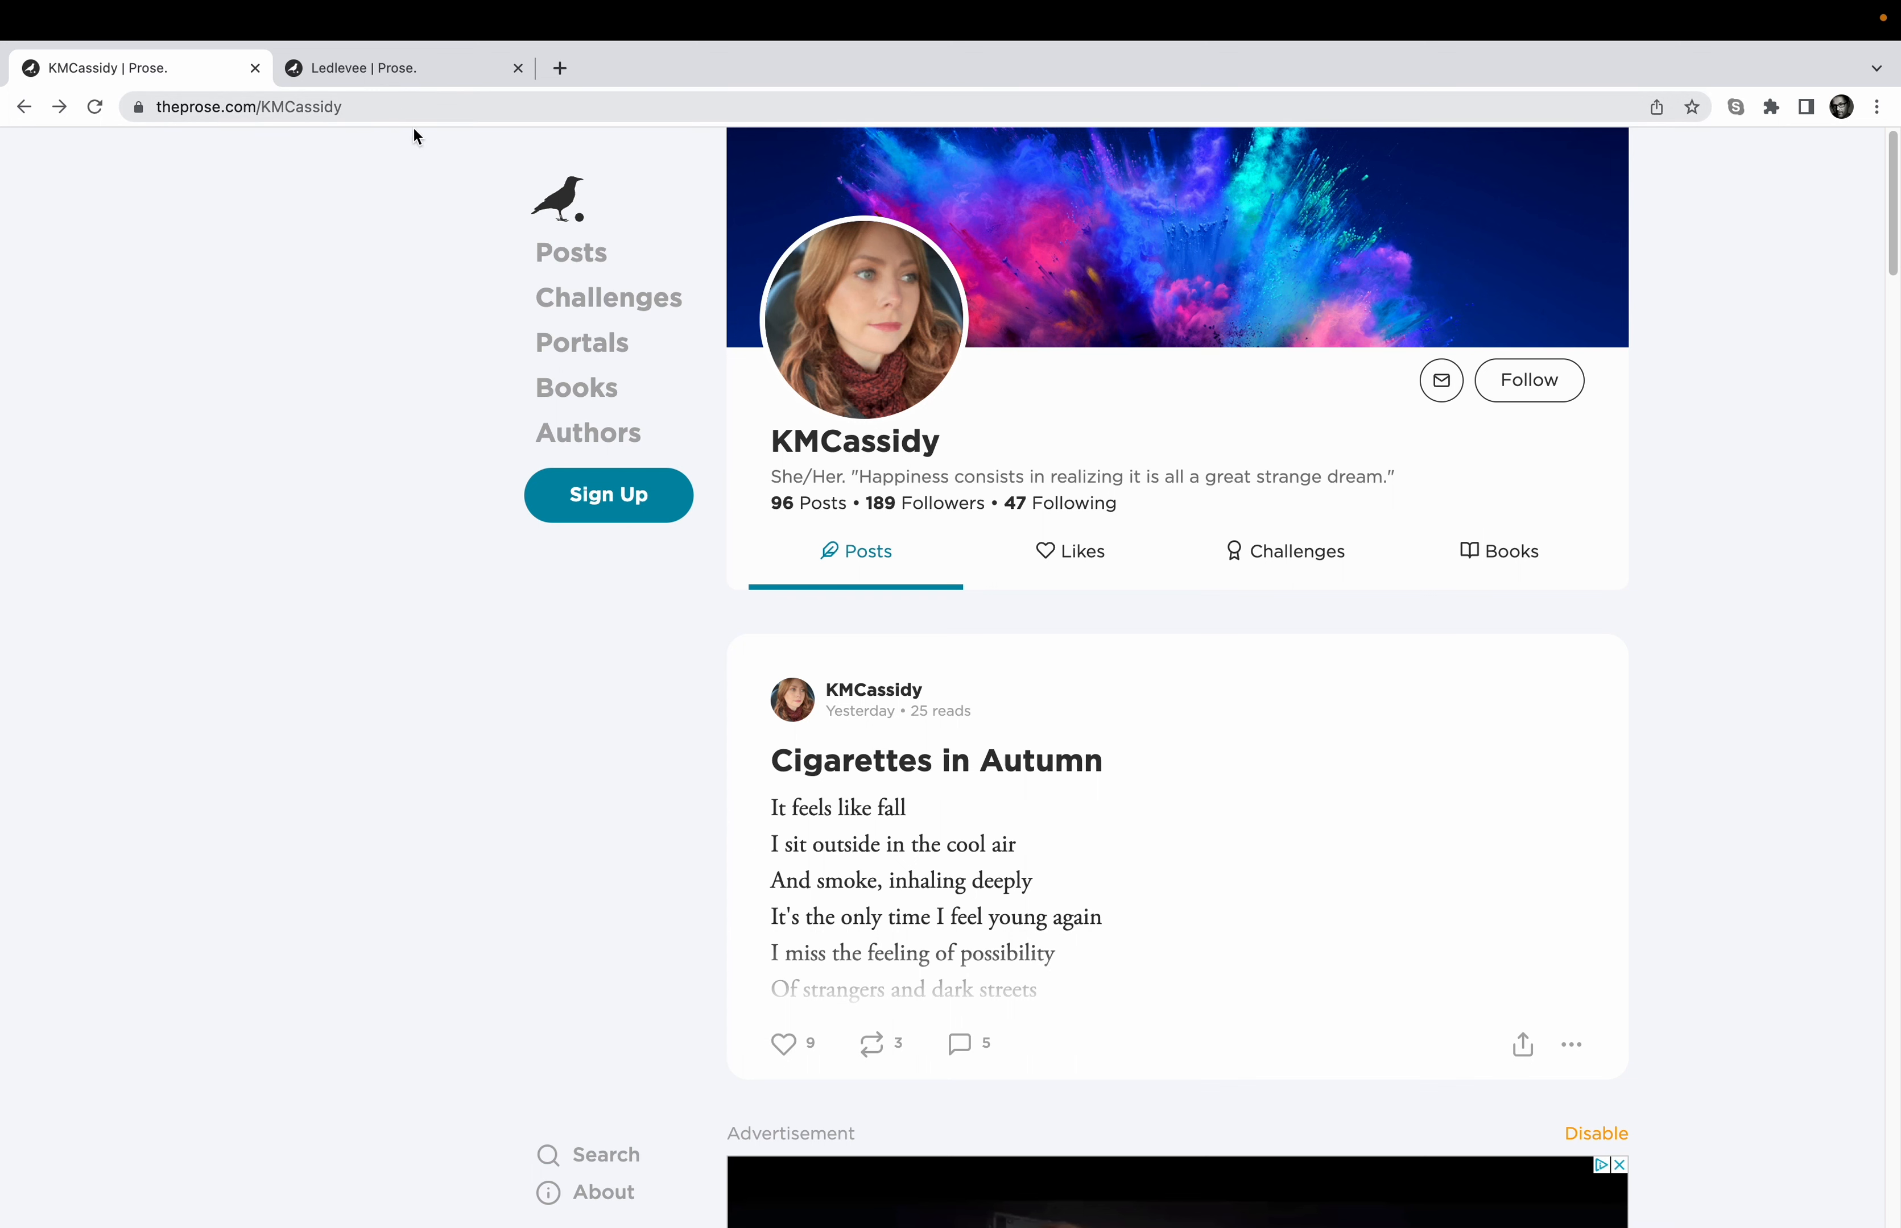
mouse_move(445, 94)
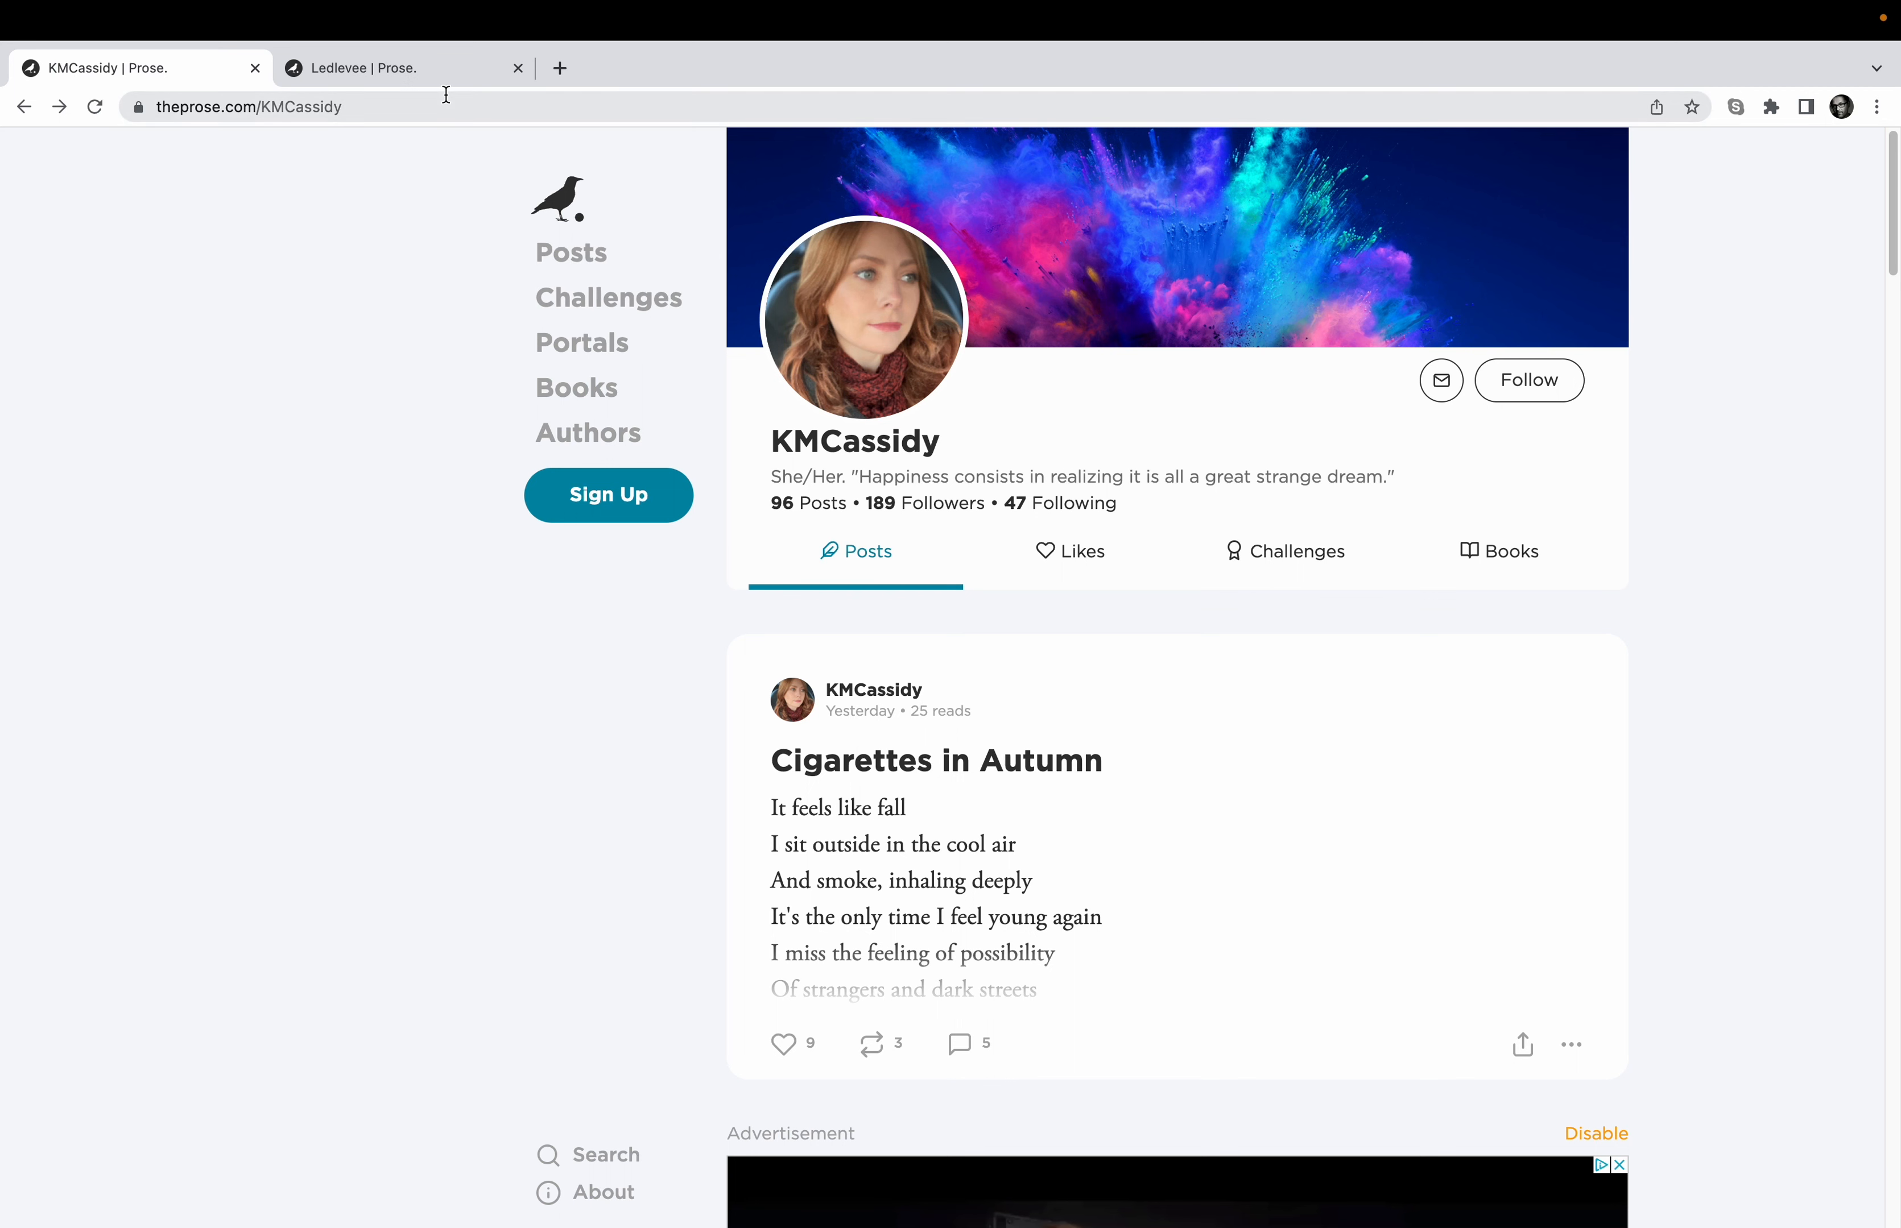
click(302, 107)
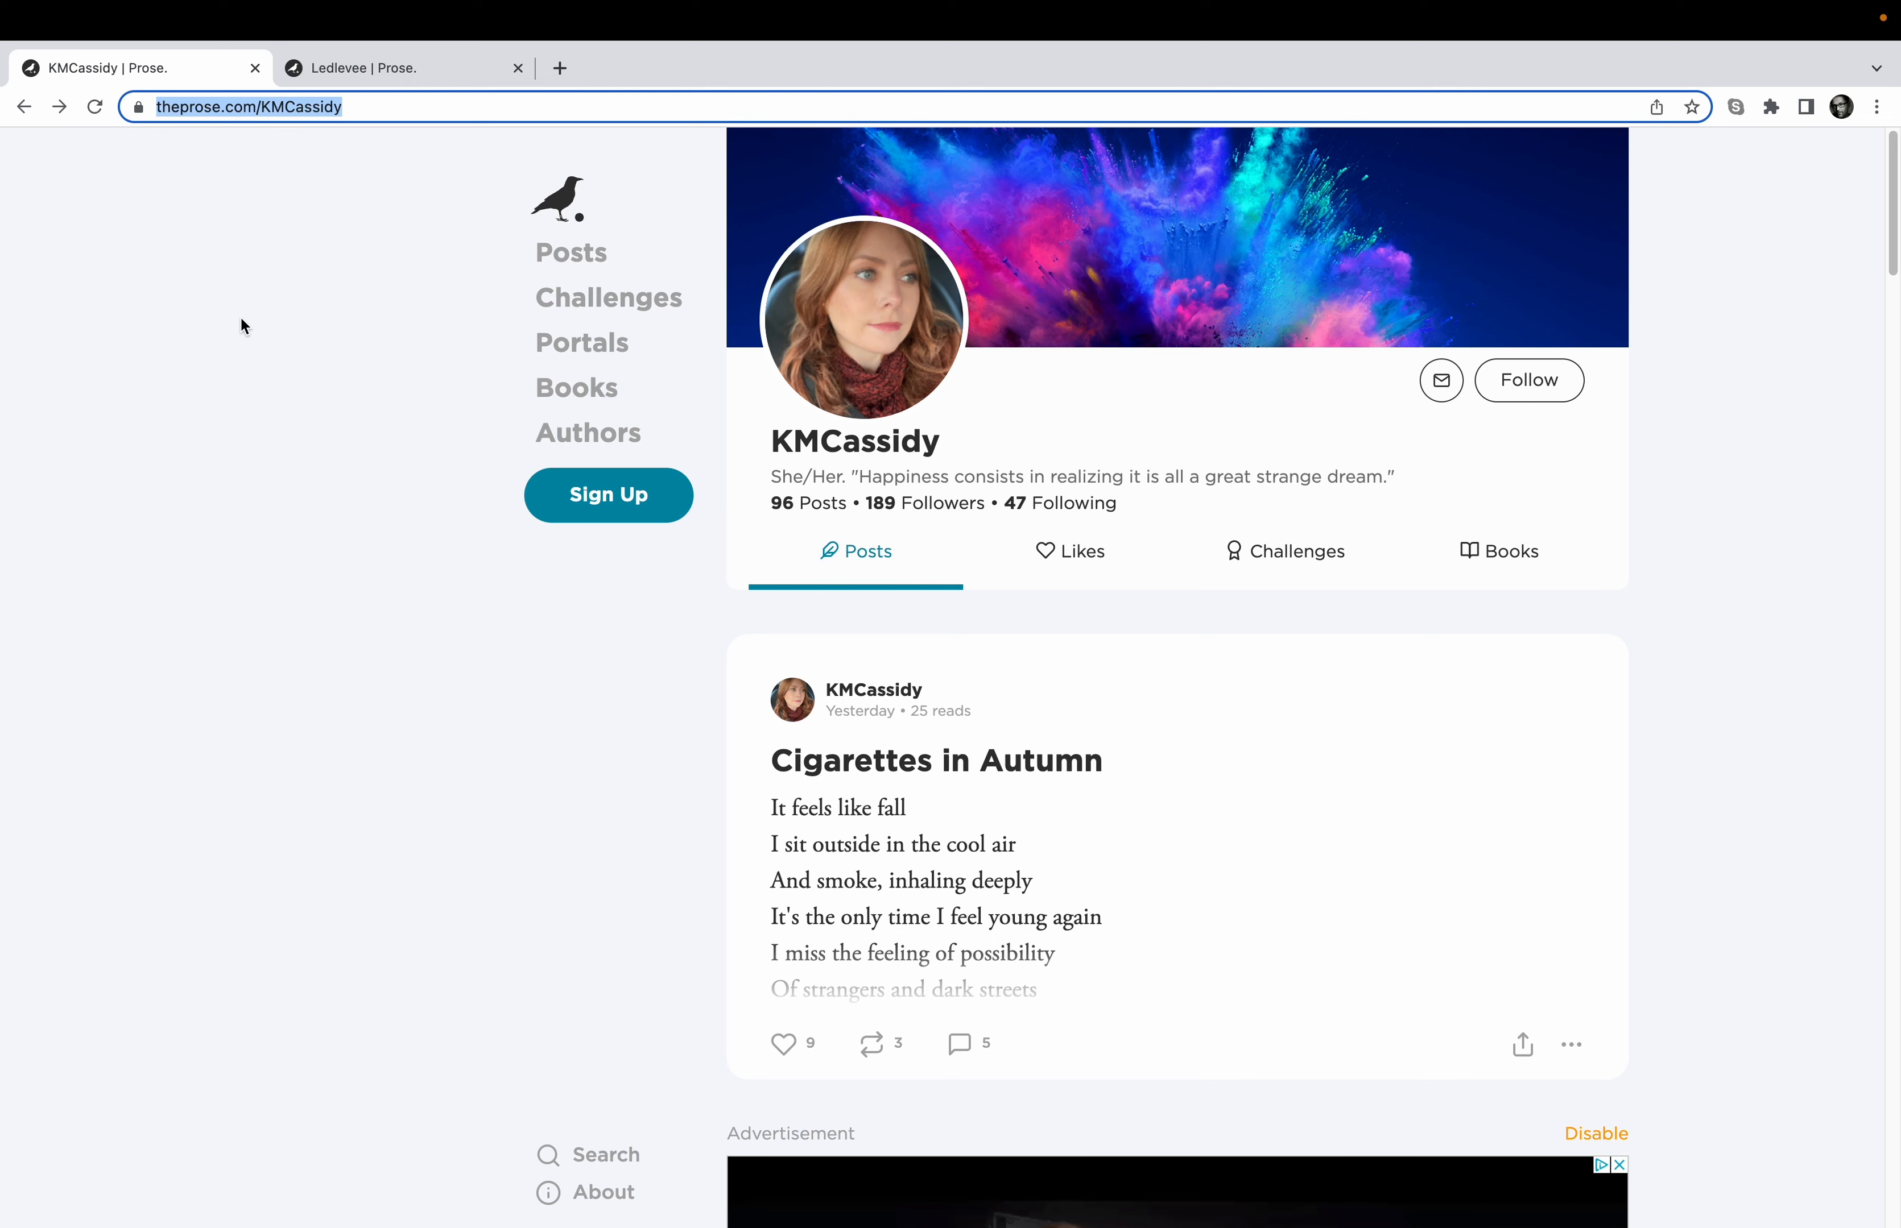
scroll(down, 3)
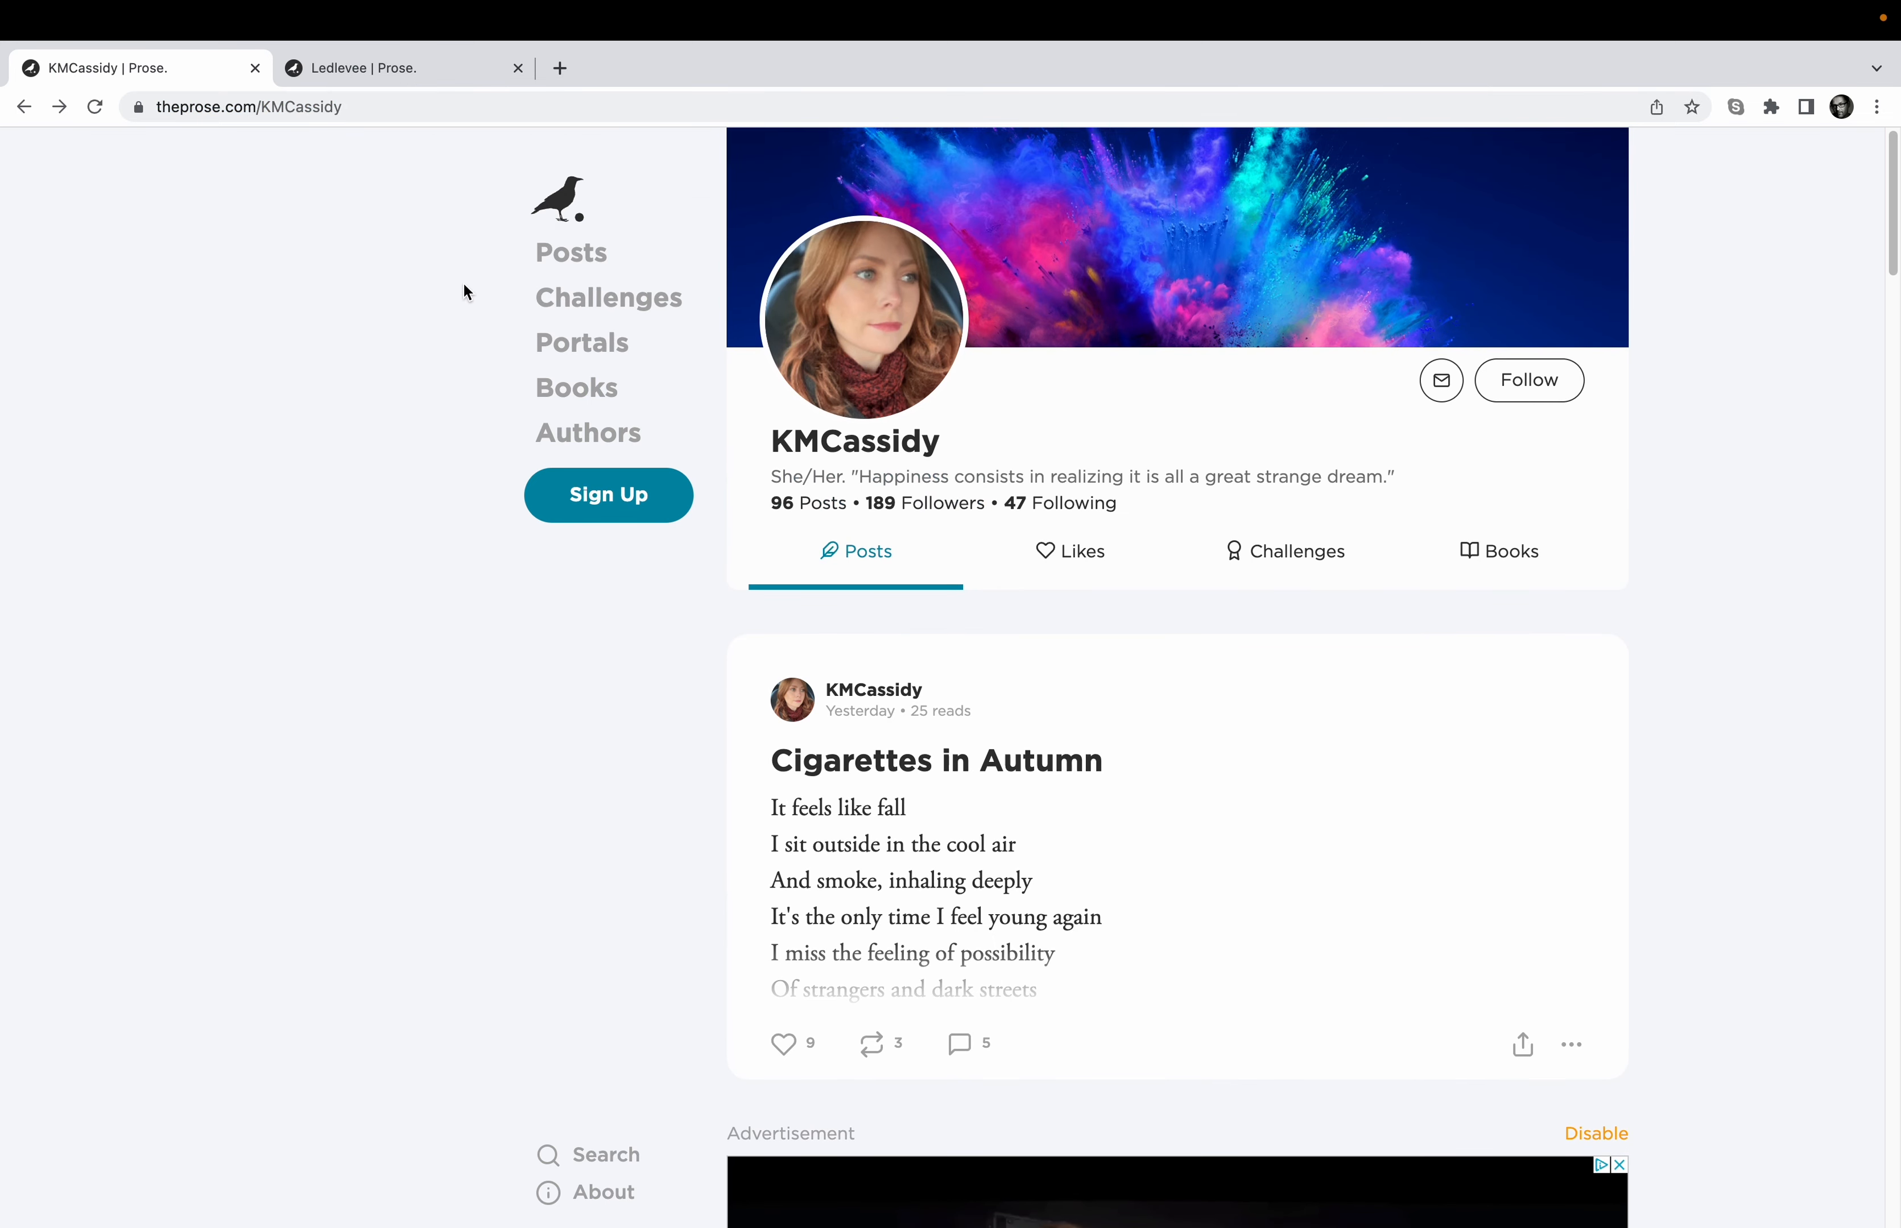
mouse_move(533, 340)
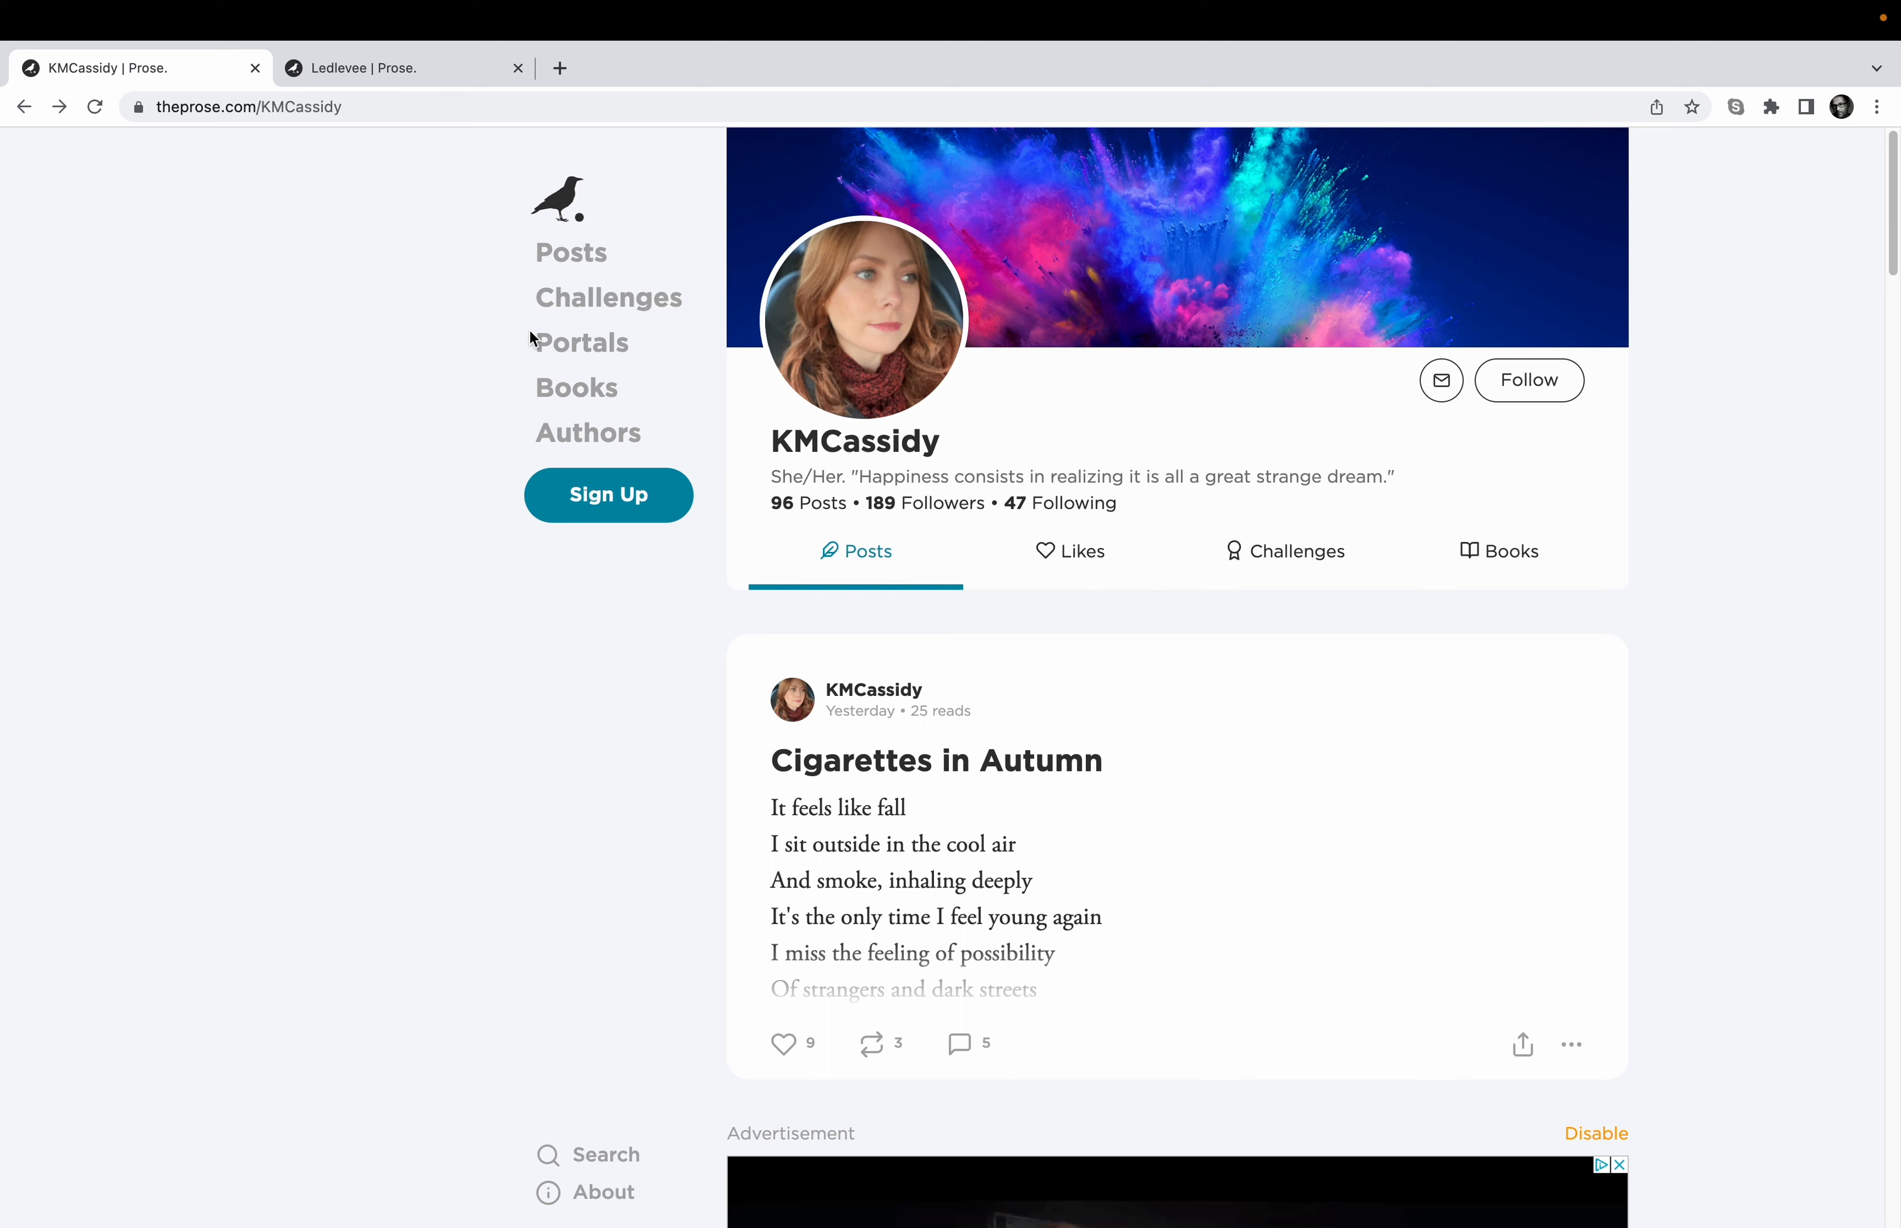
mouse_move(527, 337)
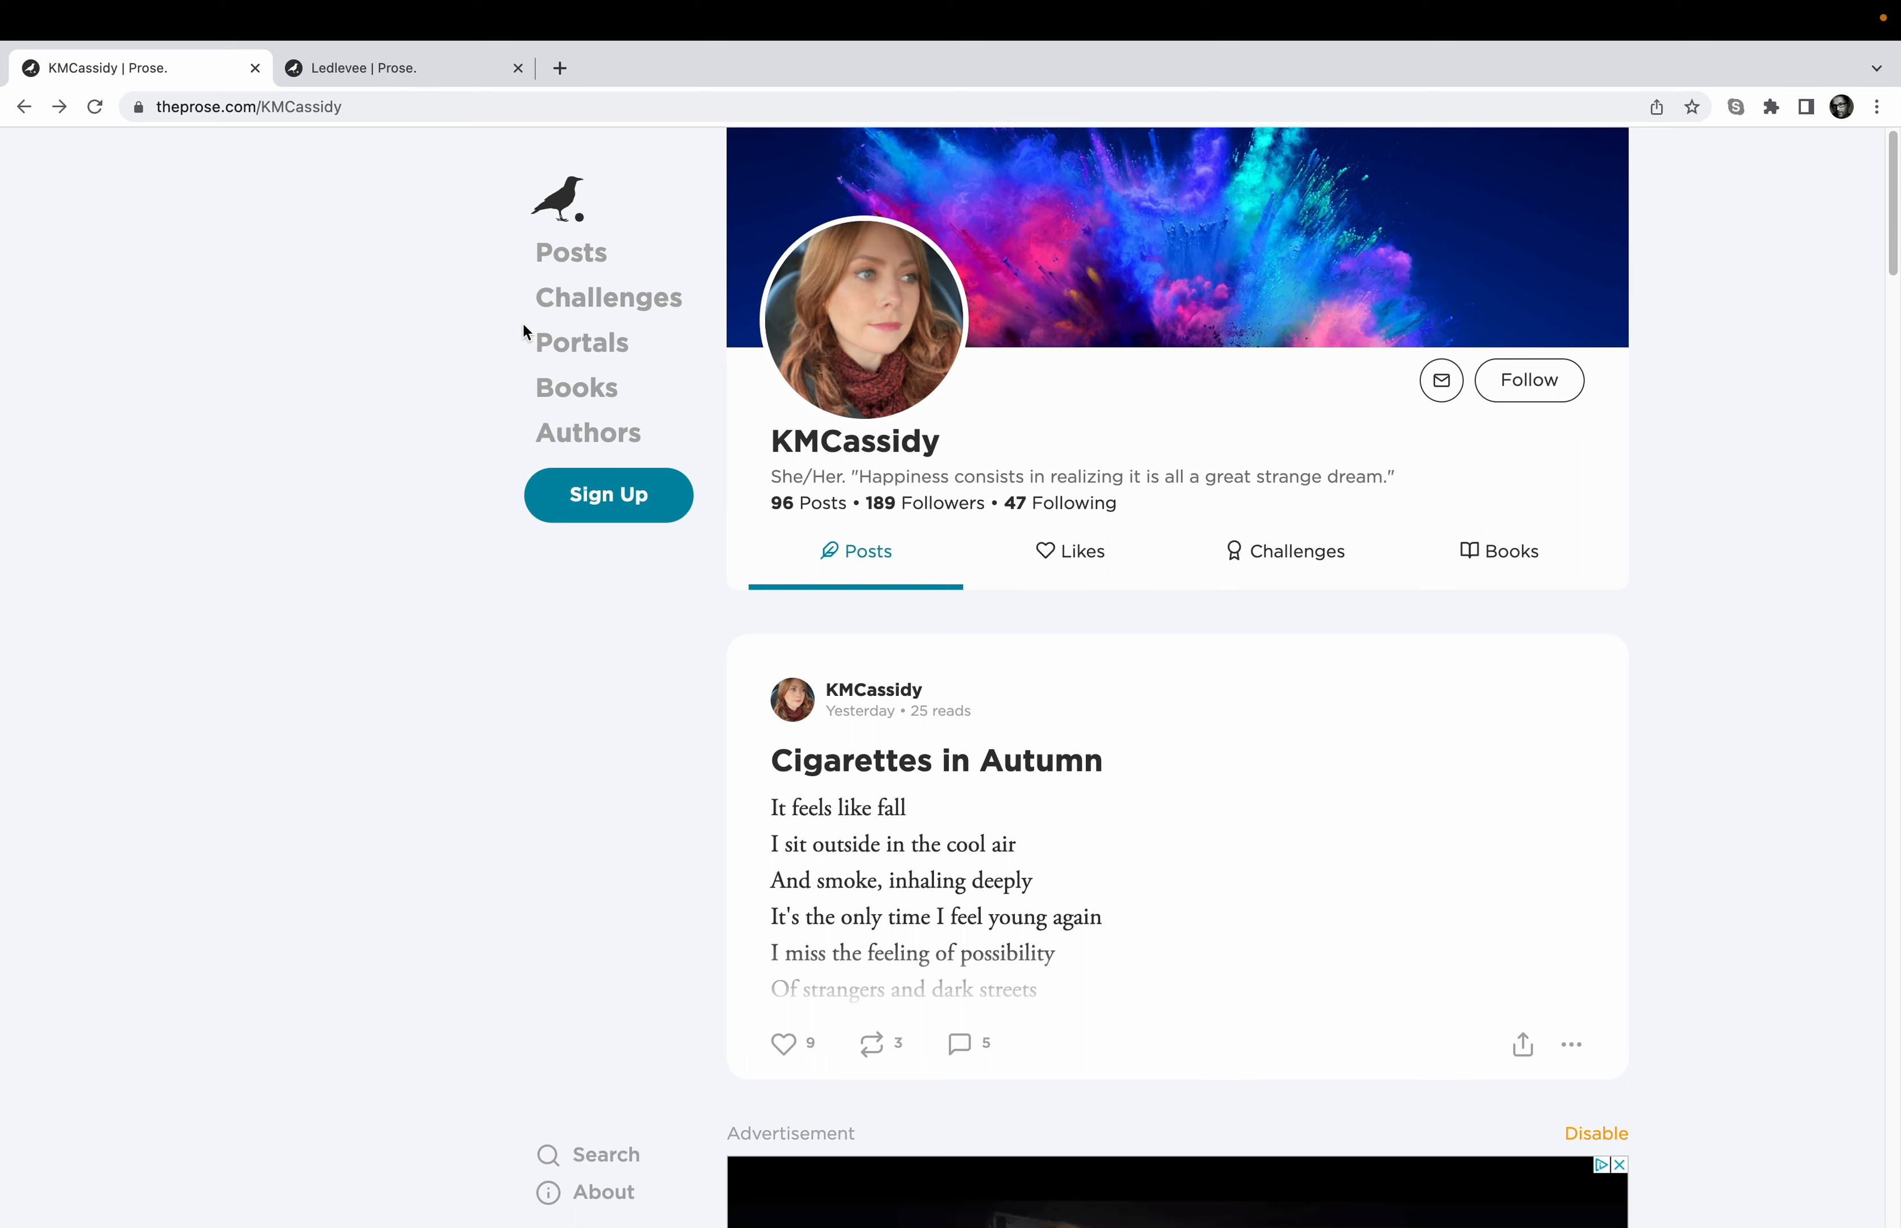
mouse_move(582, 342)
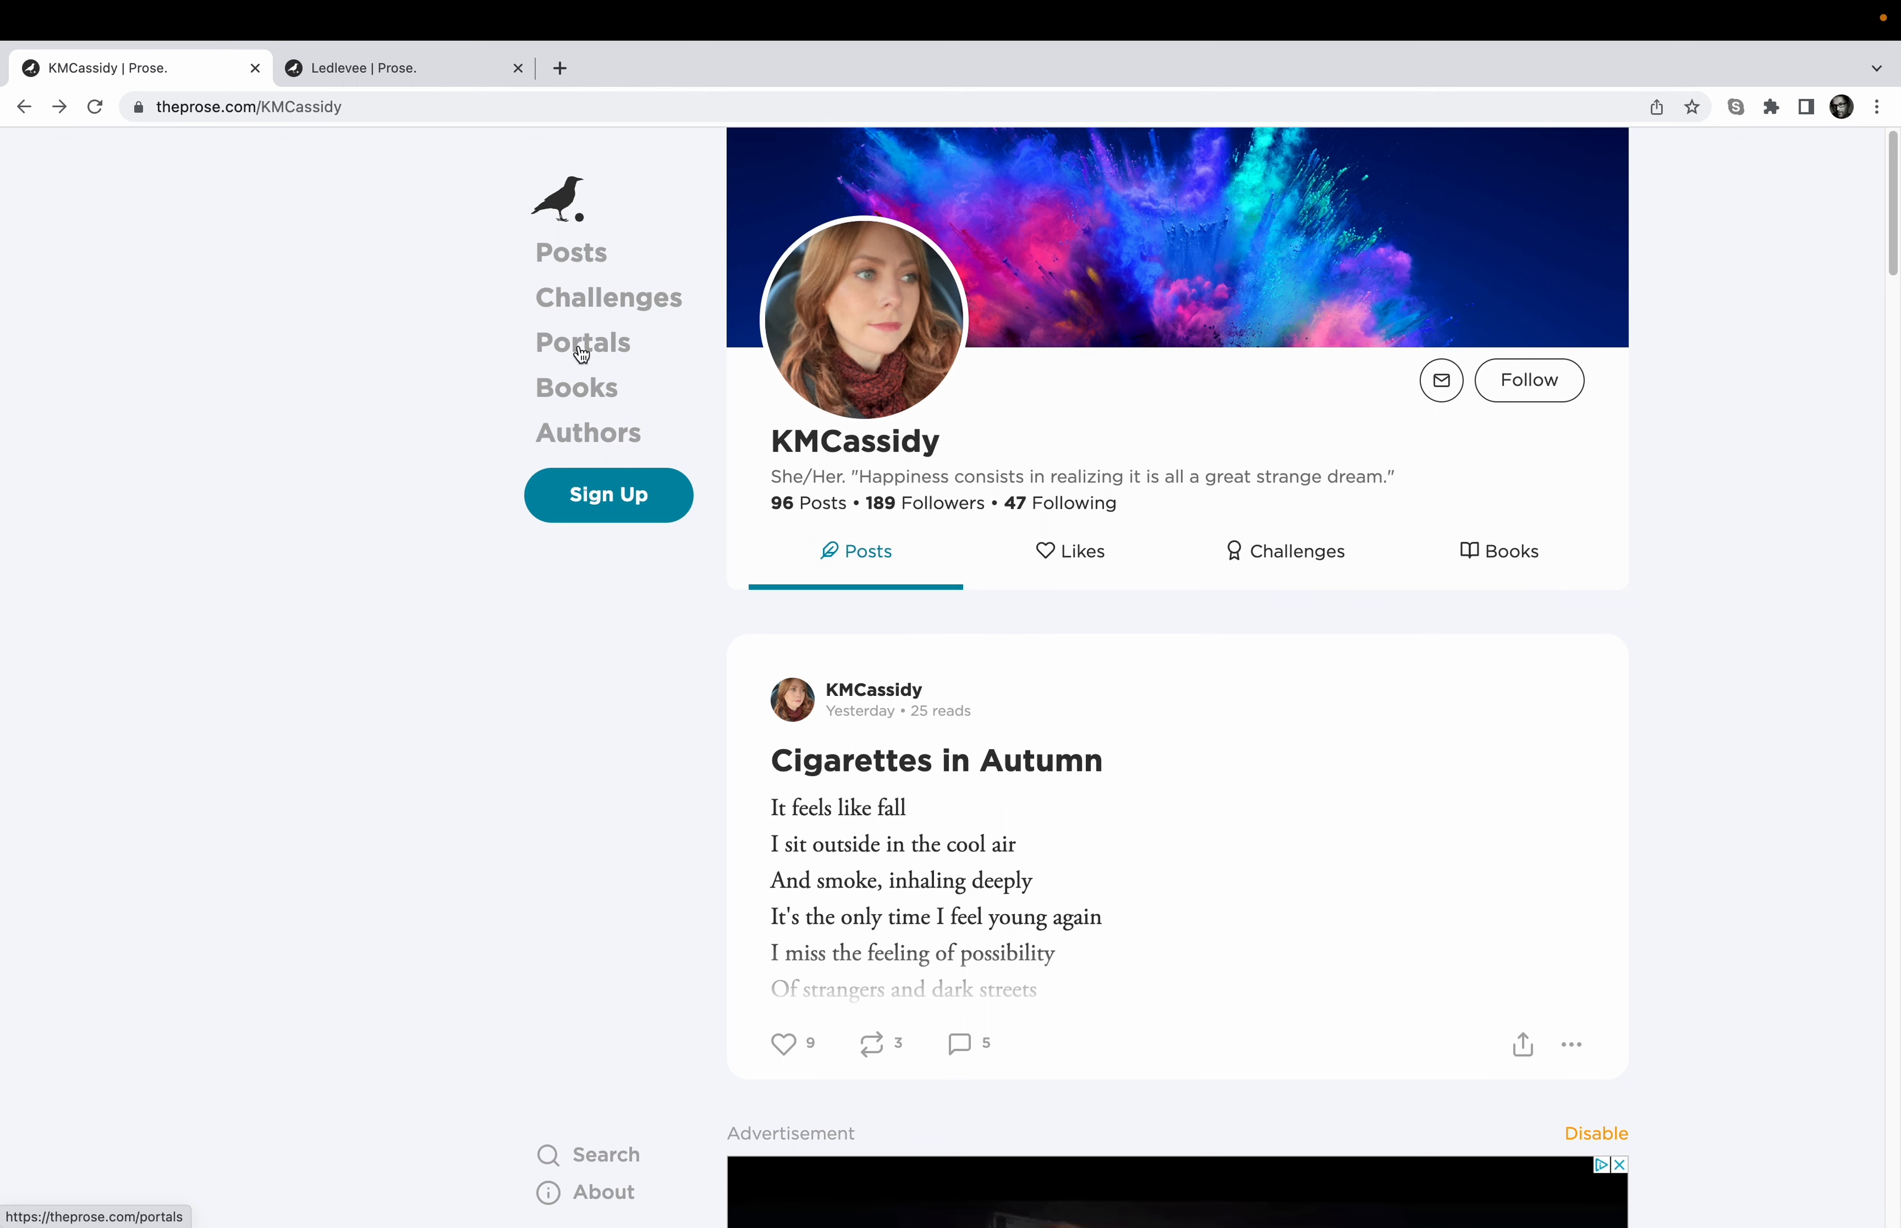
- Bring up the Portals listing with Poetry & Free Verse, Fiction and Haiku
click(583, 343)
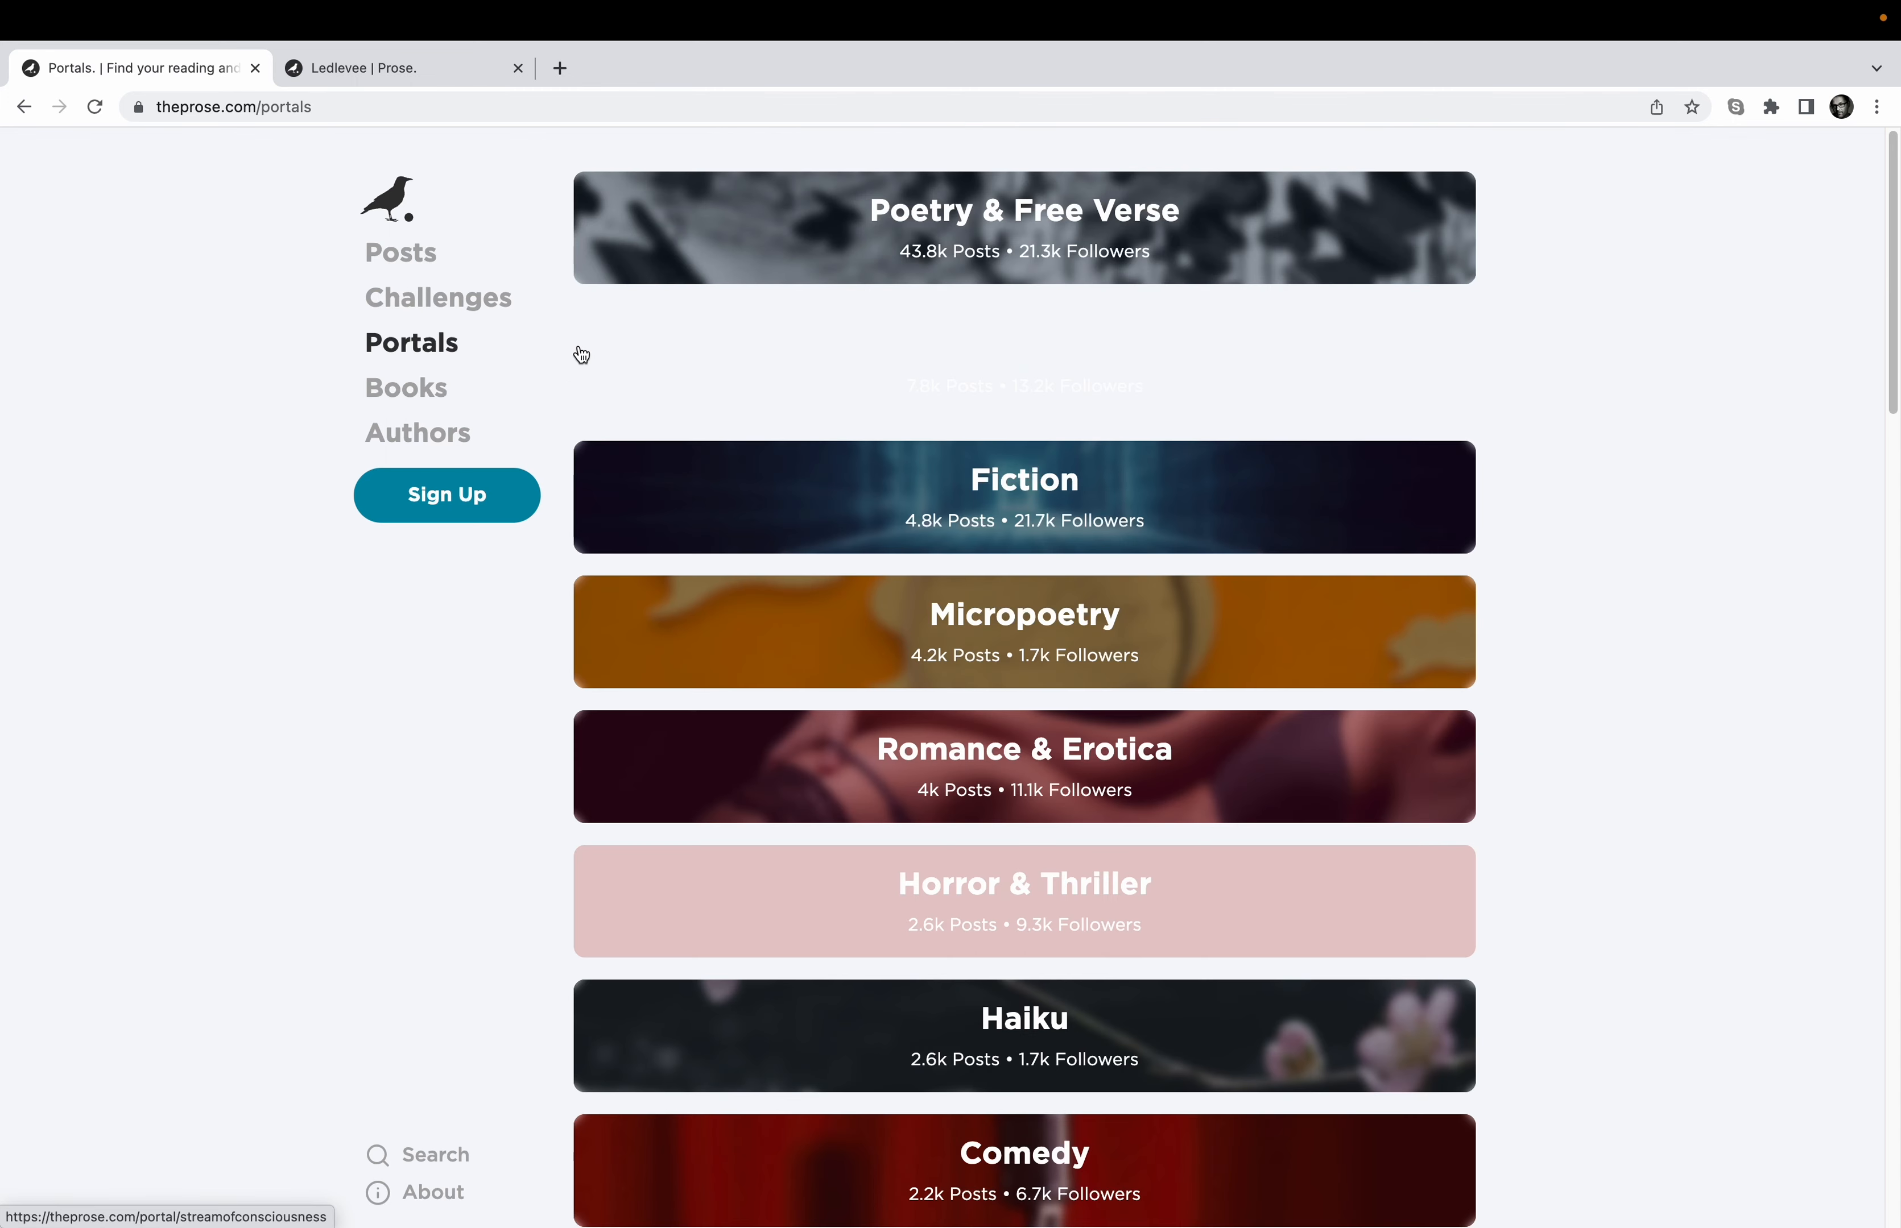
mouse_move(811, 364)
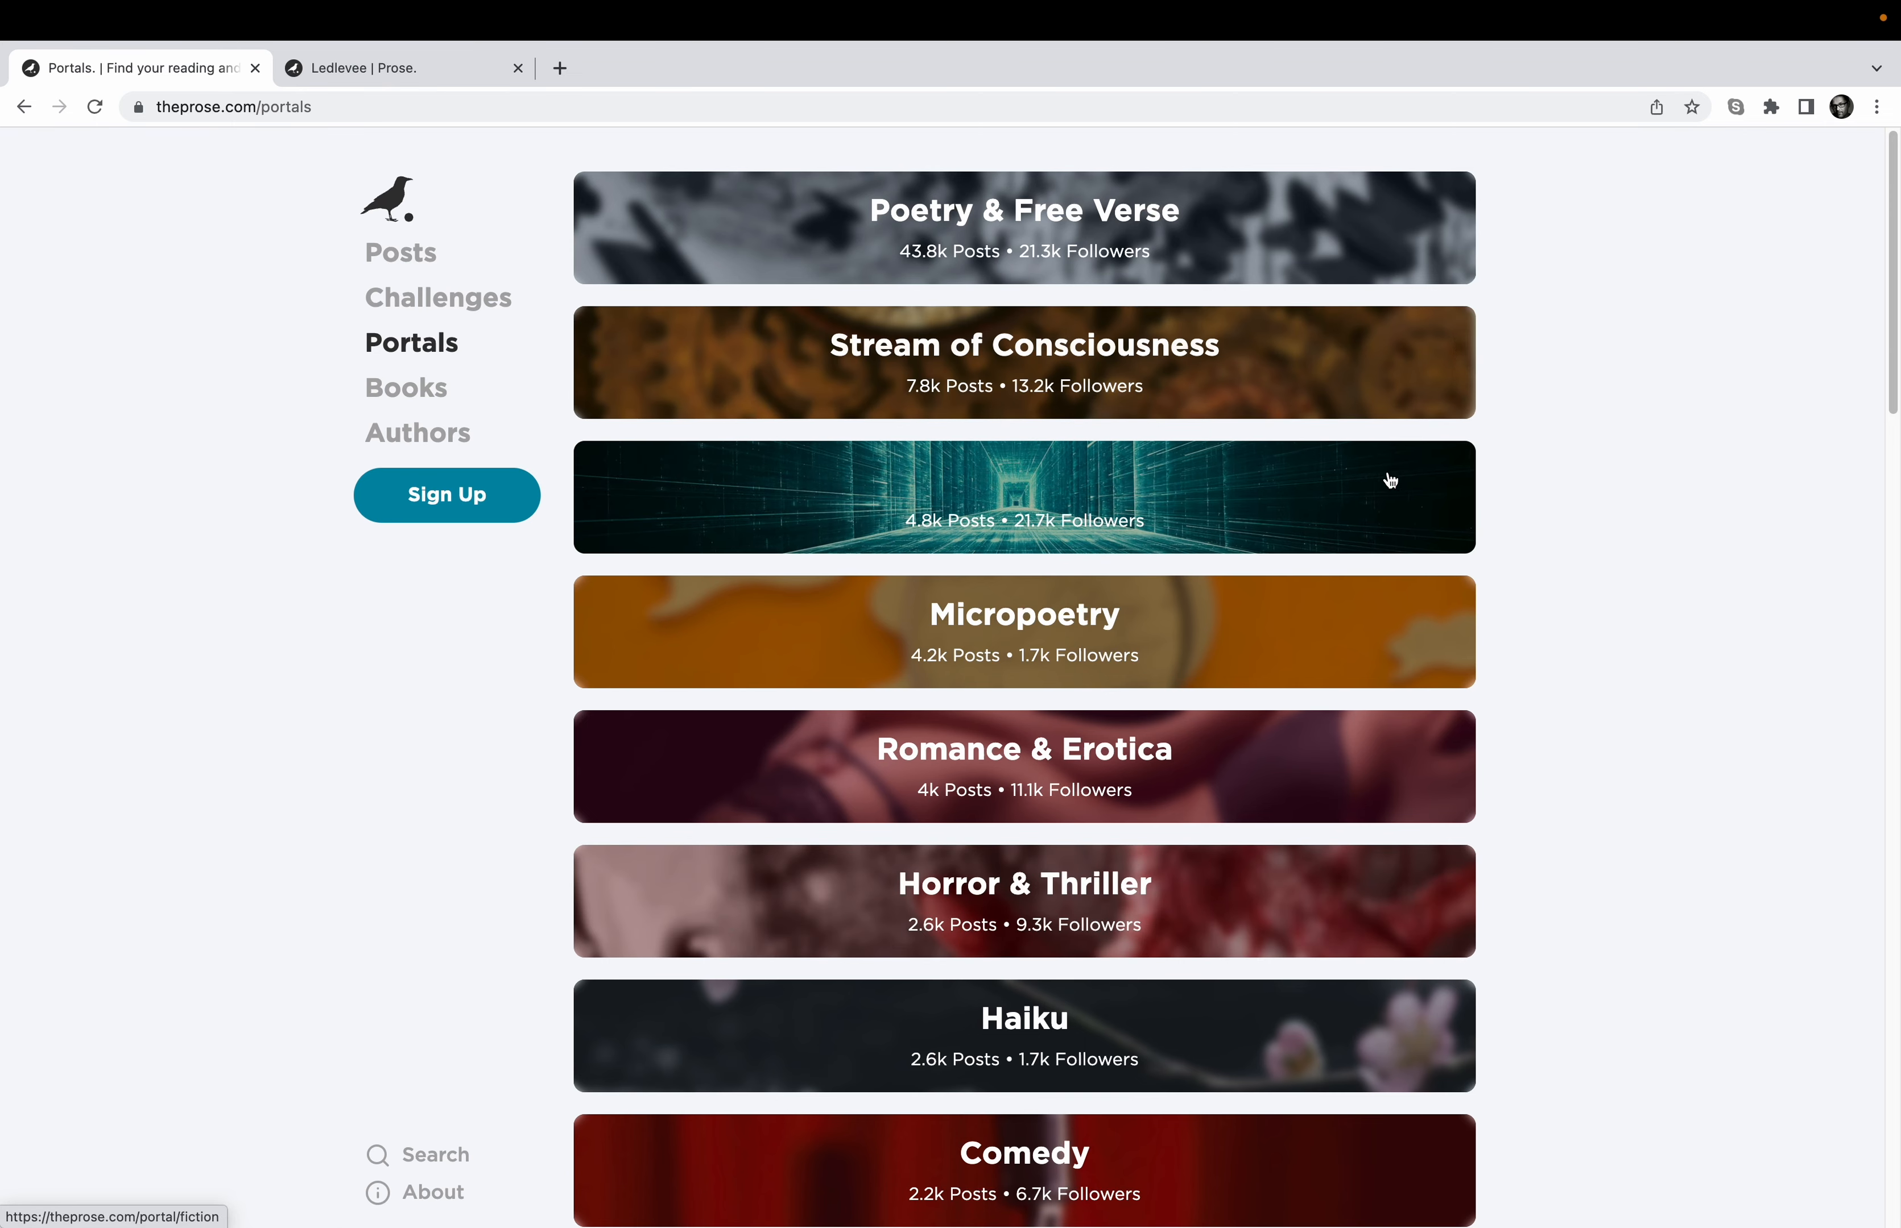
mouse_move(1557, 510)
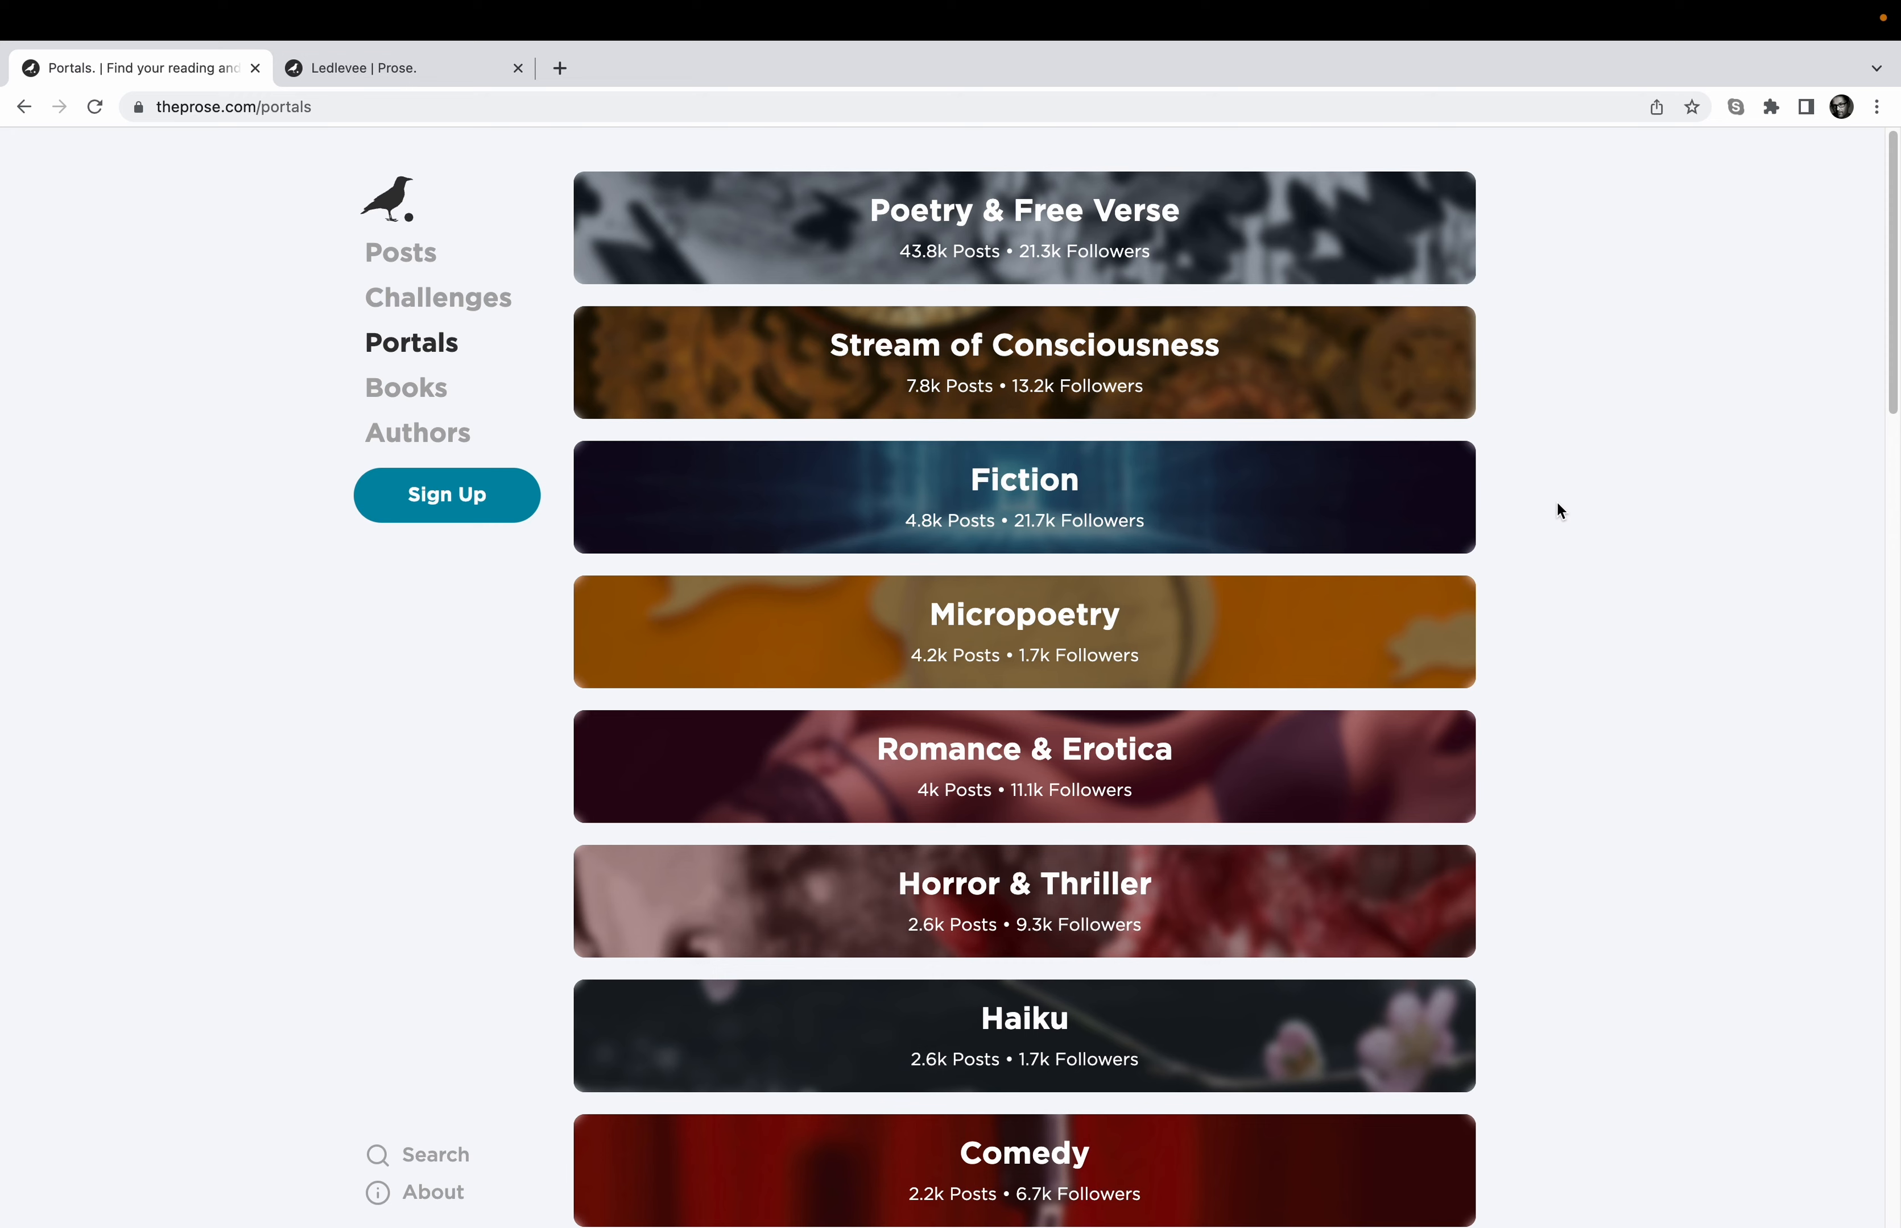
mouse_move(1293, 469)
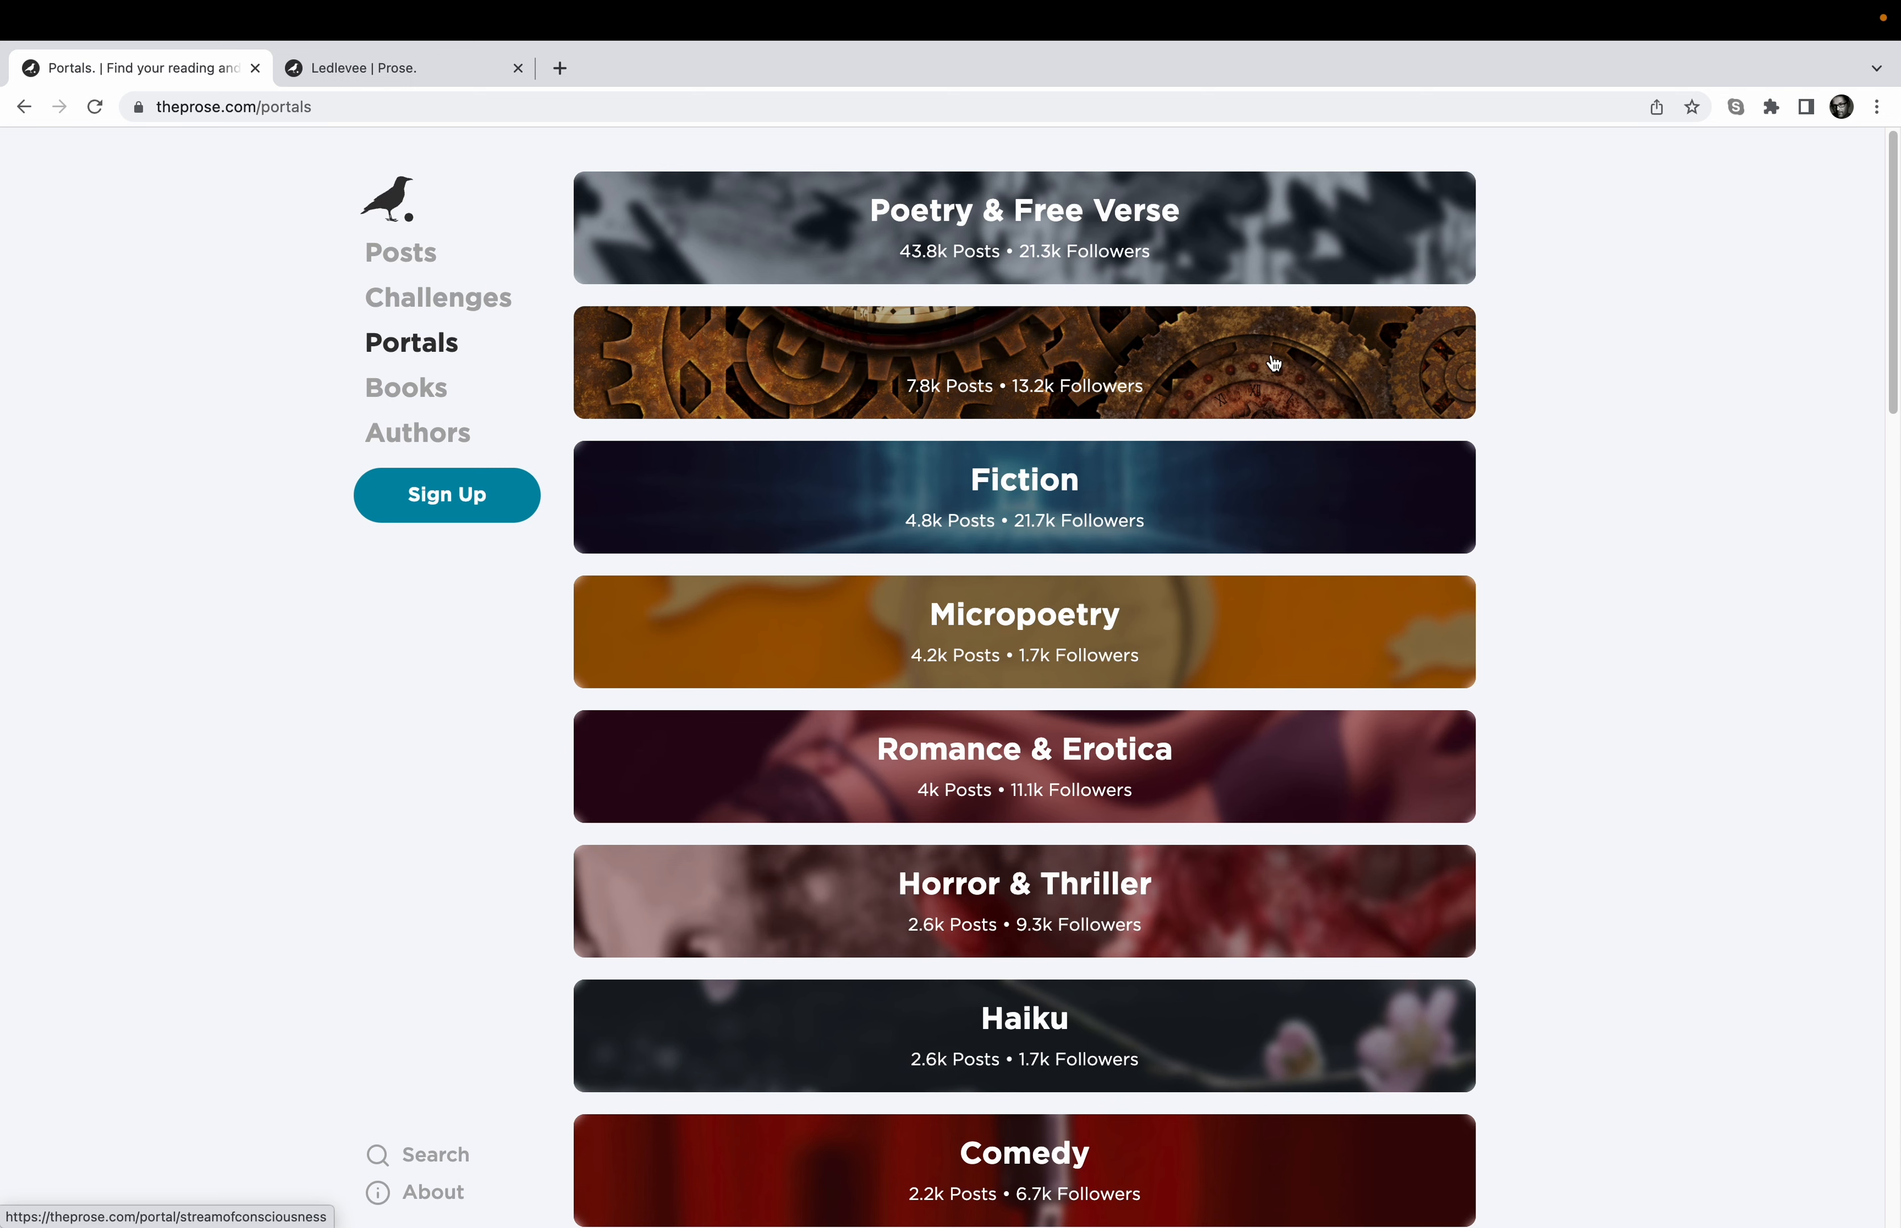
- Browse the Stream of Consciousness portal's trending posts like "Home Run" and "Longings"
click(1022, 363)
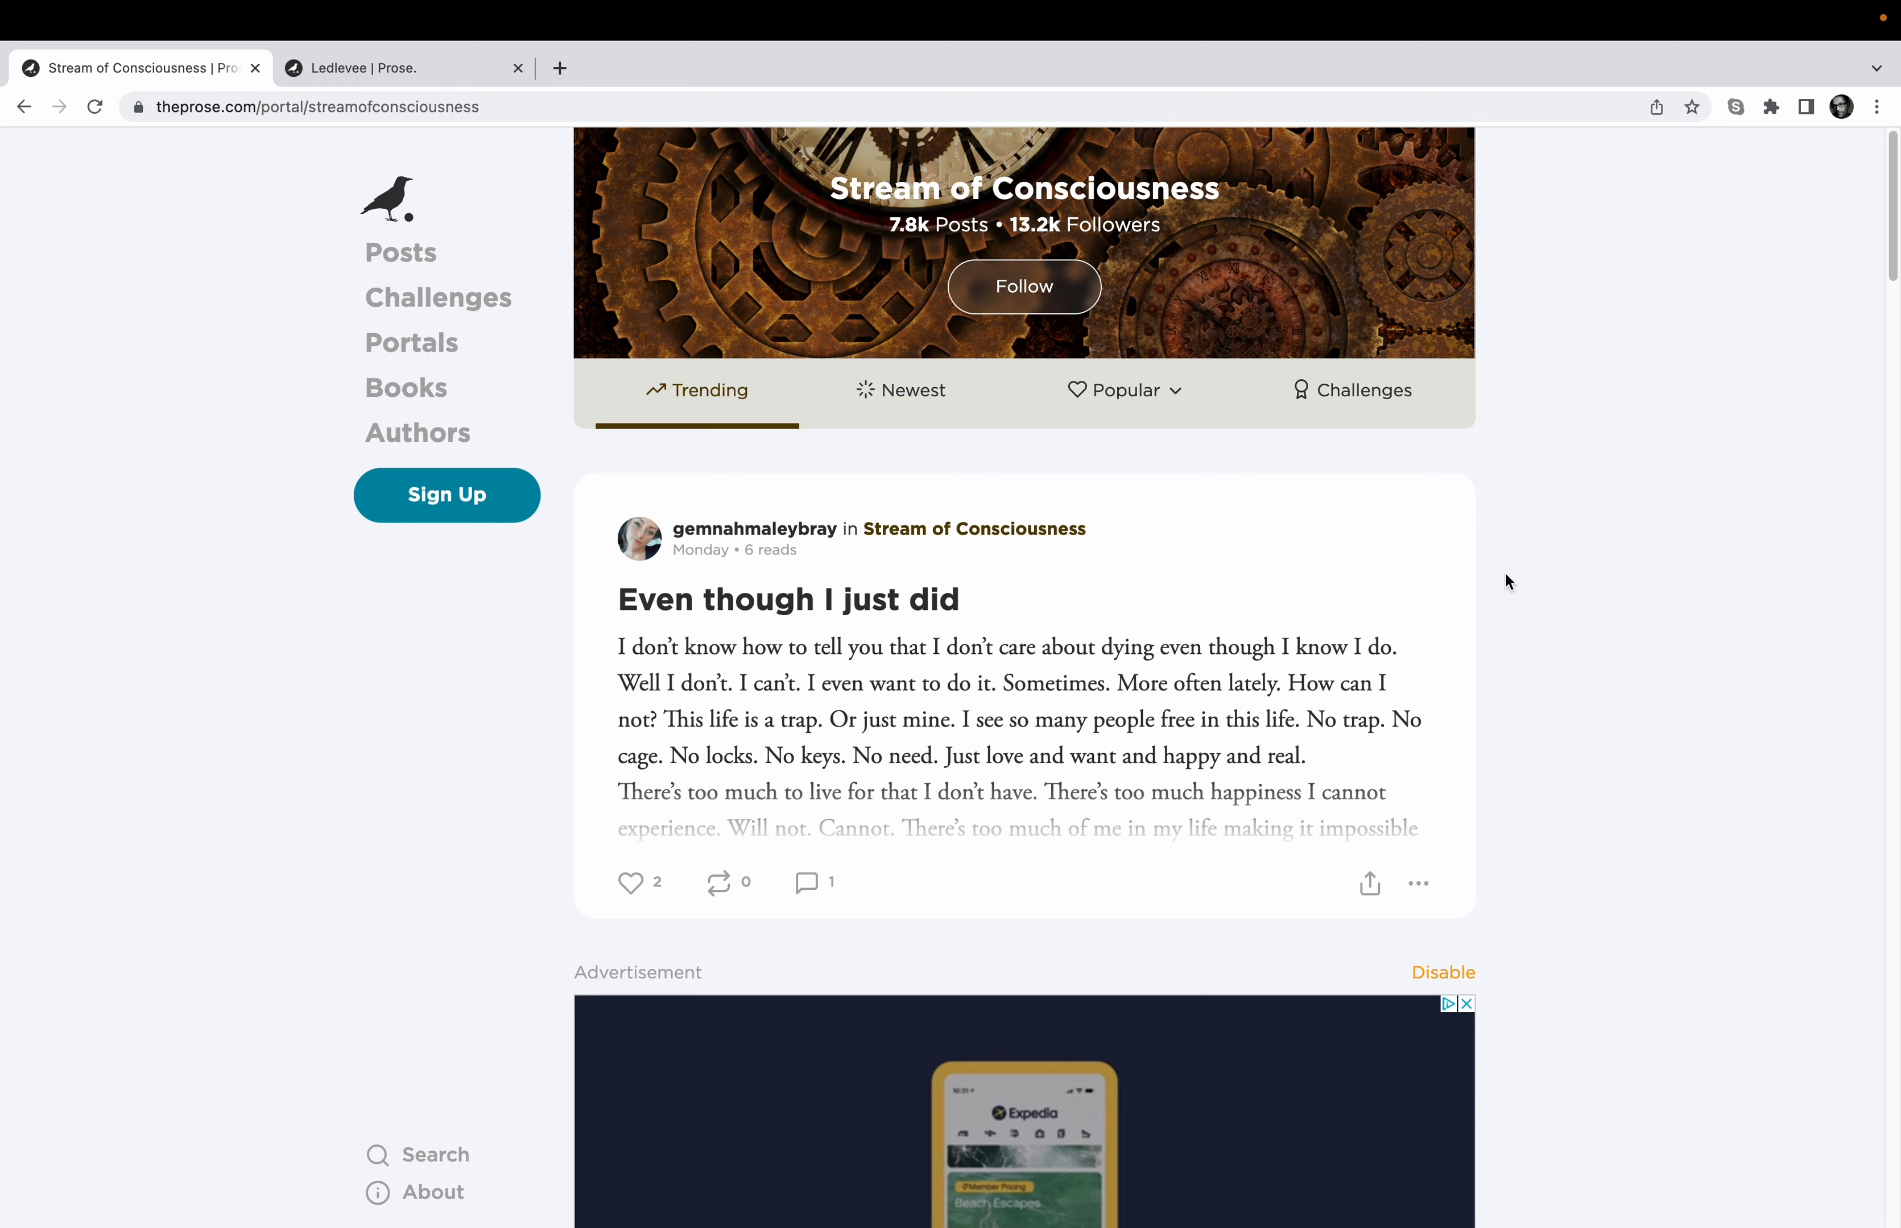
mouse_move(1887, 345)
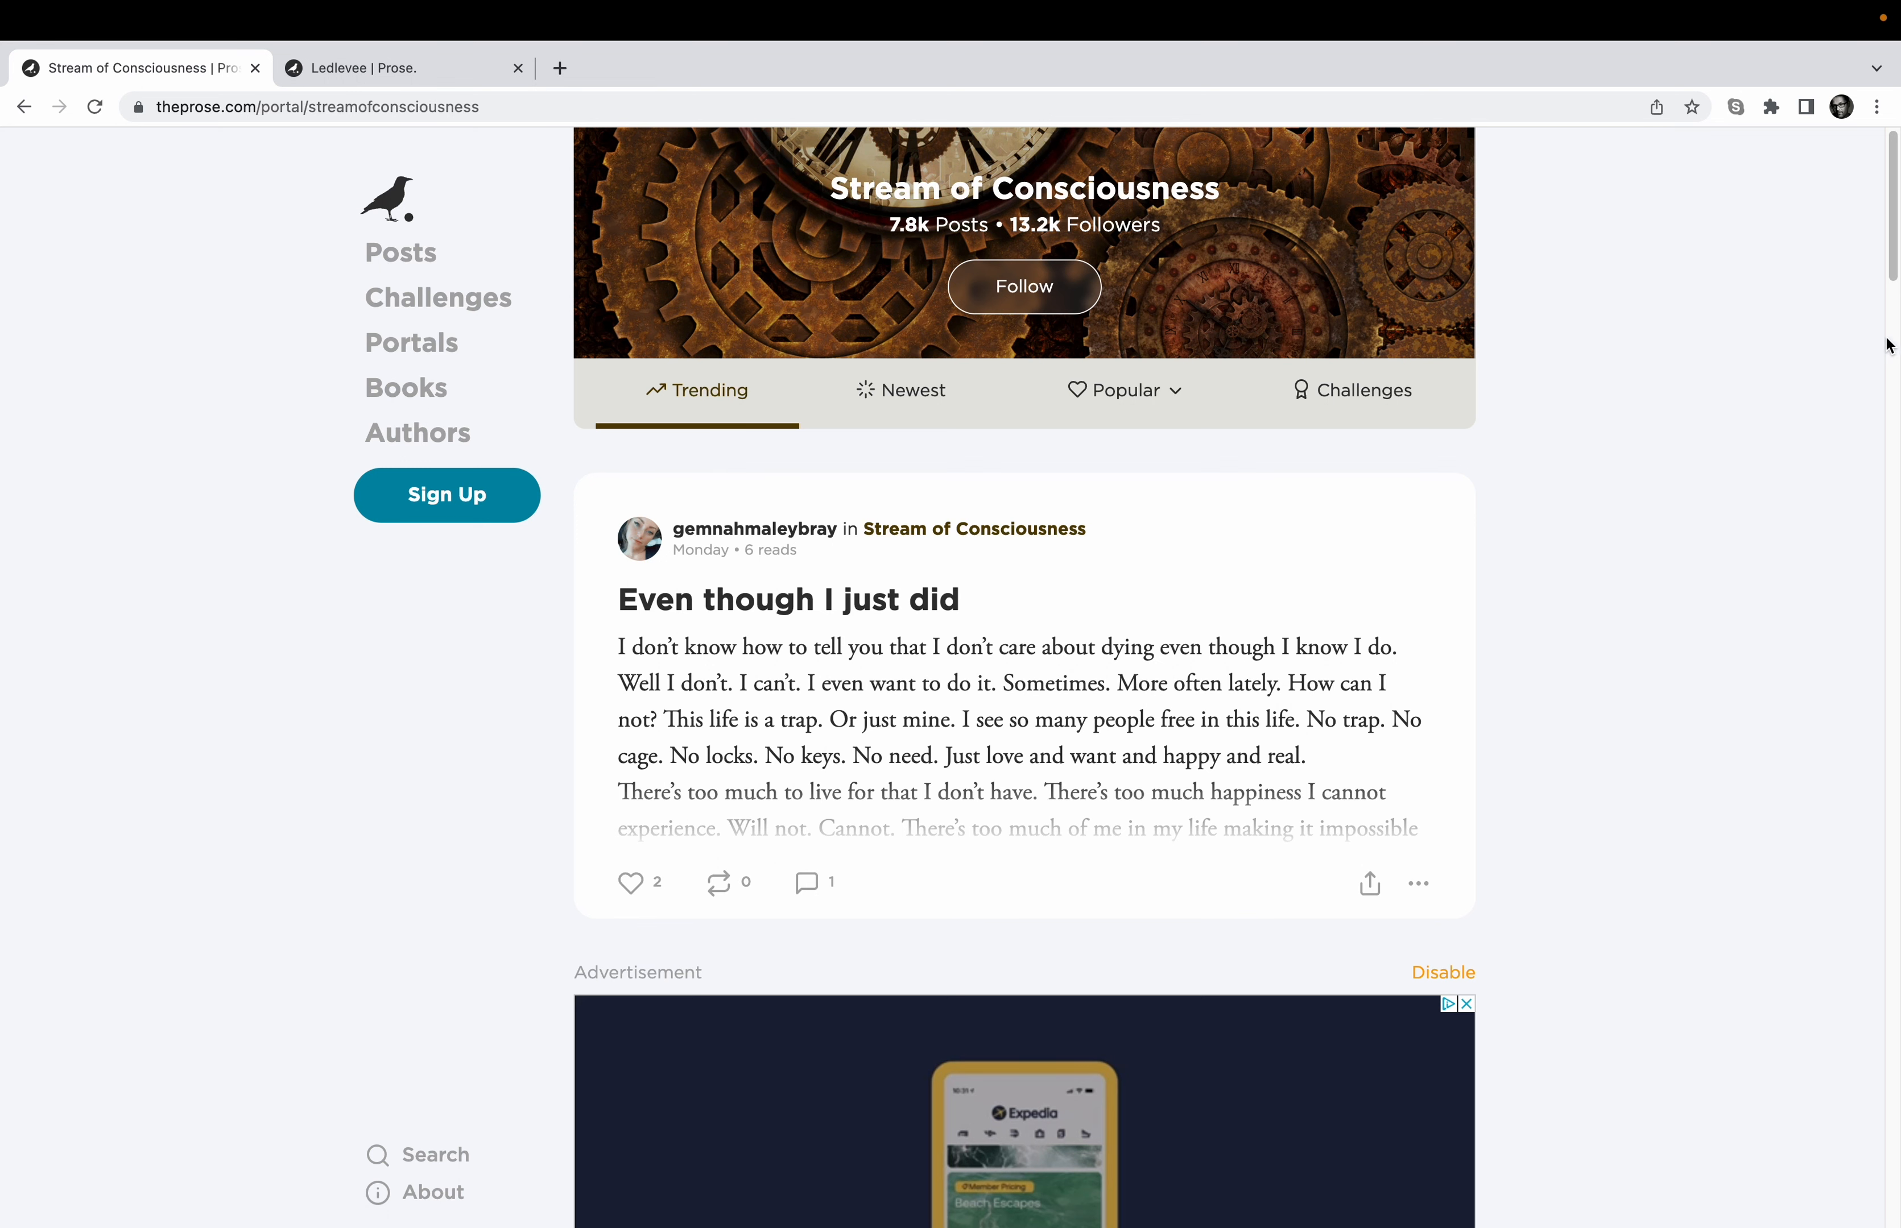
scroll(down, 3)
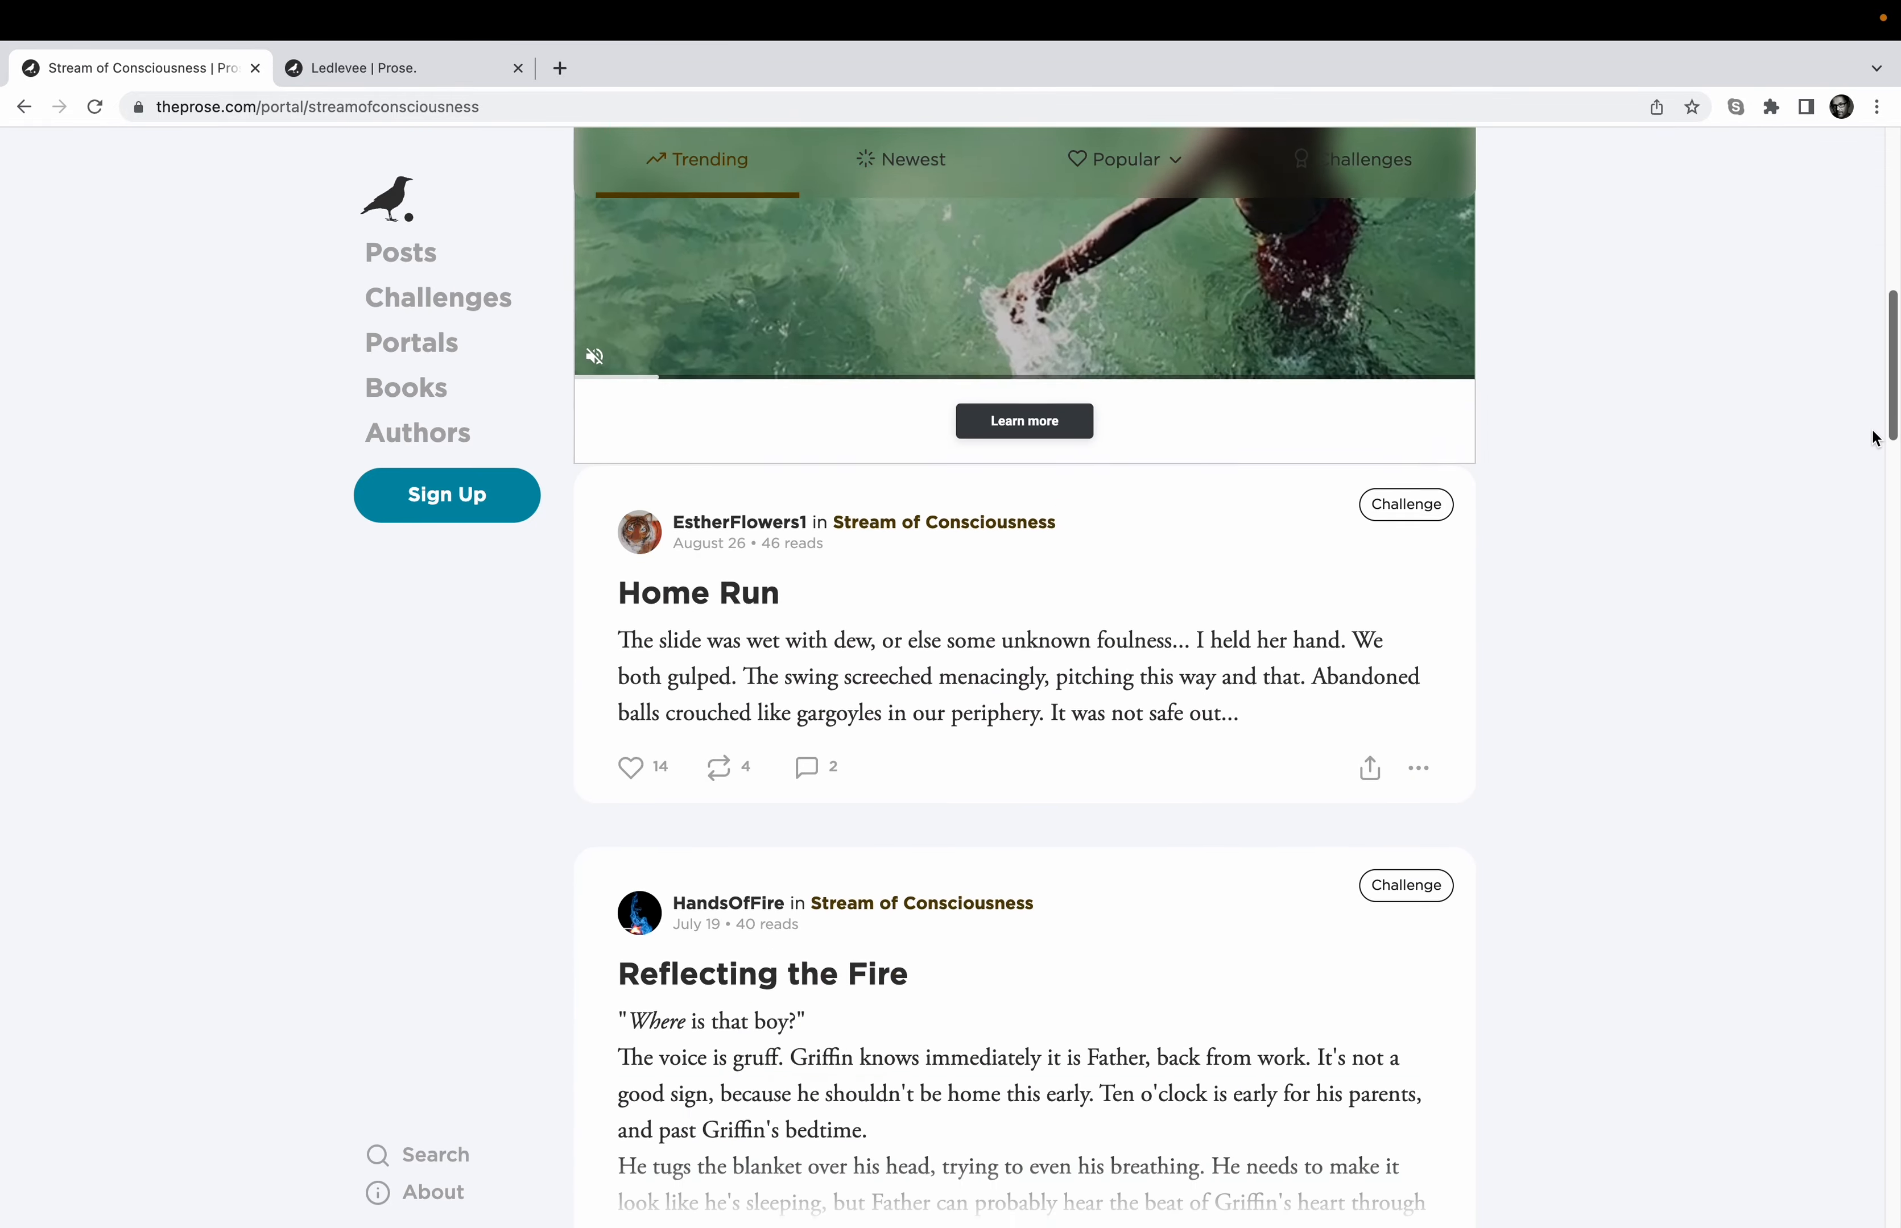
scroll(down, 3)
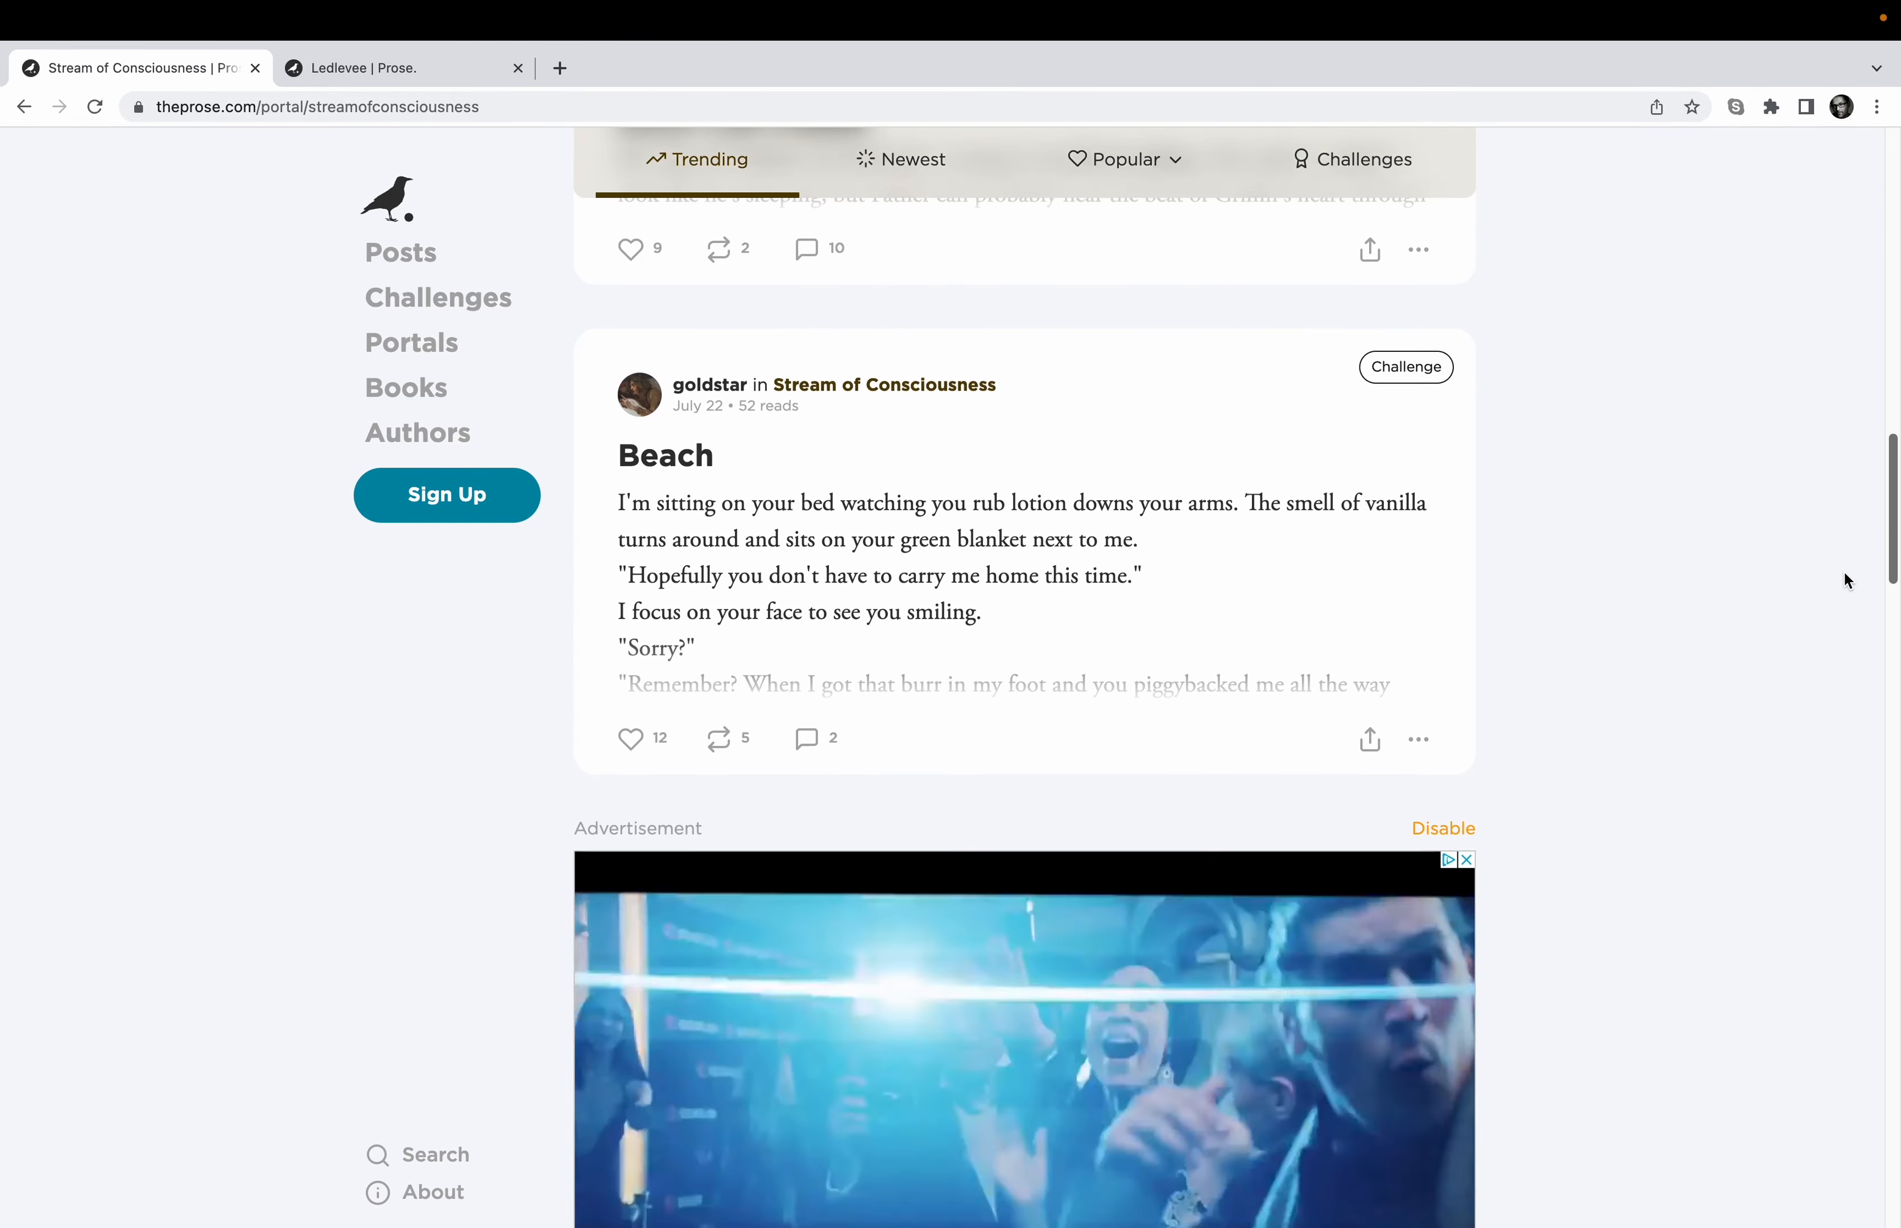
scroll(down, 3)
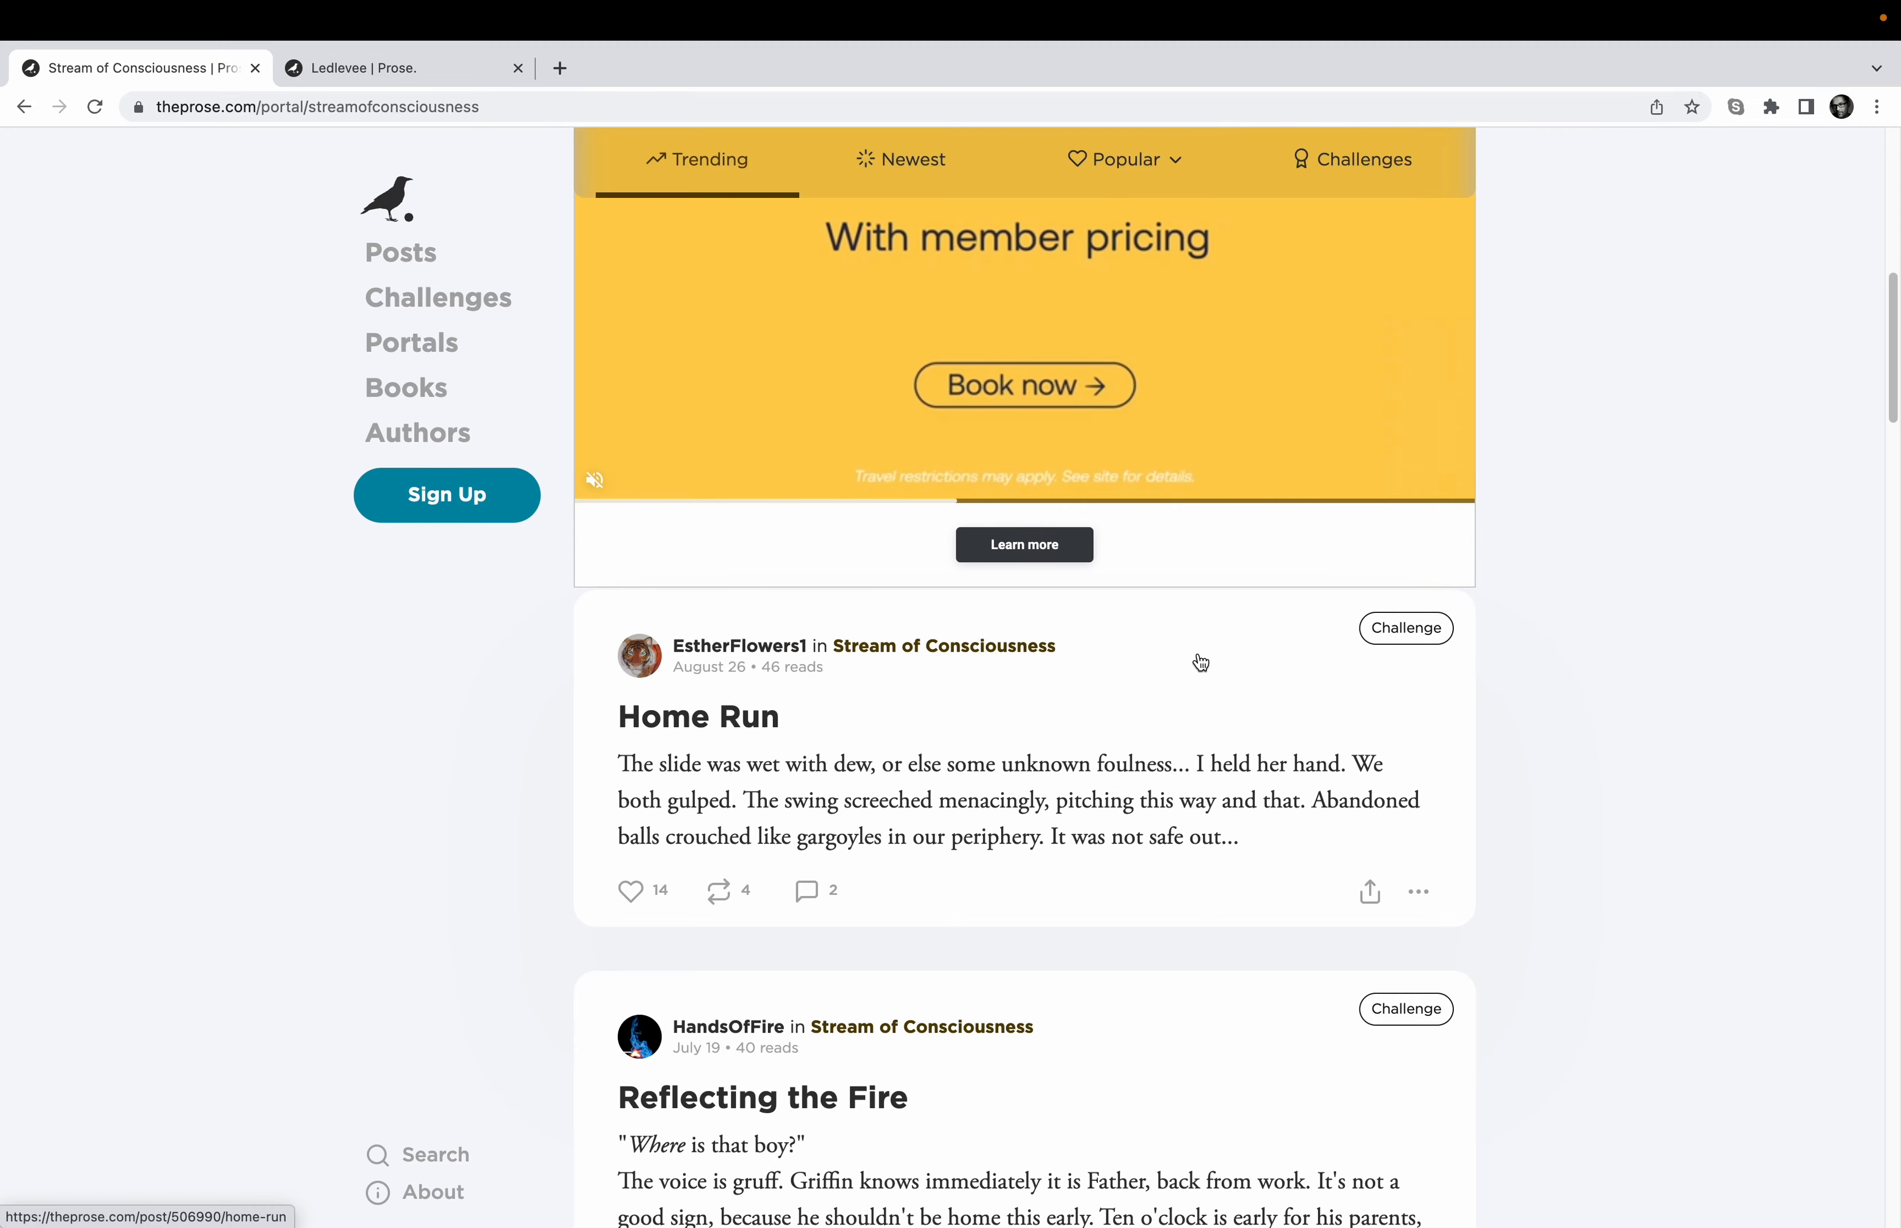
scroll(down, 3)
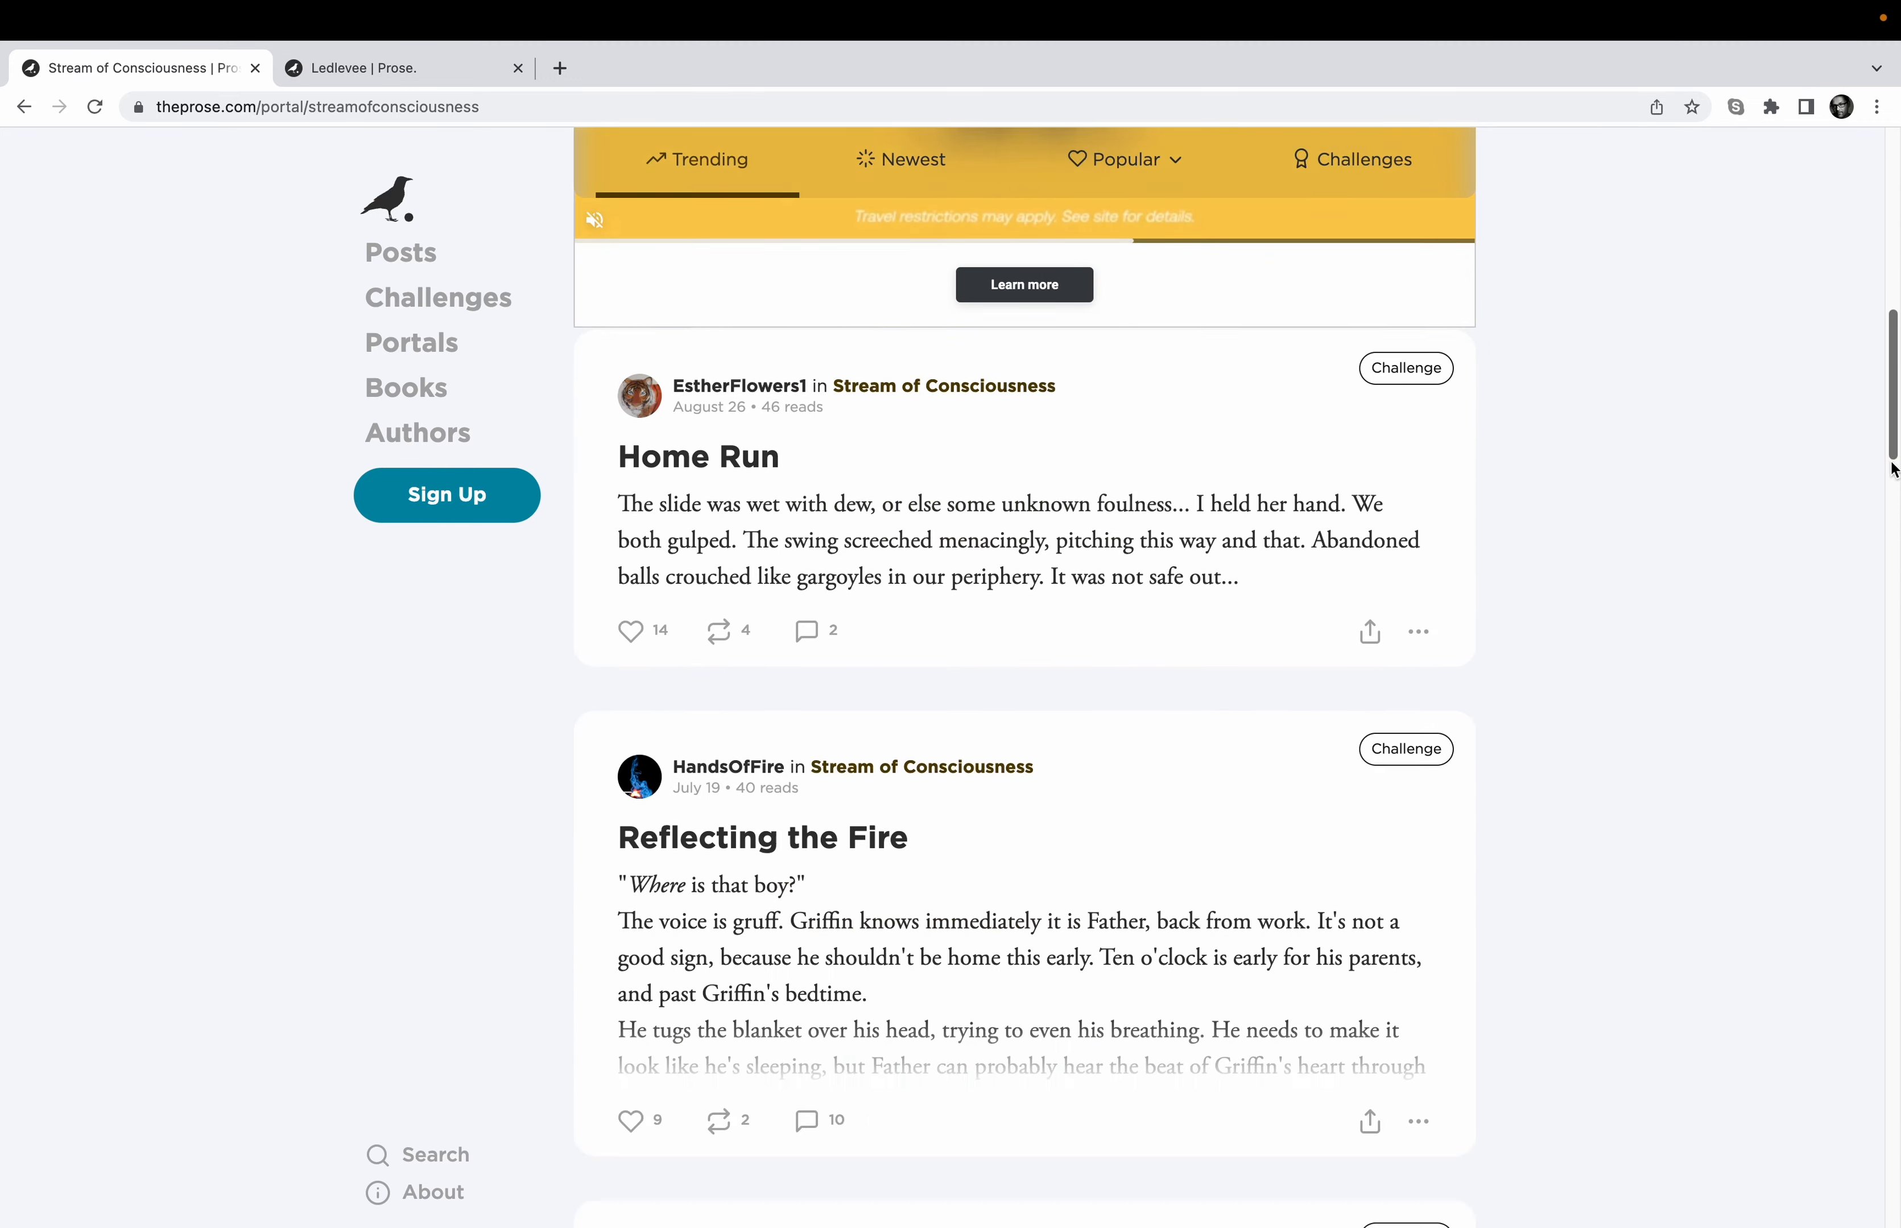
scroll(down, 3)
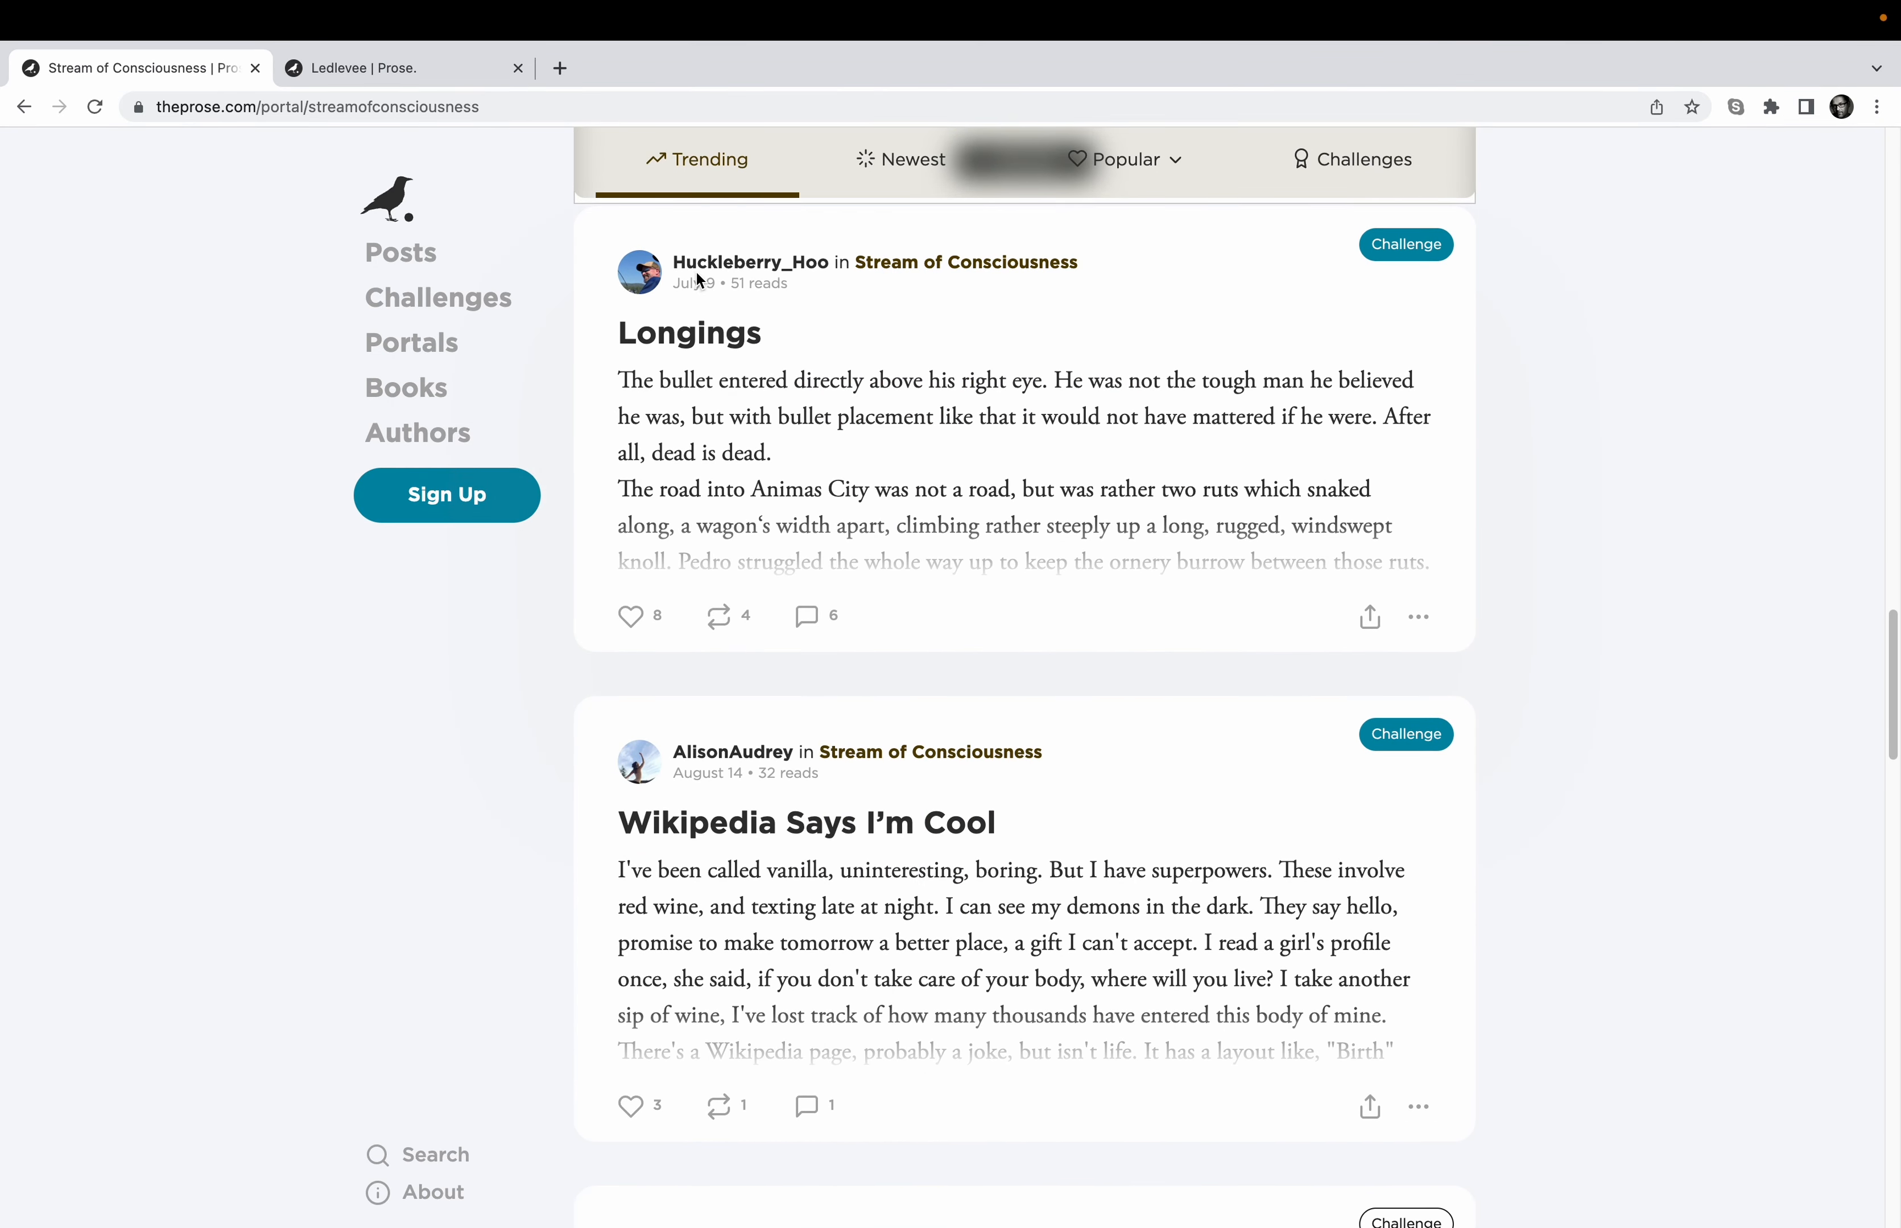
mouse_move(1739, 496)
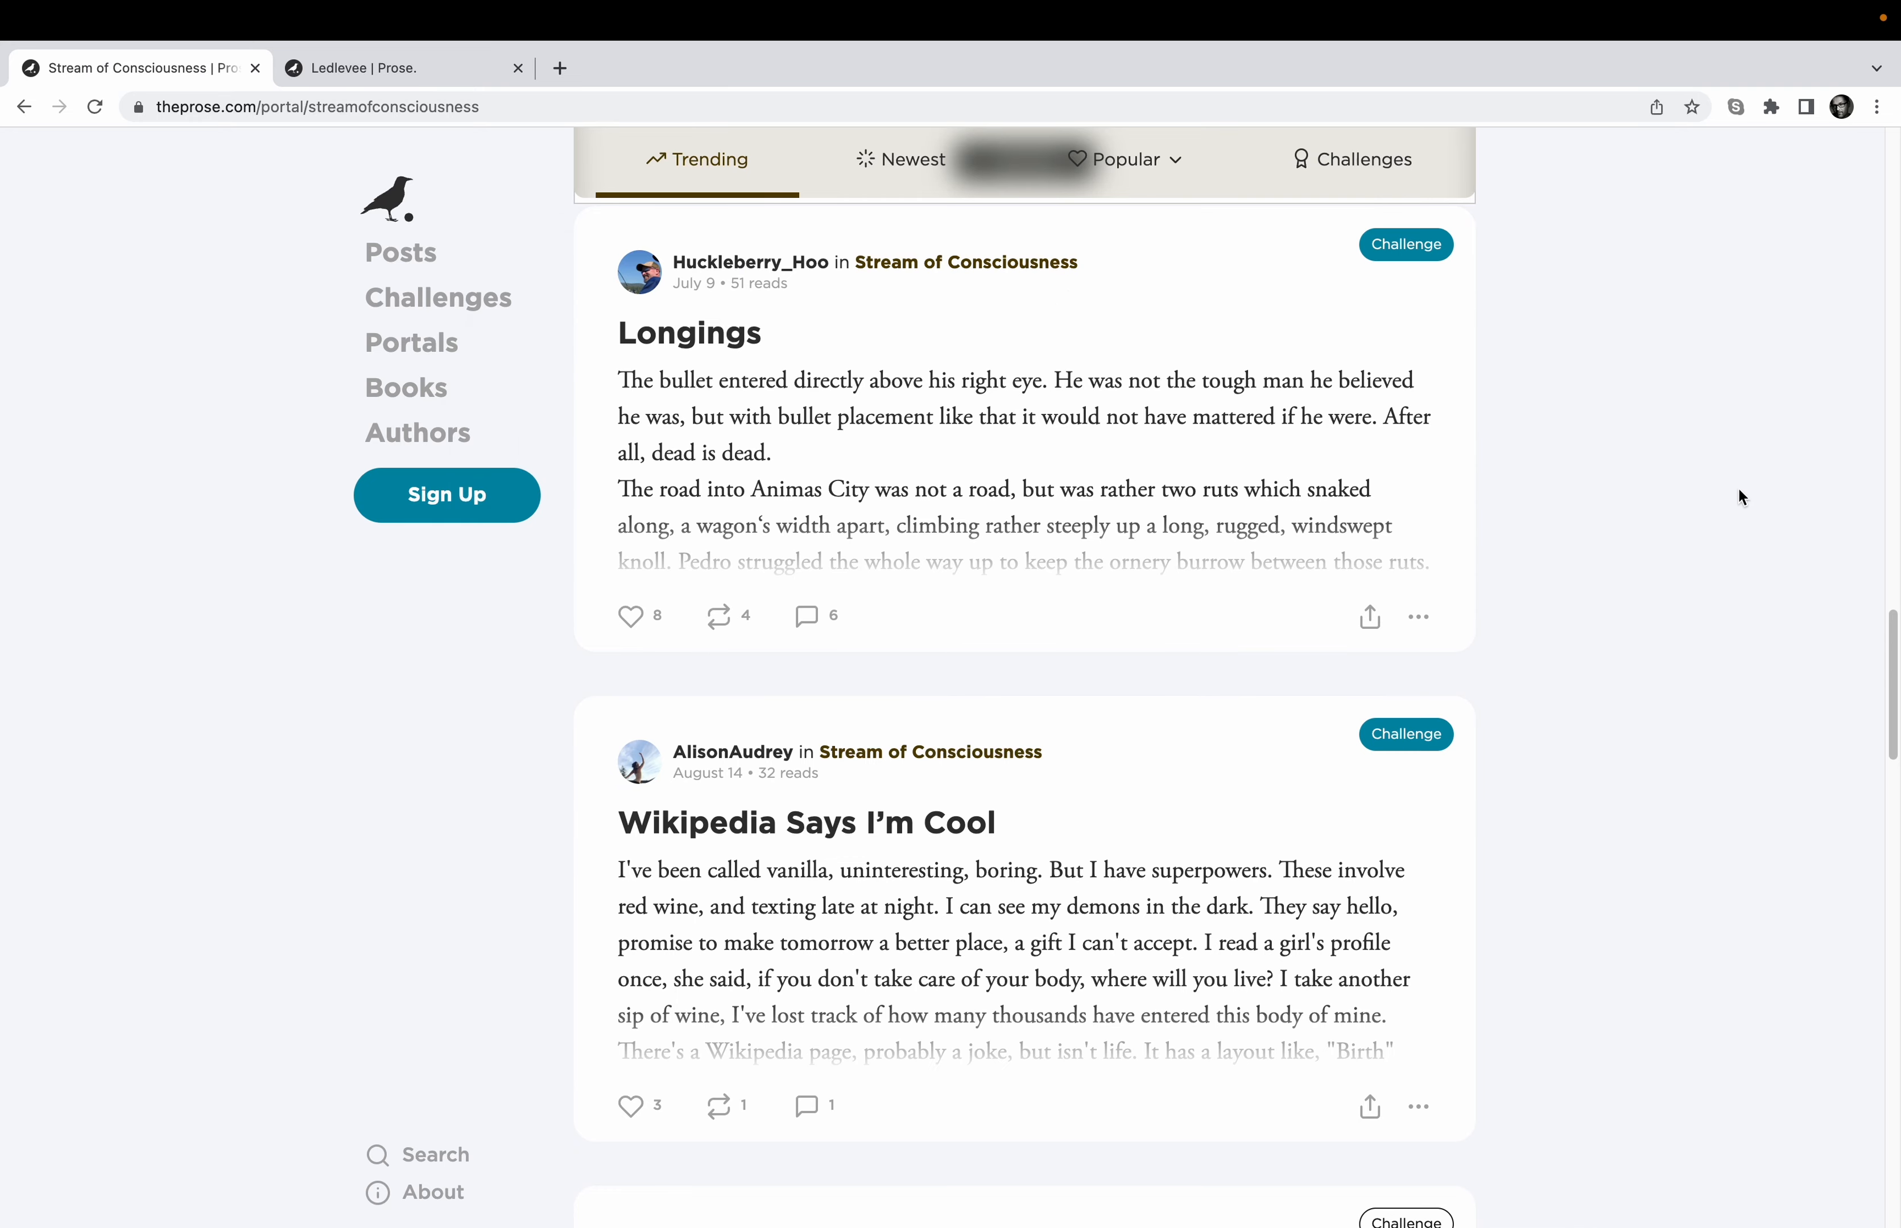
scroll(down, 3)
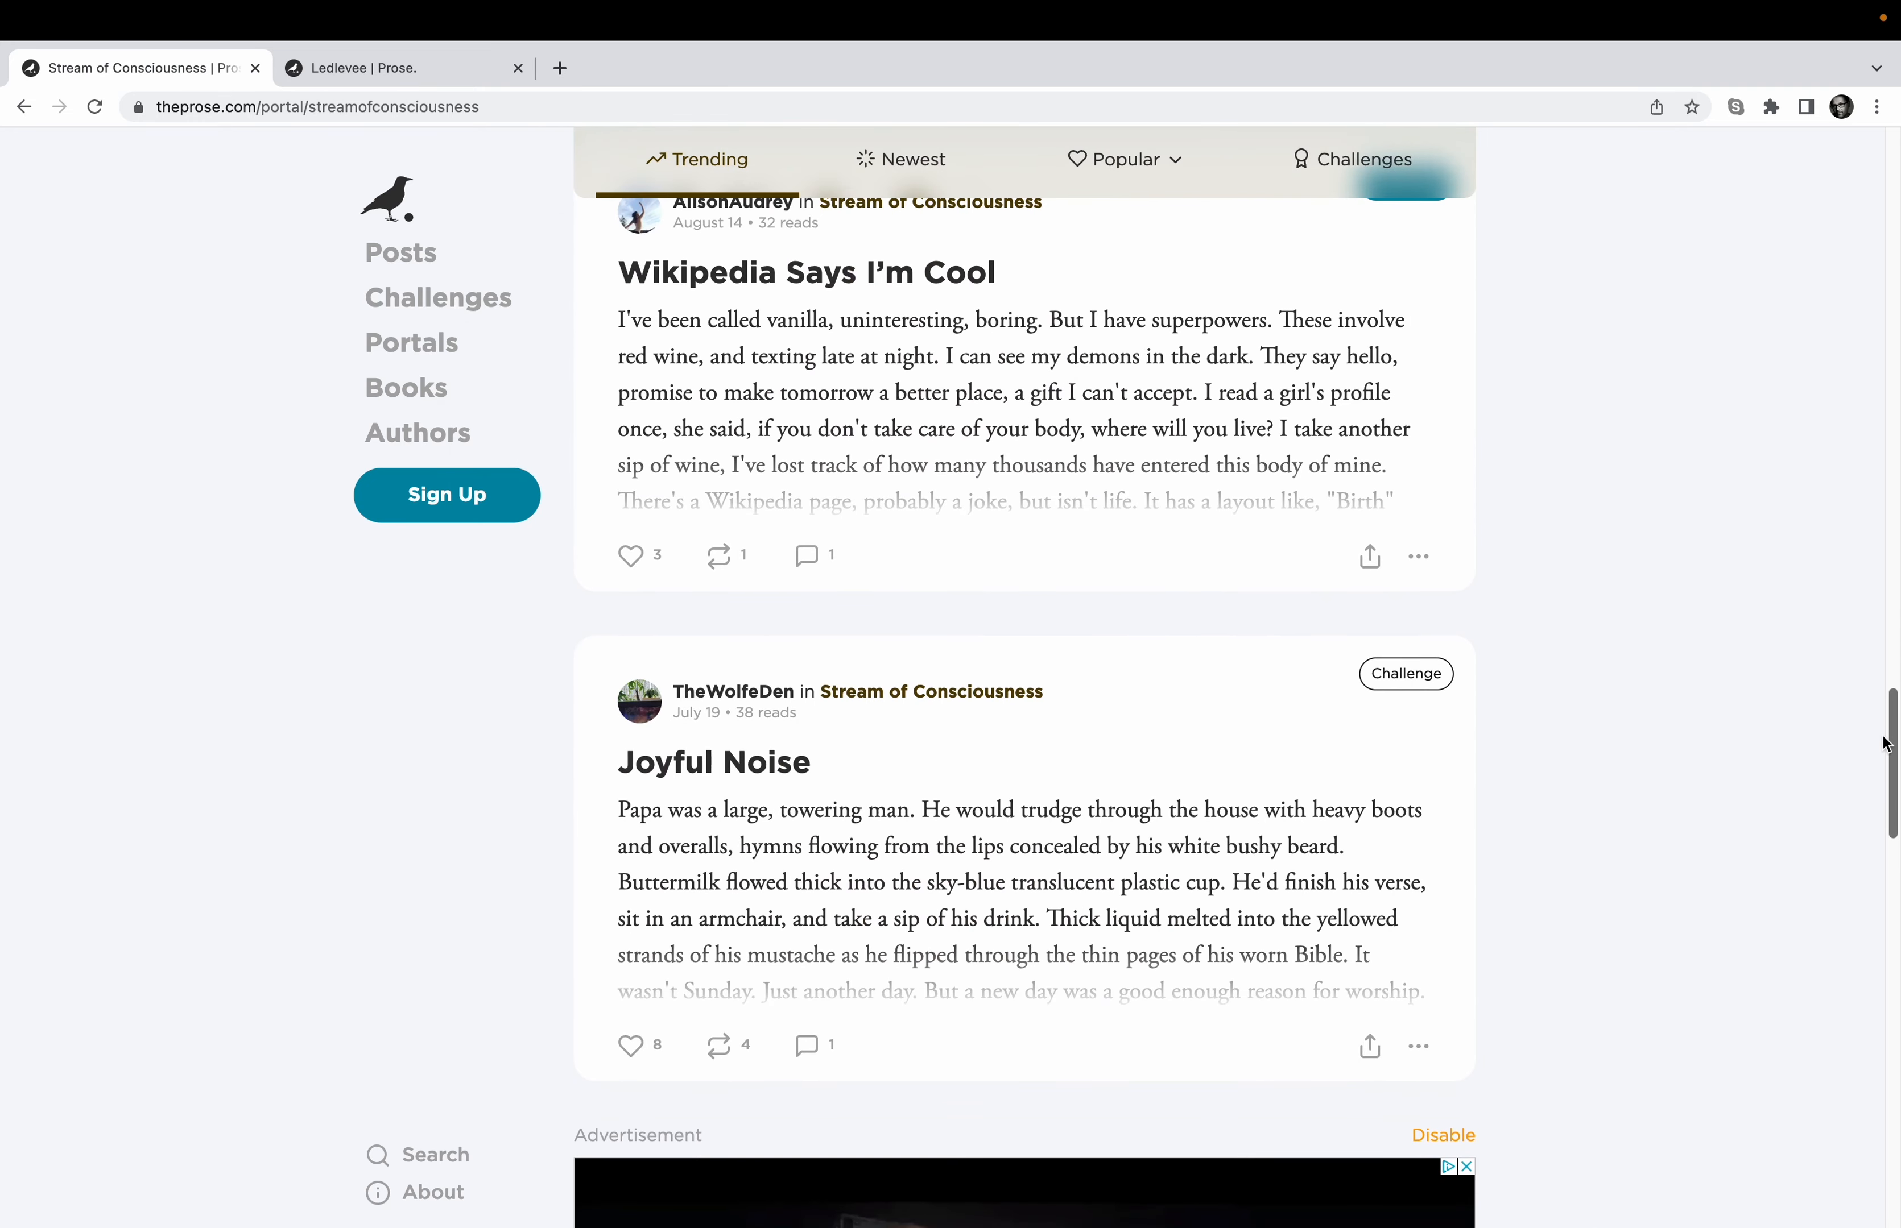
scroll(down, 3)
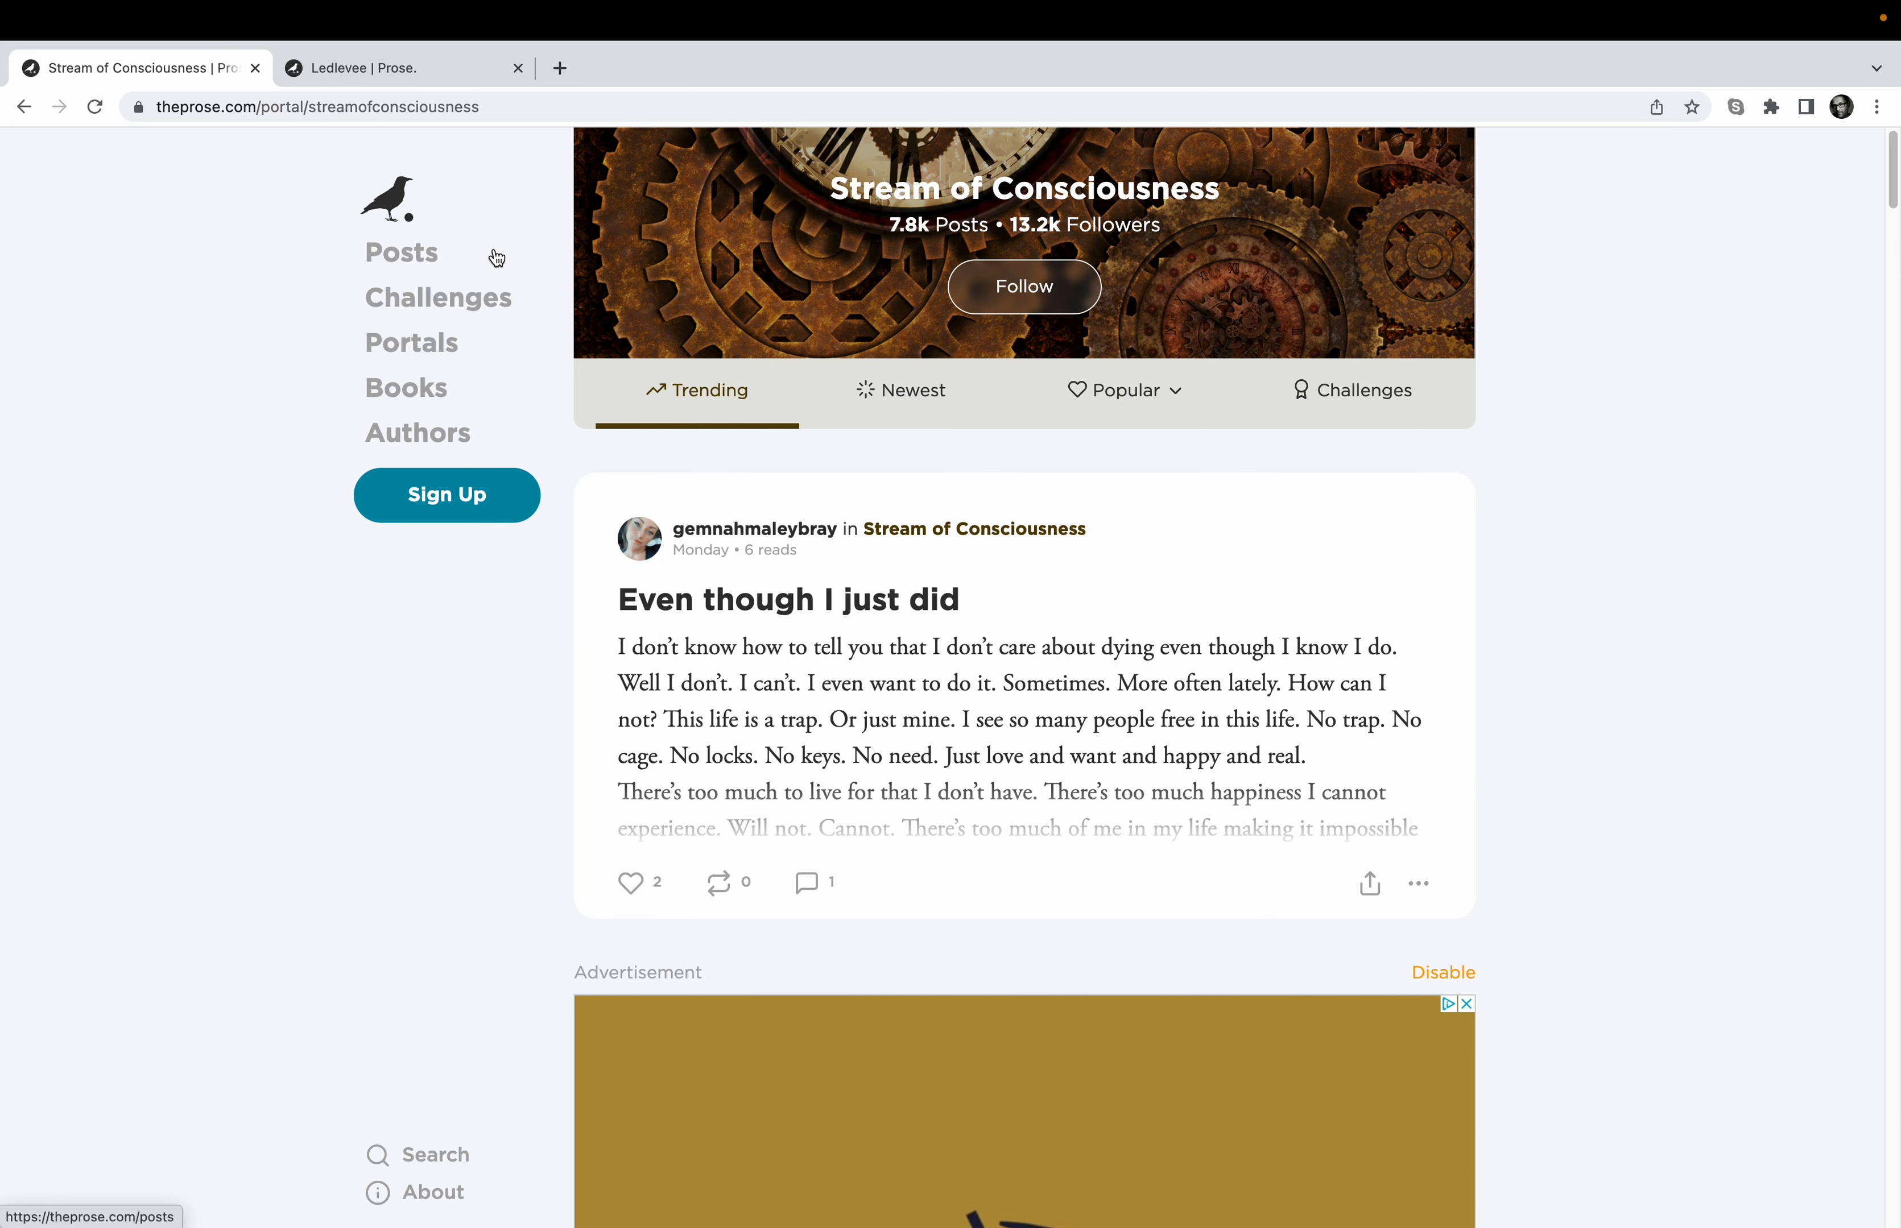
mouse_move(439, 296)
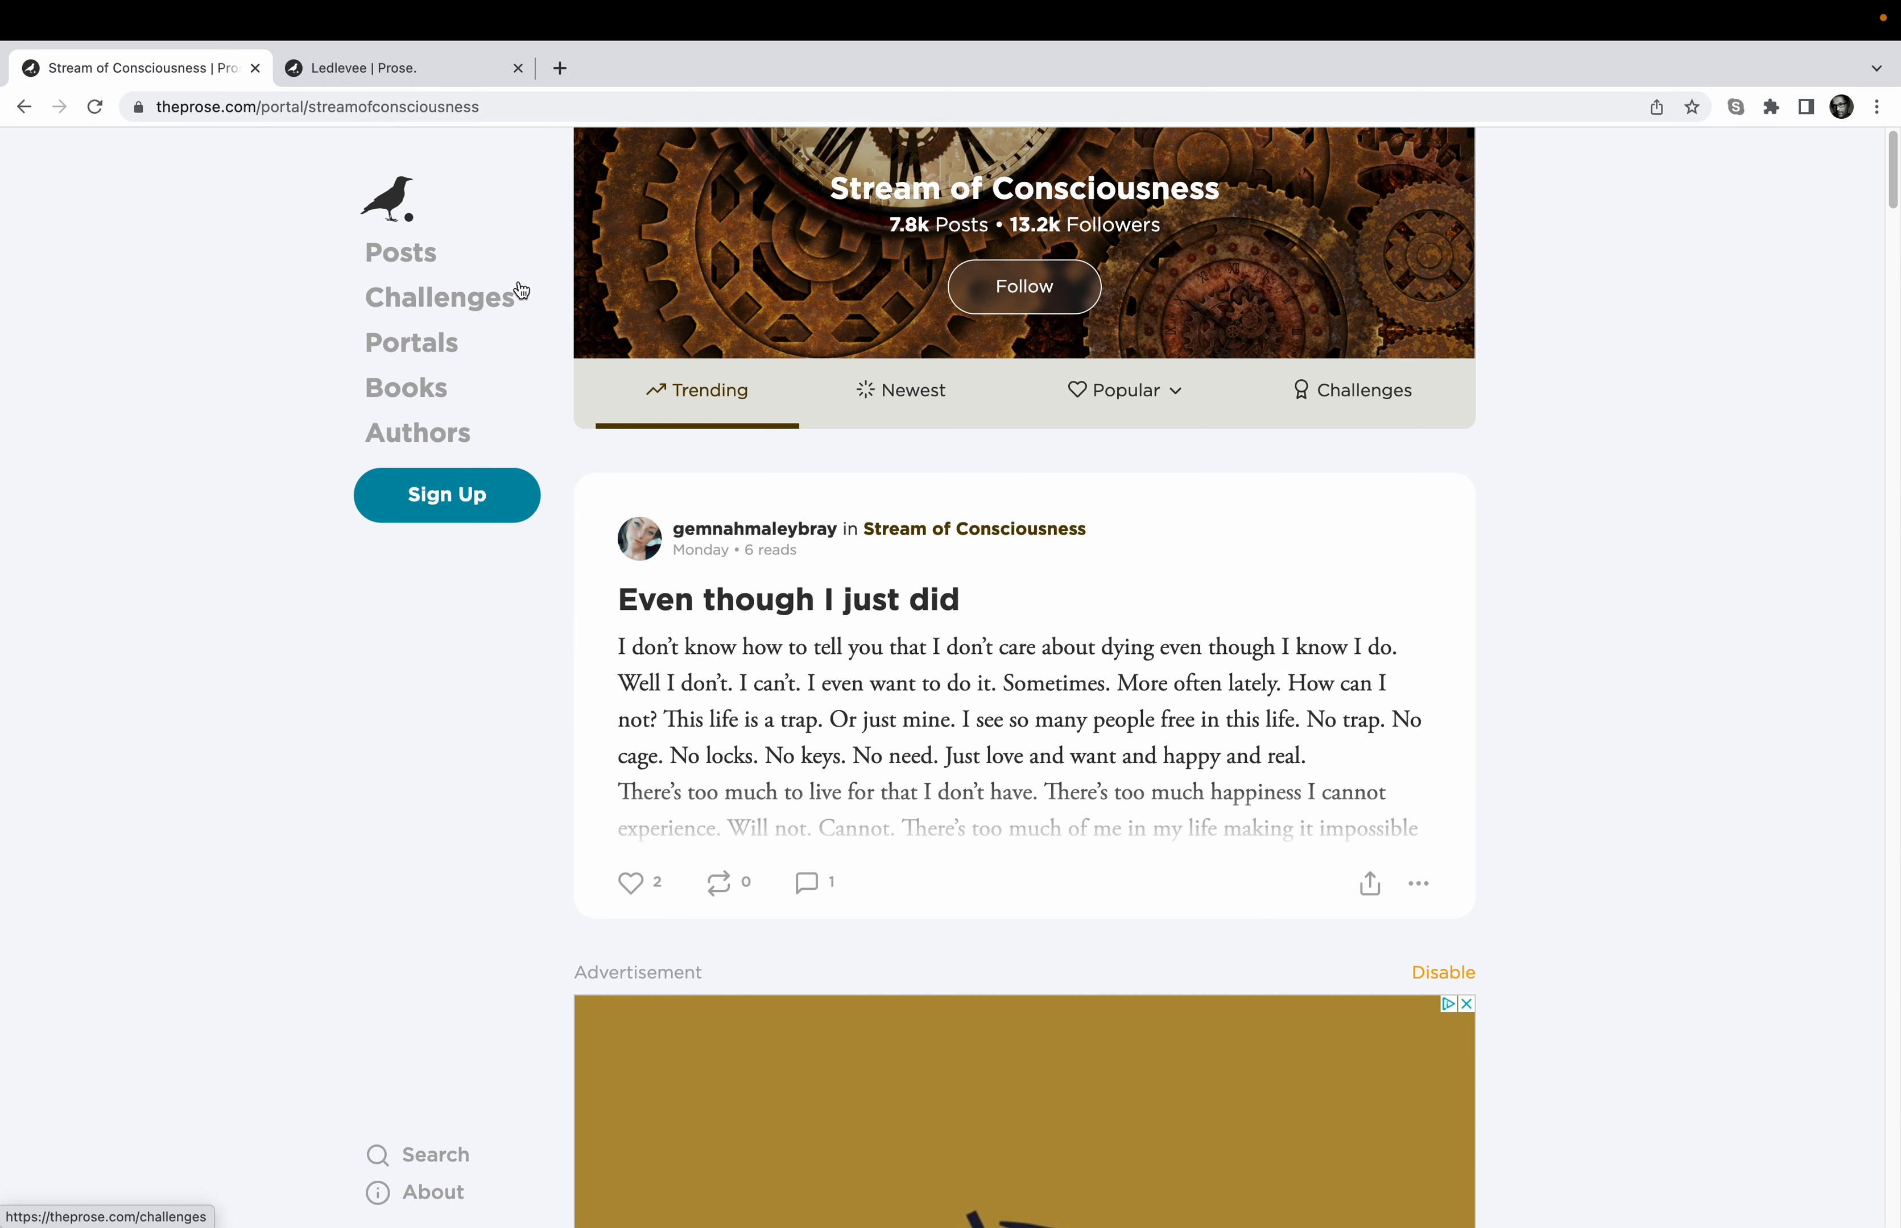
scroll(down, 3)
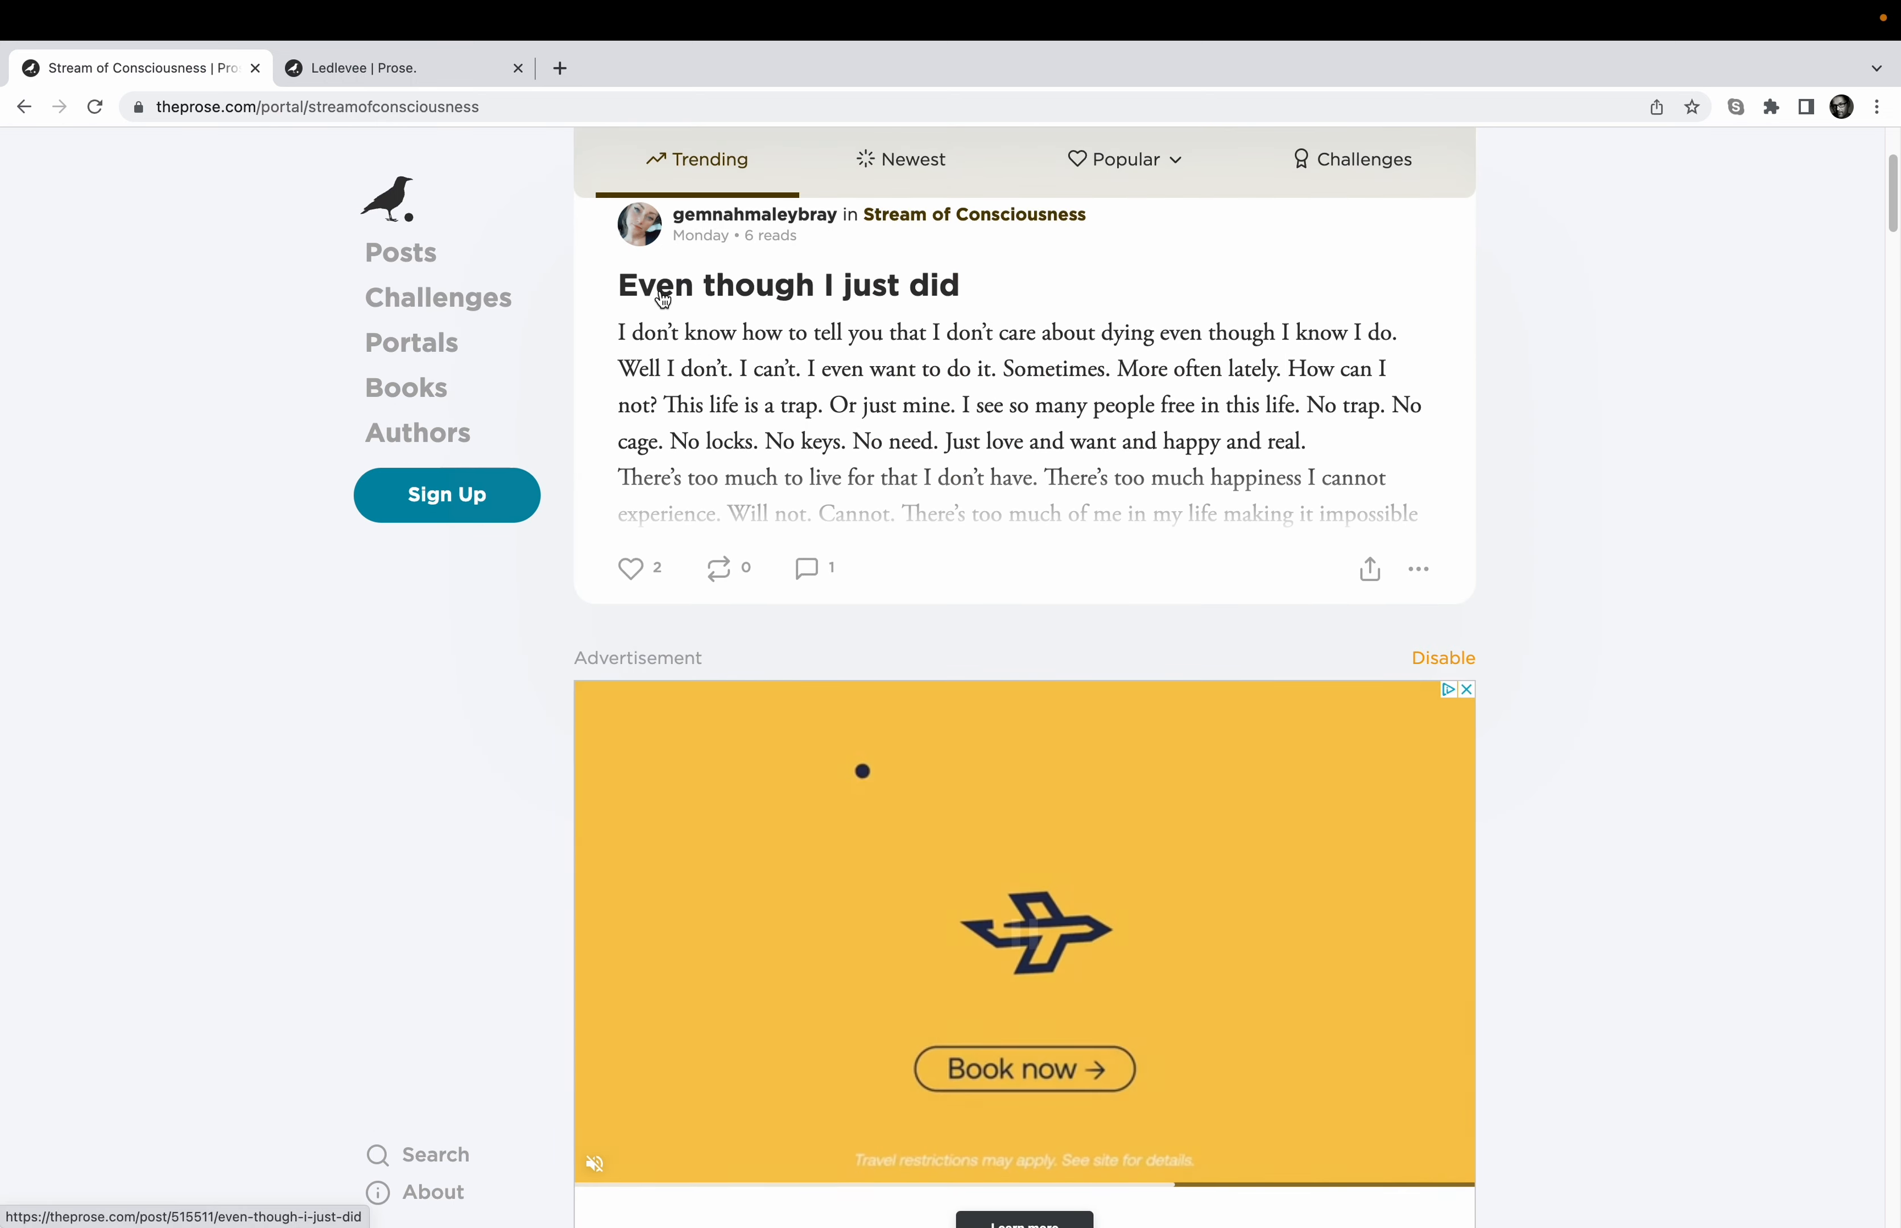
scroll(down, 3)
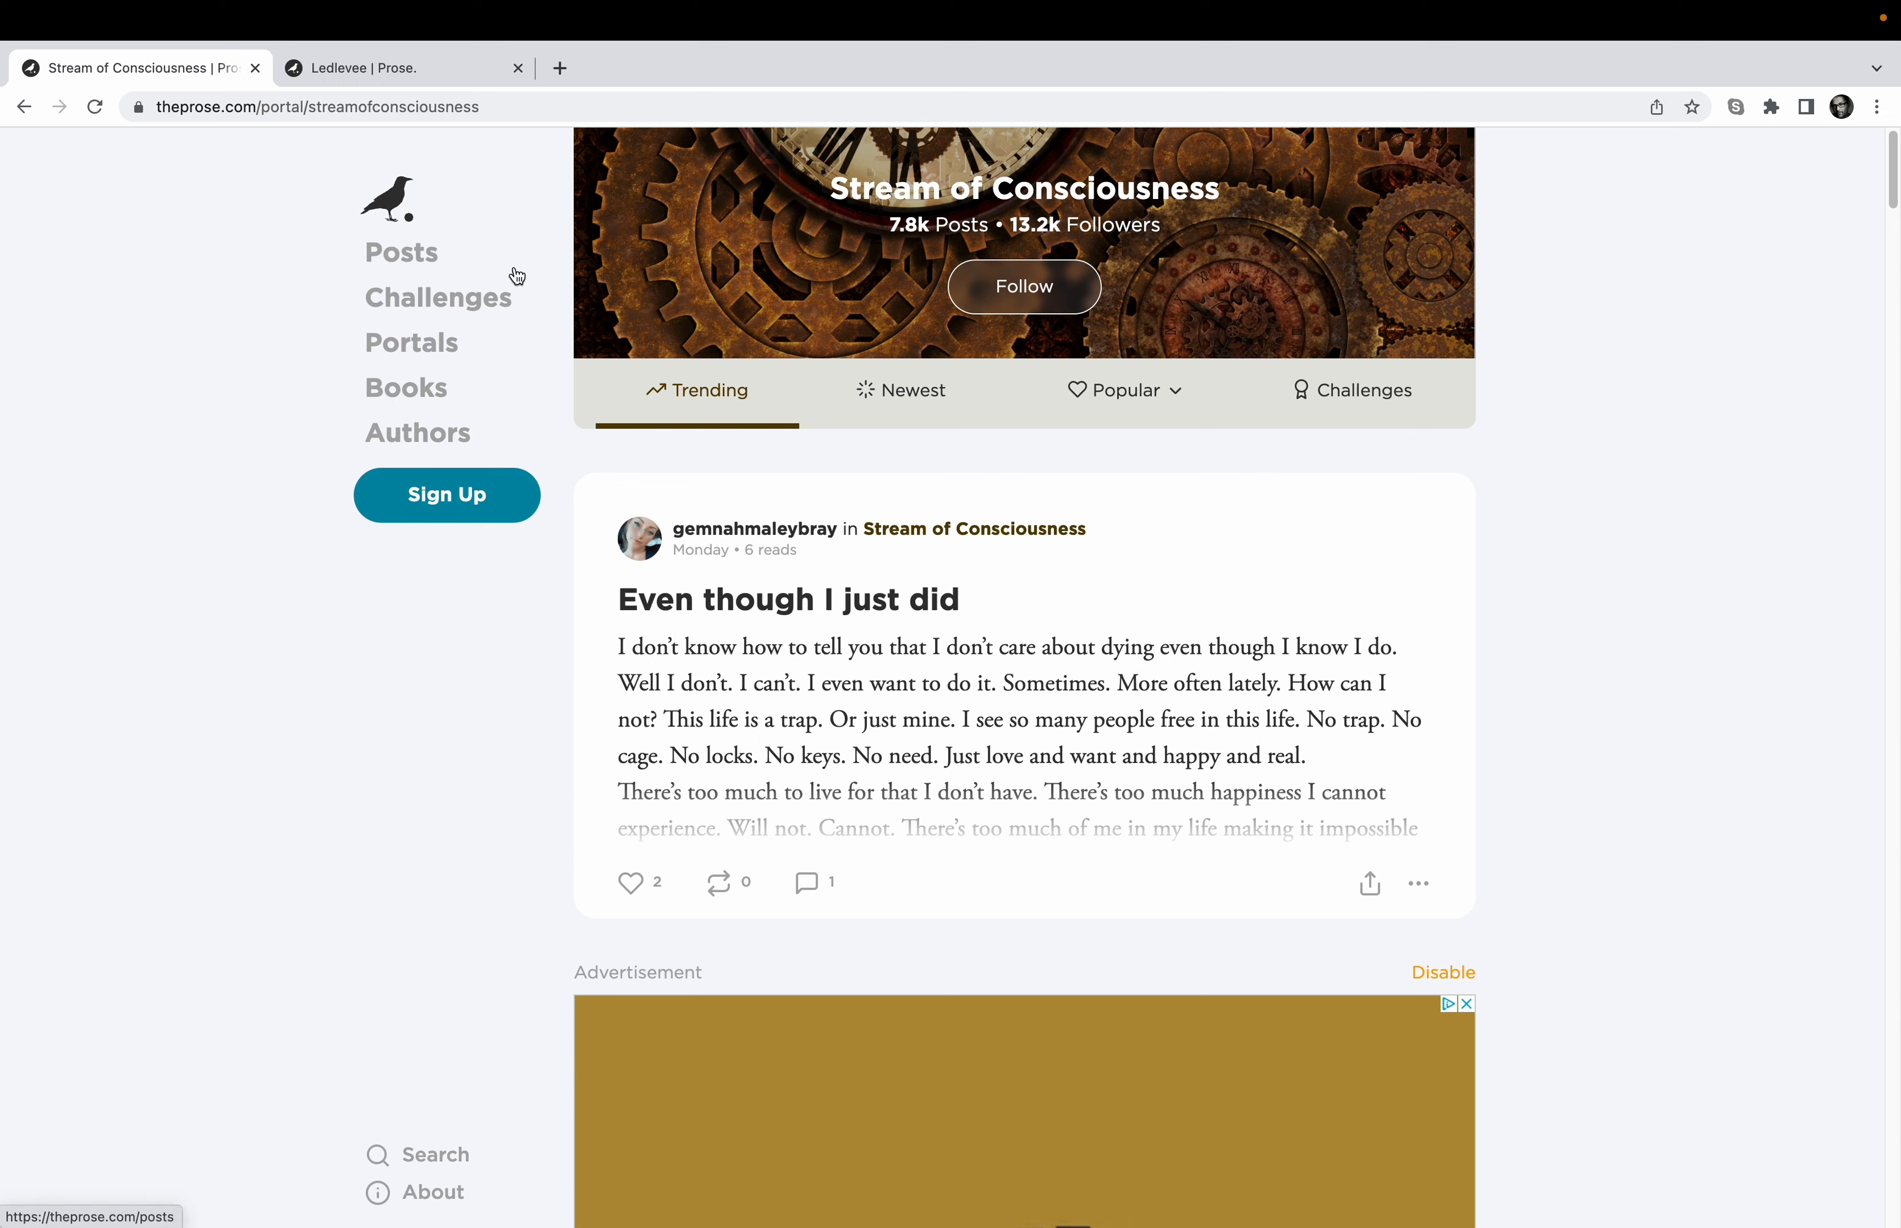
mouse_move(521, 261)
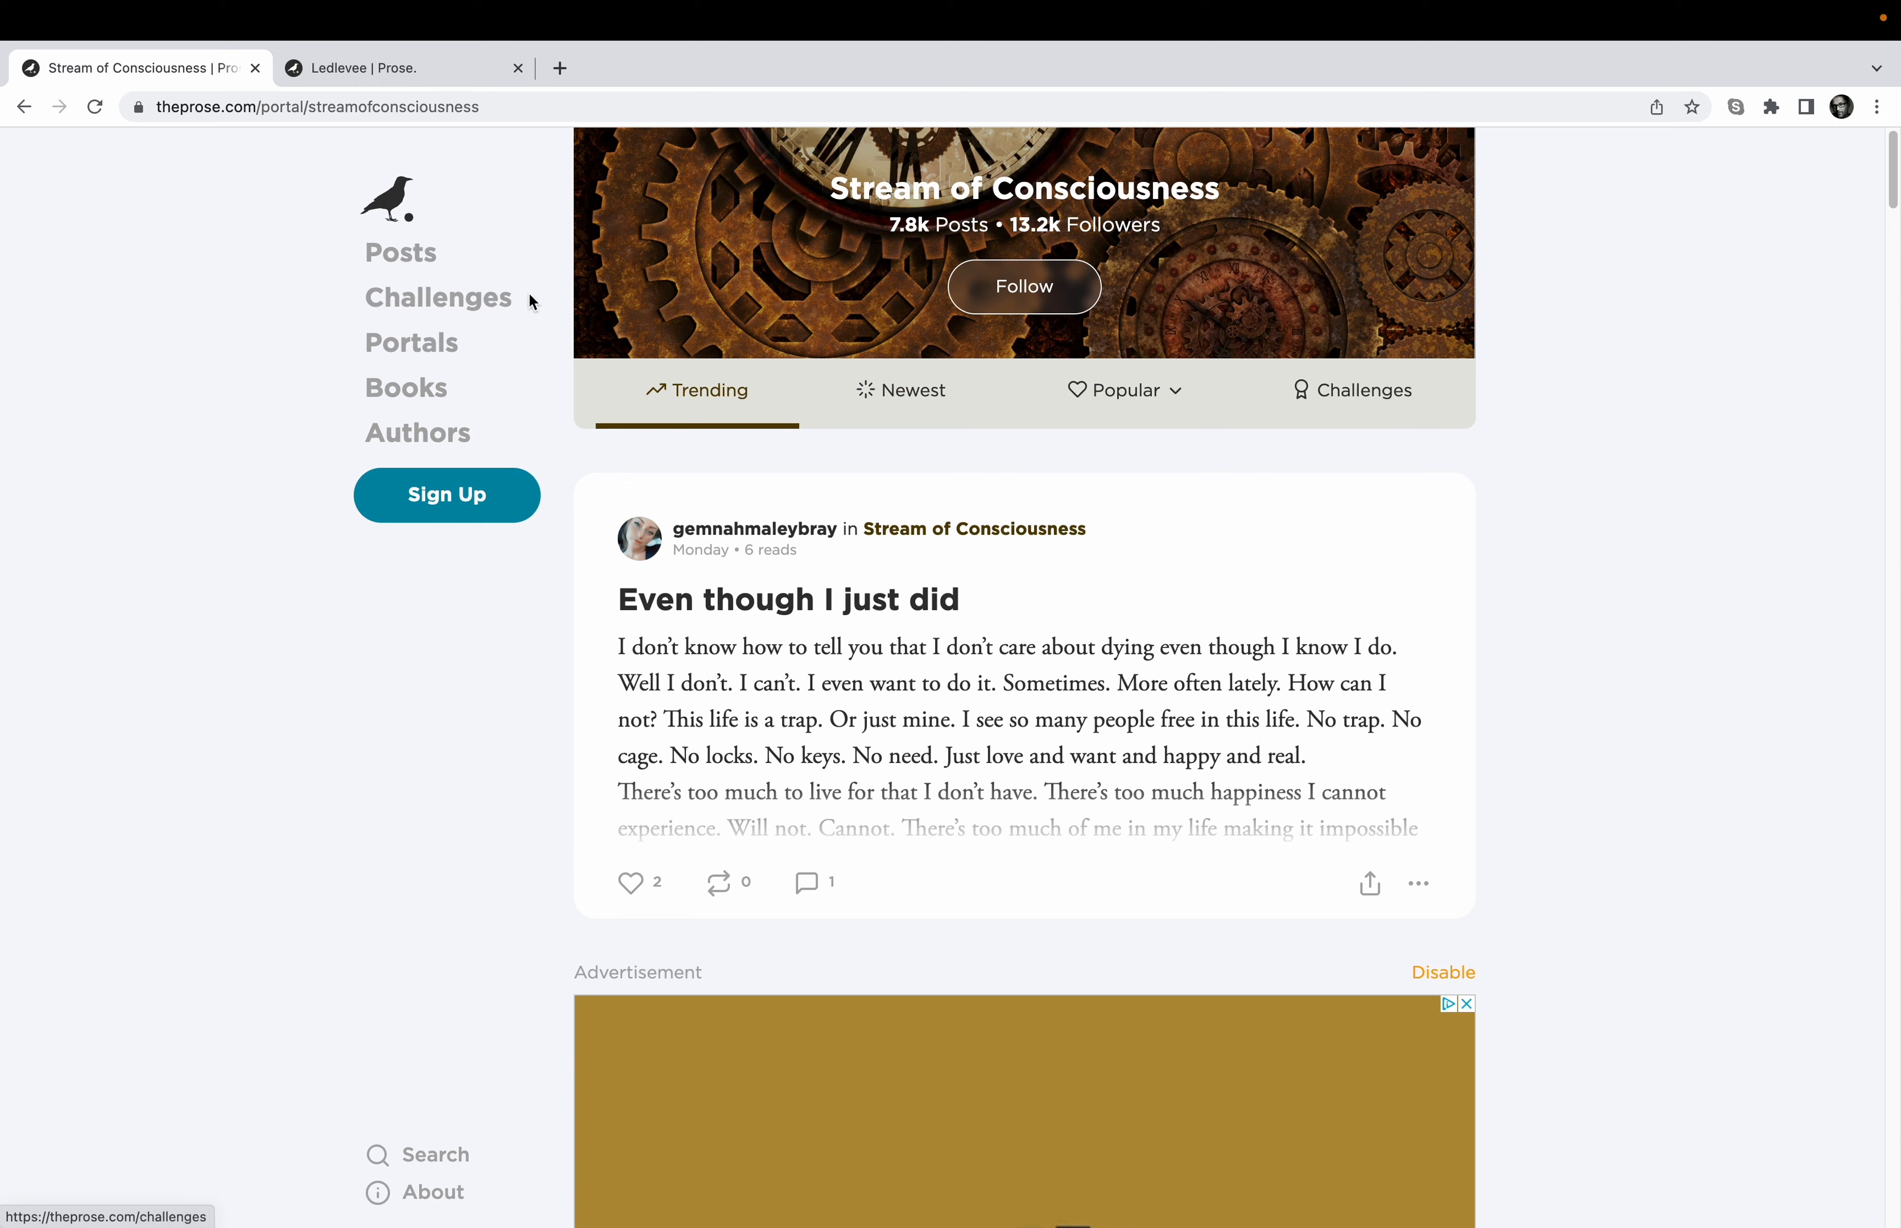
mouse_move(406, 388)
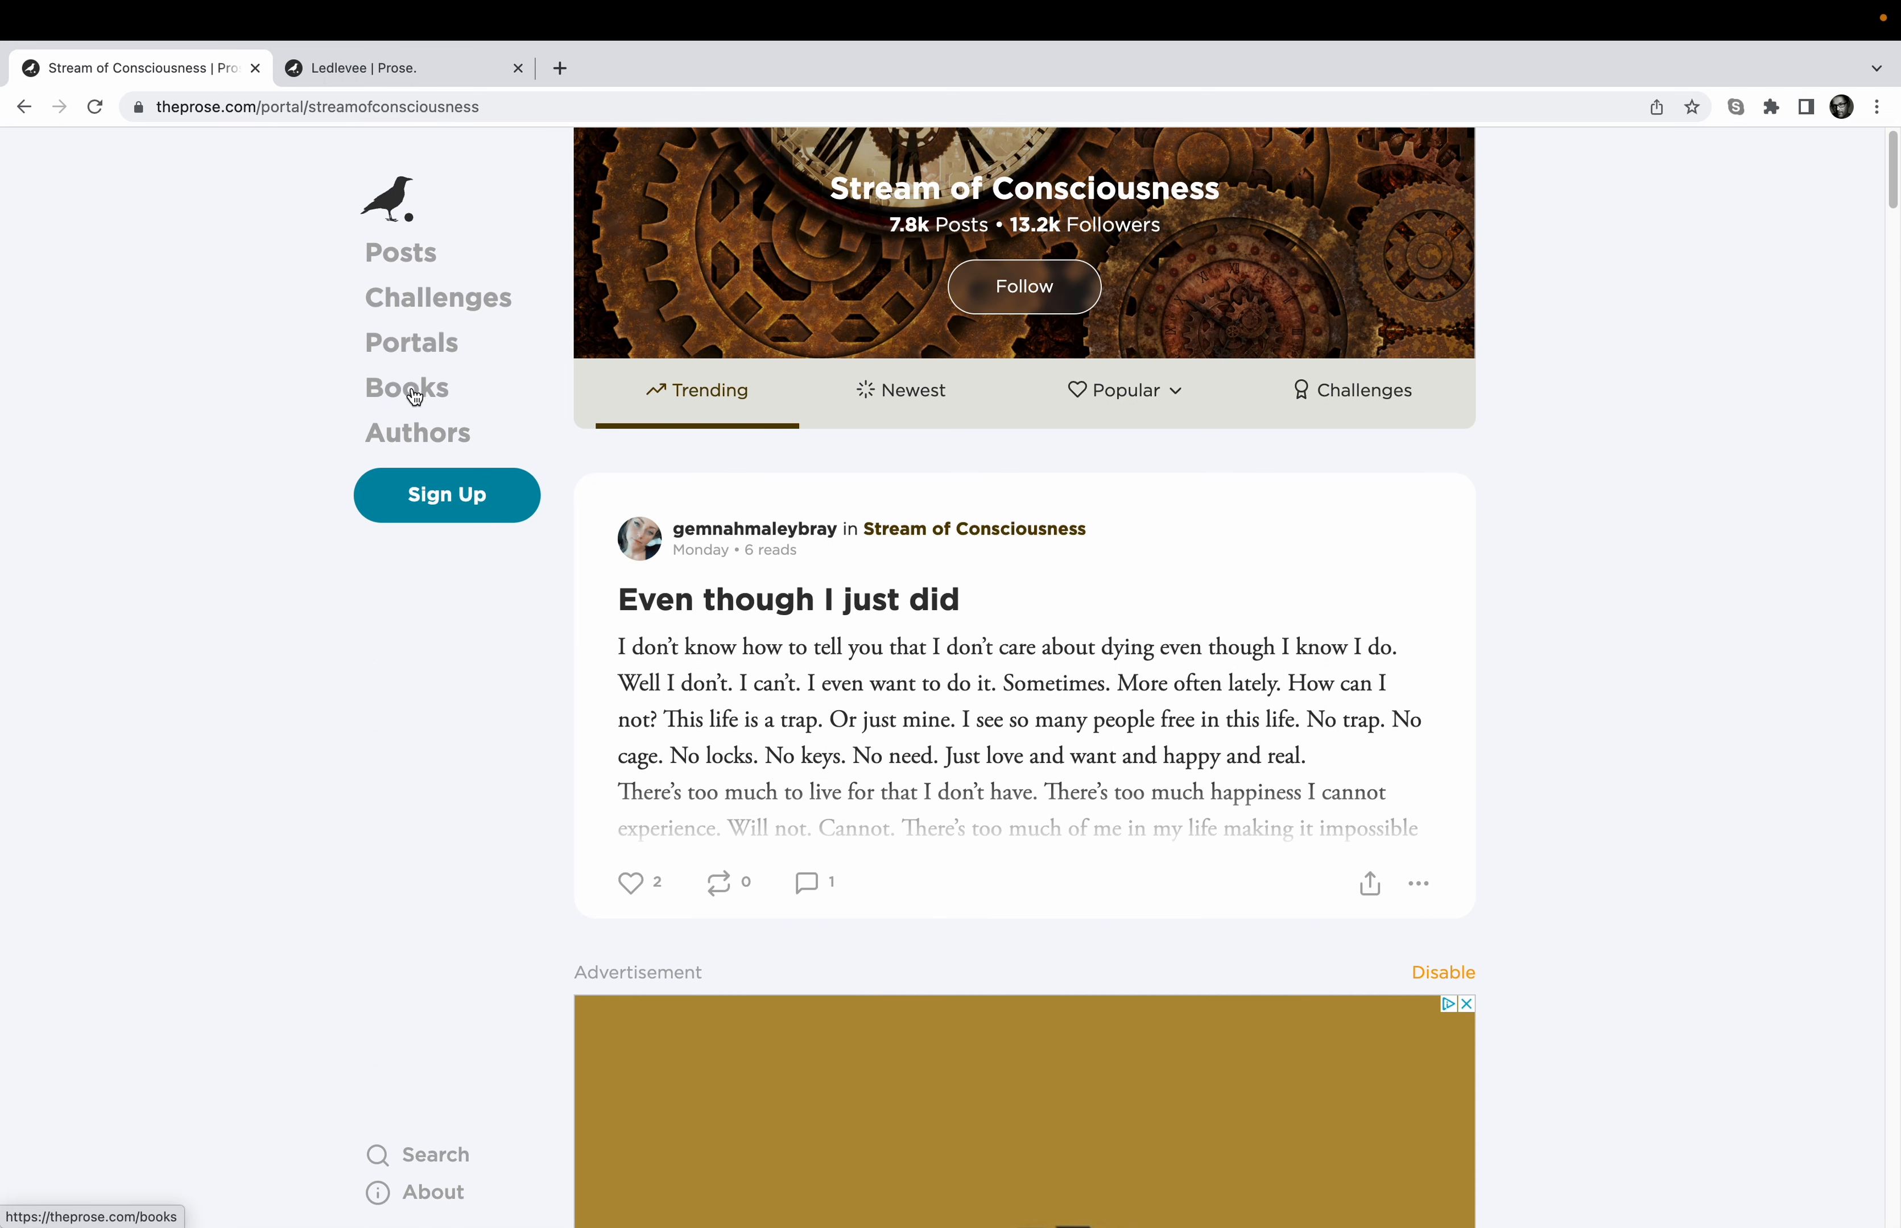
- Browse the Most Popular authors ranking, with writers like A, Mnezz and Undermeyou
click(417, 434)
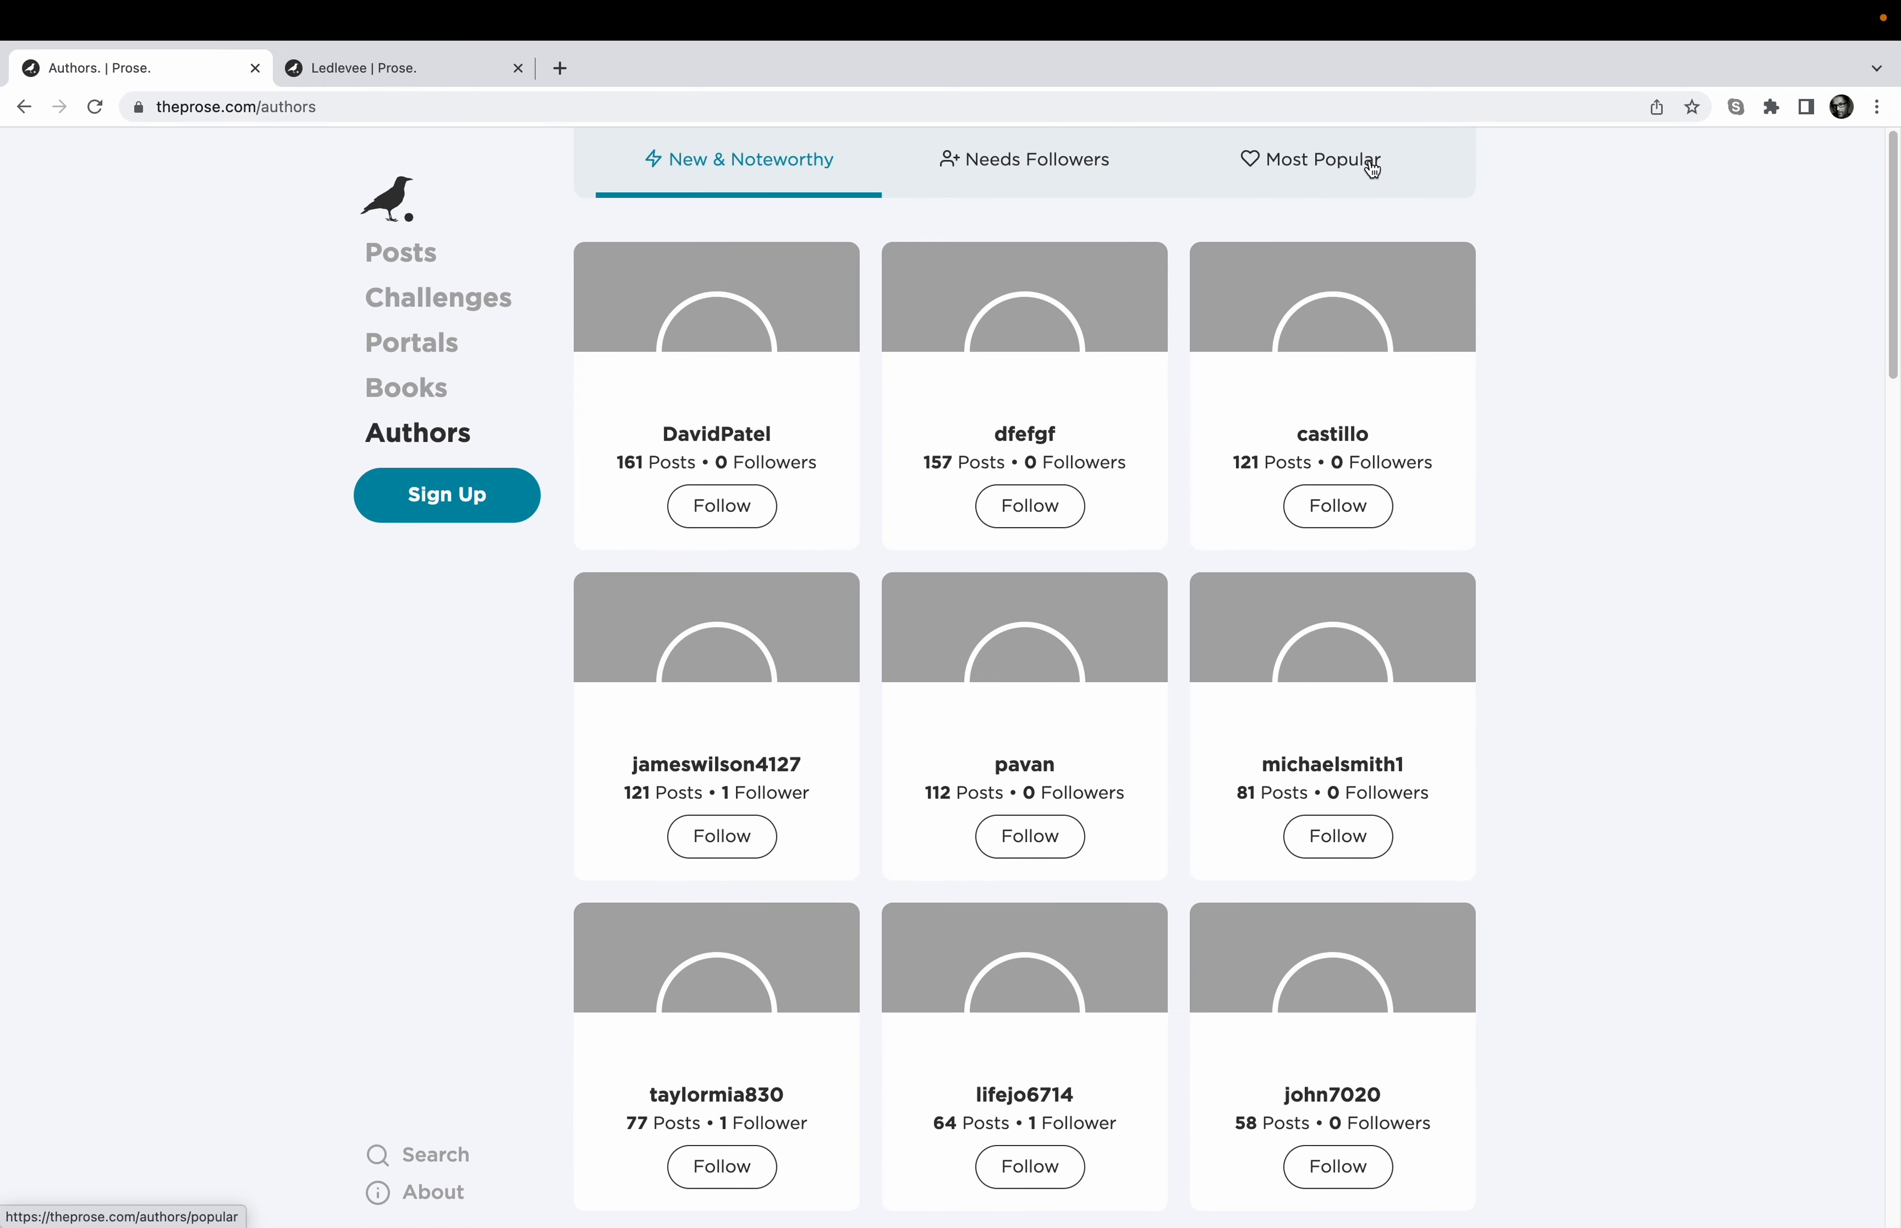
click(1321, 159)
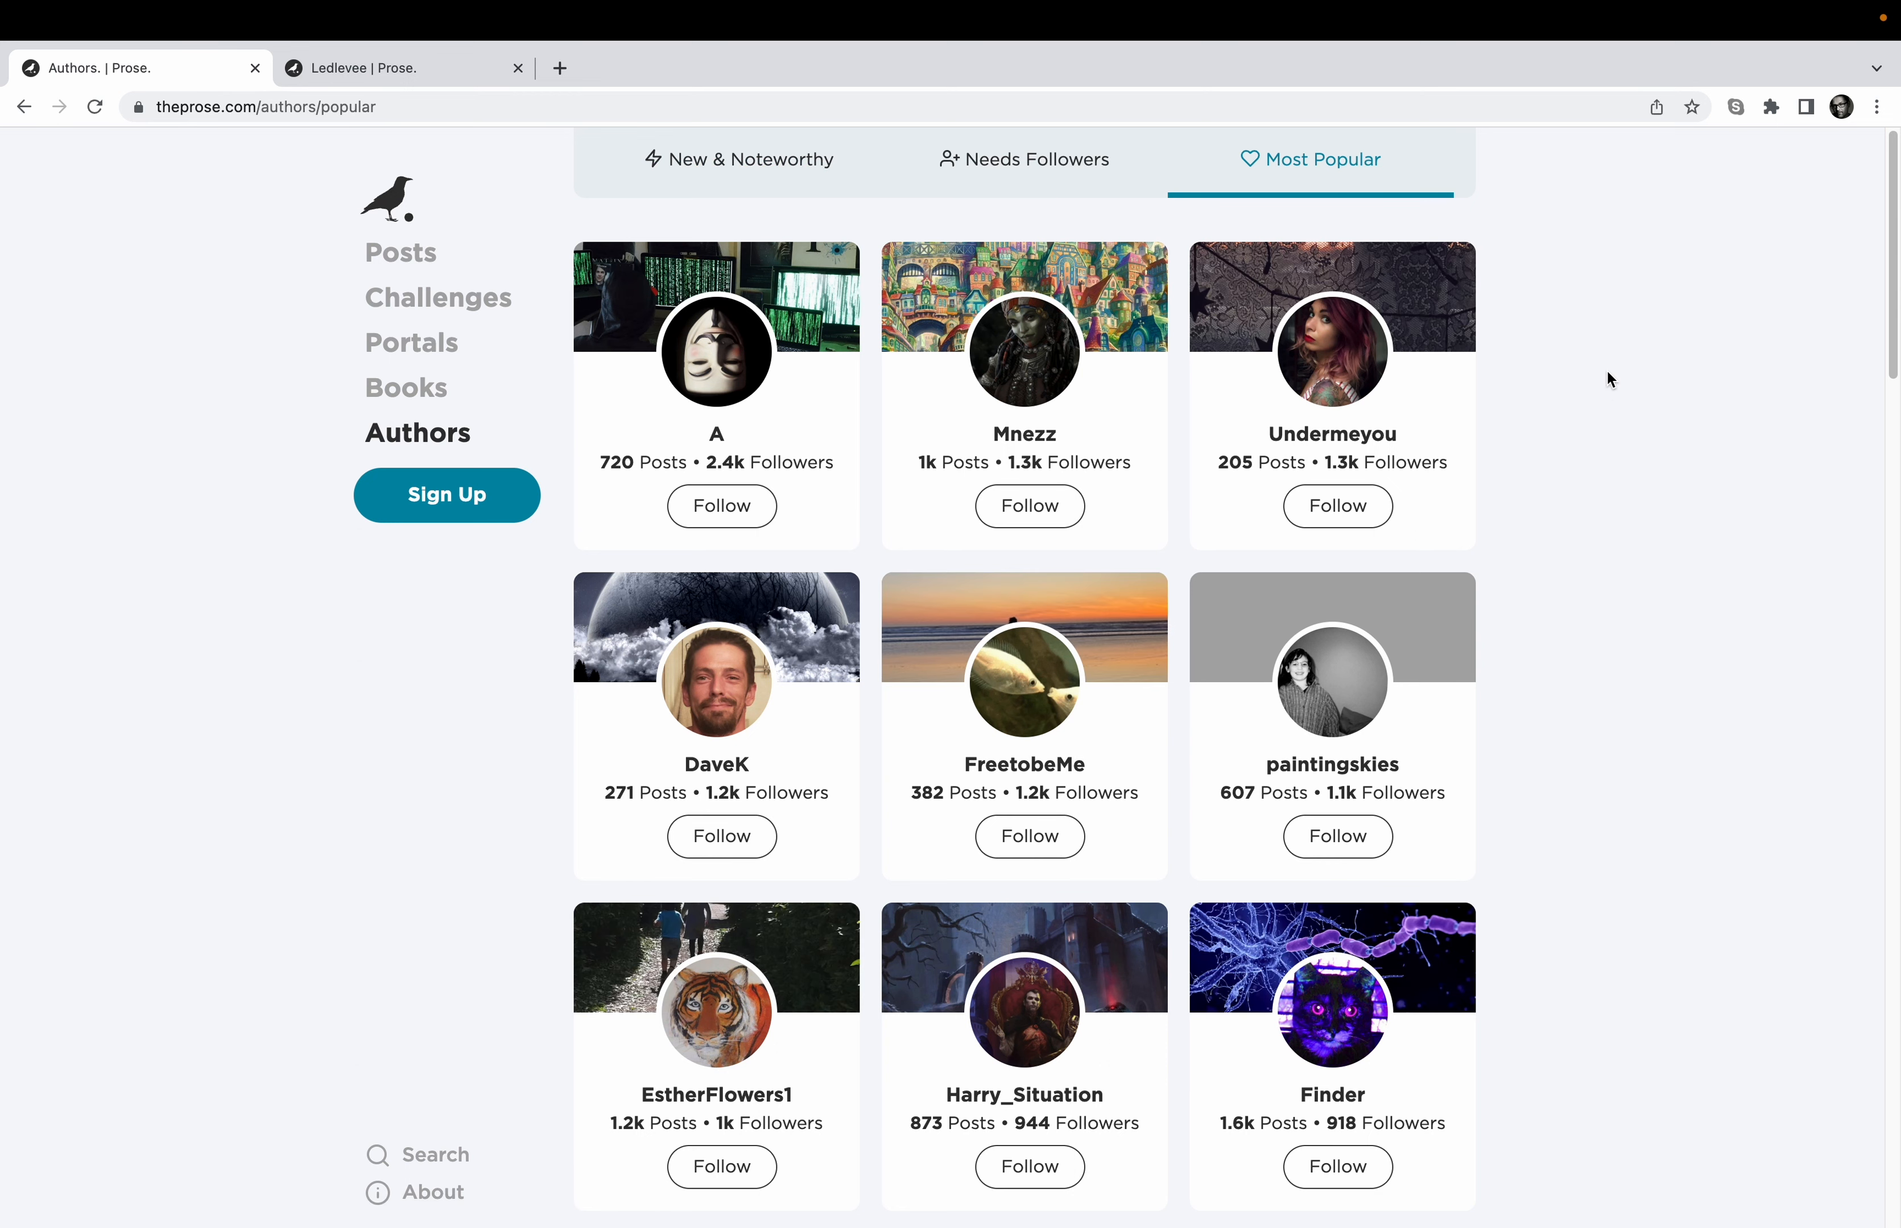
mouse_move(1890, 300)
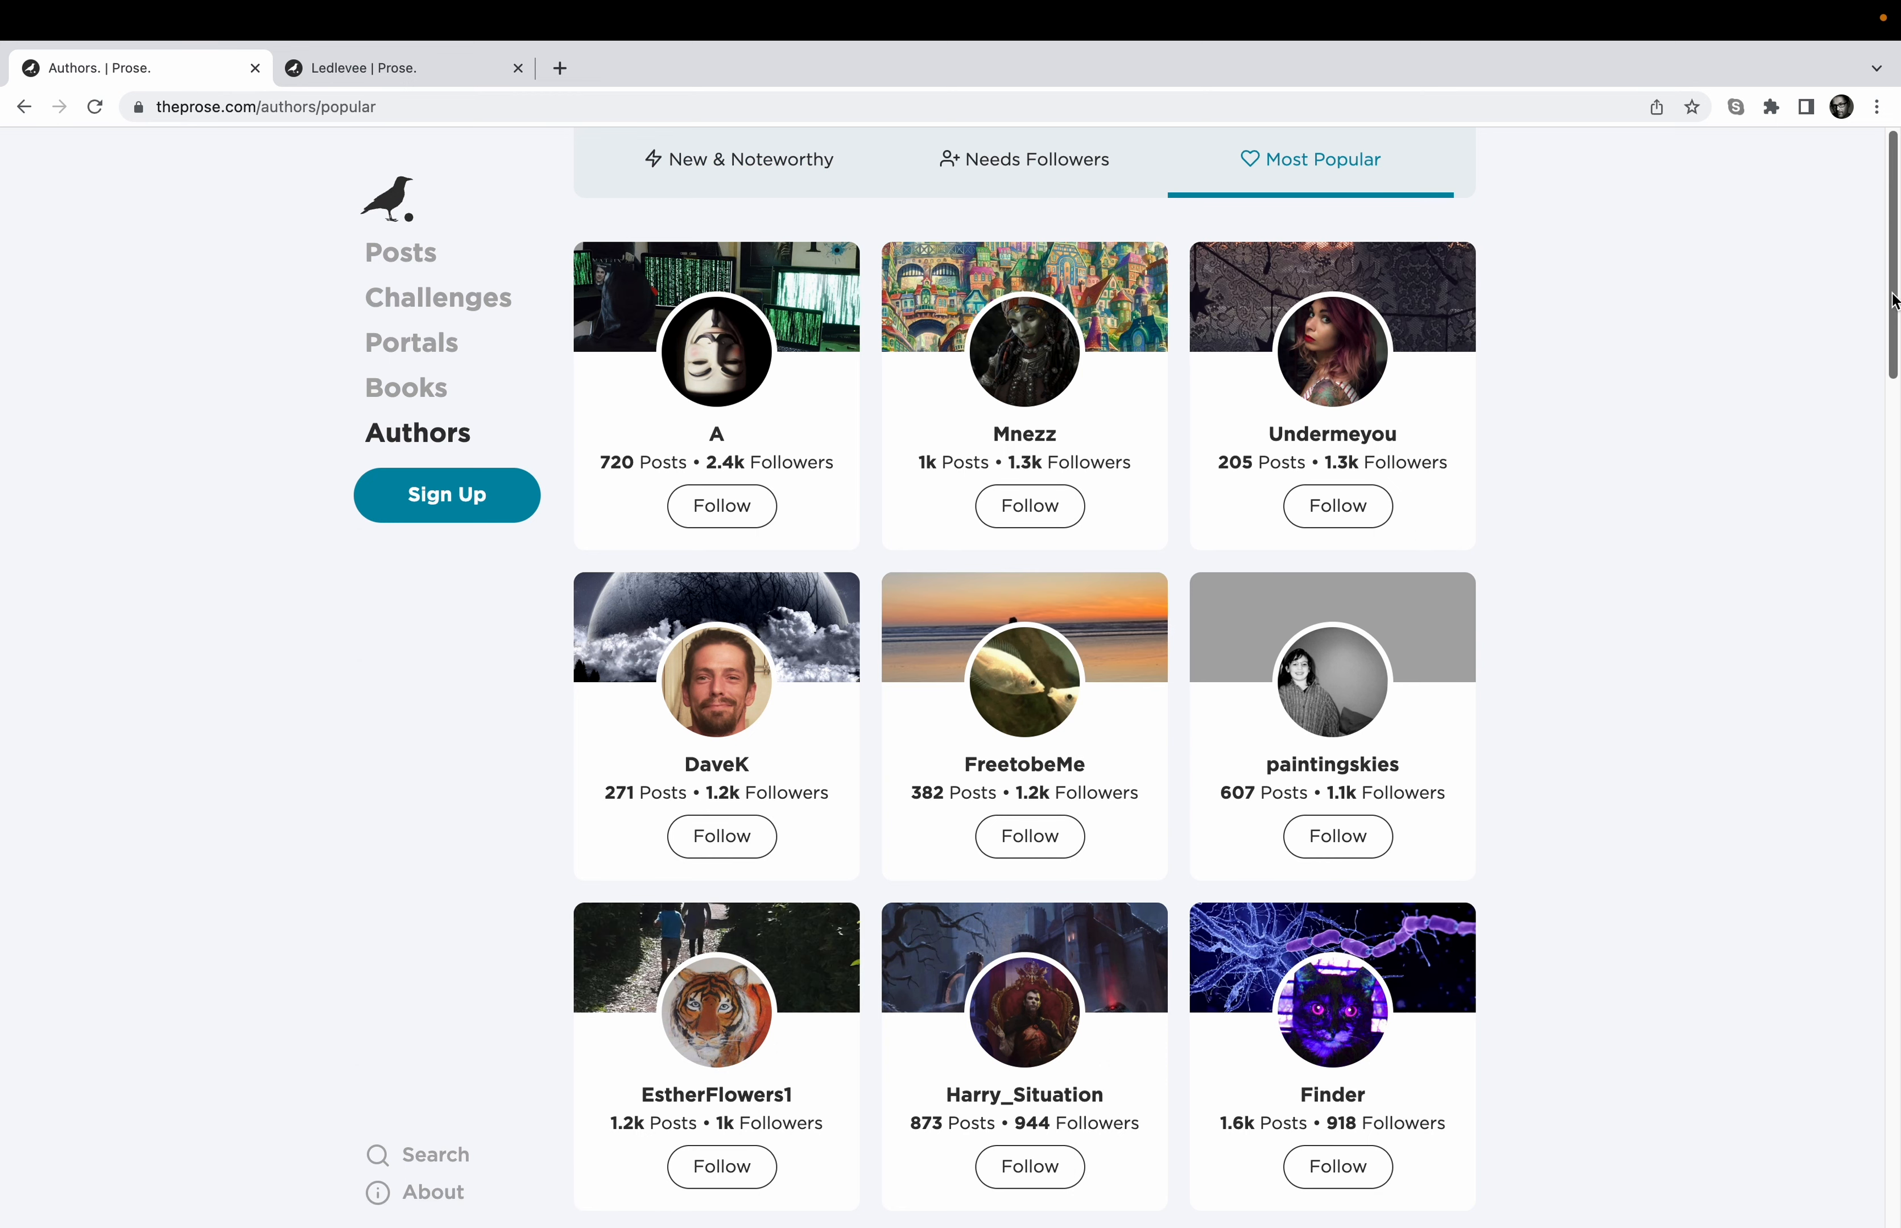
scroll(down, 3)
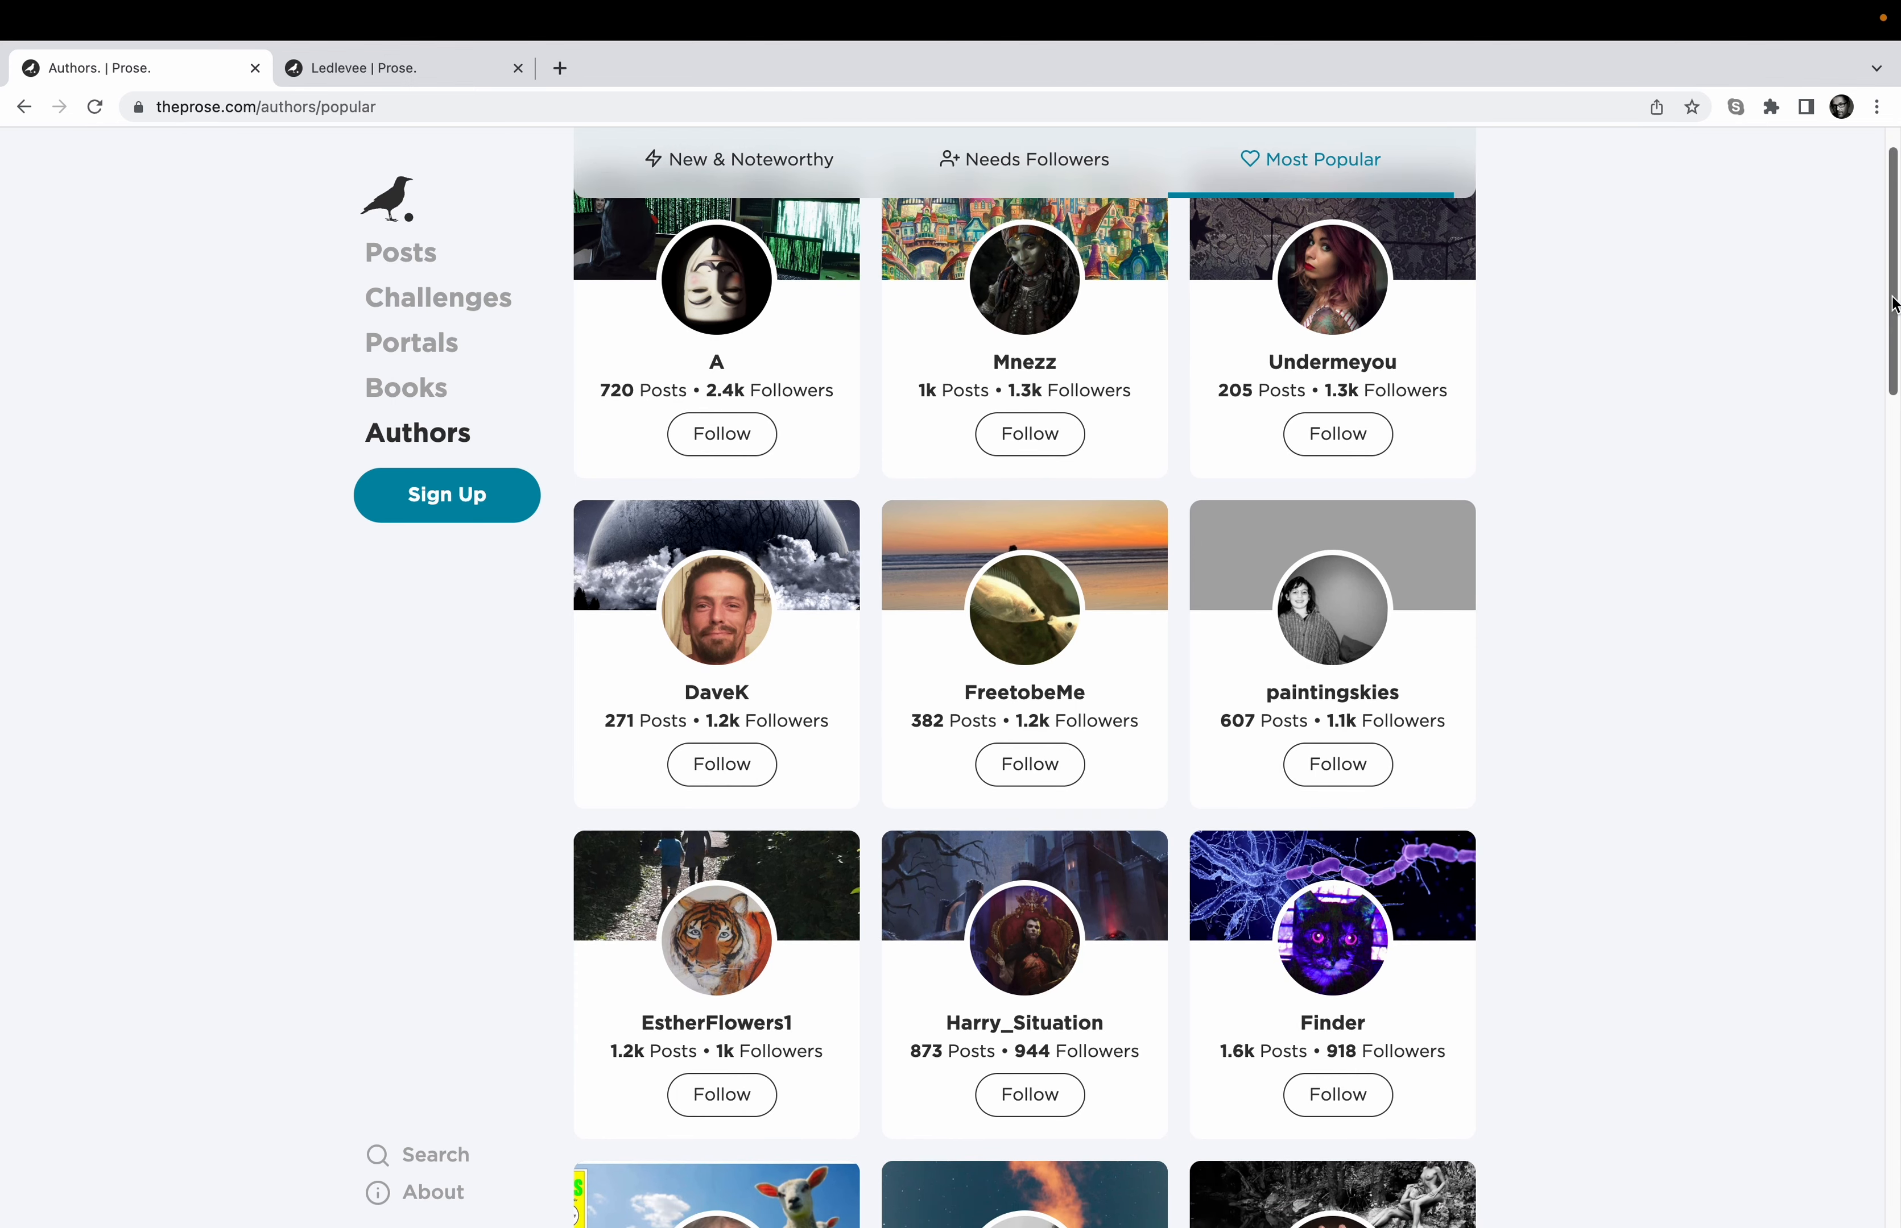
scroll(down, 3)
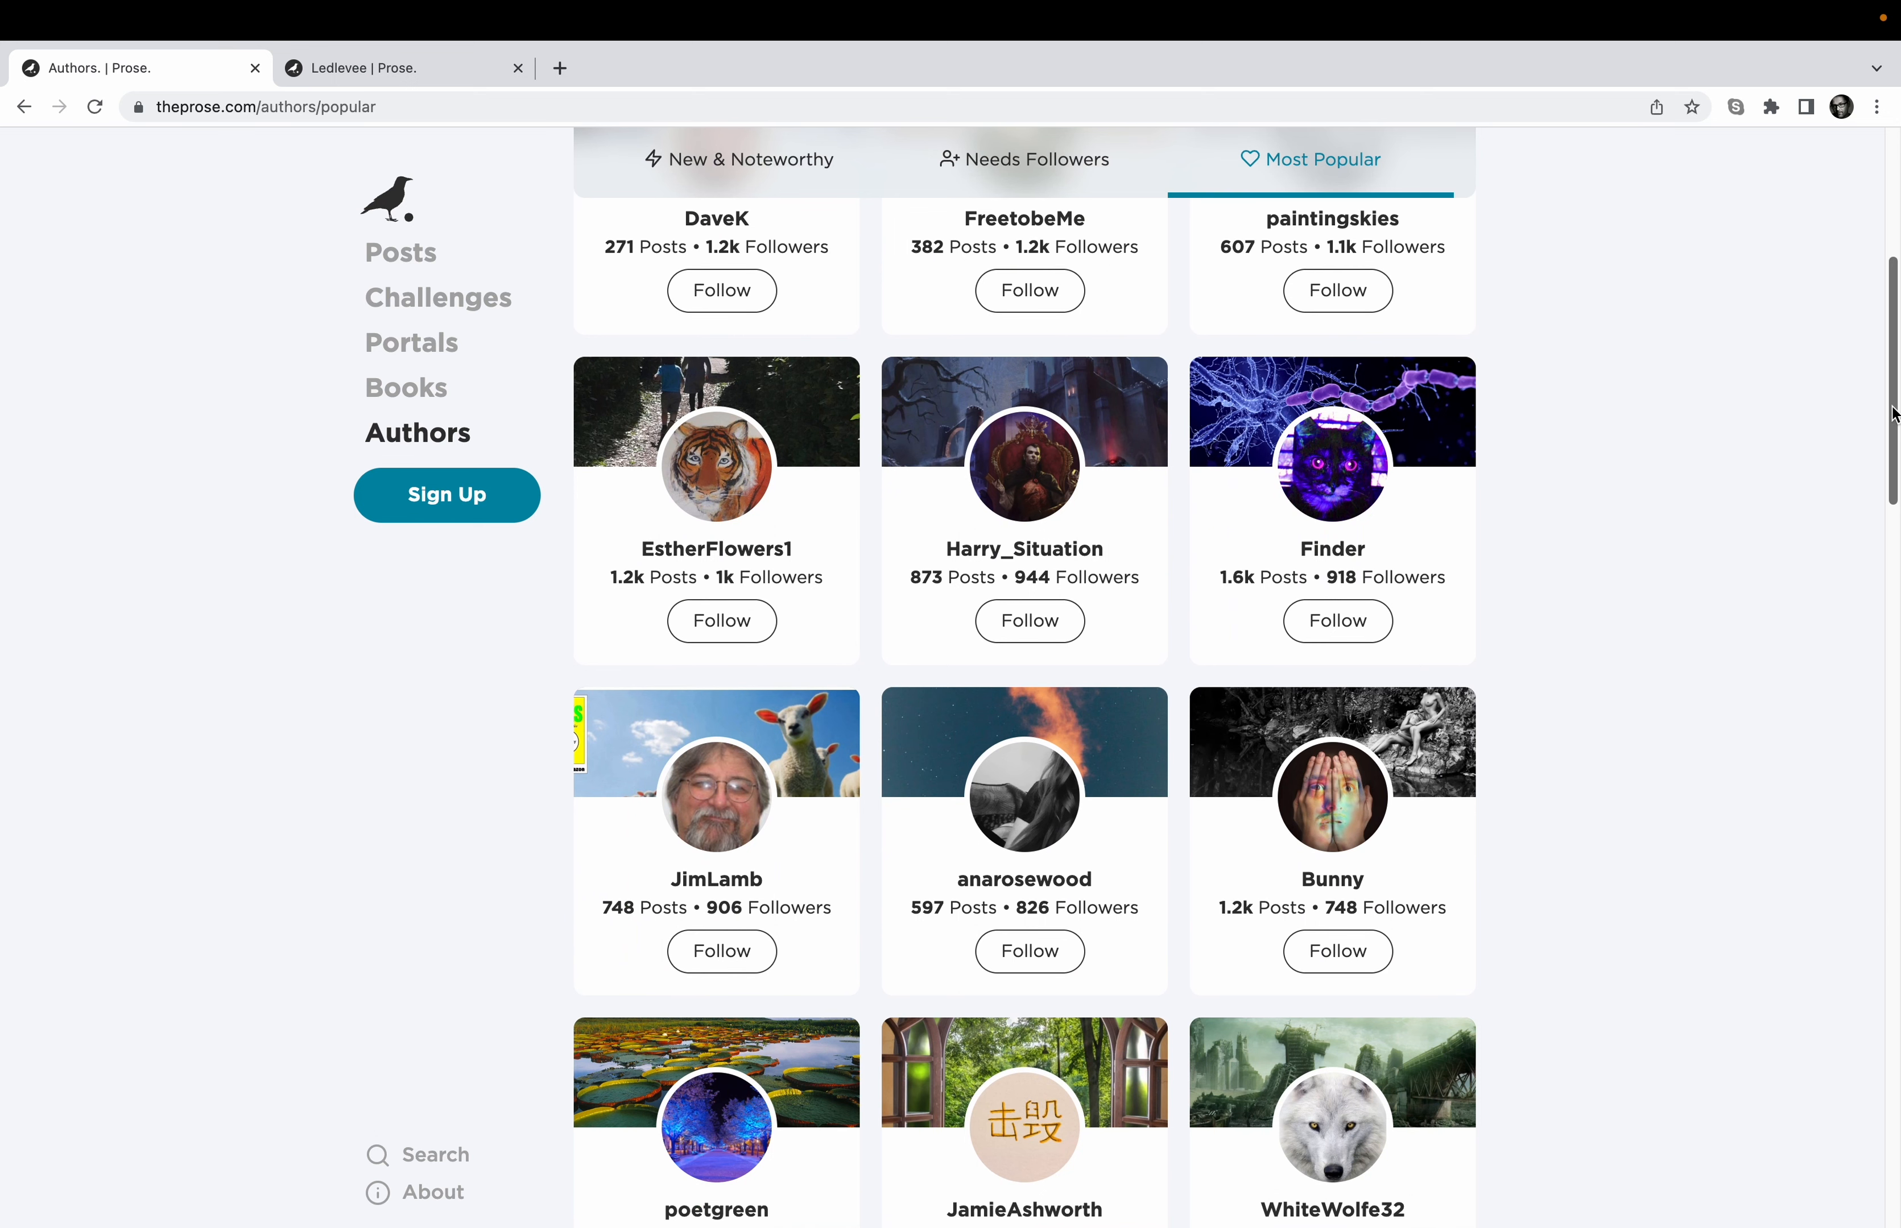
scroll(down, 3)
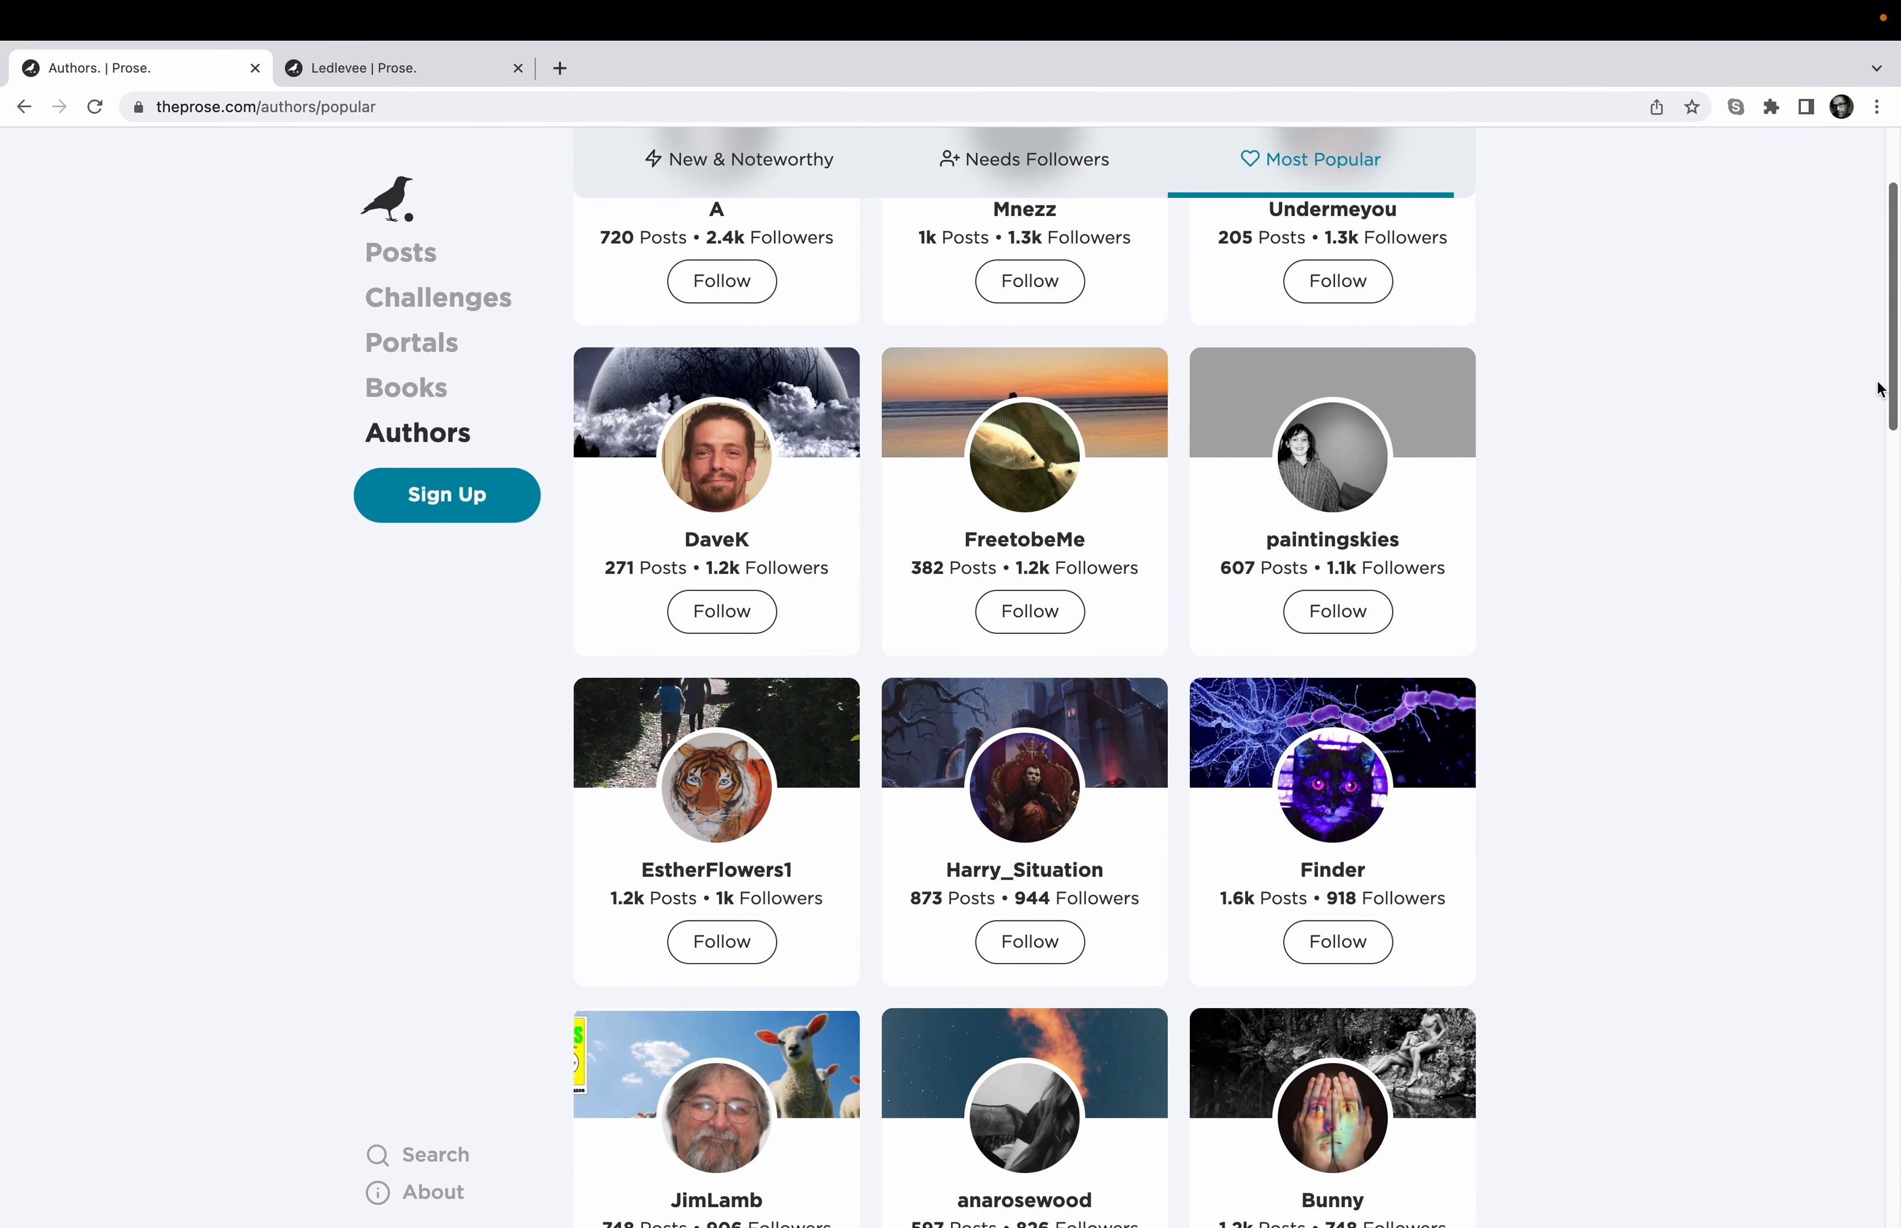
scroll(down, 3)
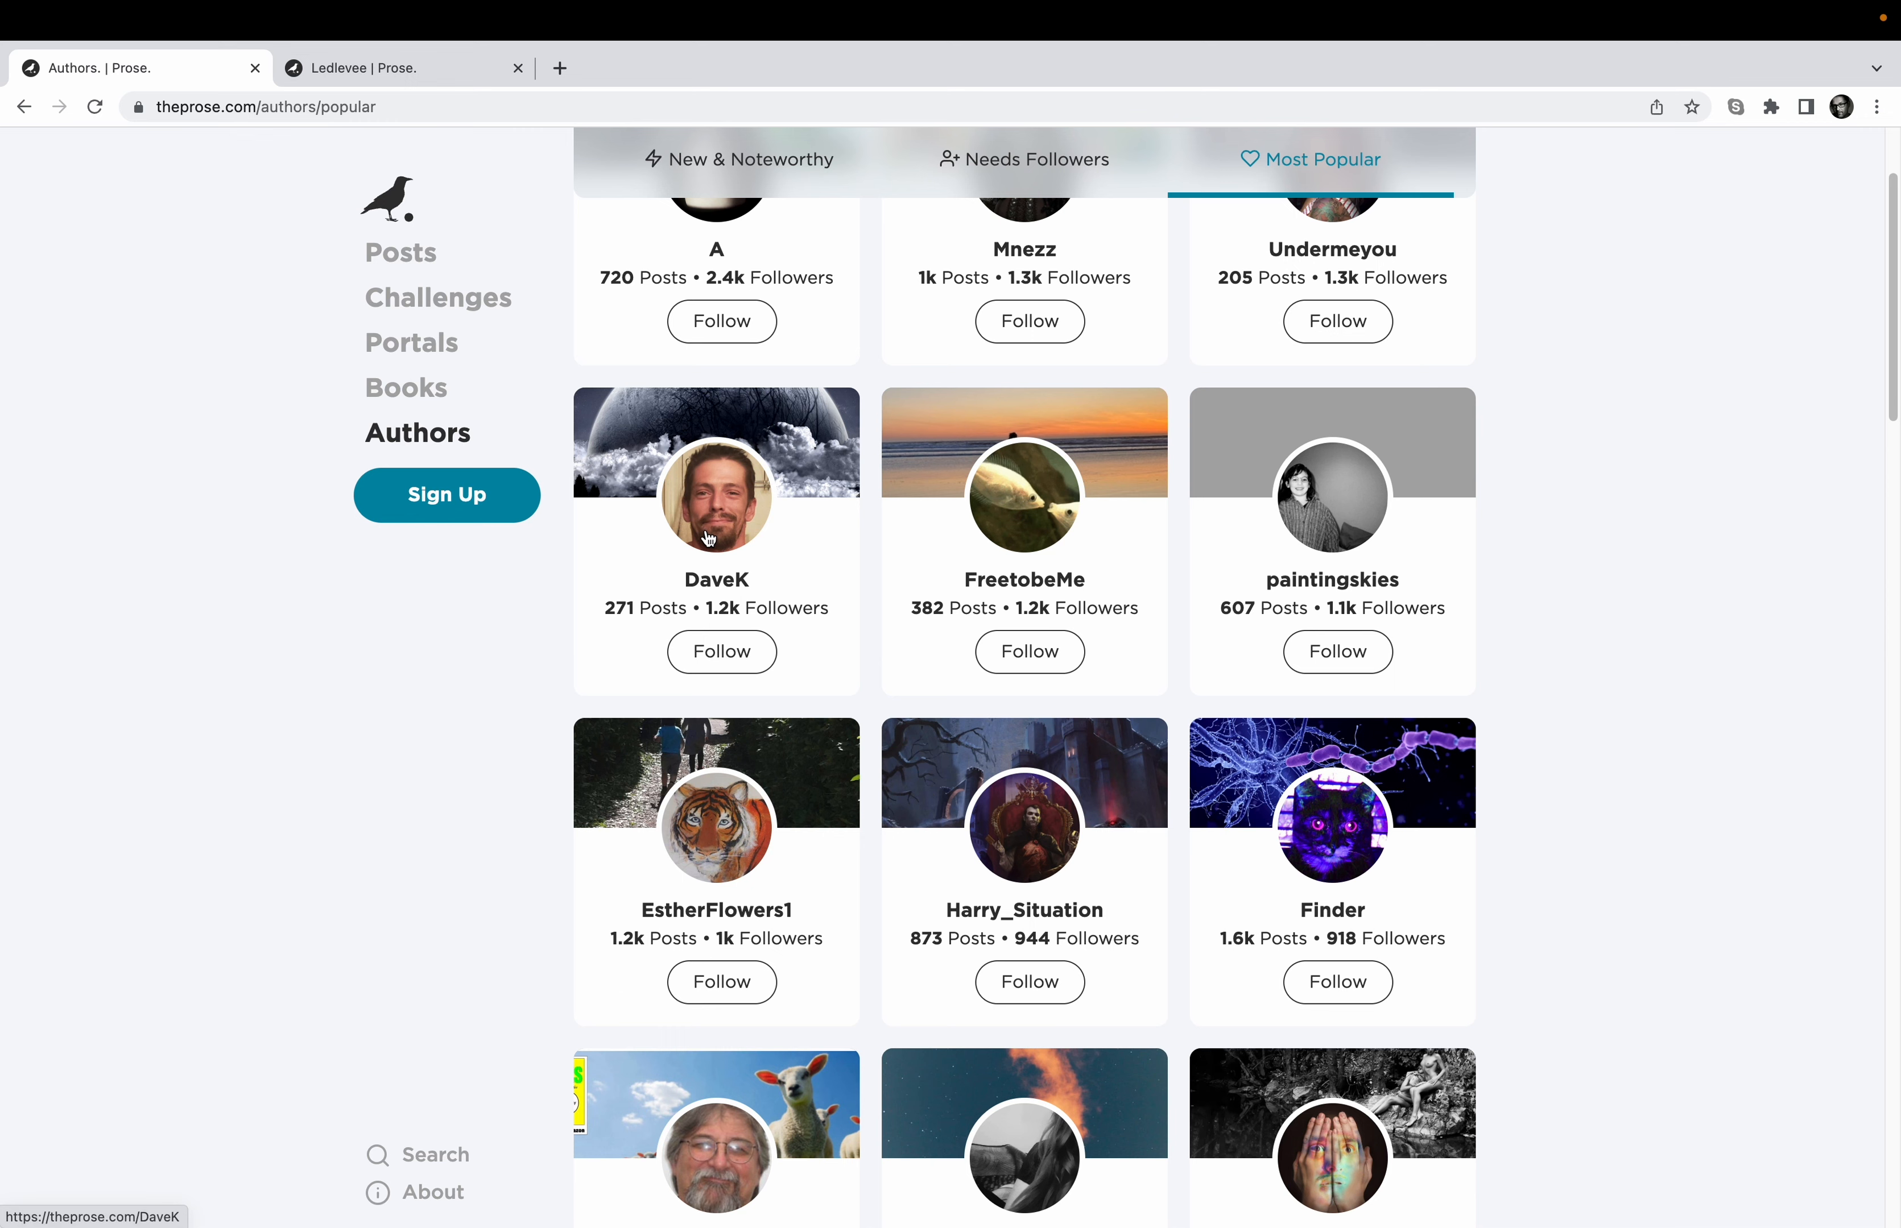
mouse_move(1667, 390)
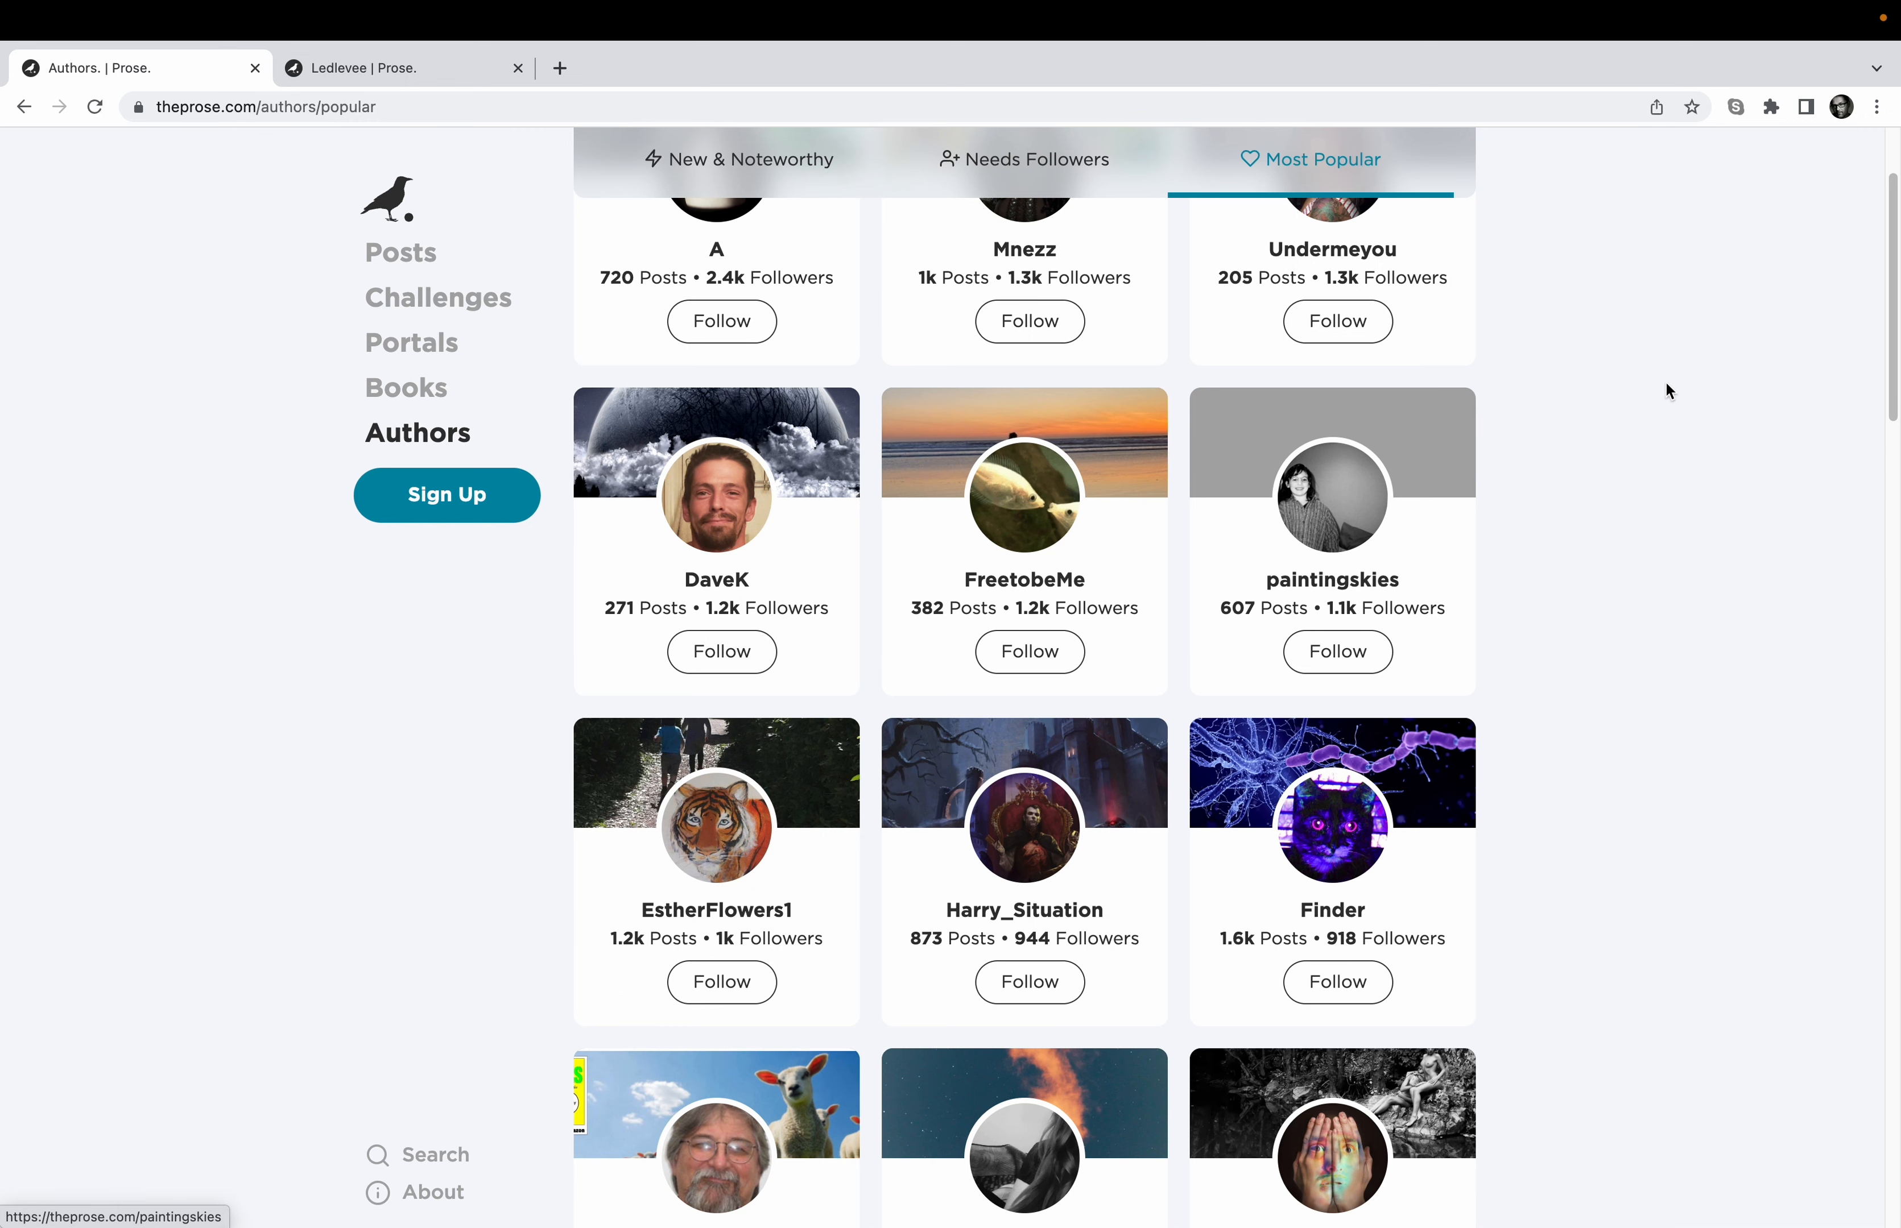
scroll(down, 3)
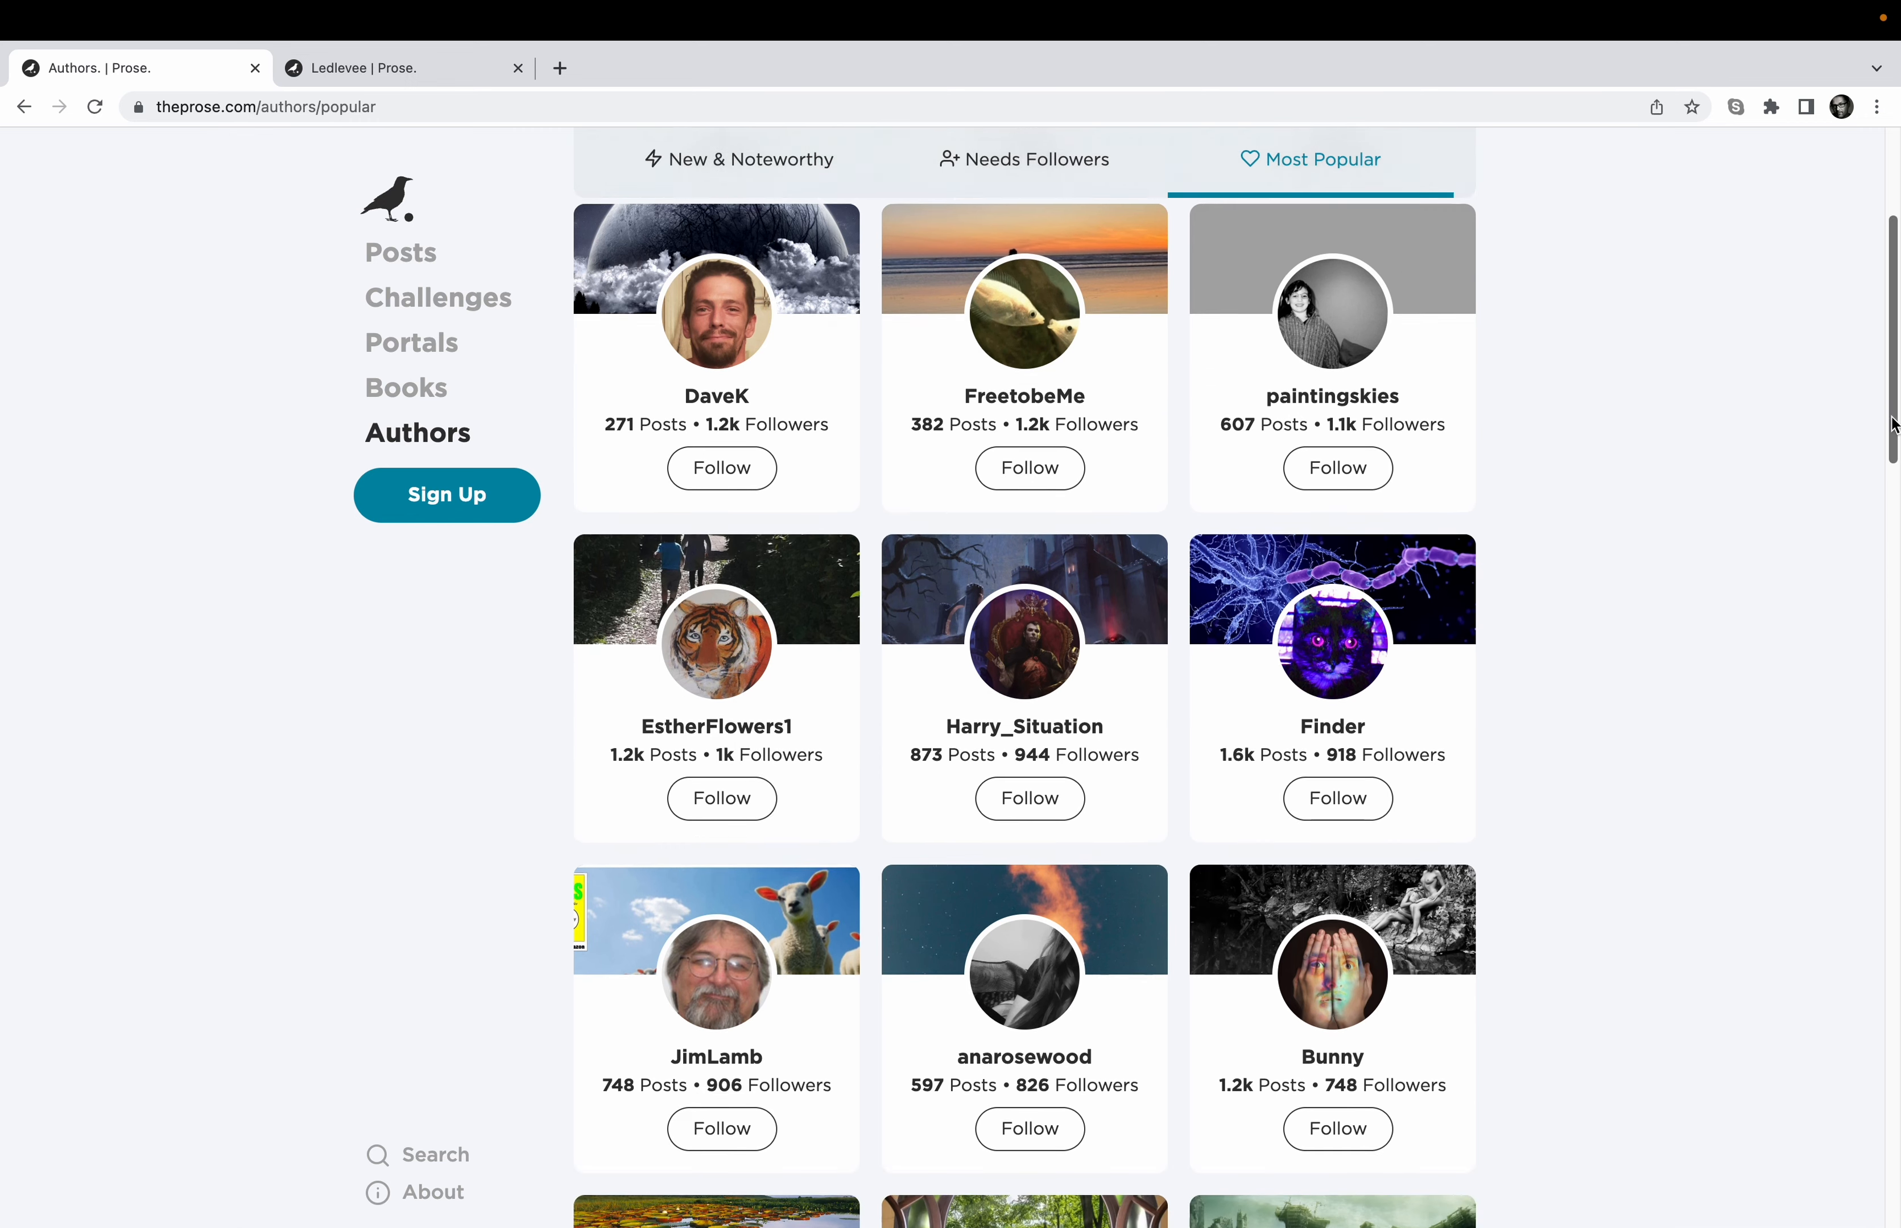
scroll(down, 3)
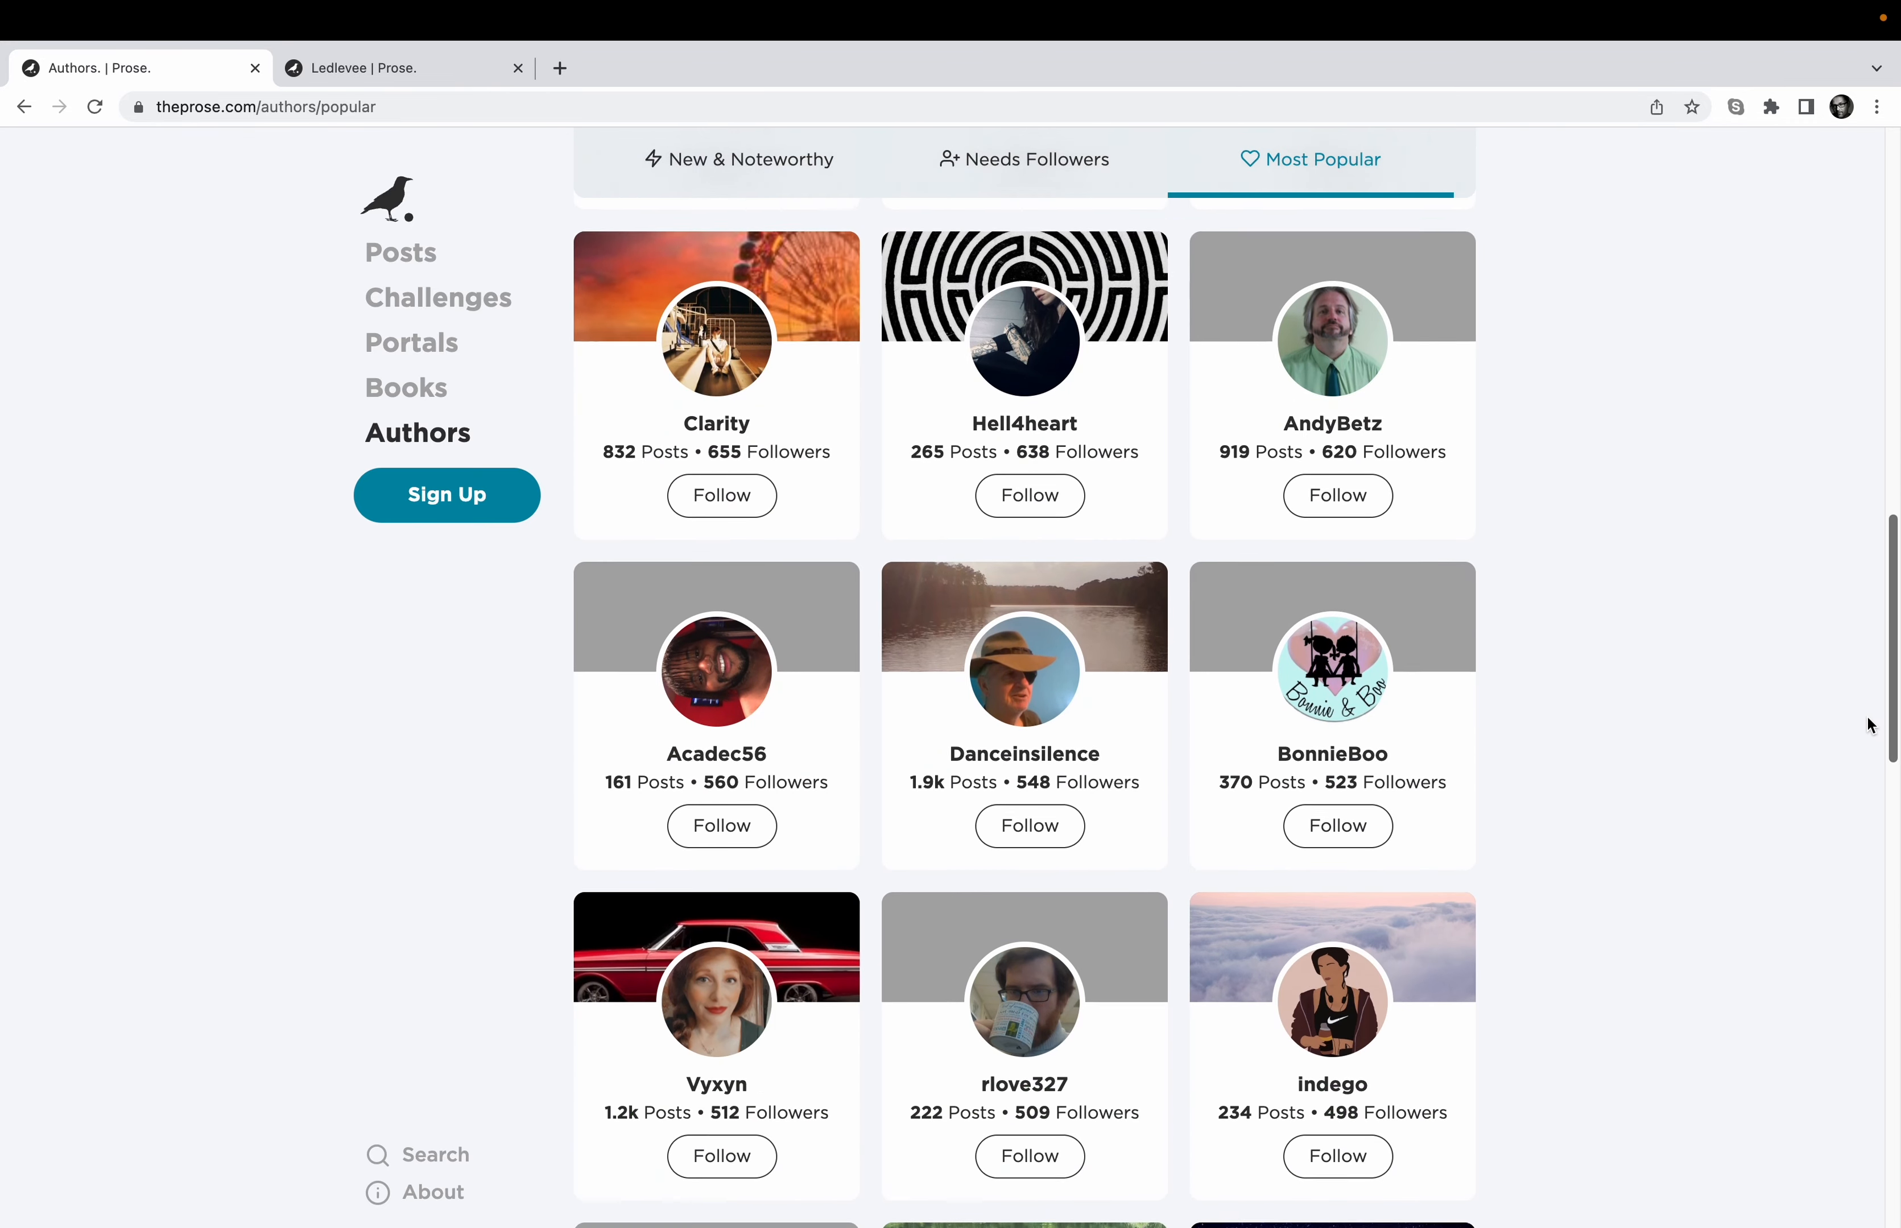
scroll(down, 3)
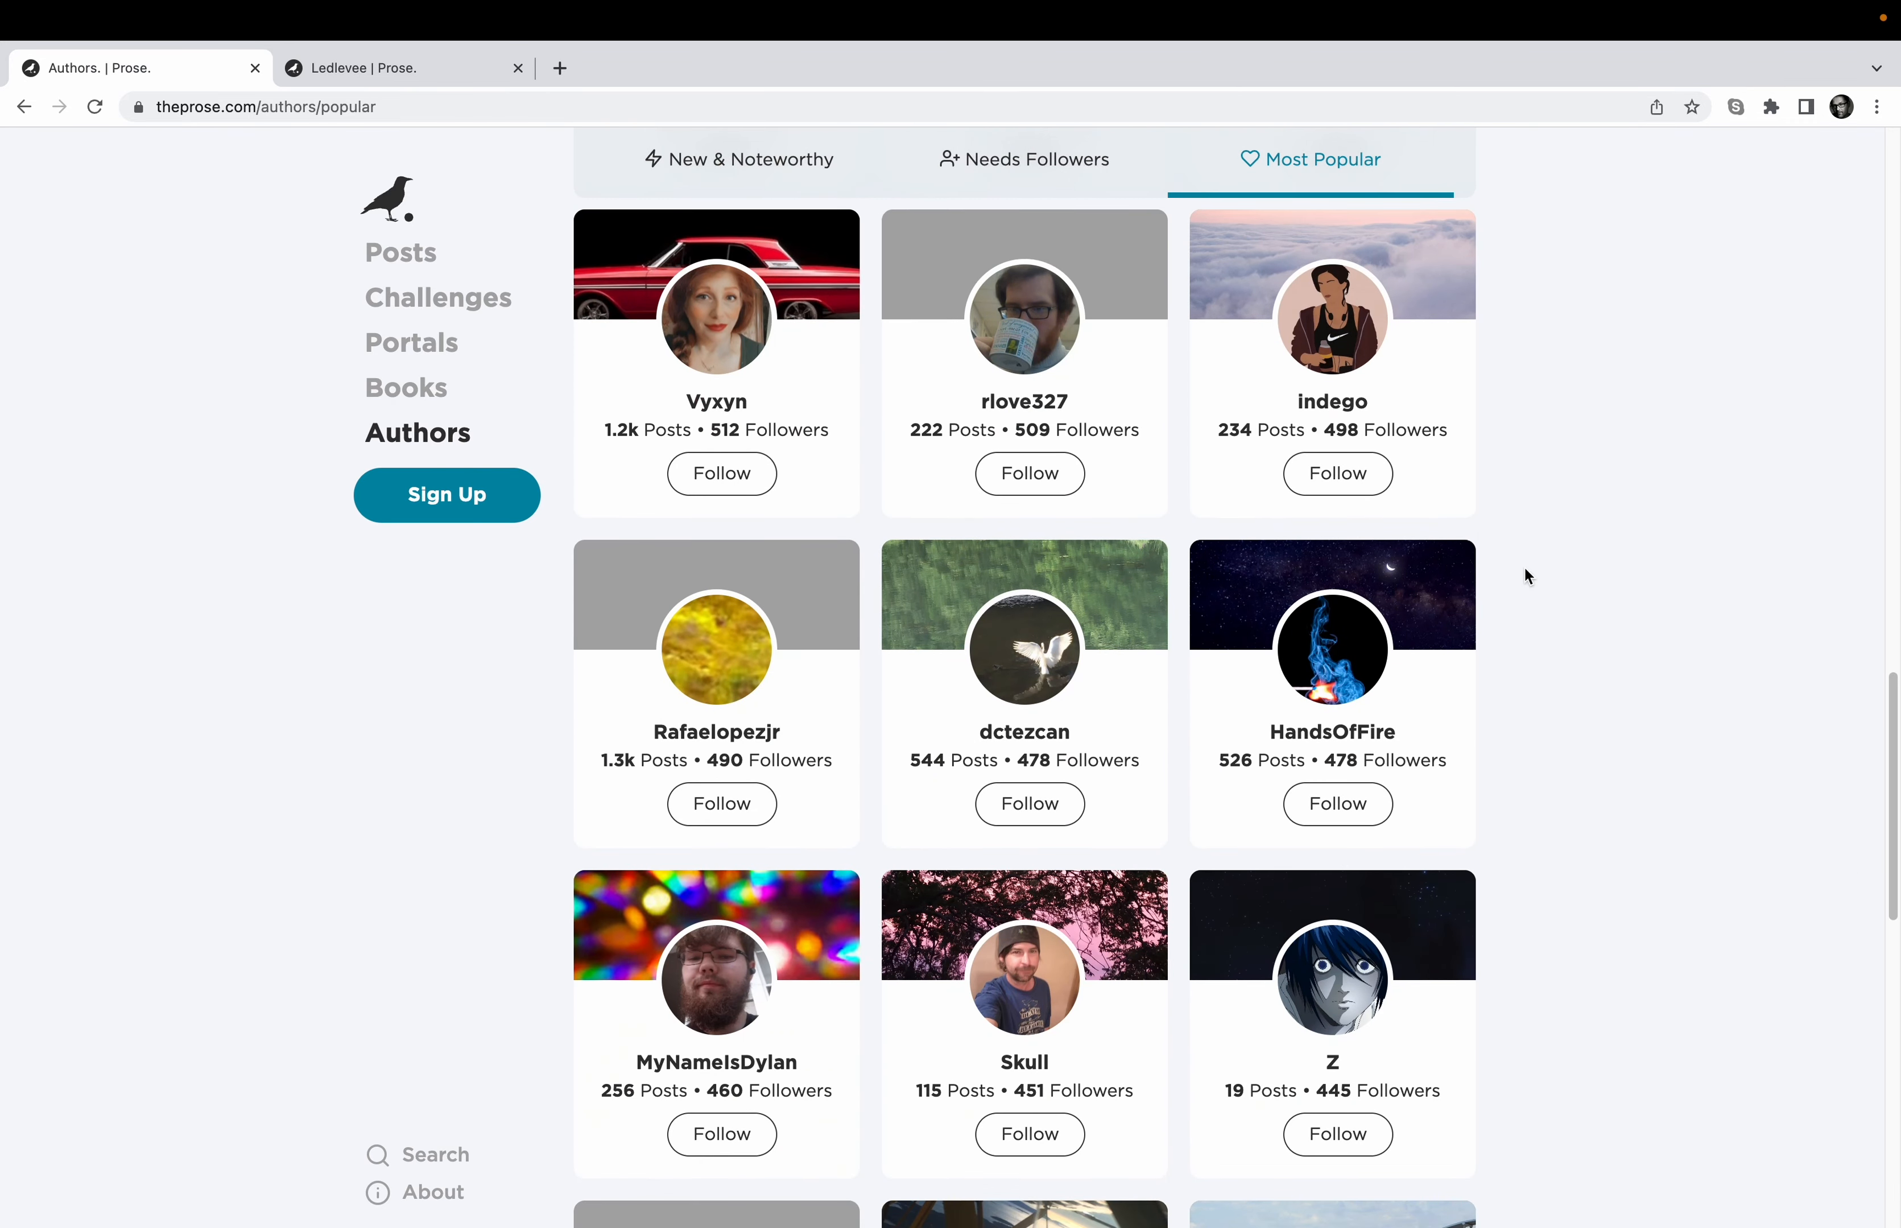
mouse_move(1022, 346)
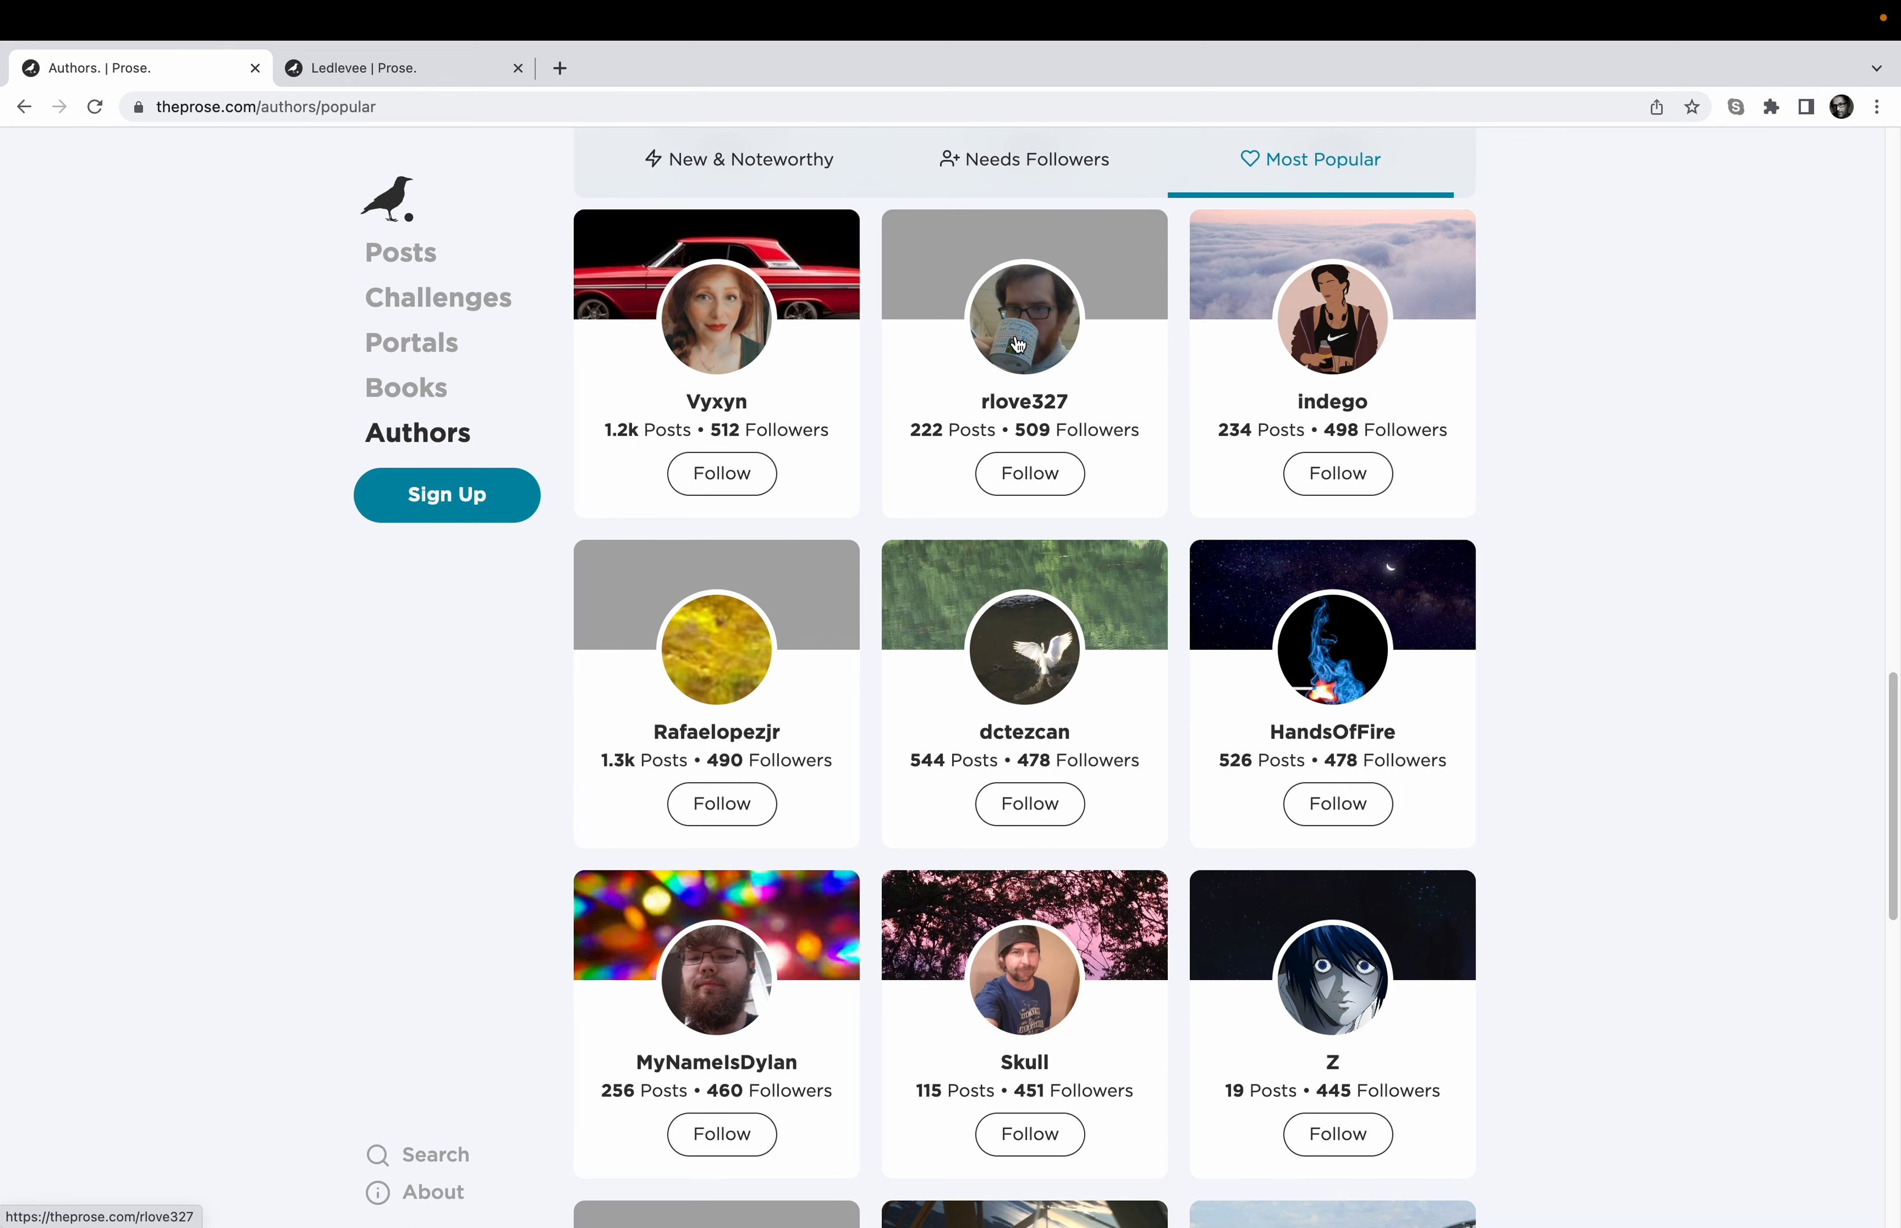
click(1023, 319)
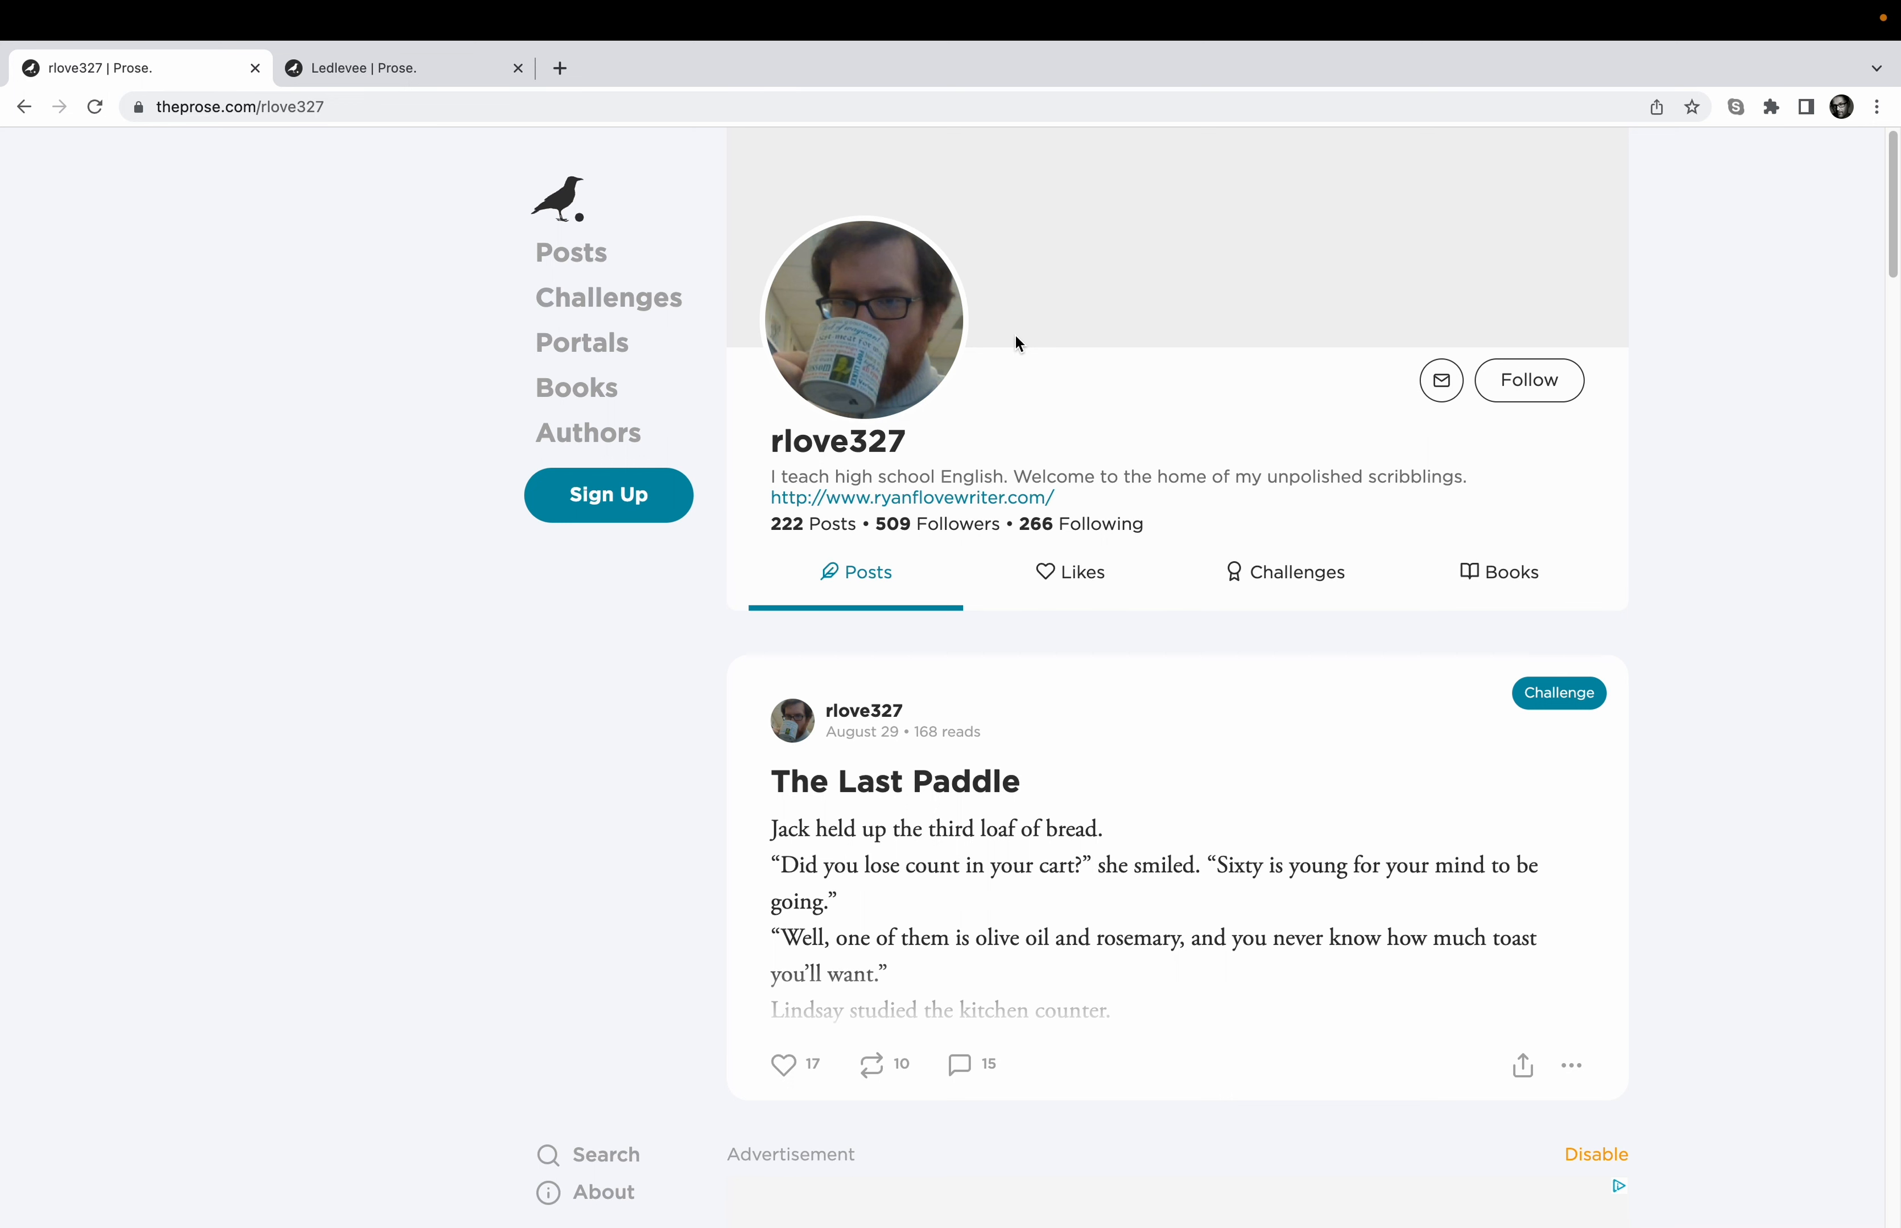
scroll(down, 3)
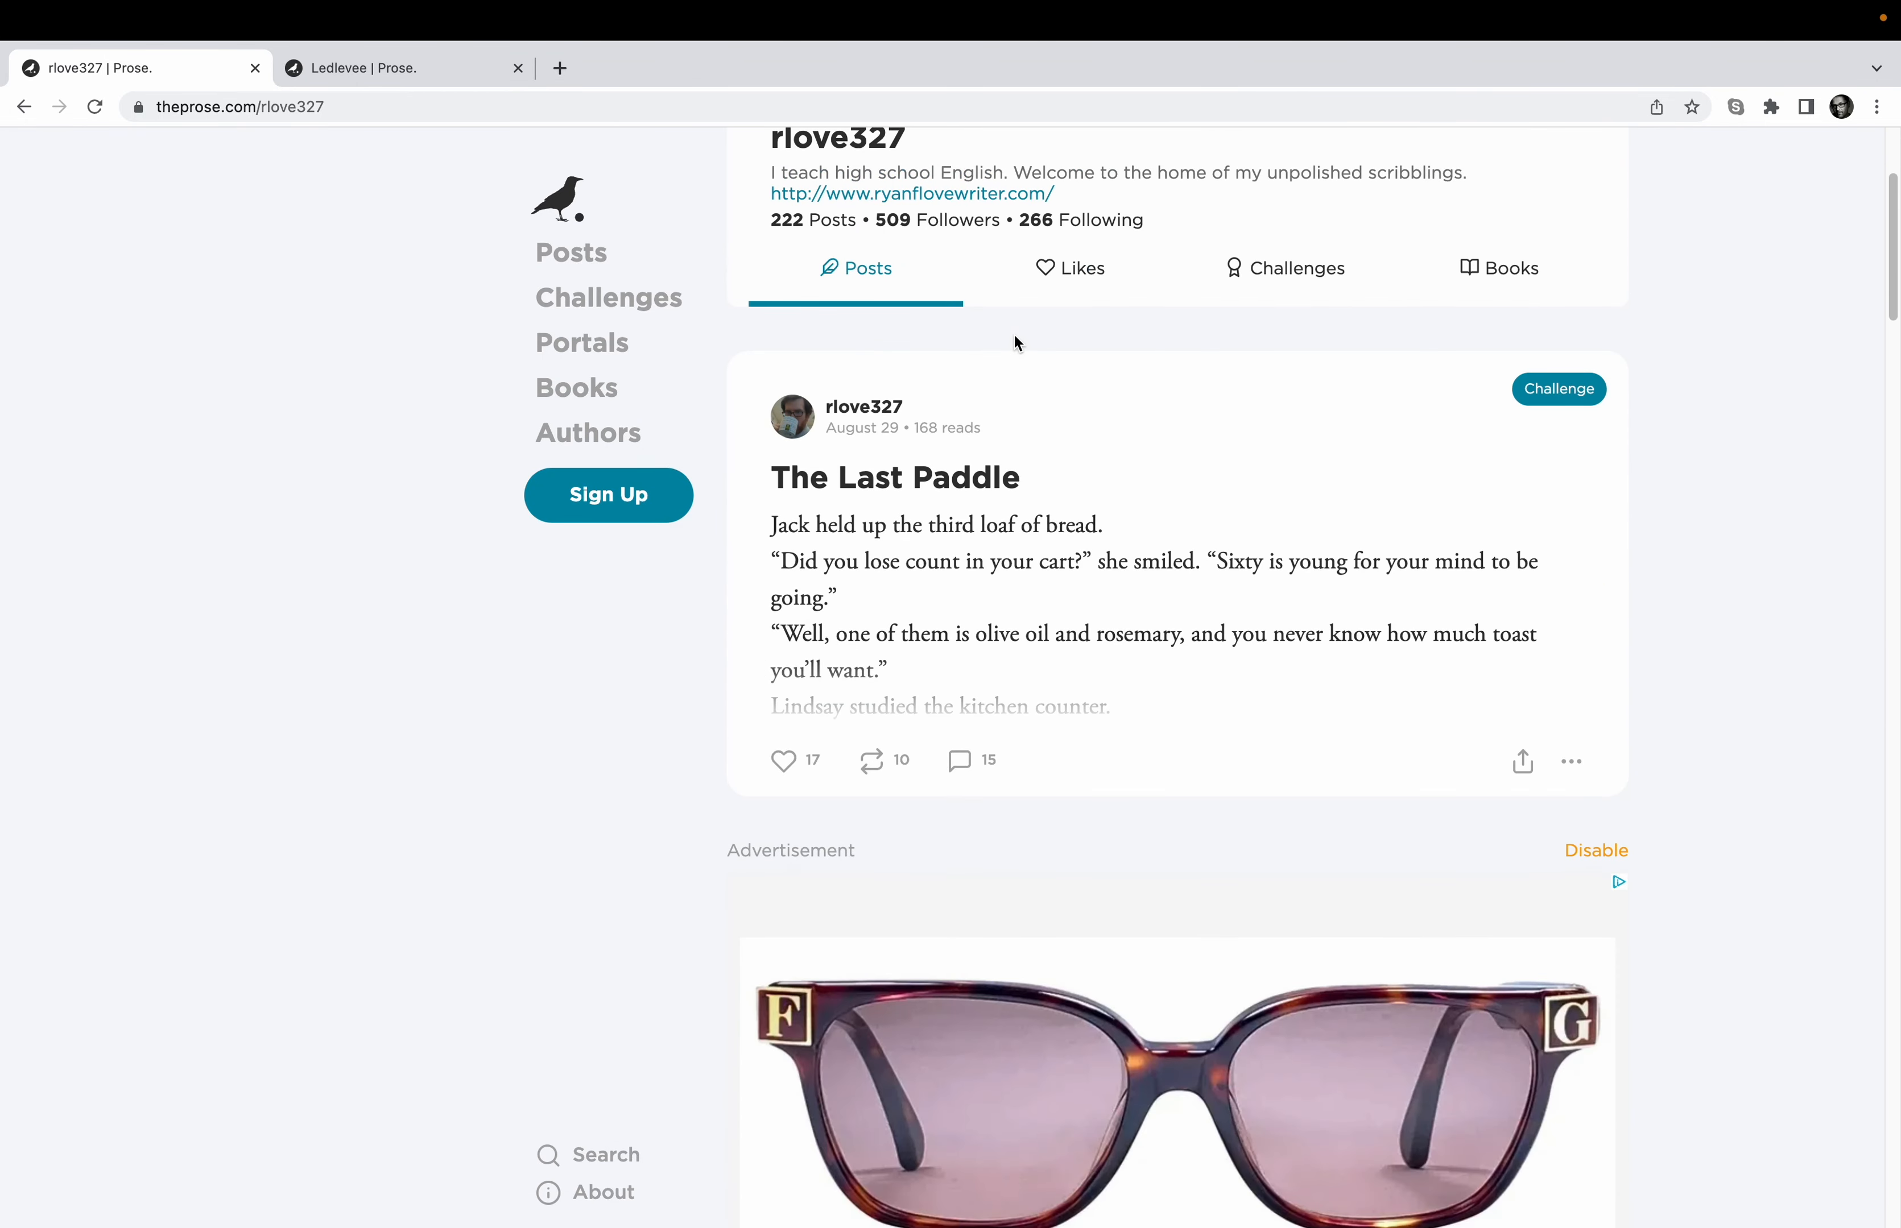
scroll(up, 3)
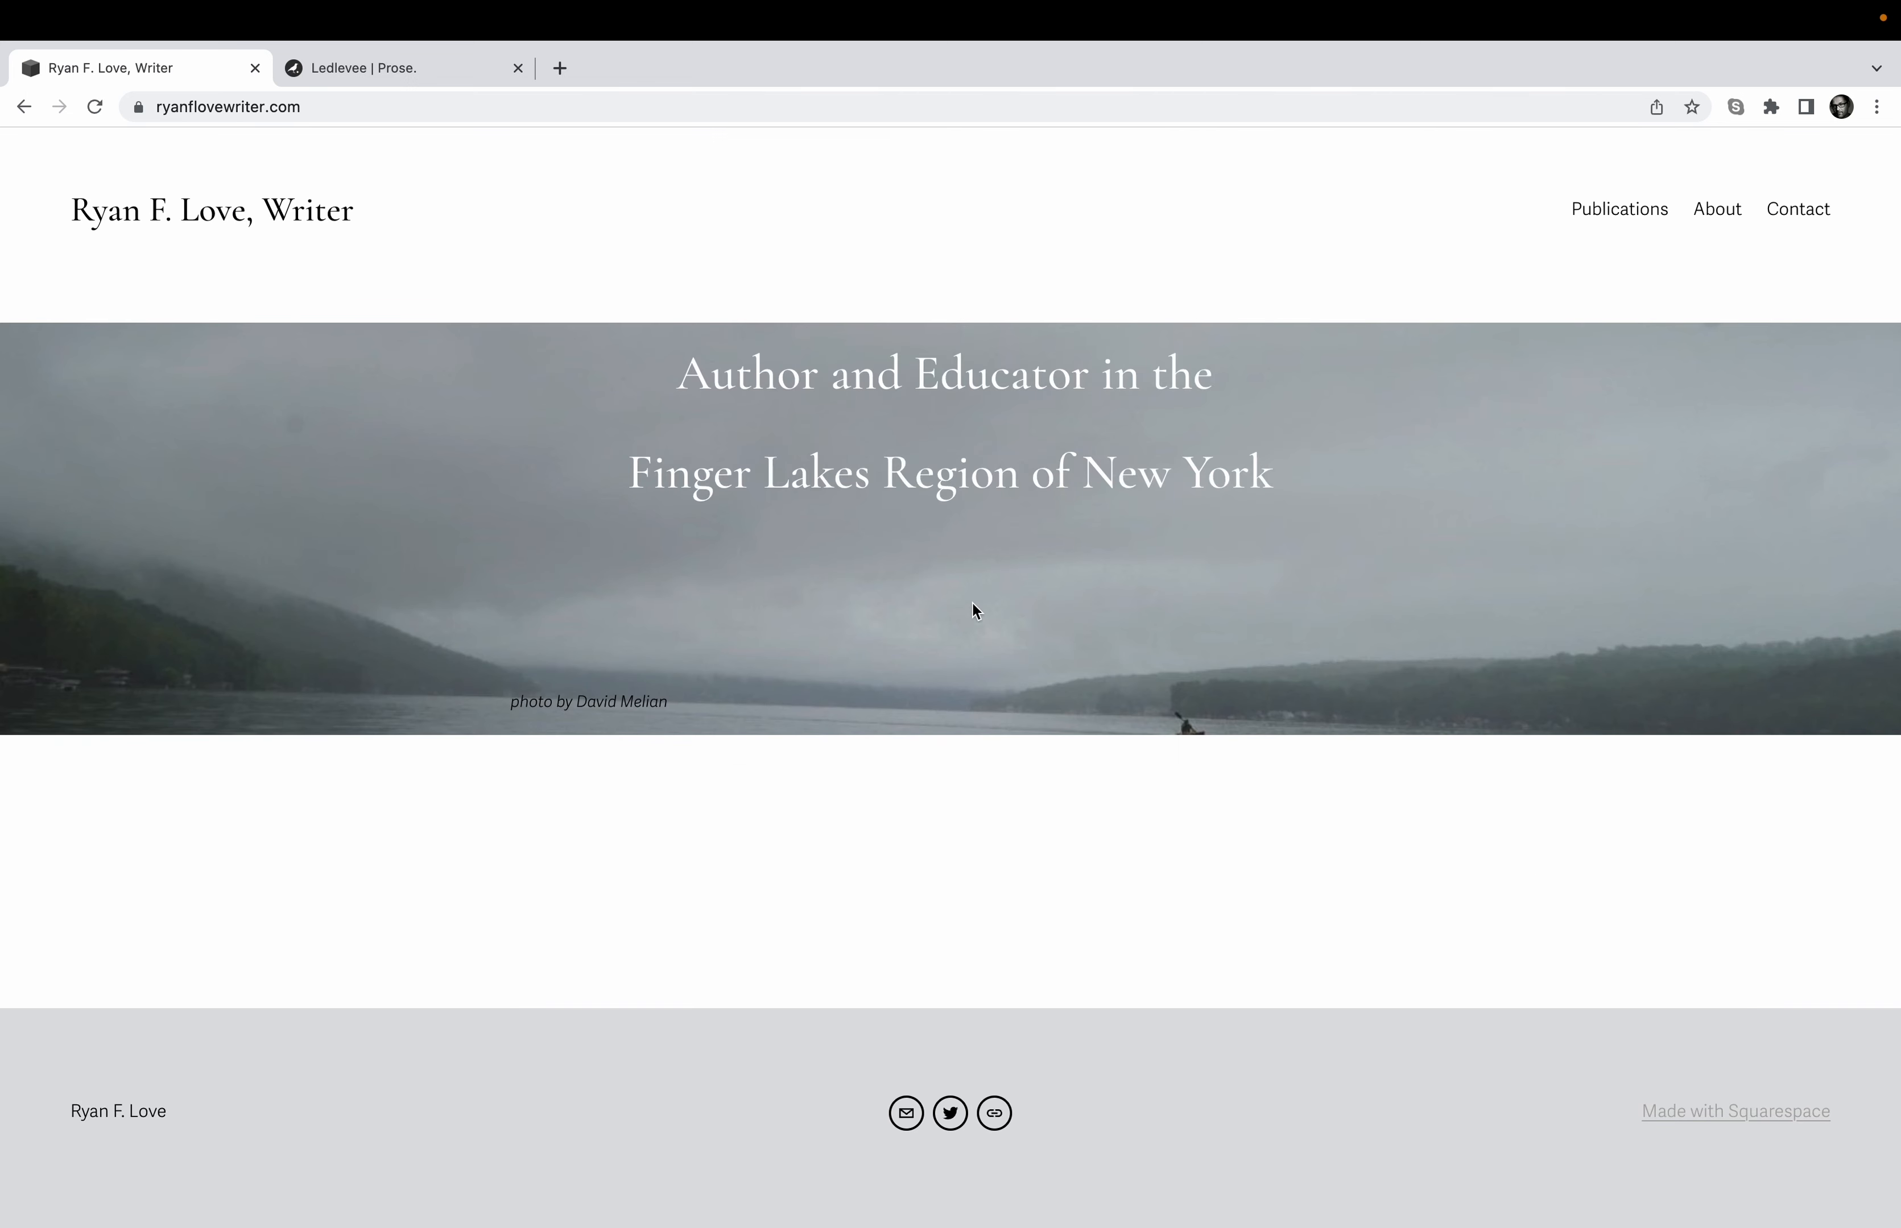
mouse_move(569, 141)
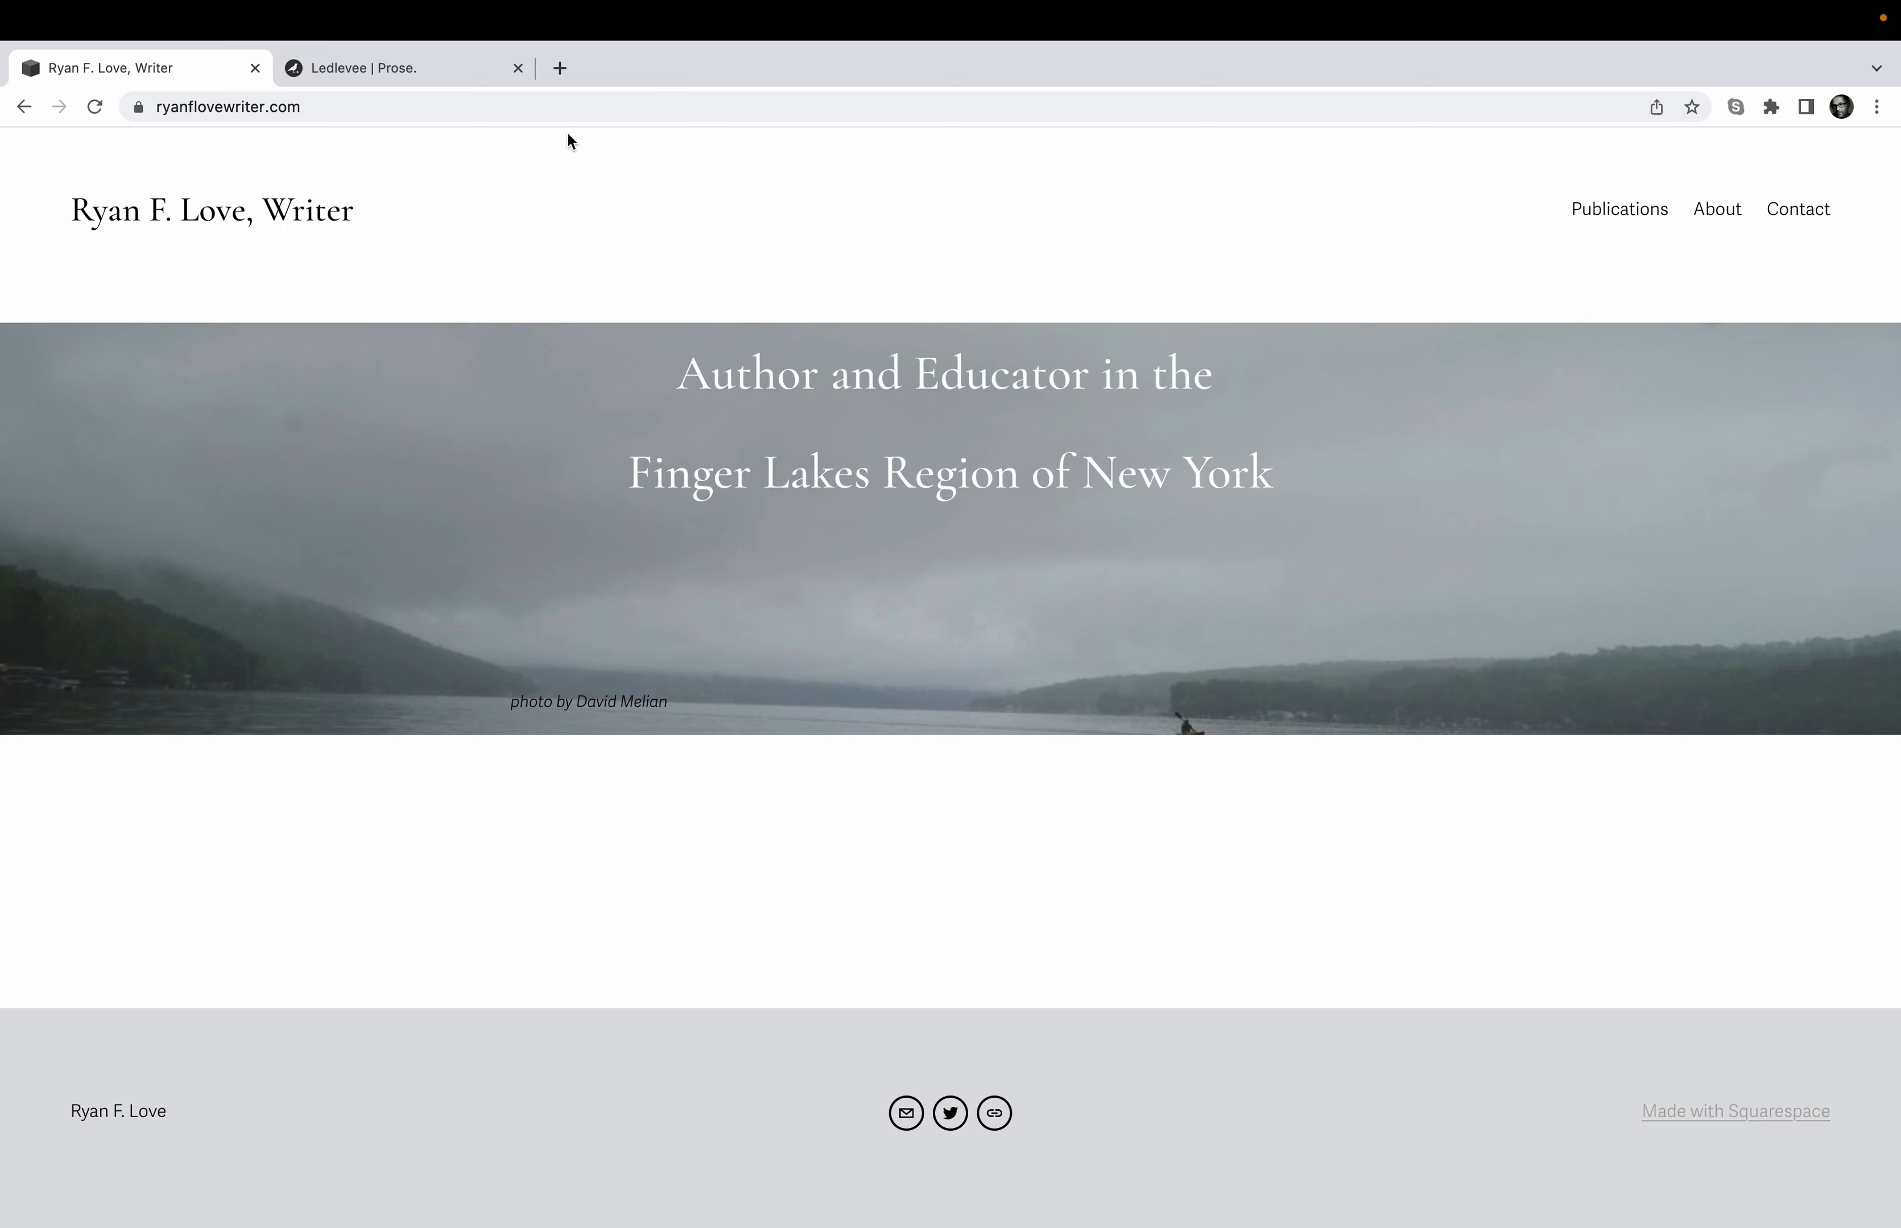
mouse_move(682, 466)
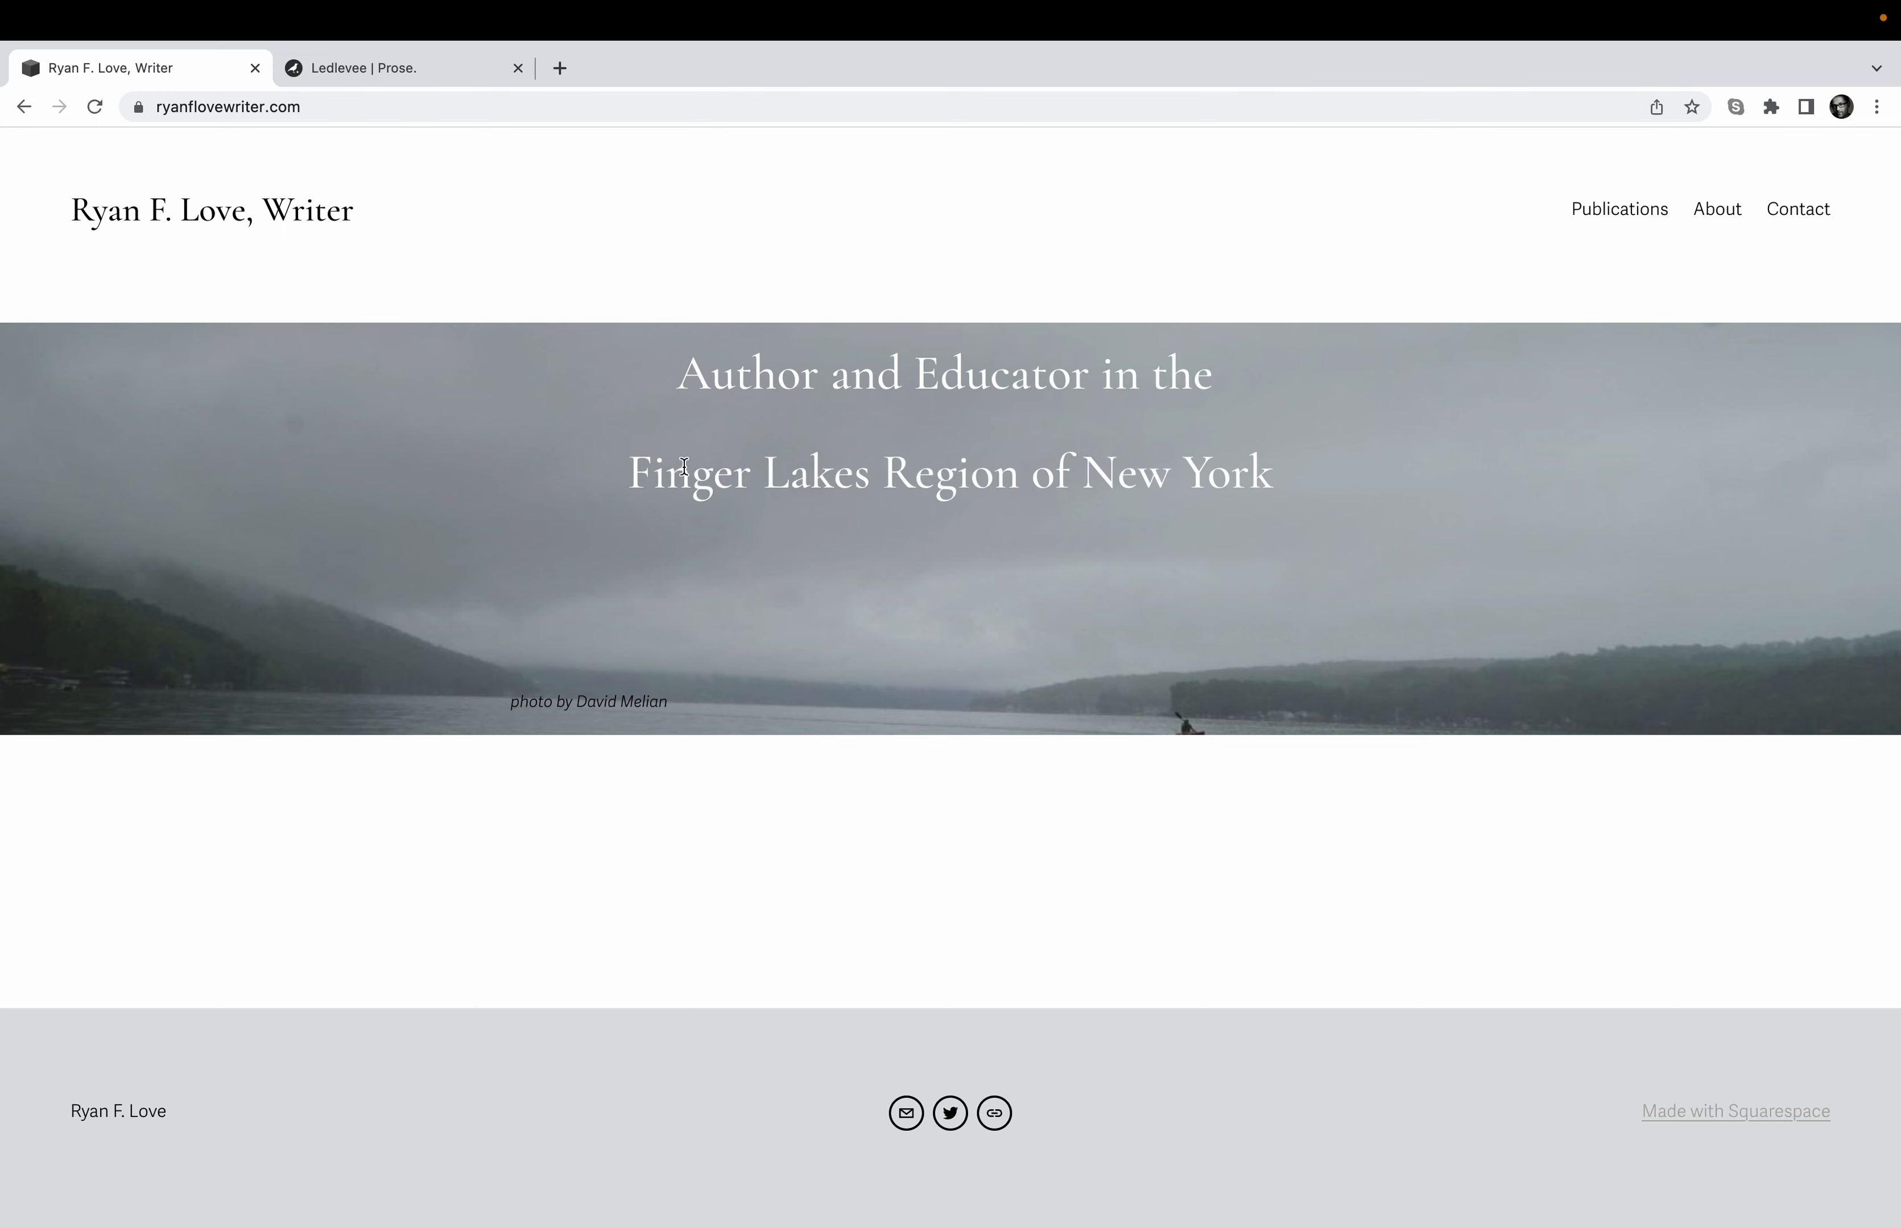
mouse_move(1786, 283)
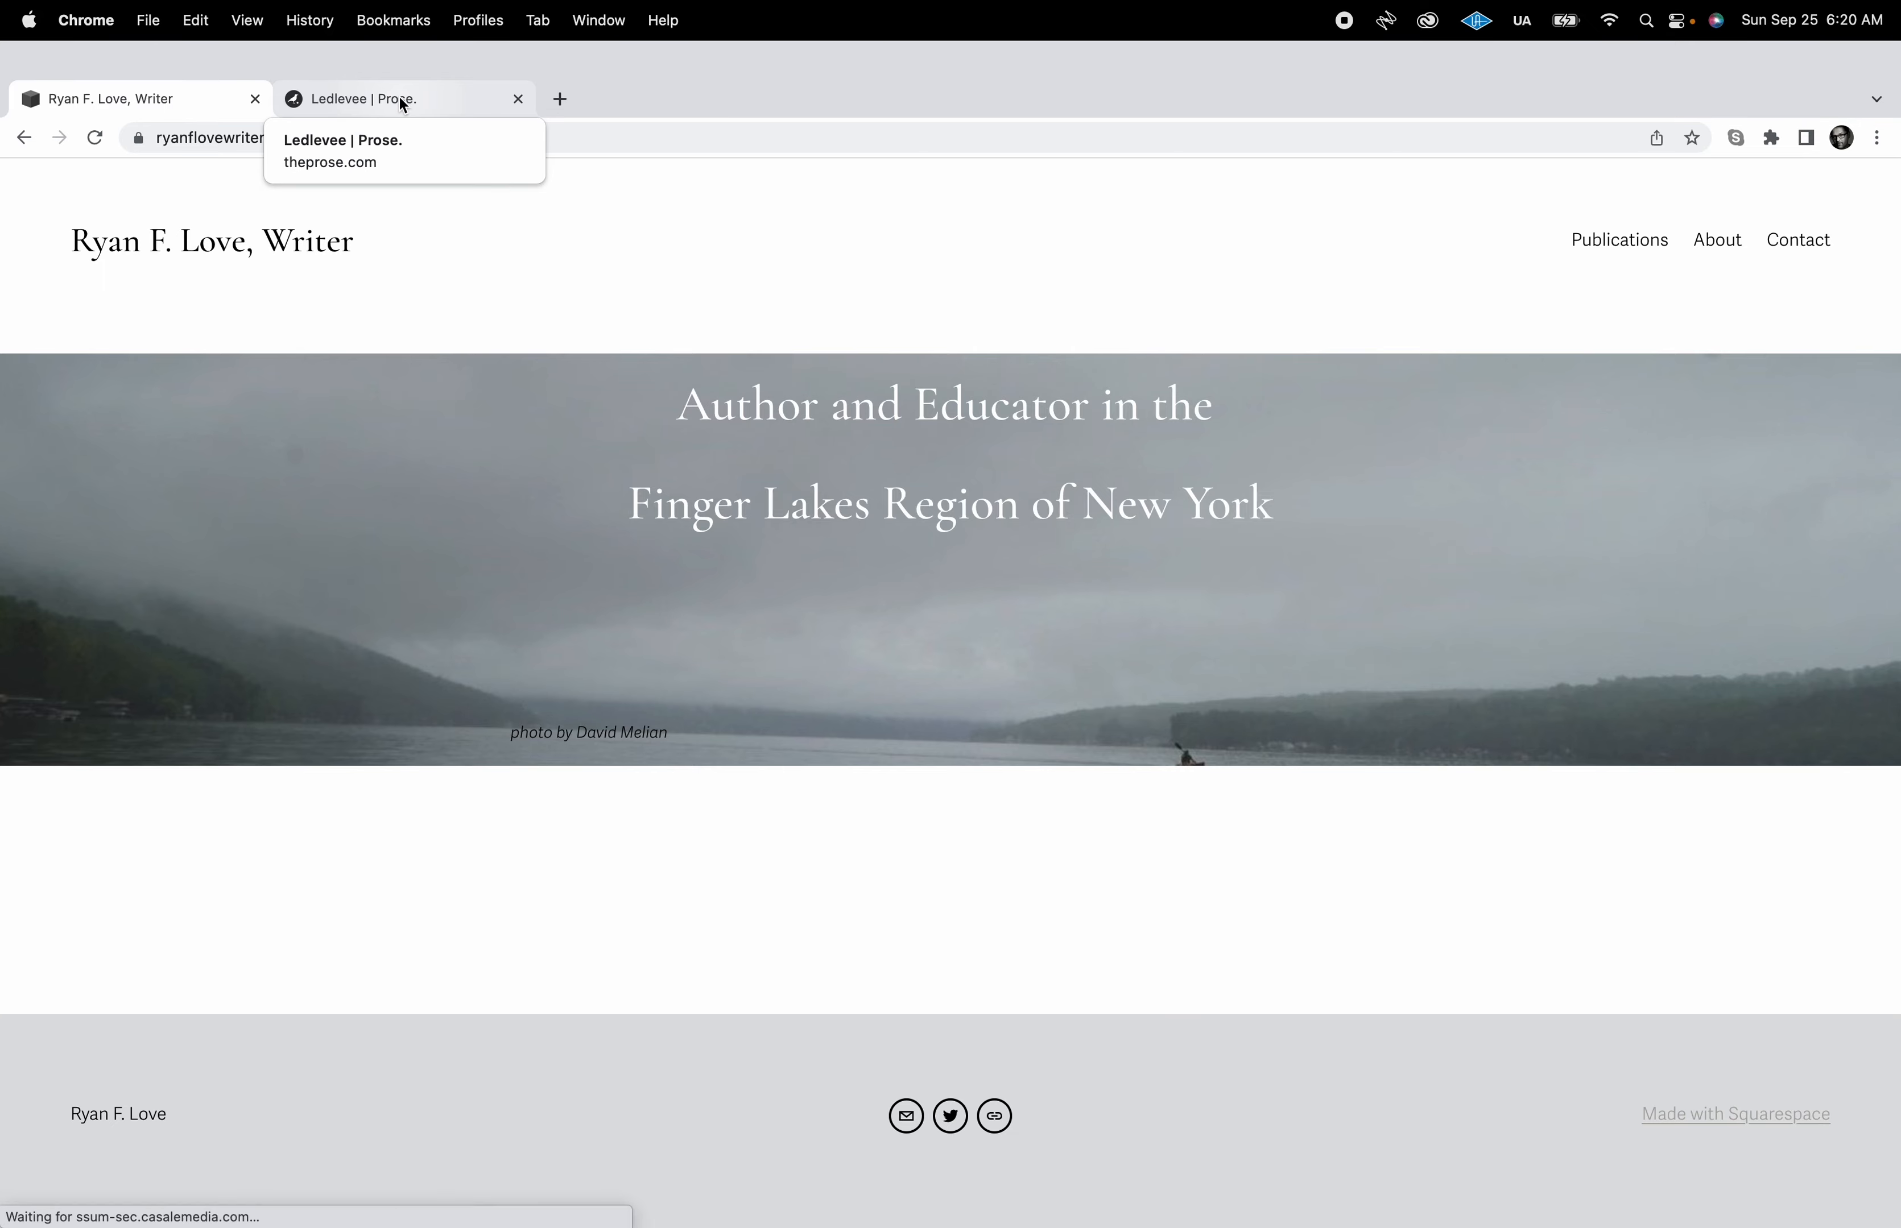
- Close Ryan F. Love's website tab and go to the Challenges list from Ledlevee's tab
click(405, 98)
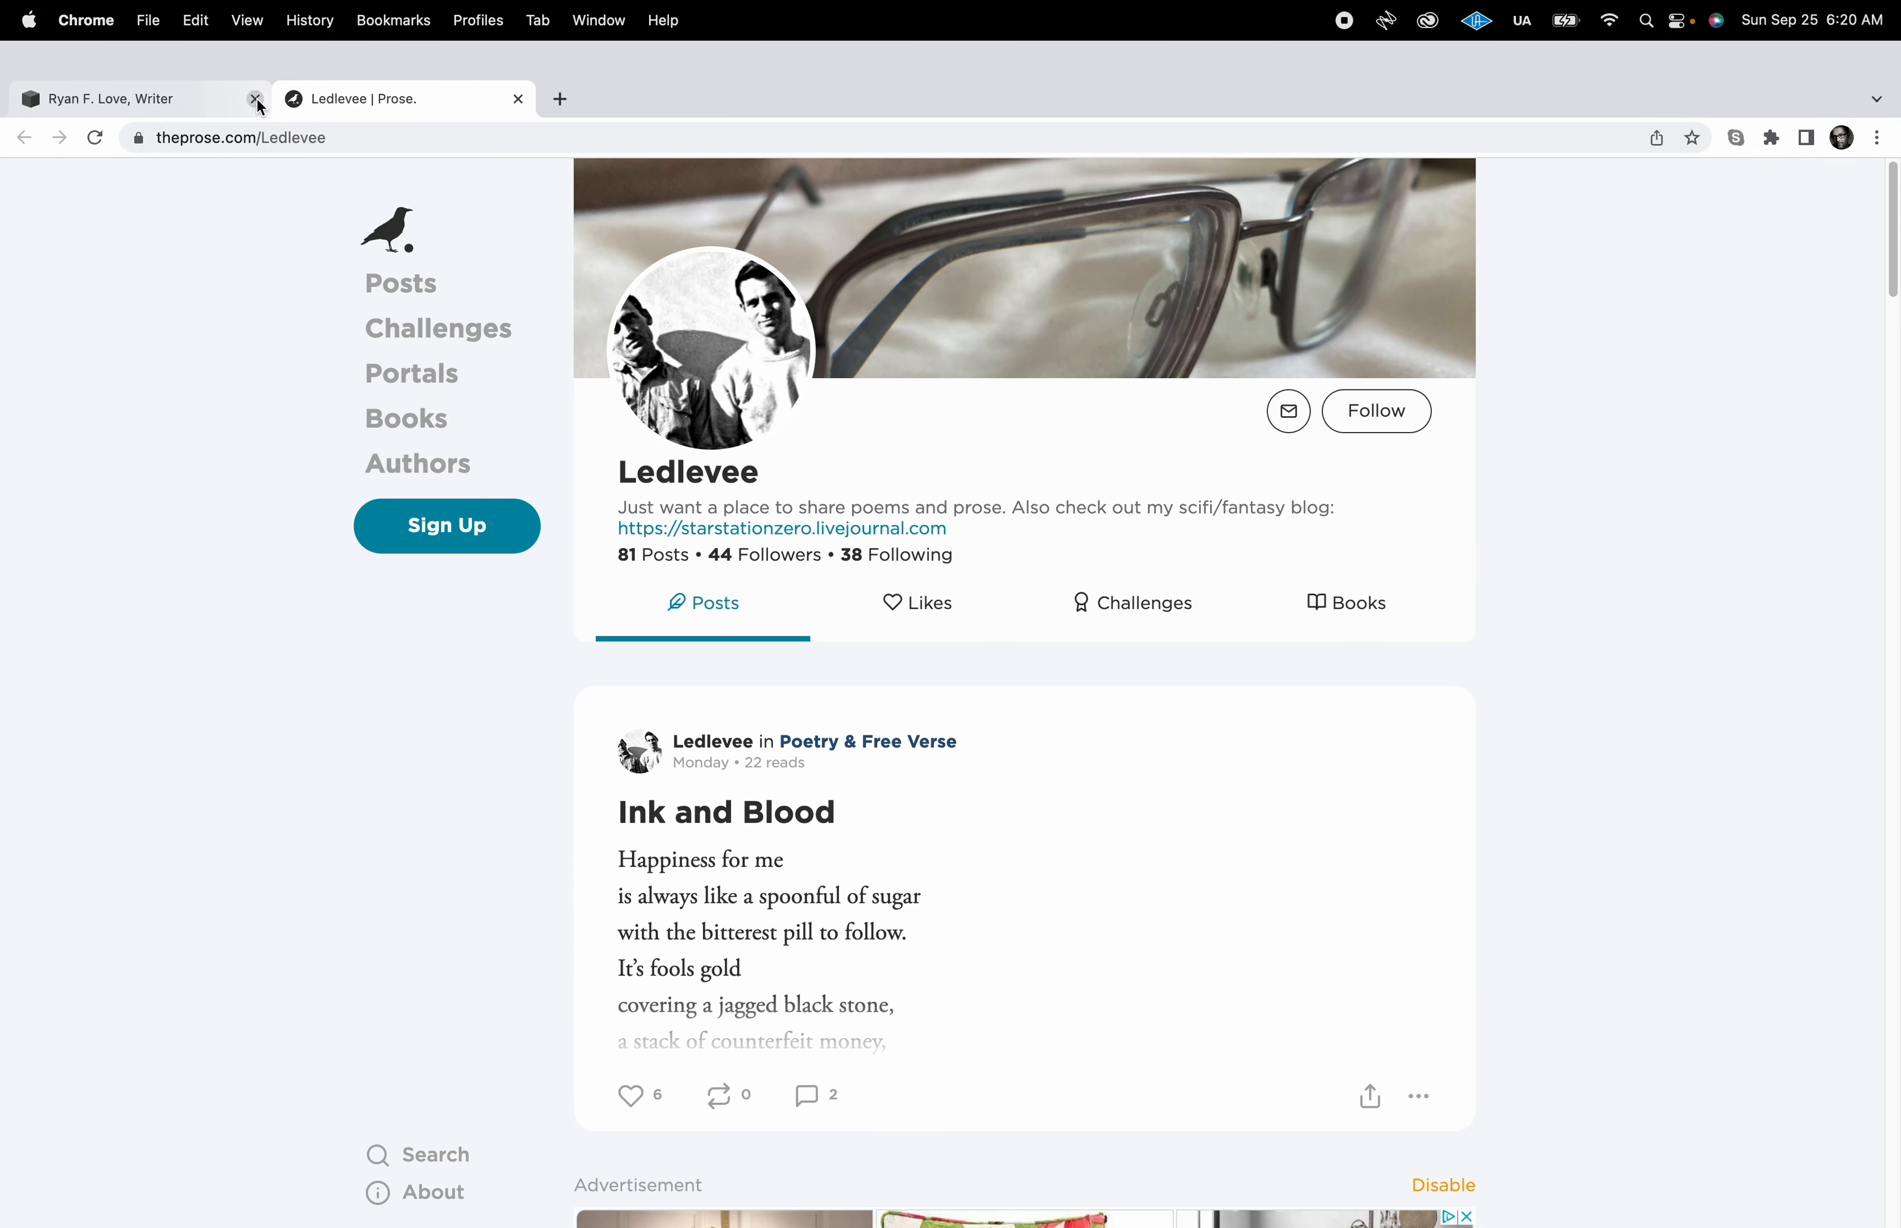
click(255, 98)
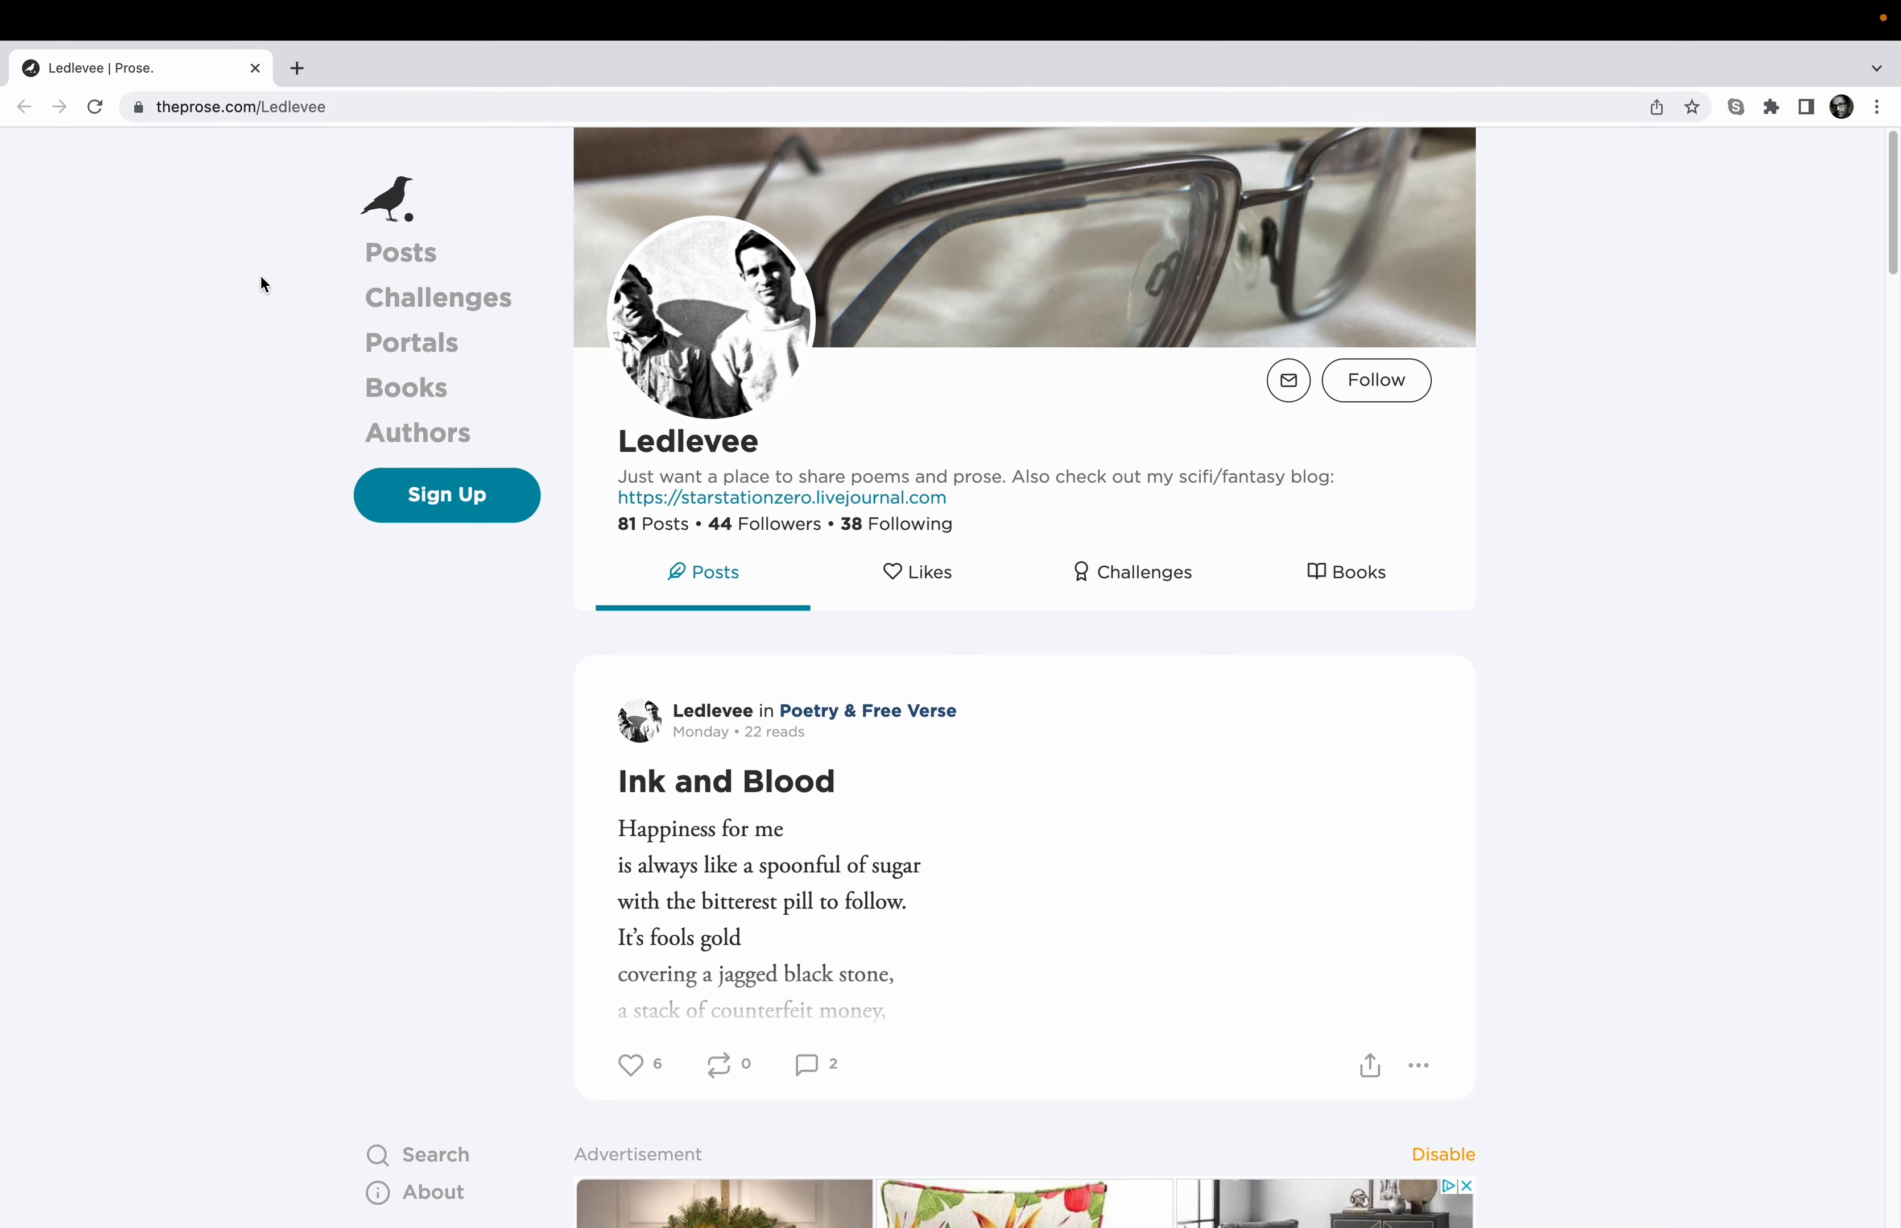
click(438, 296)
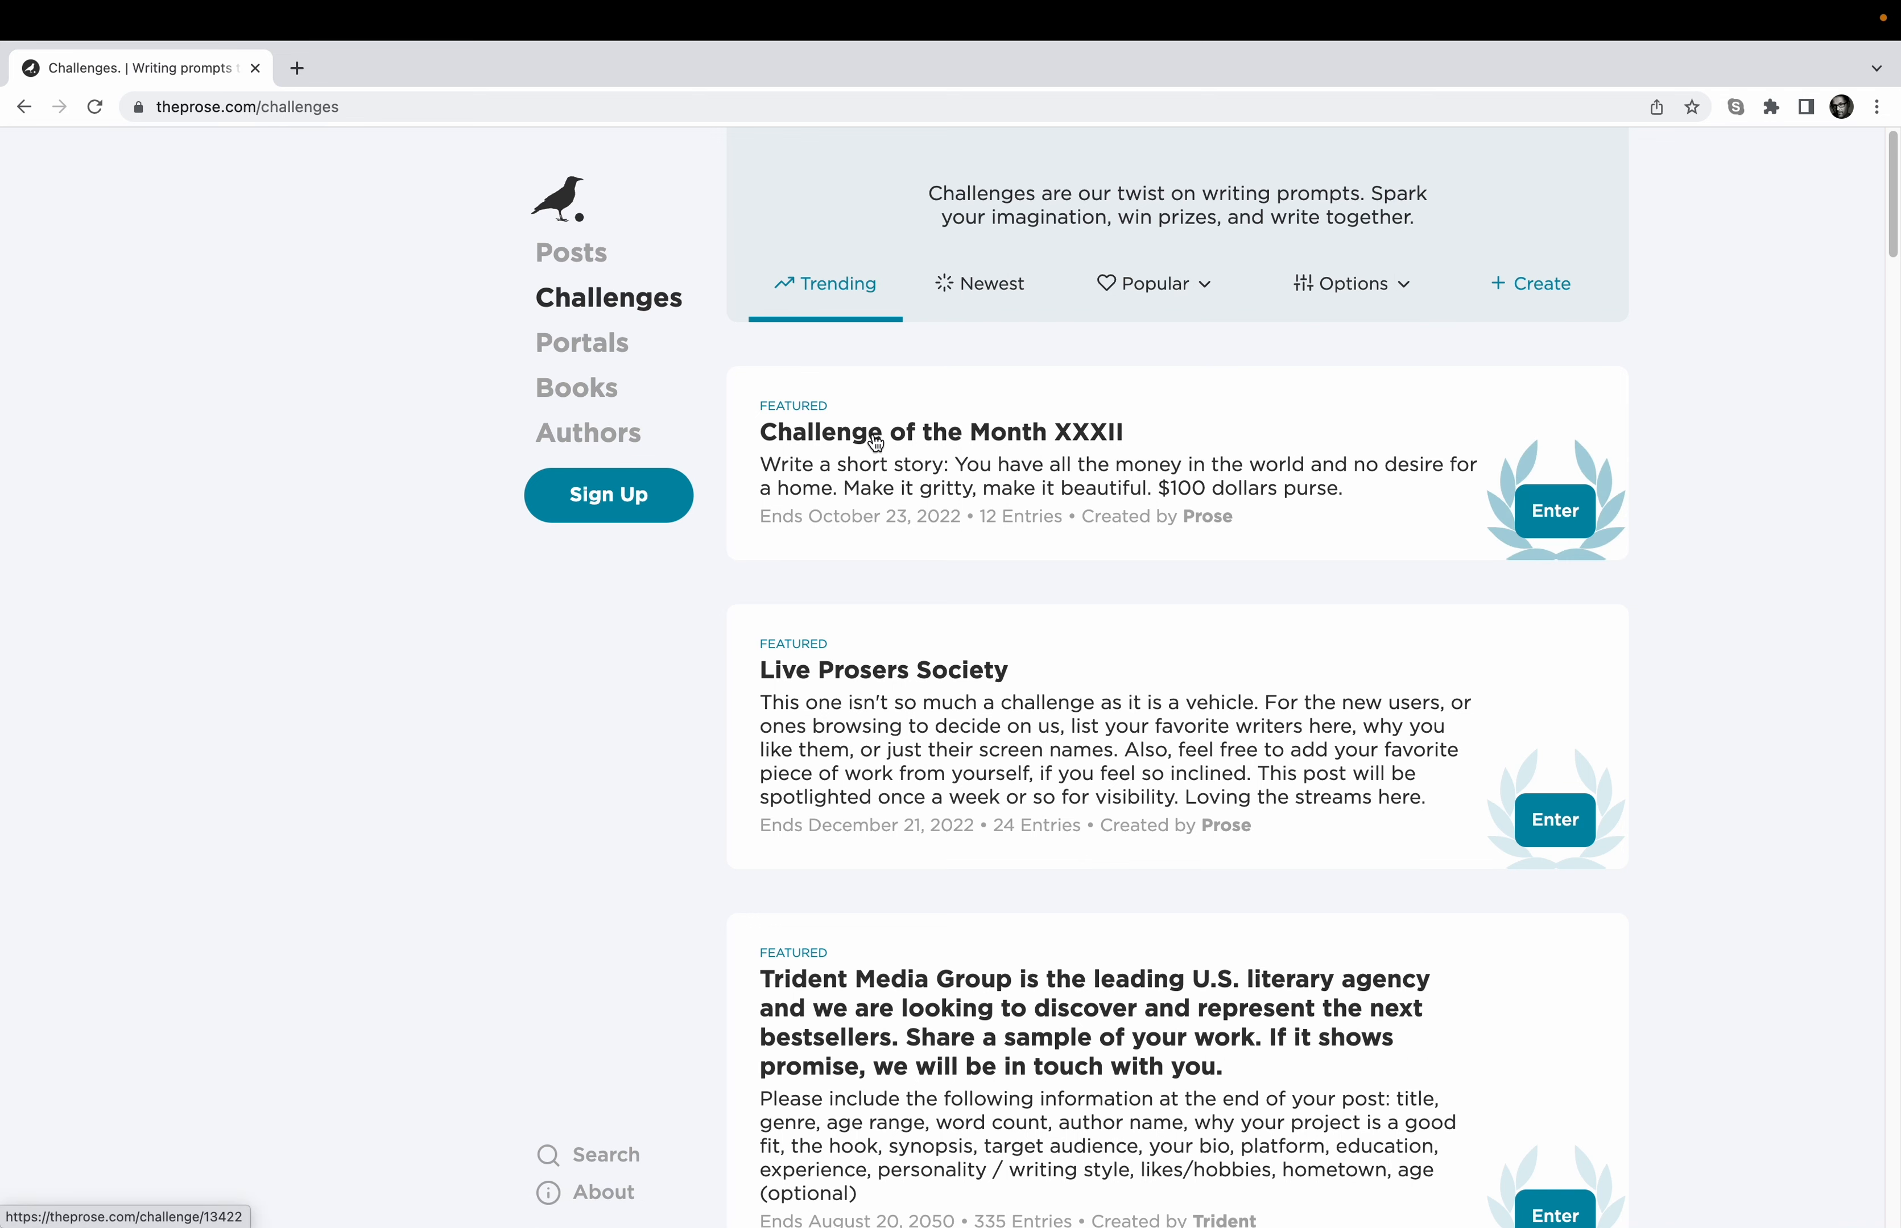
- View Challenge of the Month XXXII's $100 short-story prompt and entries like goldstar's
click(944, 433)
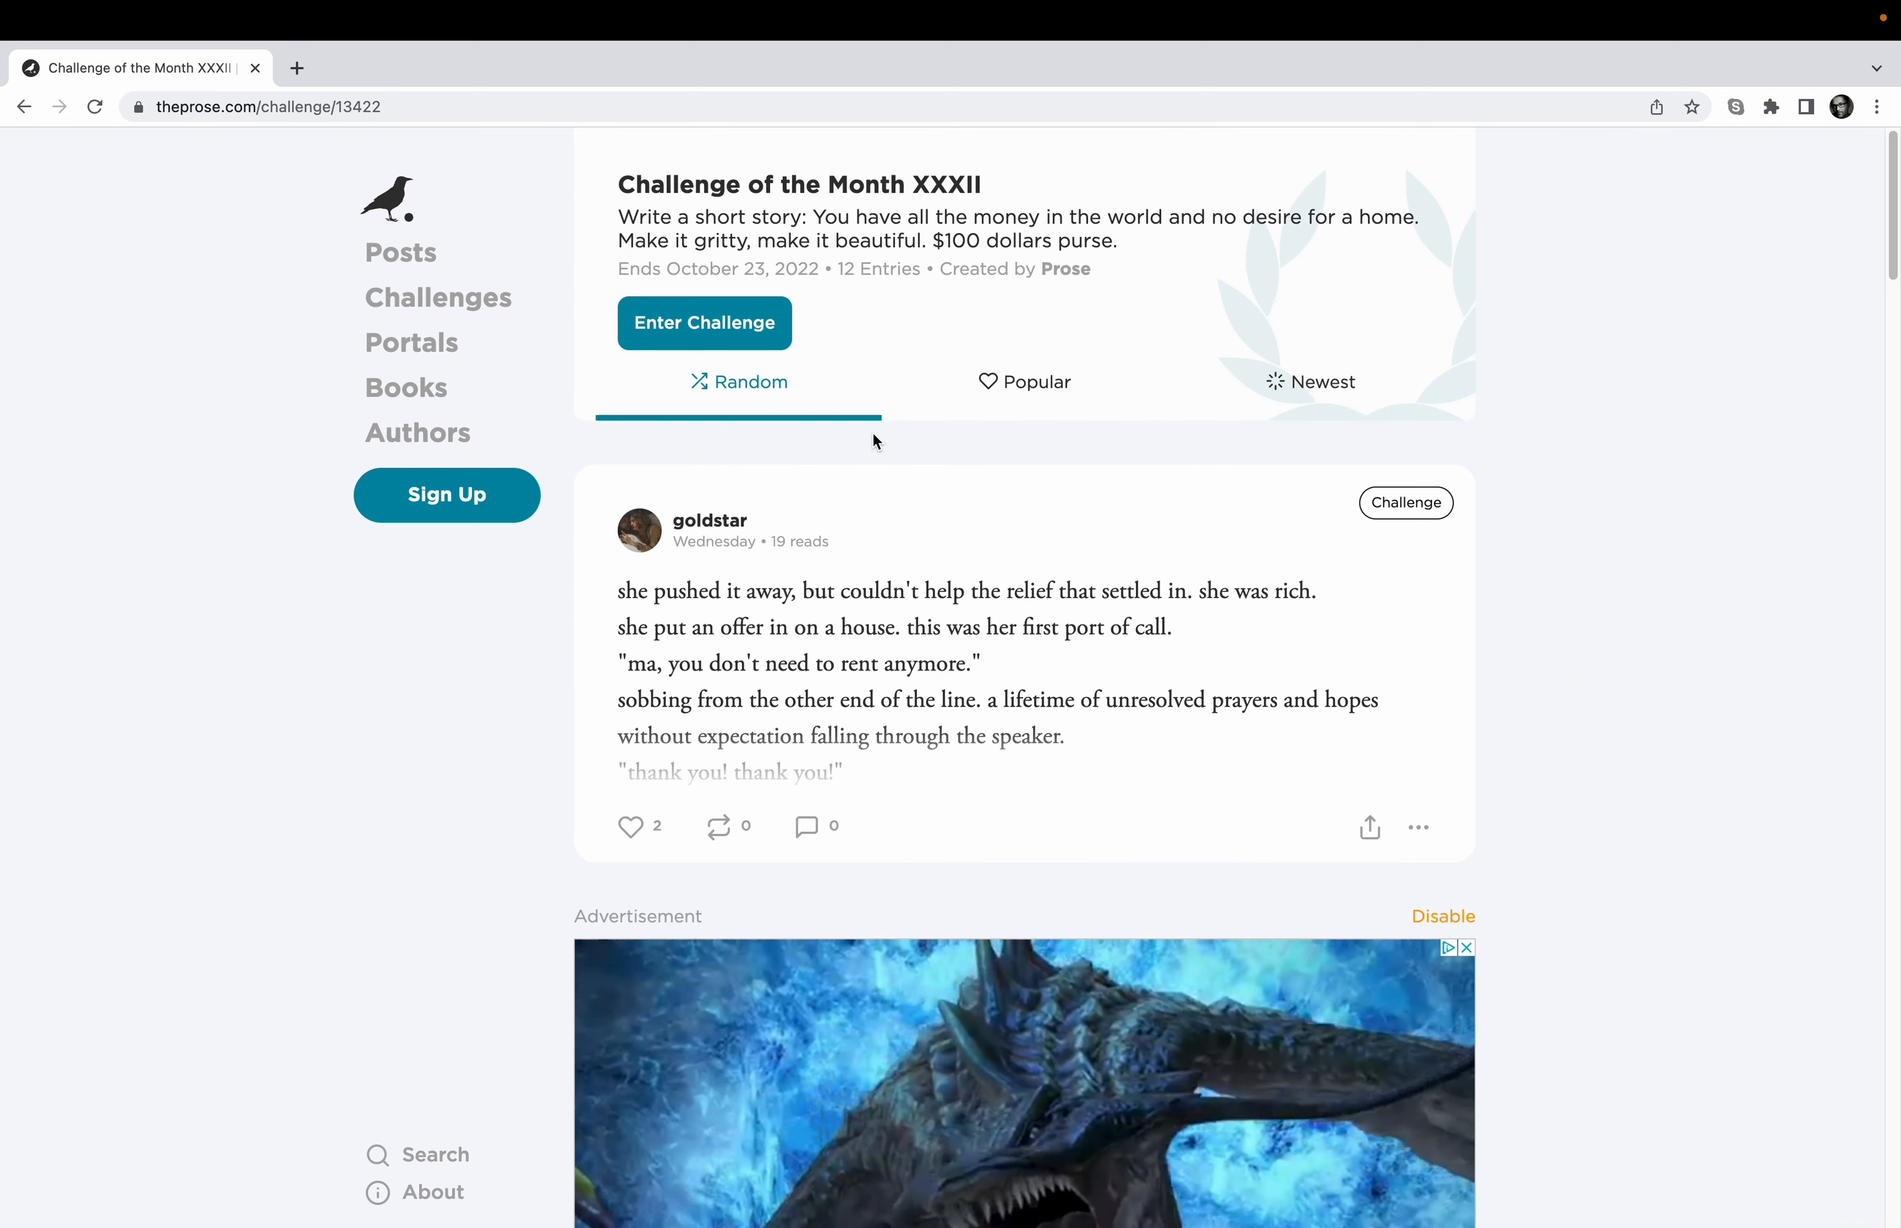
mouse_move(930, 264)
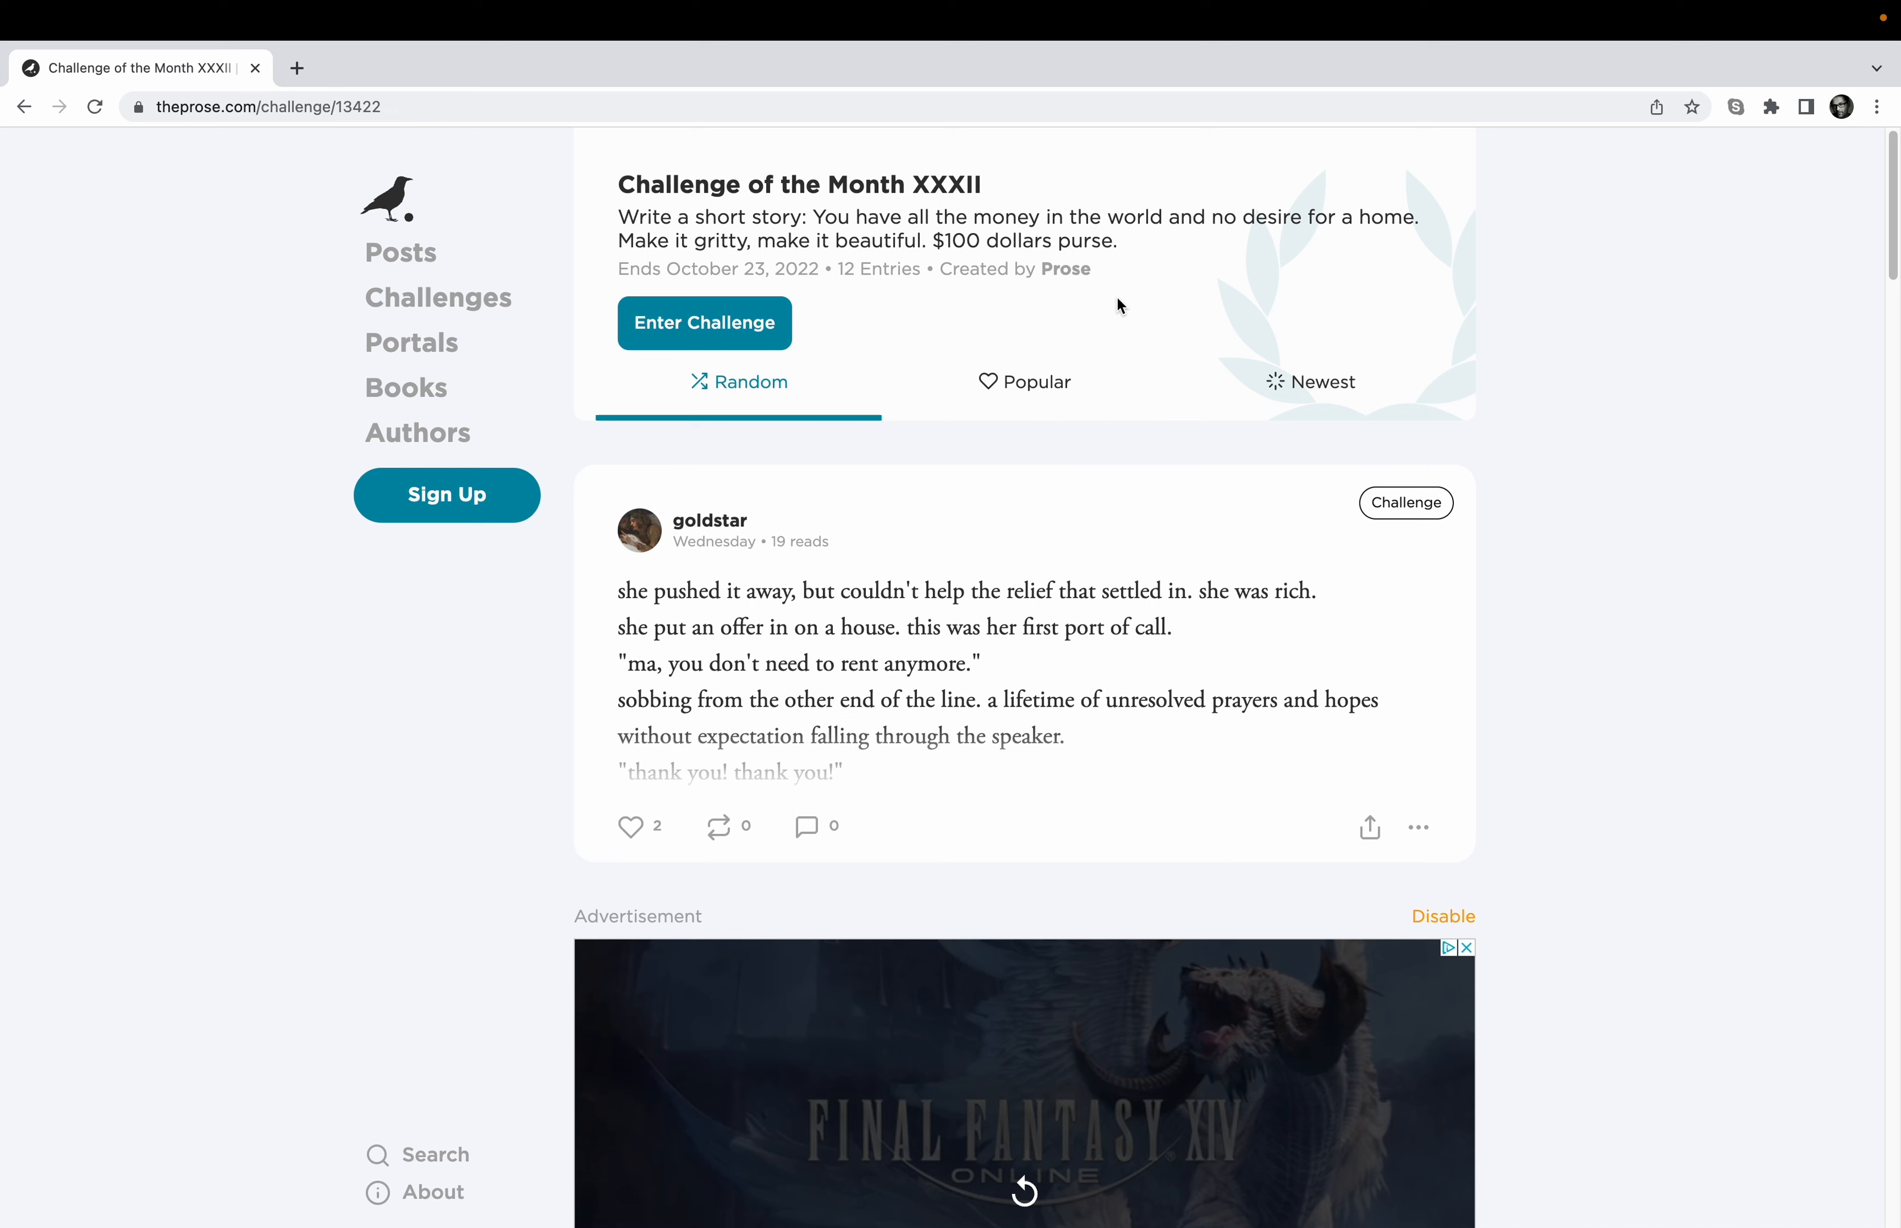
mouse_move(621, 480)
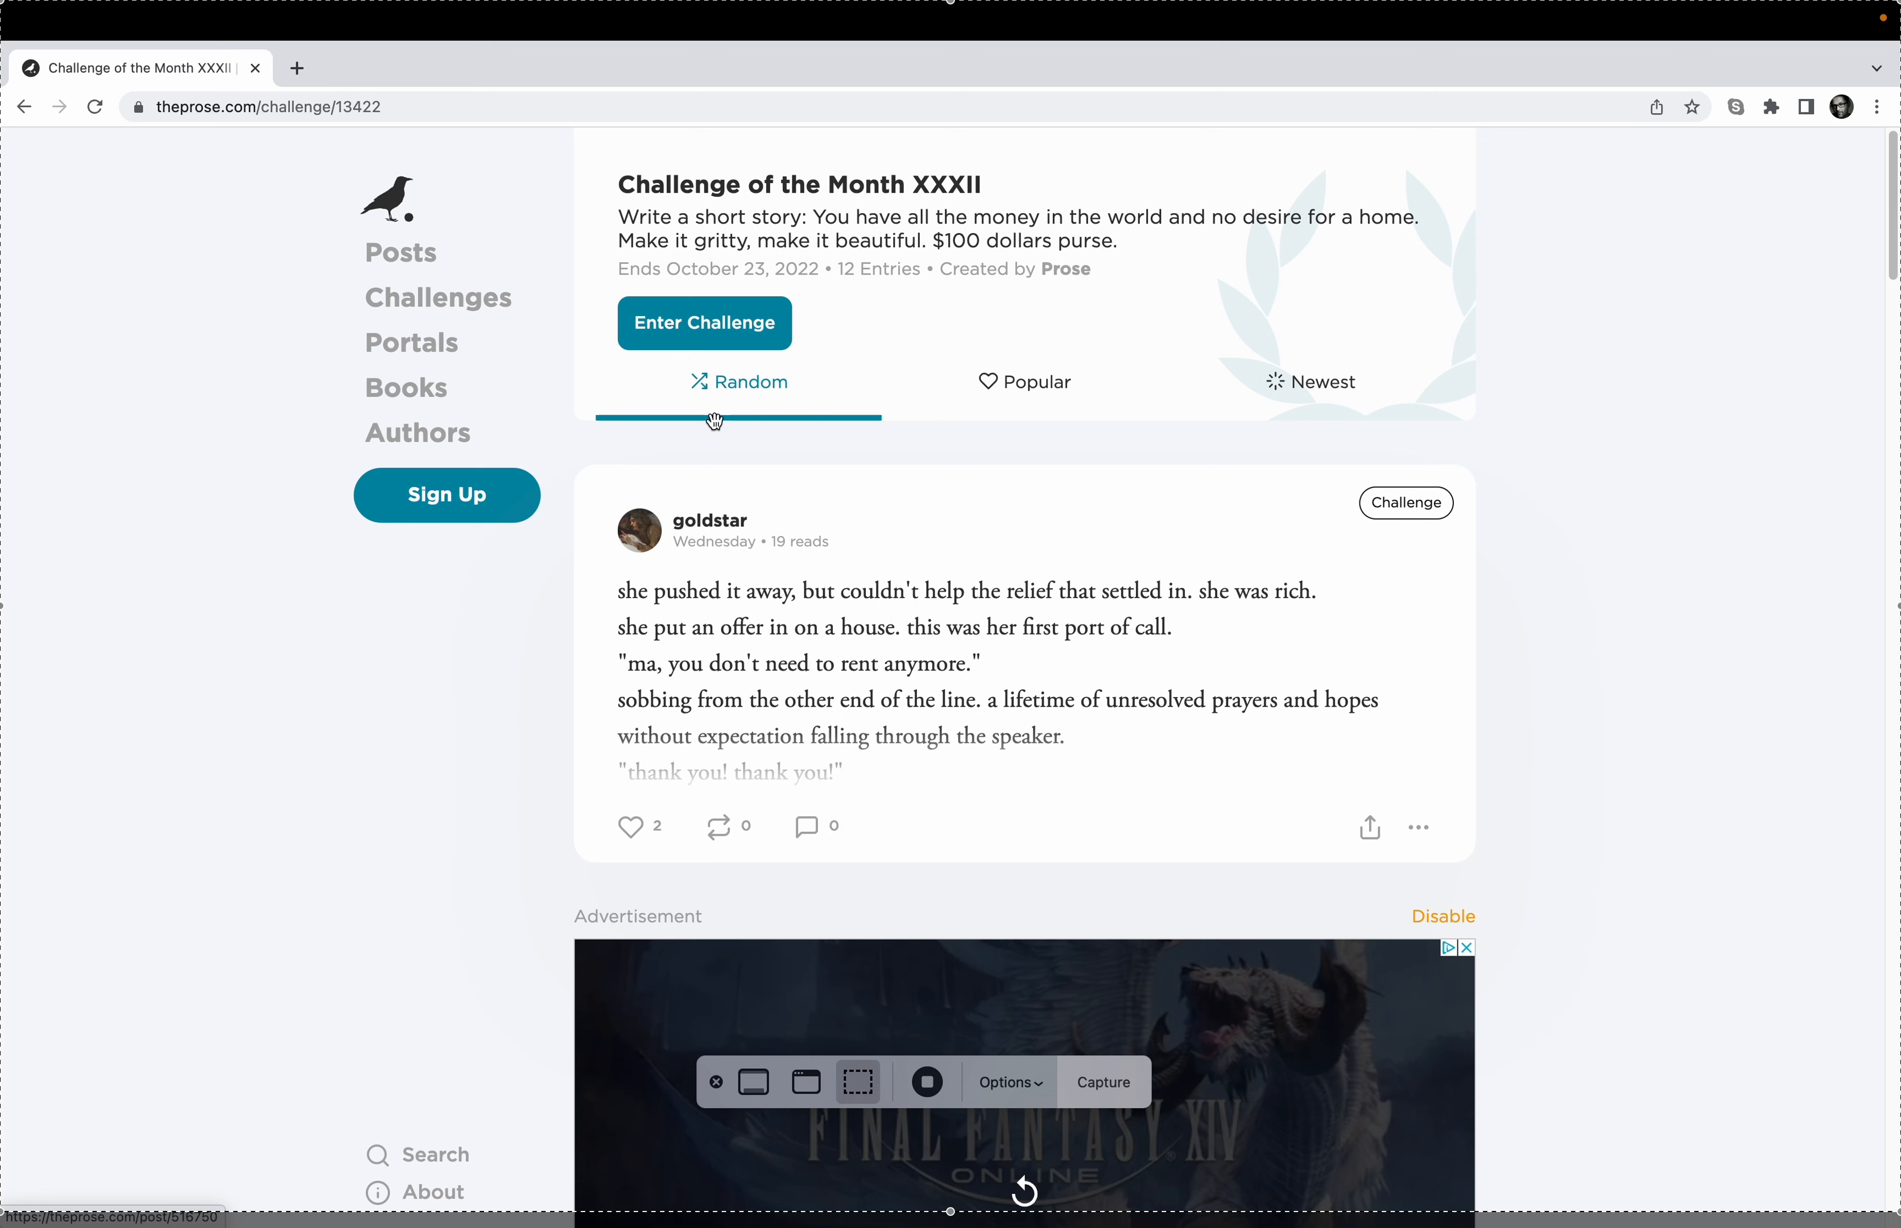
mouse_move(926, 1081)
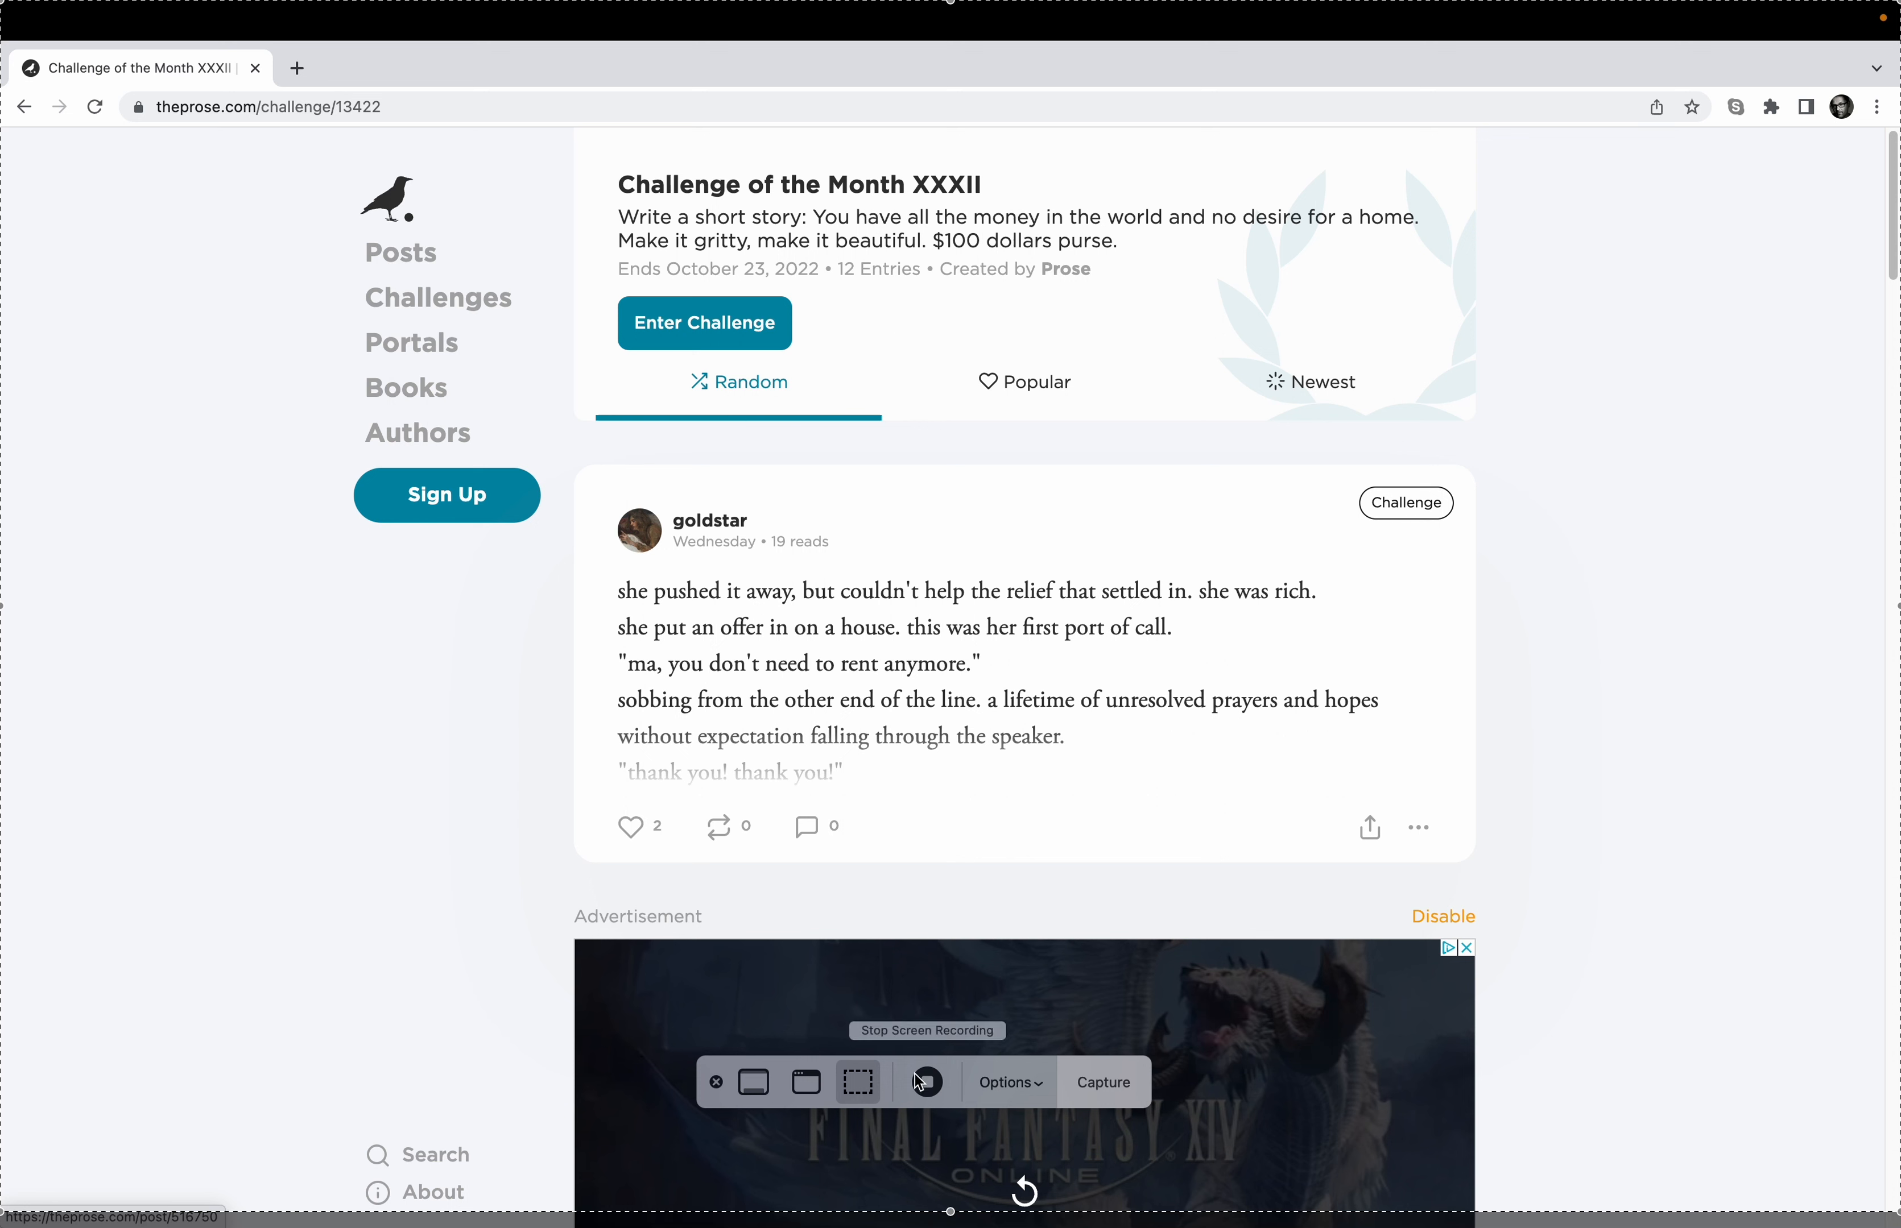